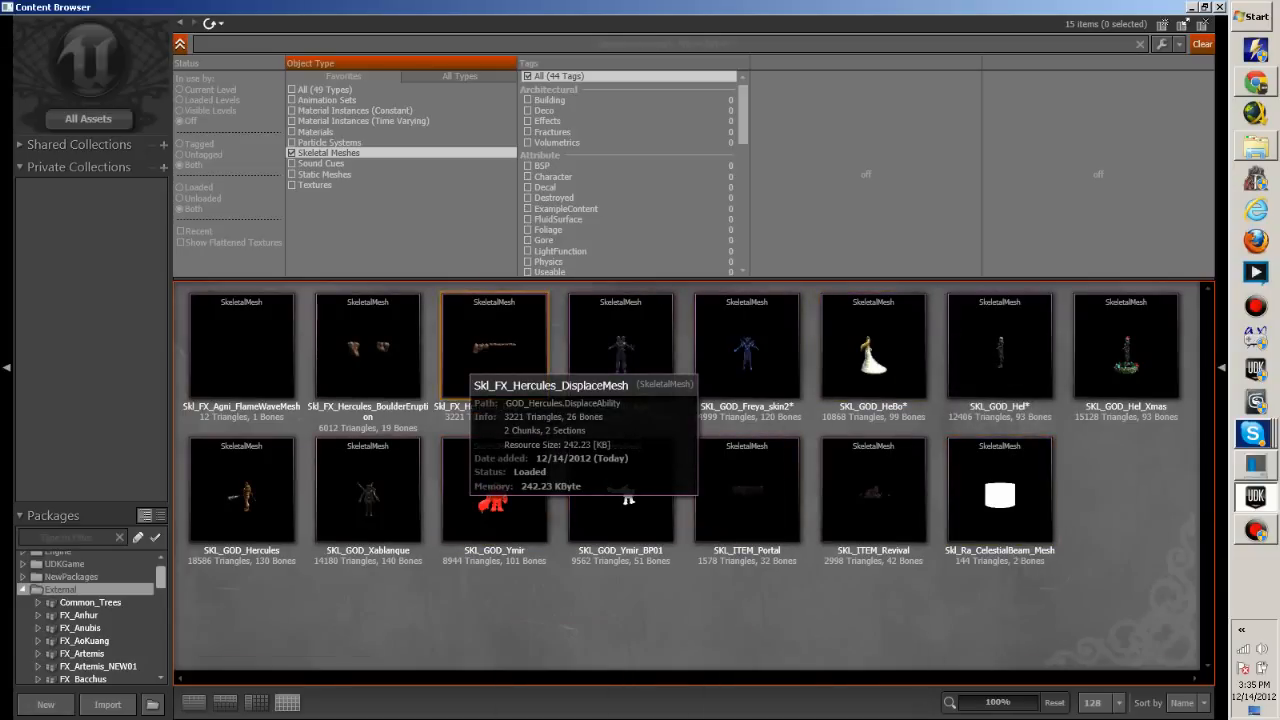
mouse_move(620, 496)
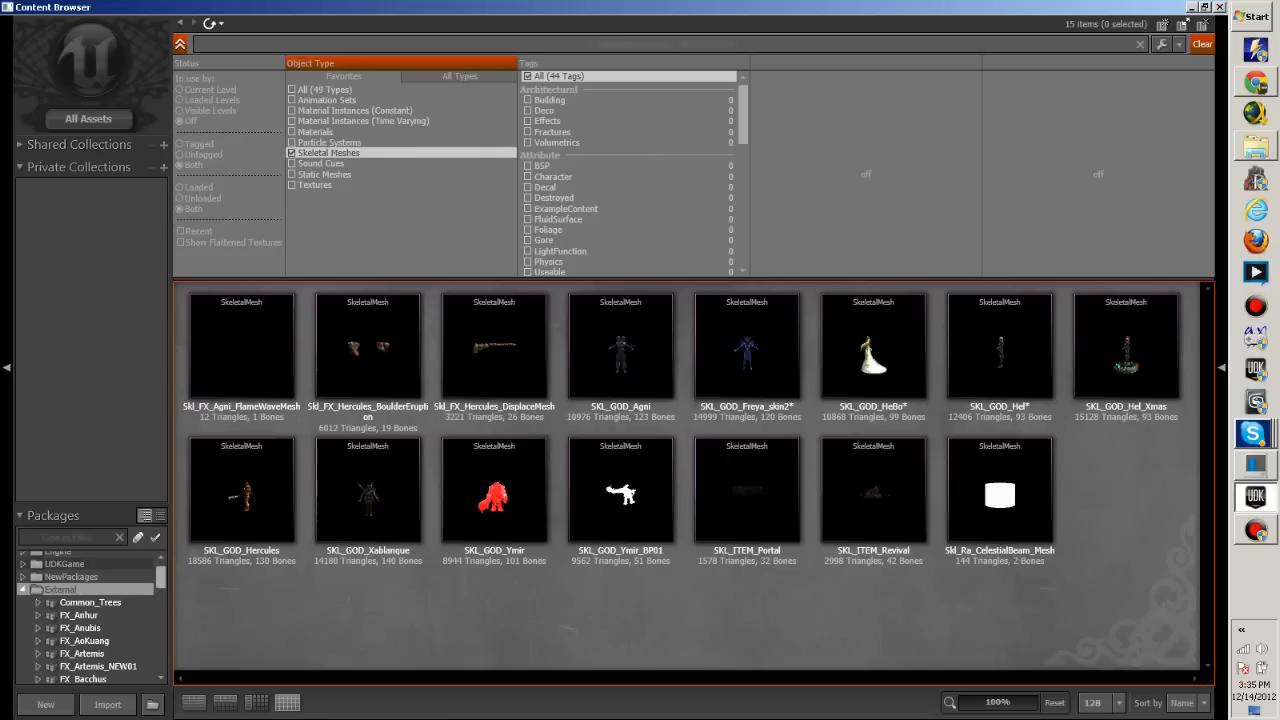
Preview the SK_GOD_Freya_skin2 mesh, then inspect the MAT_GOD_HelBO_skin1 material
click(872, 348)
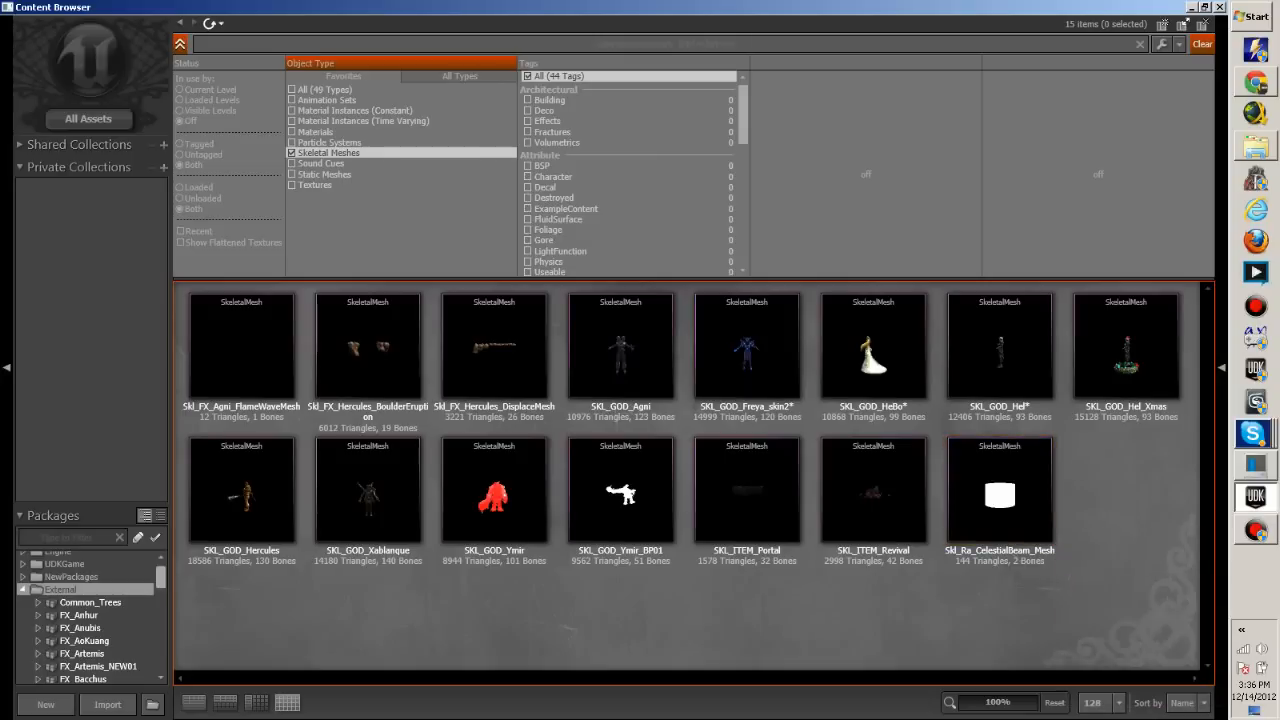
mouse_move(492, 494)
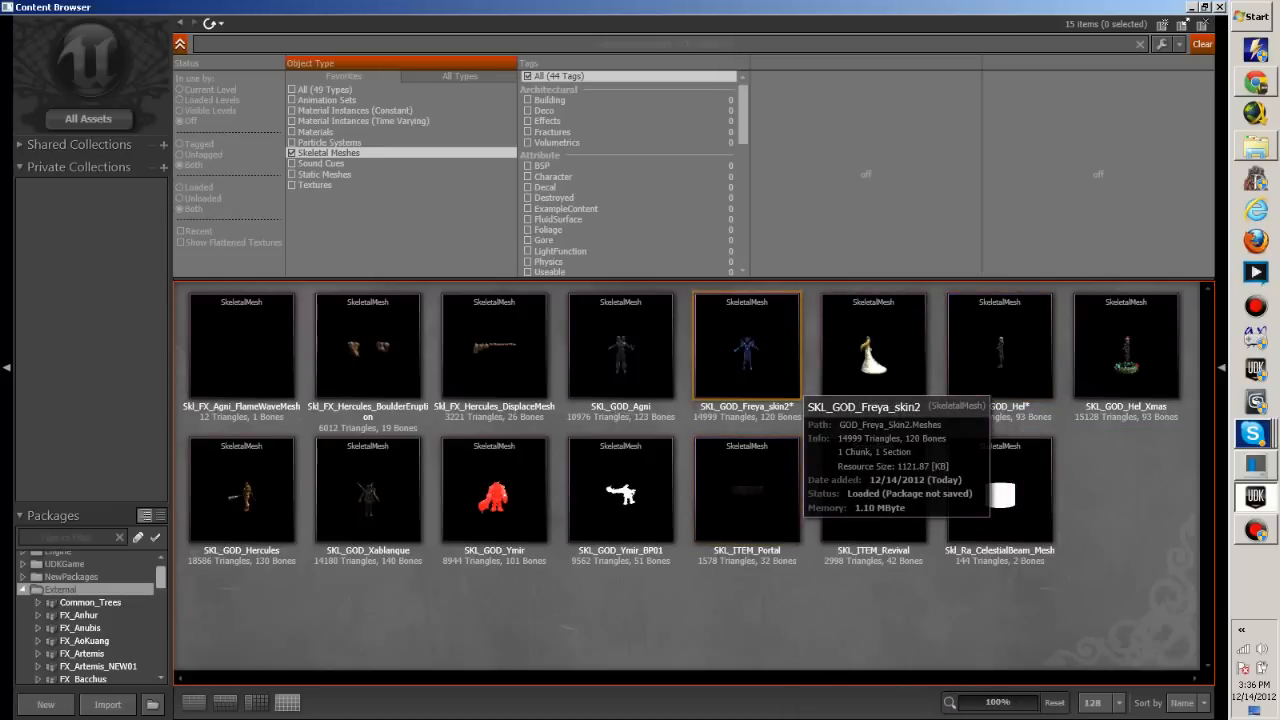
double_click(746, 344)
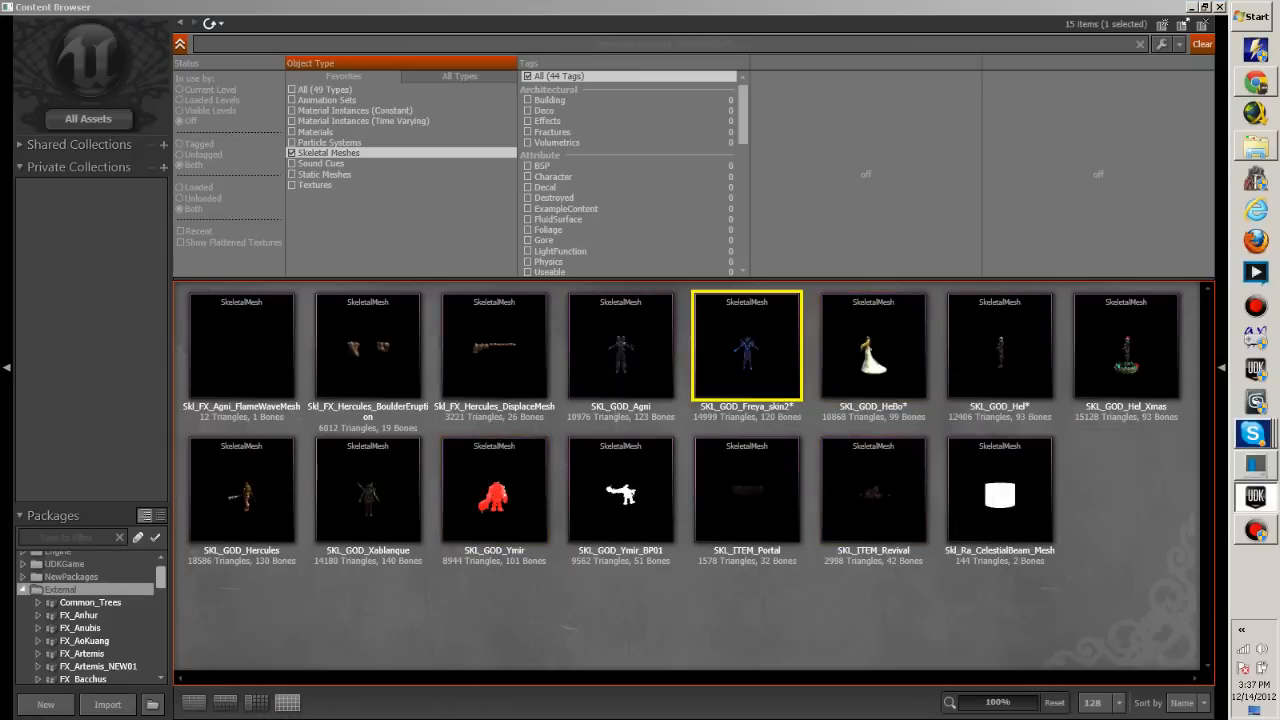
scroll(down, 3)
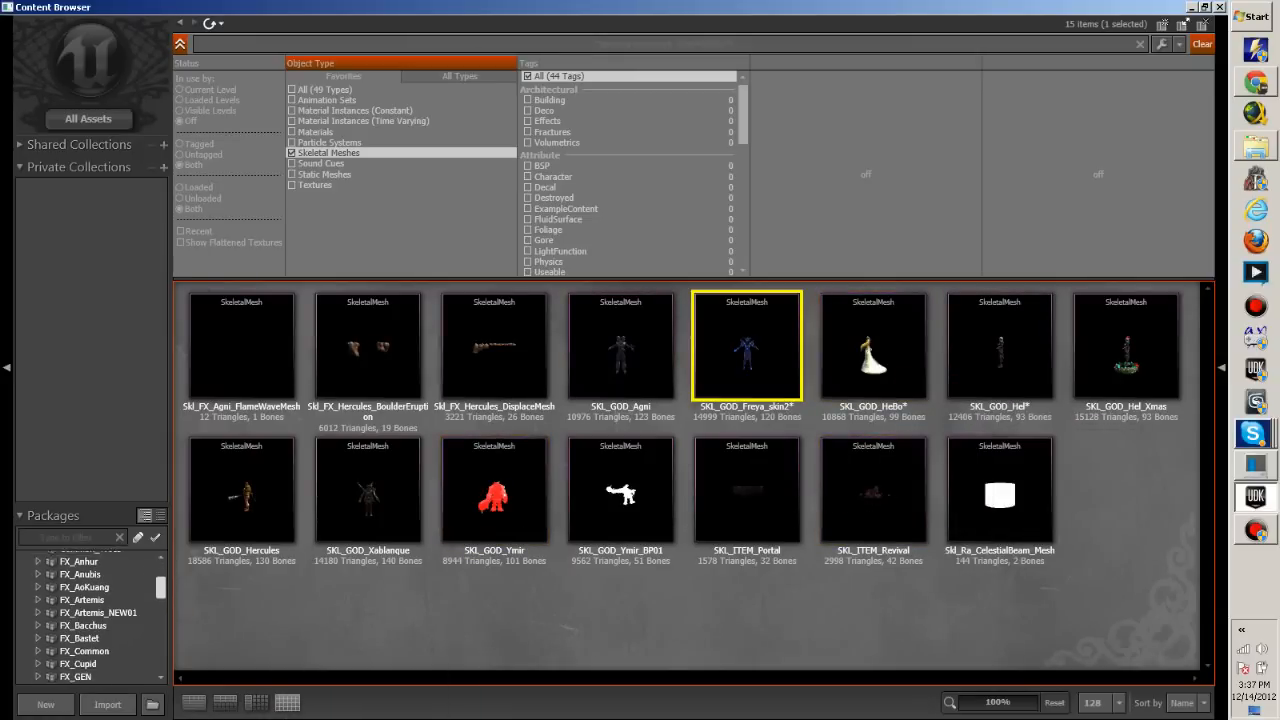
scroll(down, 3)
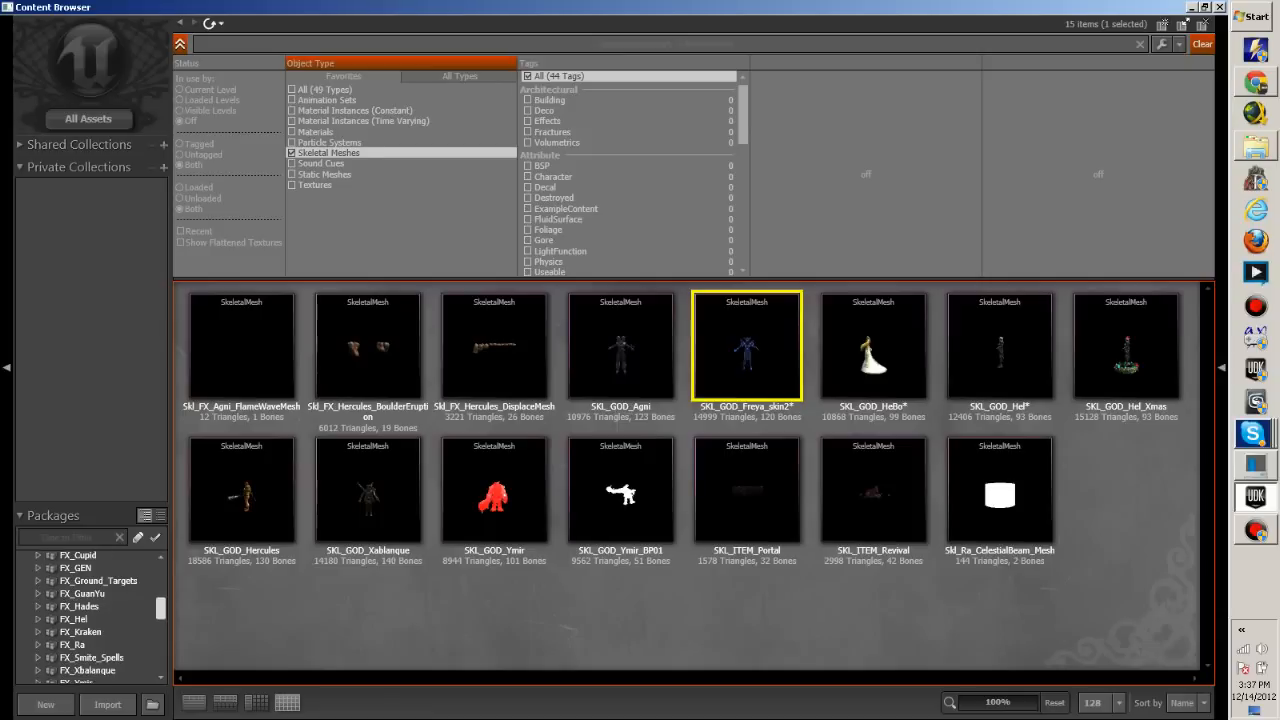
scroll(down, 3)
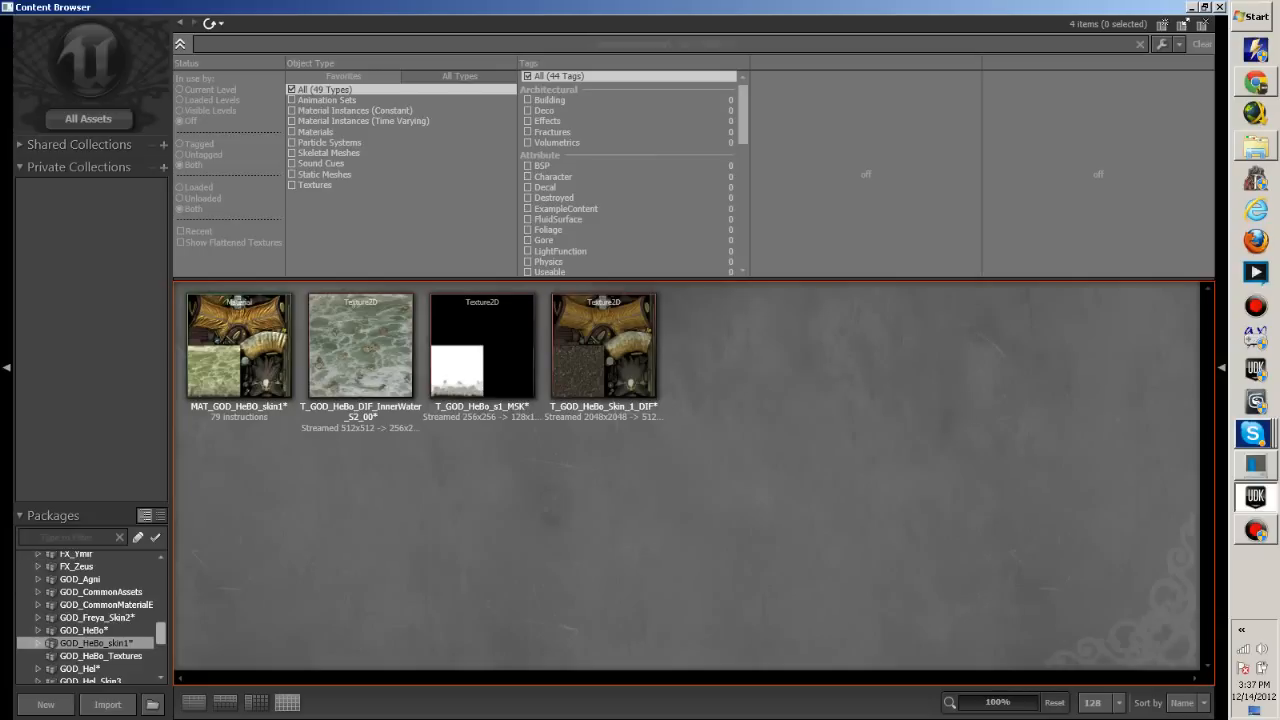
mouse_move(482, 344)
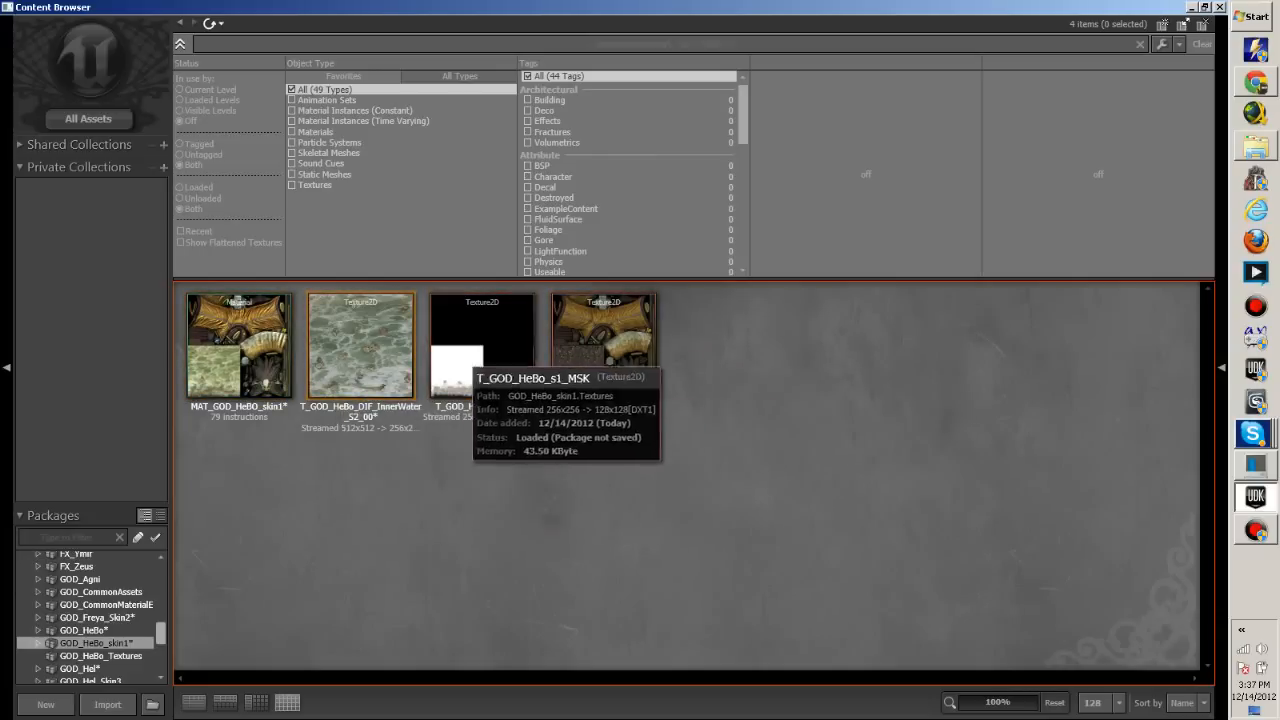
click(238, 344)
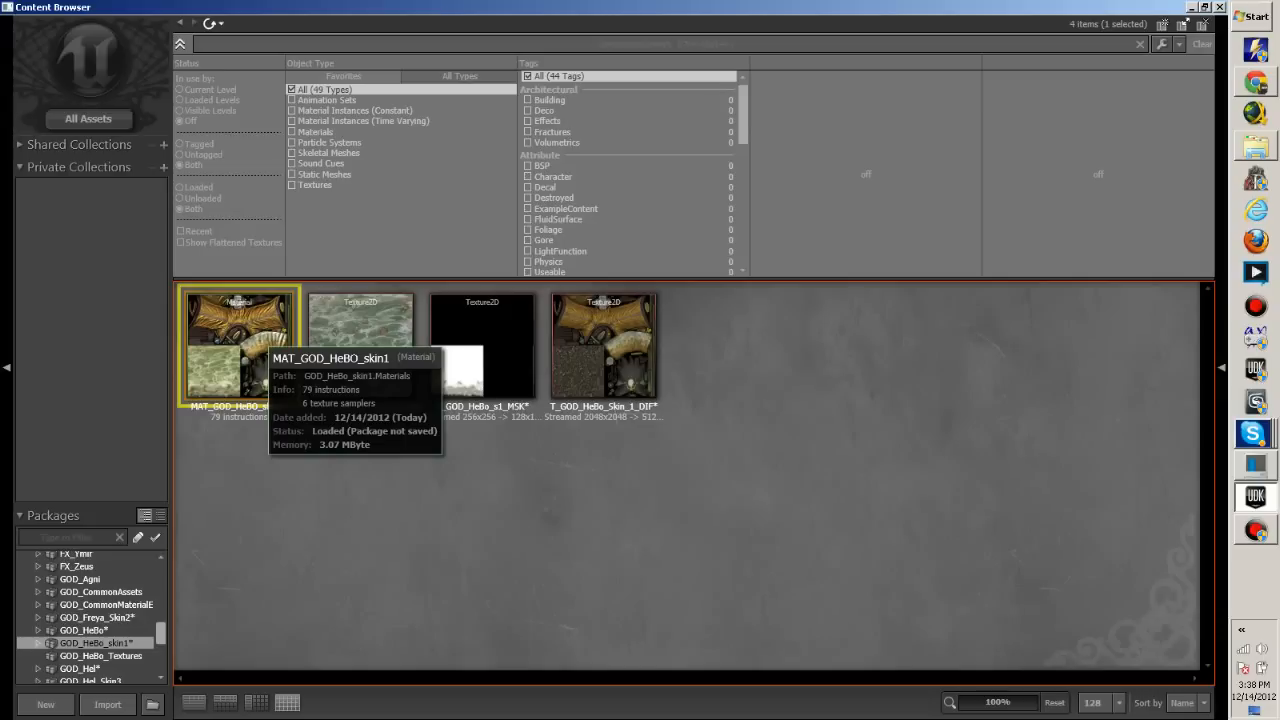
double_click(238, 344)
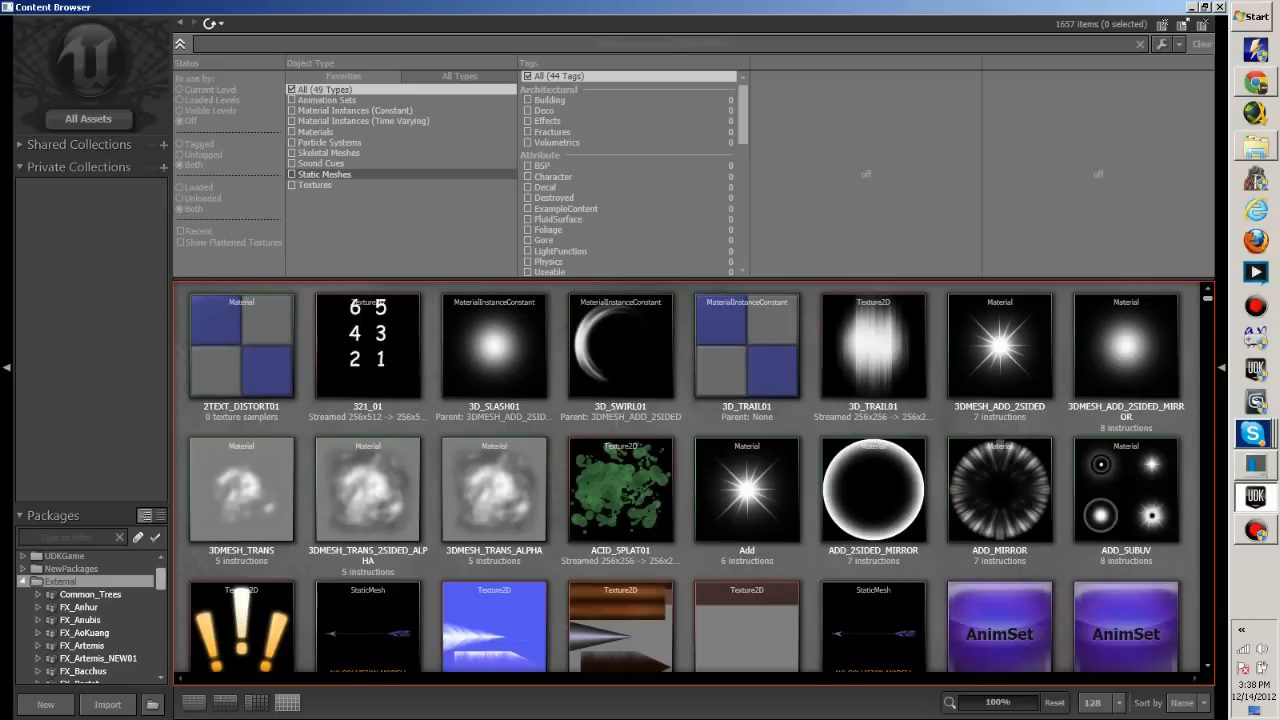
Preview SK_GOD_HelBo, then load SK_GOD_Hel_Xmas in the AnimSet Editor with AS_GOD_Hel
click(292, 152)
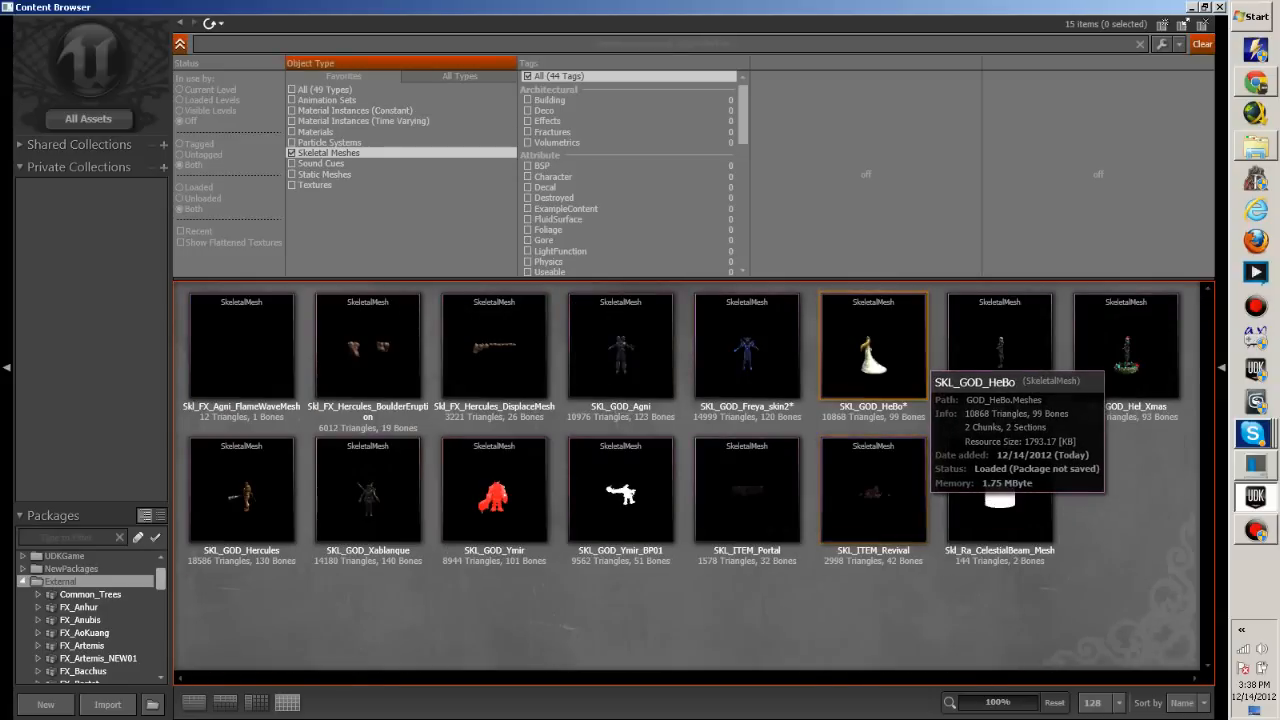
double_click(872, 344)
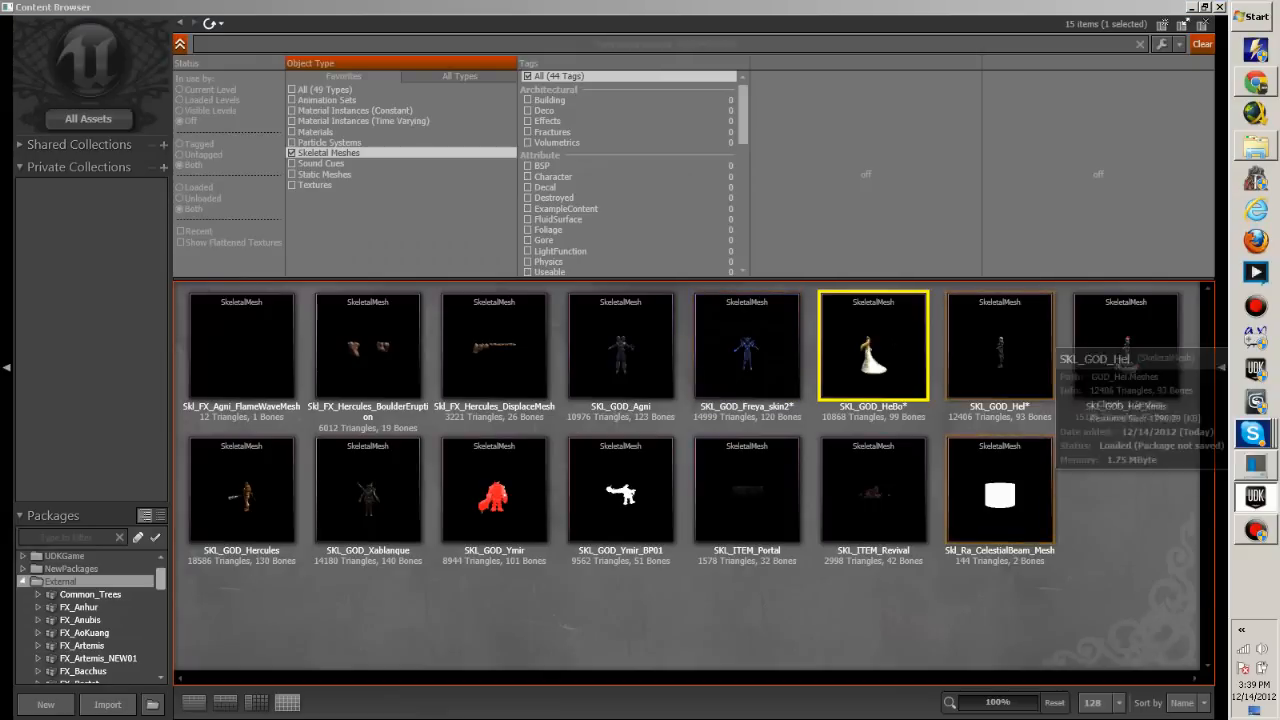
click(1124, 344)
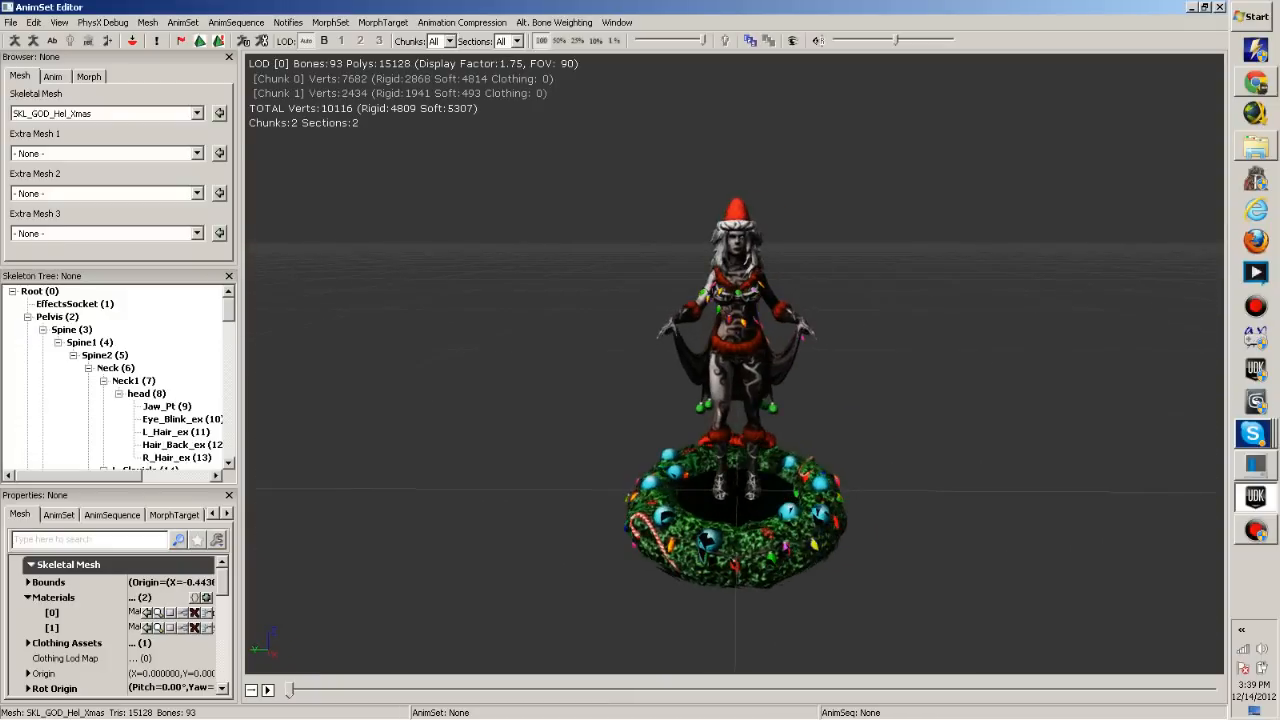
click(52, 76)
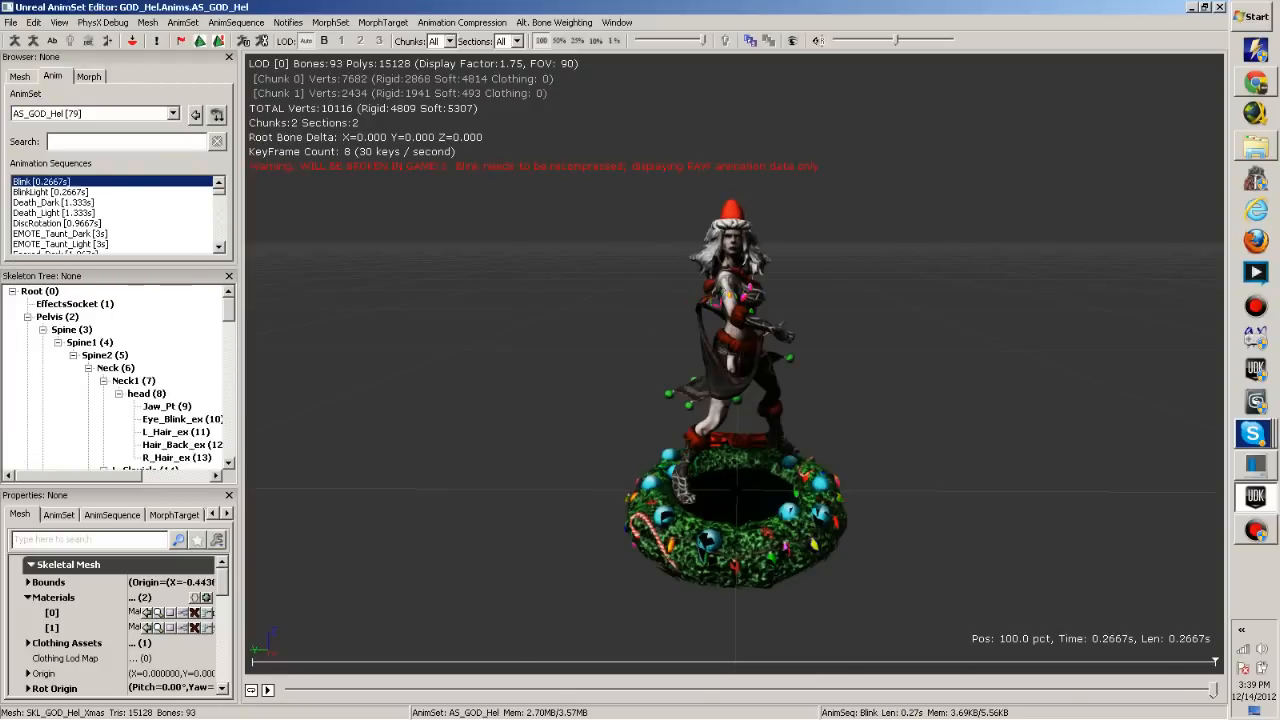
Play BlinkLight, Death_Light, Death_Dark, Disorientation, EMOTE_Taunt_Dark and both Feared sequences, then close the editor
click(50, 192)
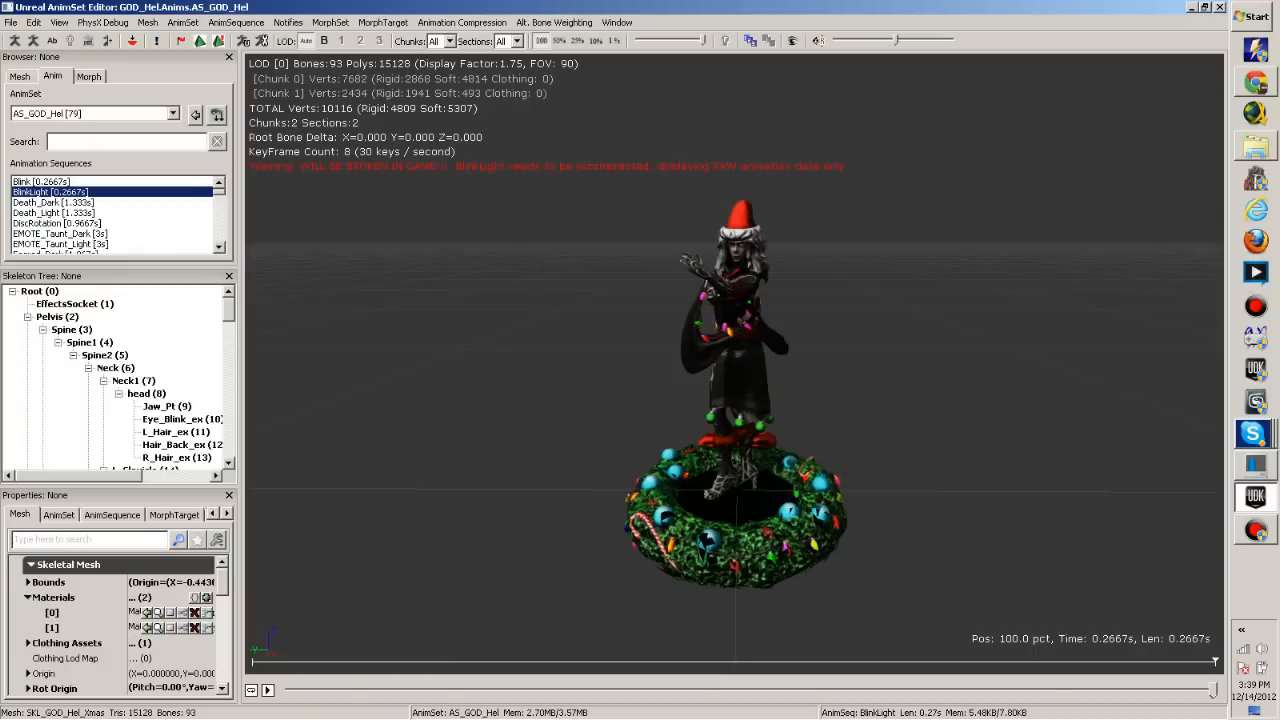
click(56, 224)
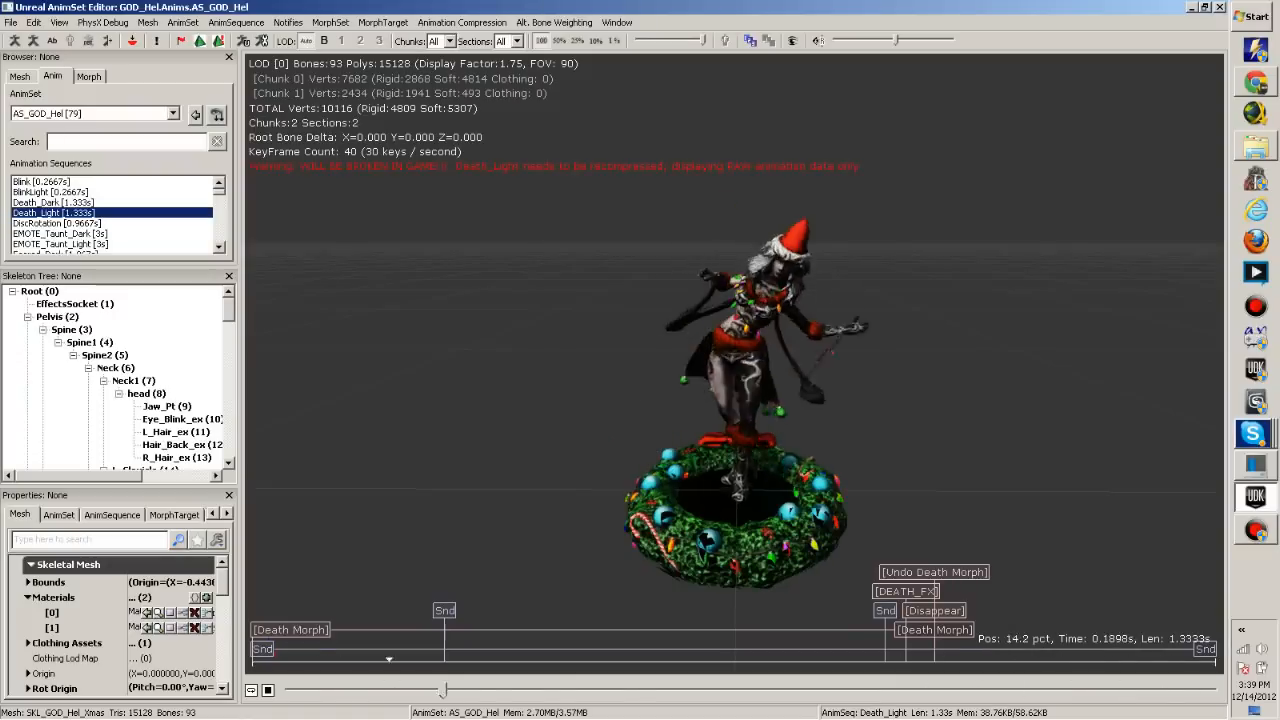
click(52, 202)
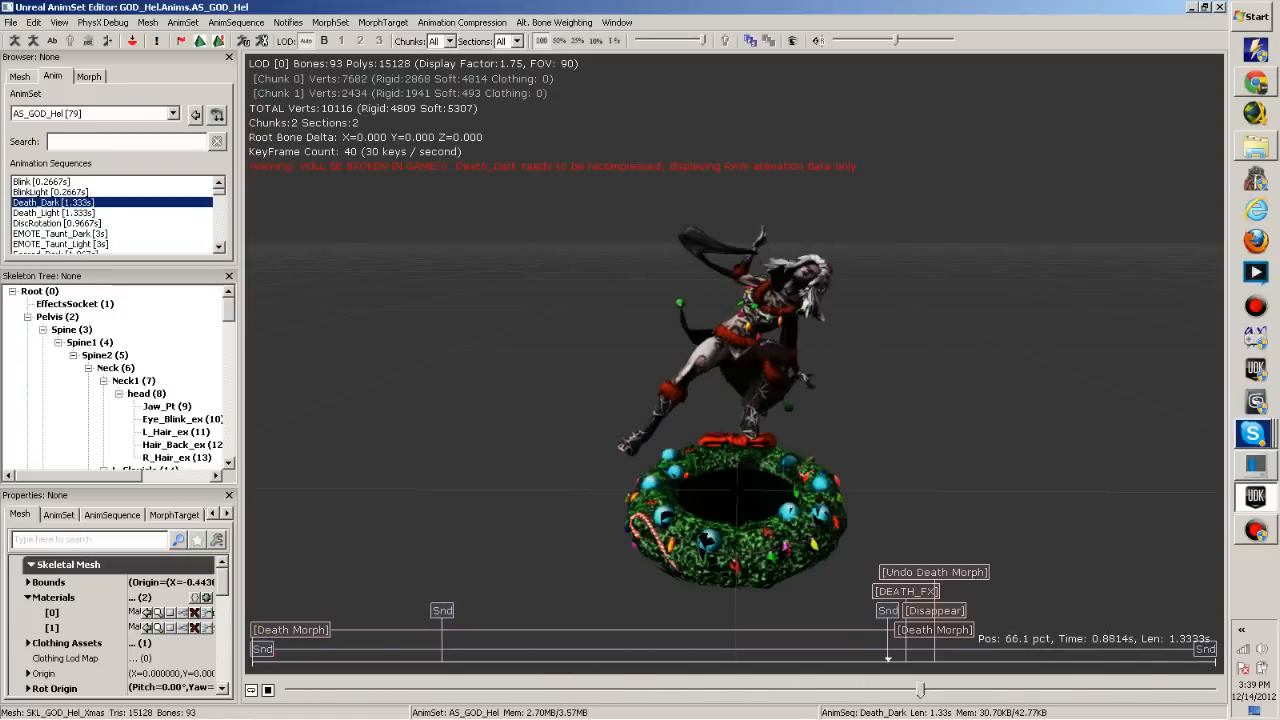
click(56, 224)
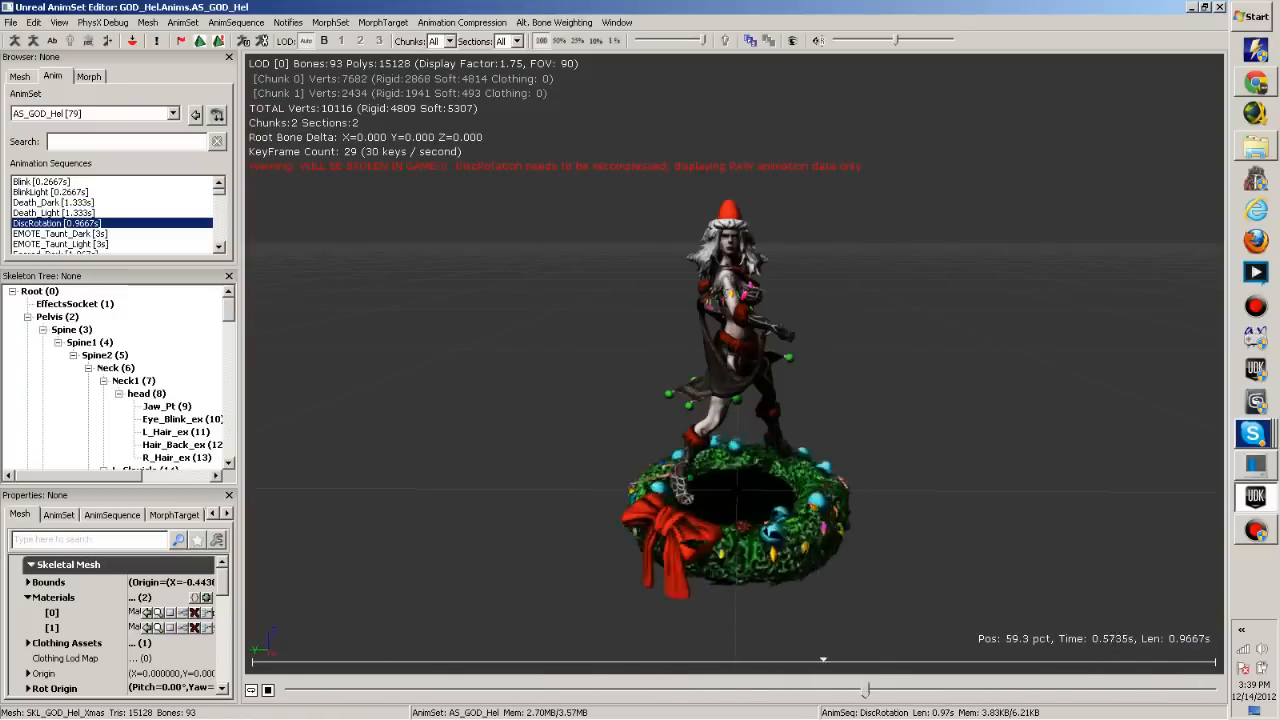
click(60, 232)
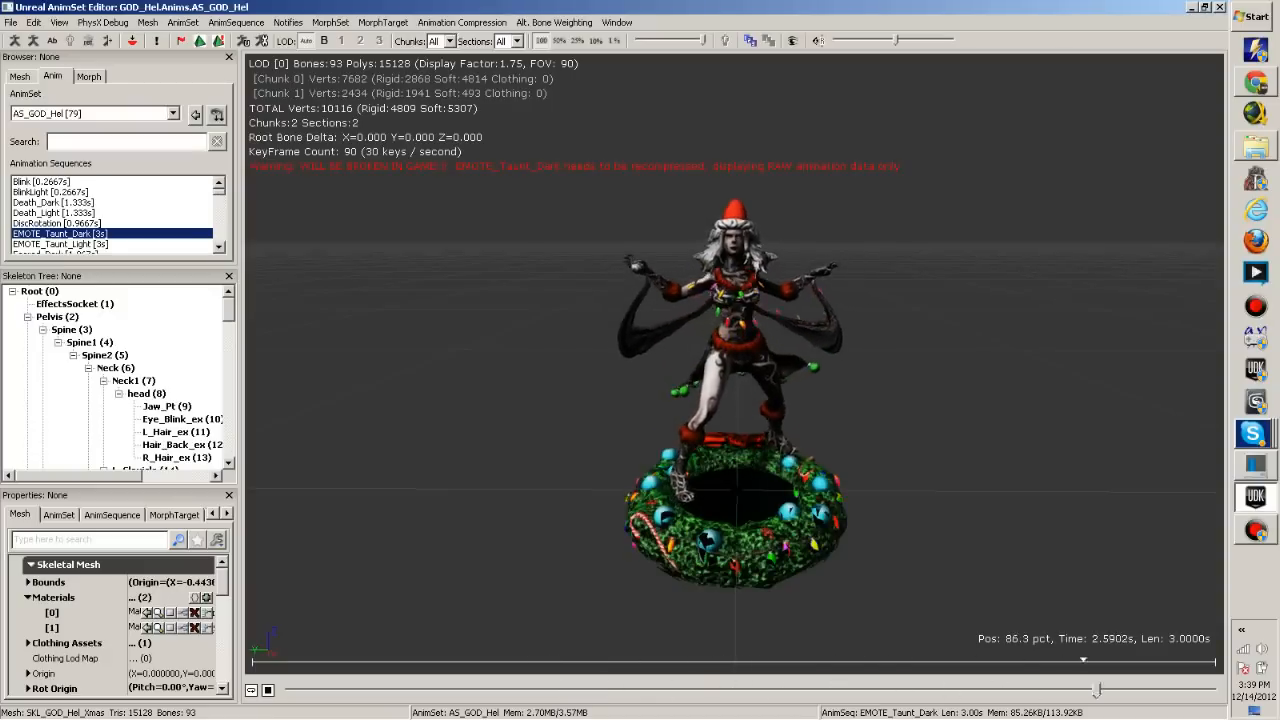
click(56, 244)
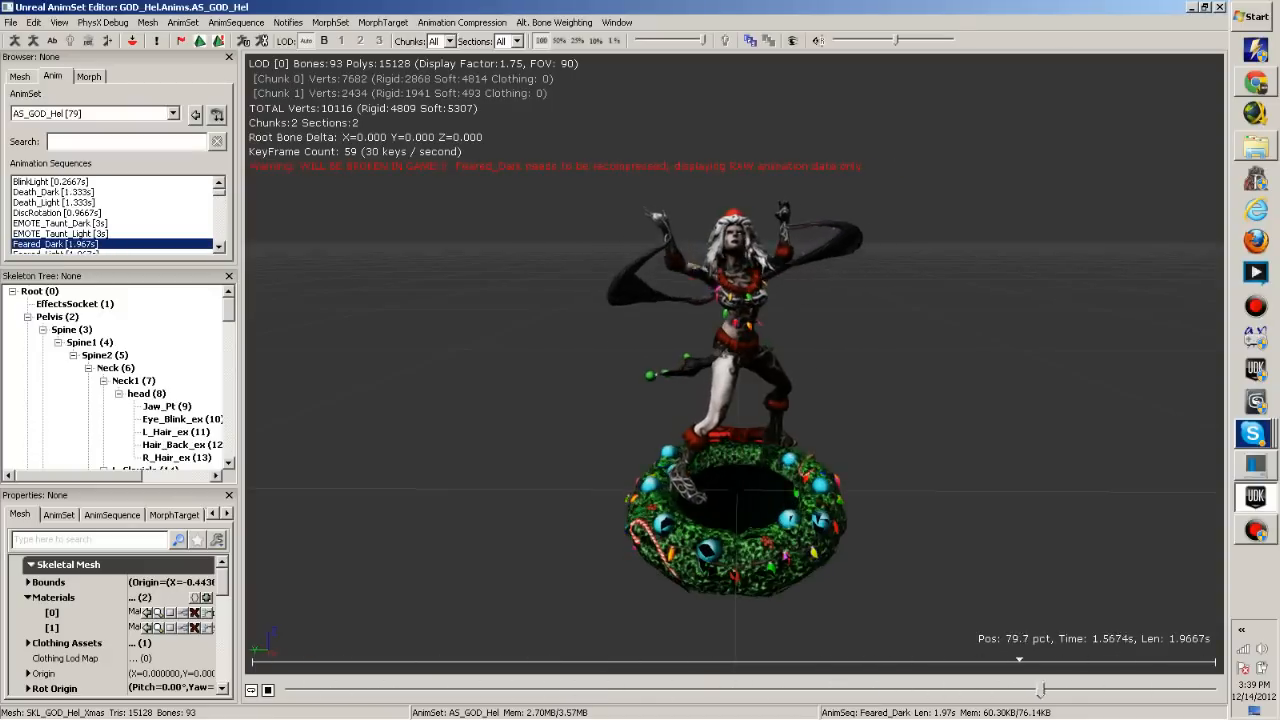
click(56, 244)
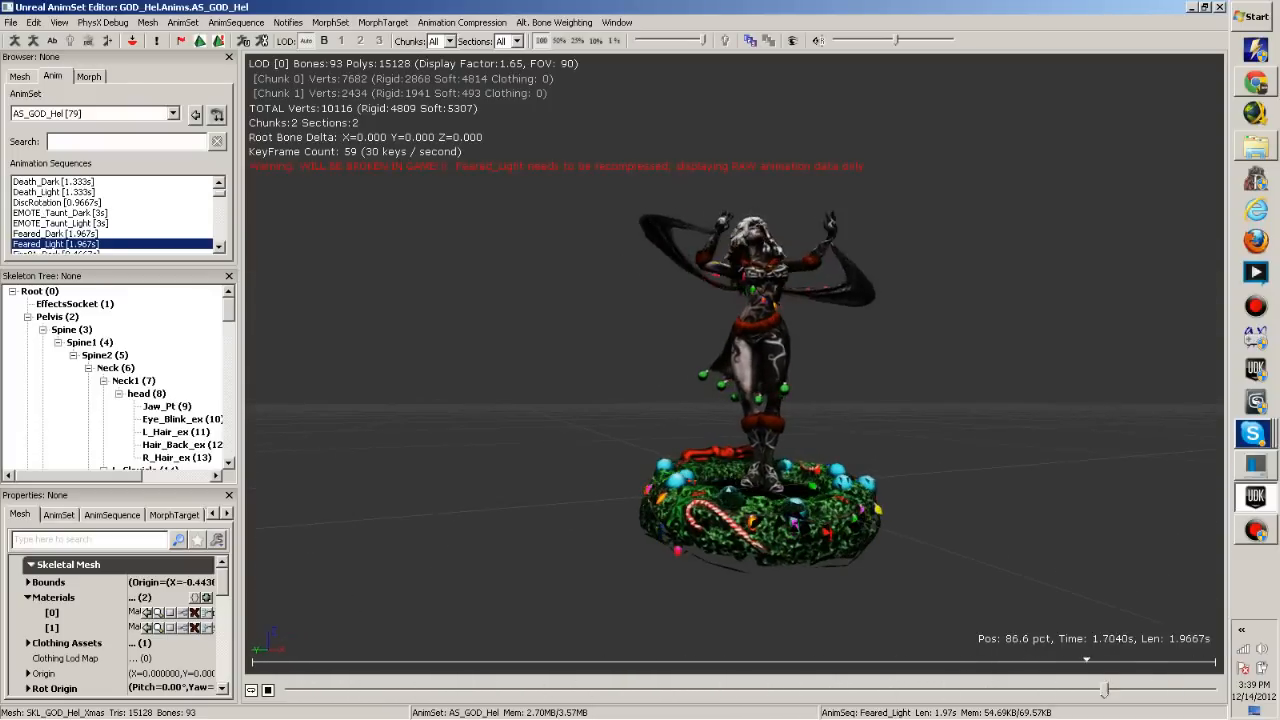
click(56, 244)
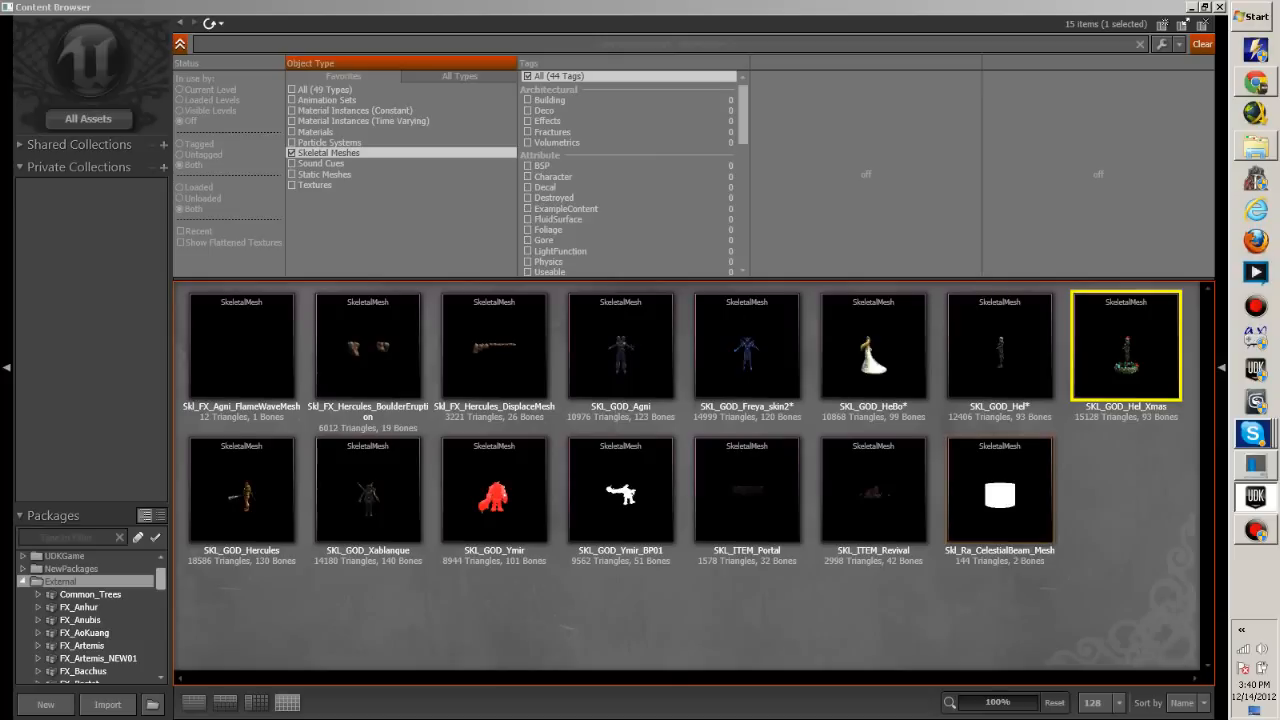
mouse_move(368, 490)
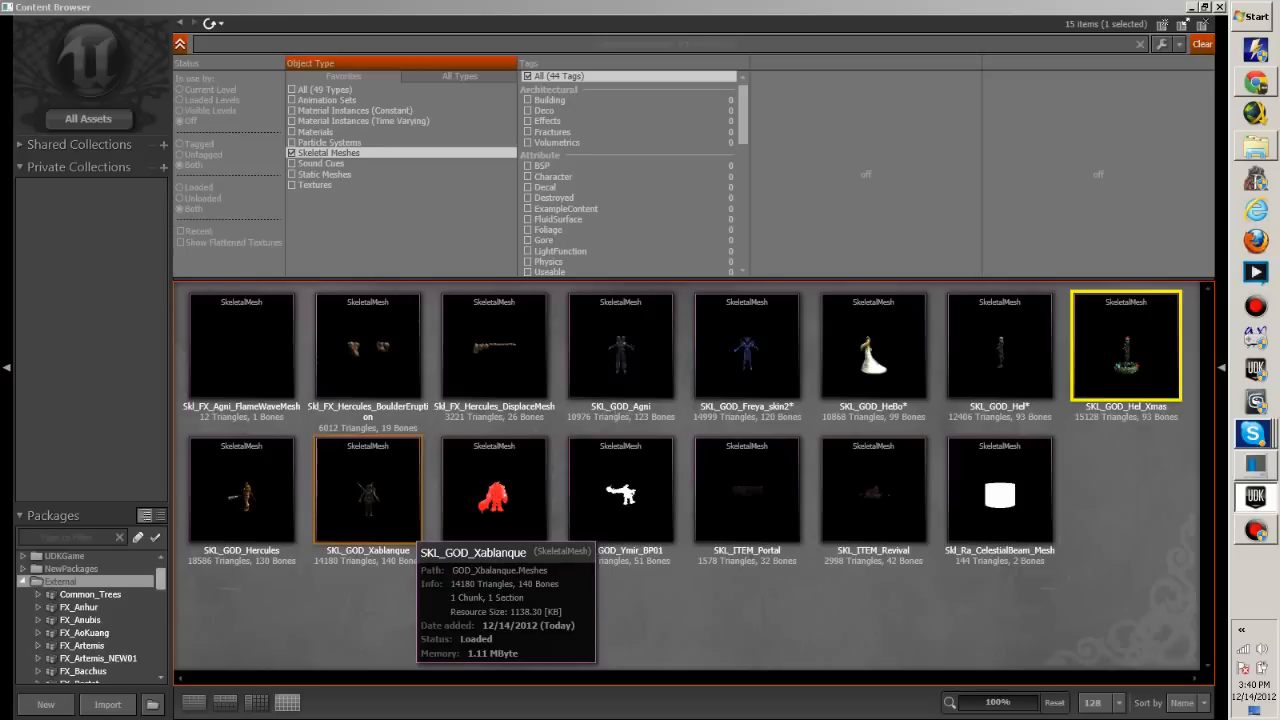
Open SK_GOD_Xbalanque from the Content Browser in the AnimSet Editor
double_click(368, 490)
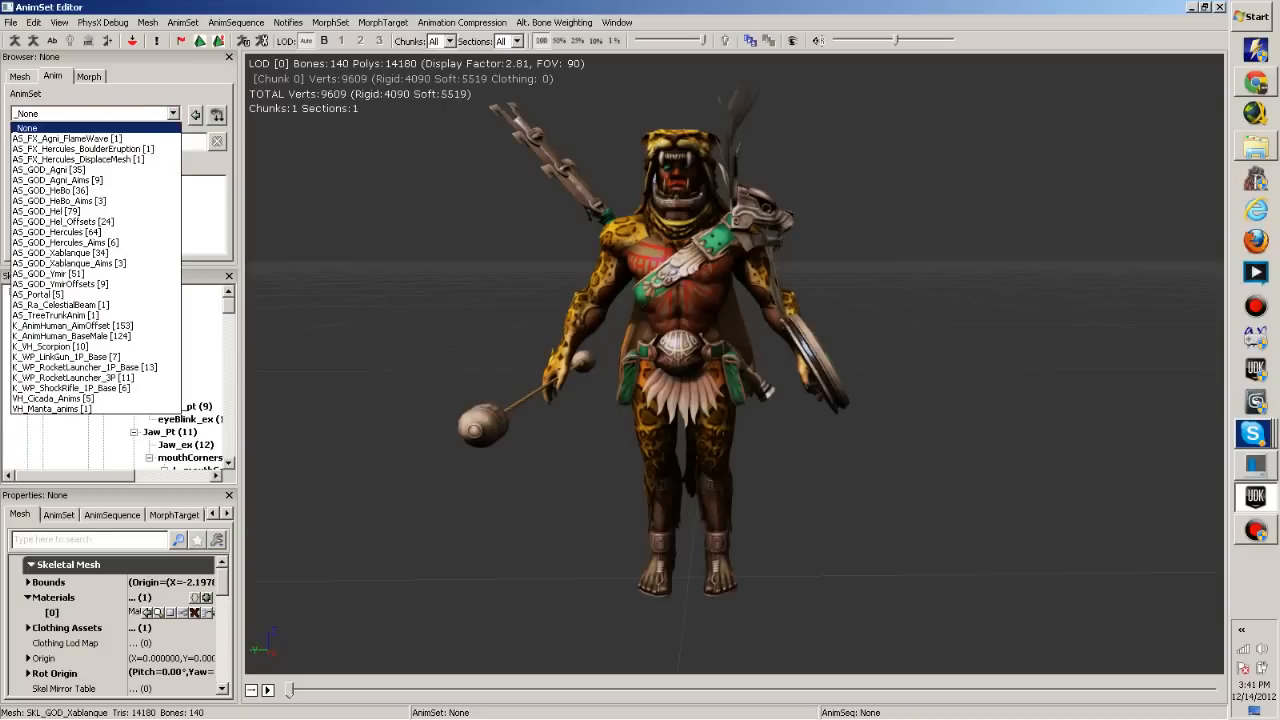
Load AS_GOD_Xbalanque, scrub the Death sequence and preview the Fire animations
click(56, 200)
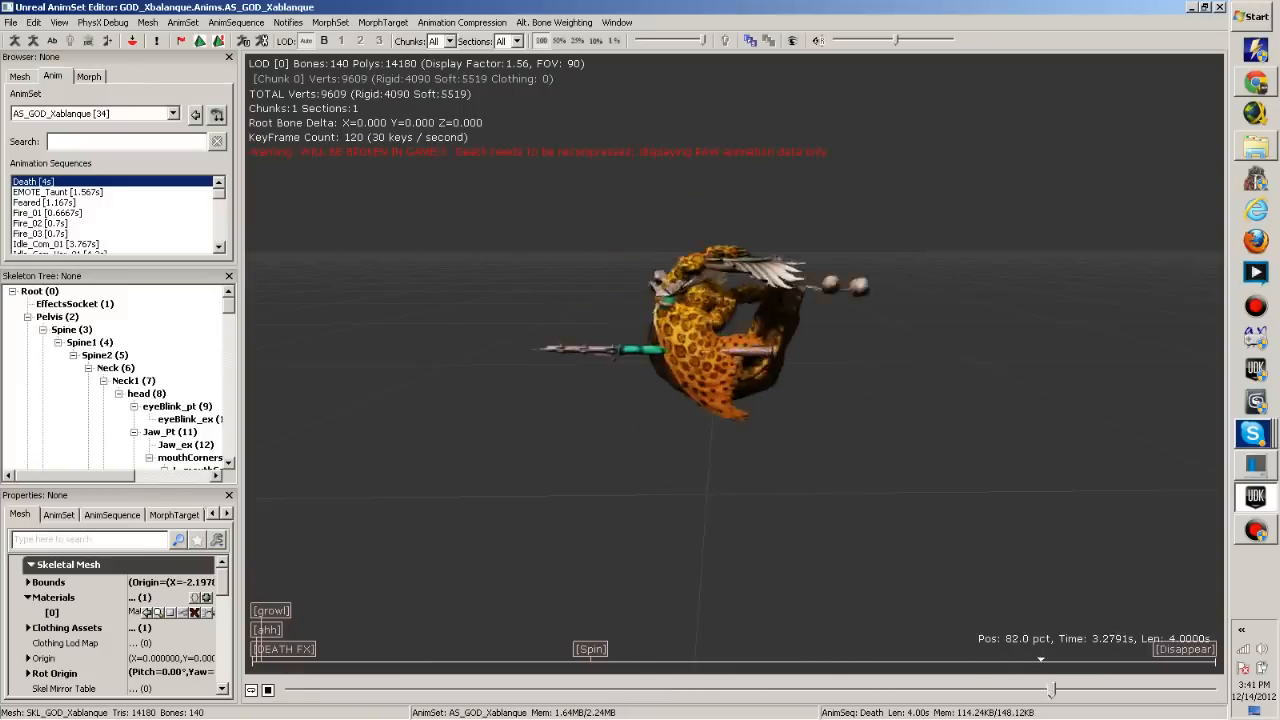
drag(1040, 688, 592, 688)
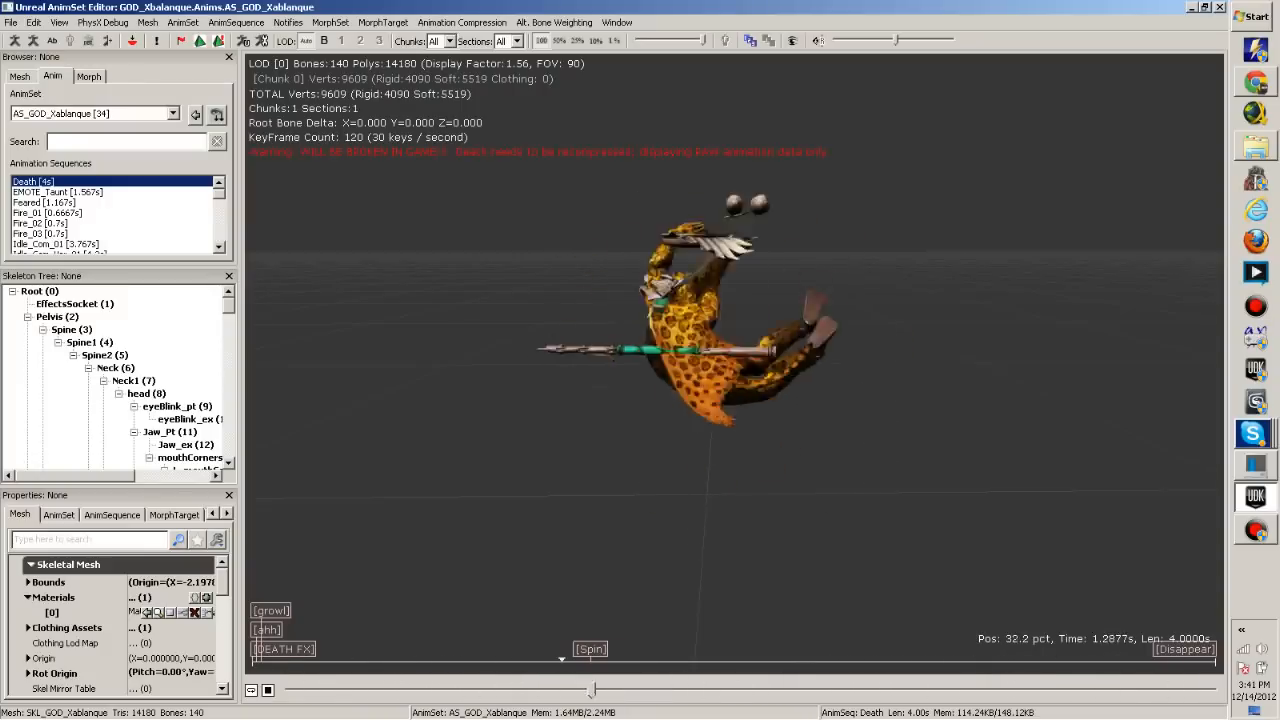
click(56, 192)
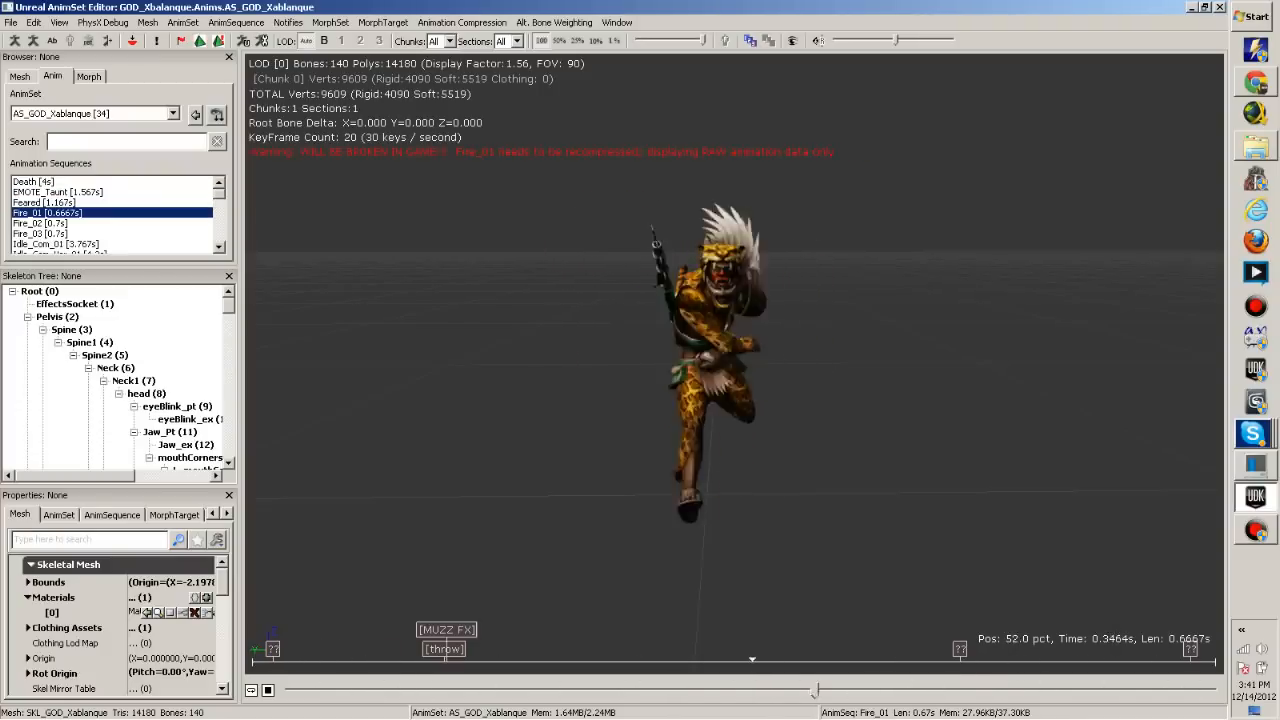
click(40, 224)
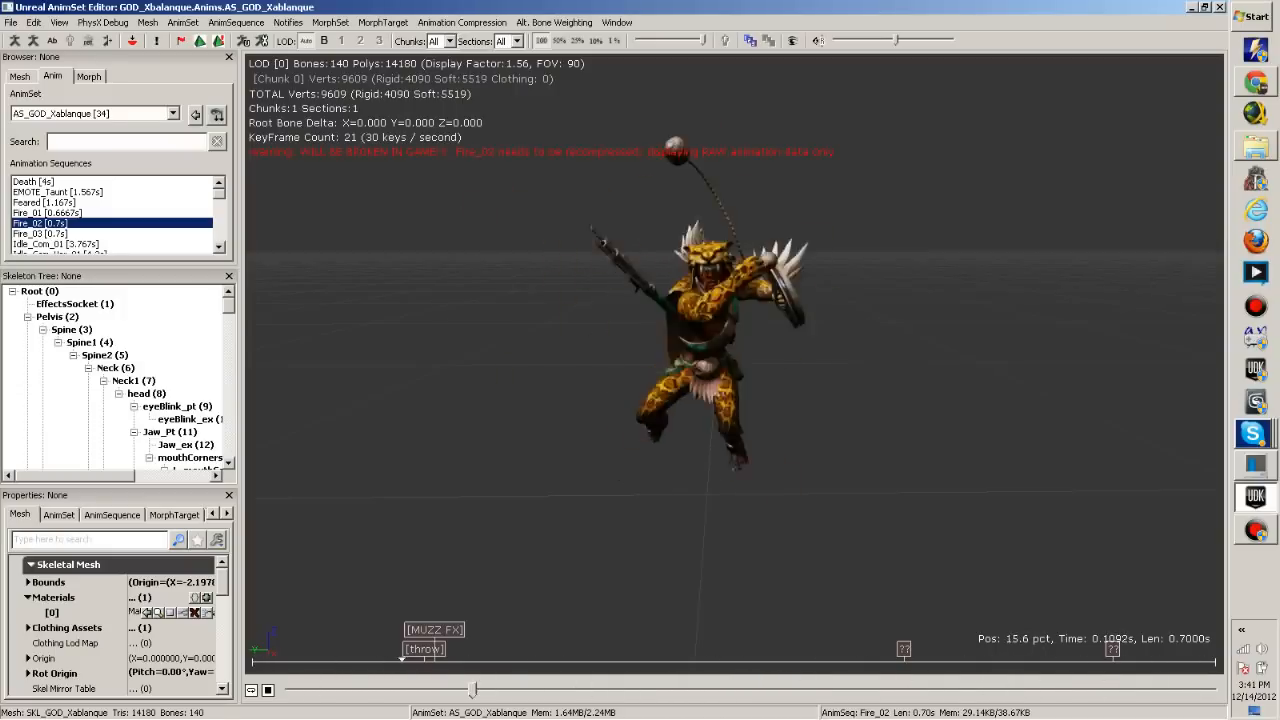
click(40, 232)
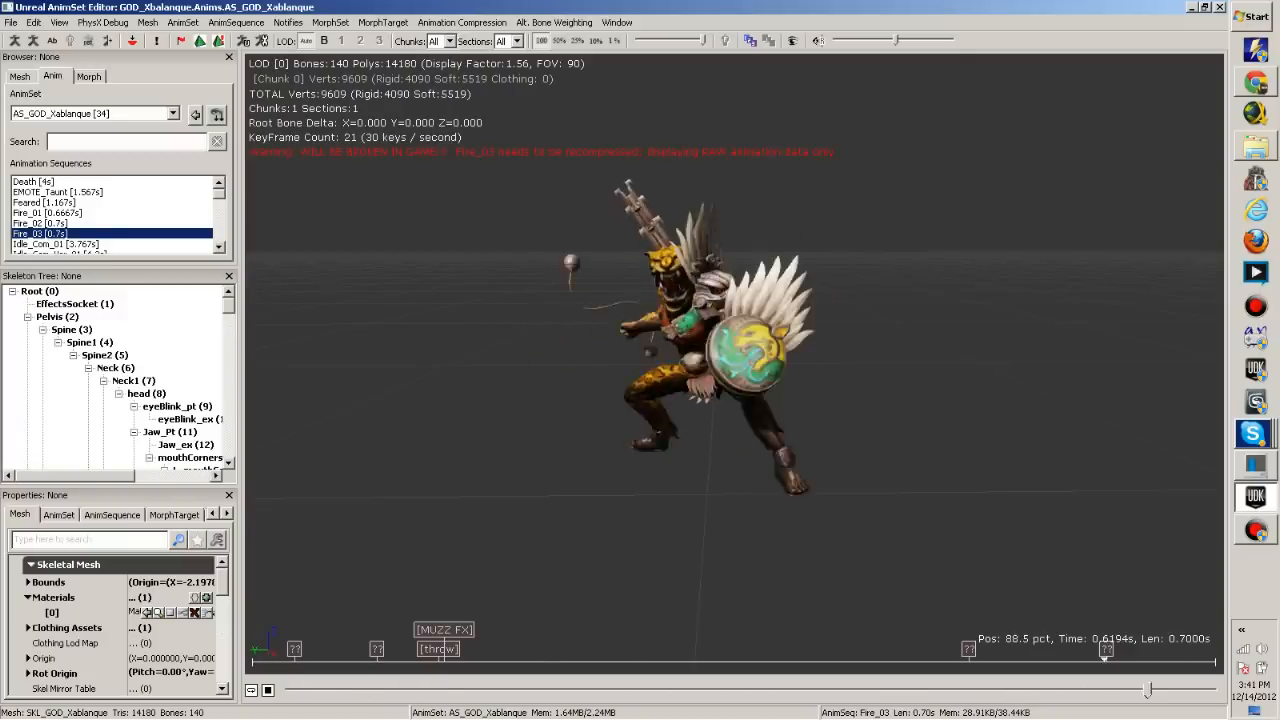
Preview the Idle_Com variants, Idle_NonCom_01 and Idle_Transition_Out_01
click(56, 244)
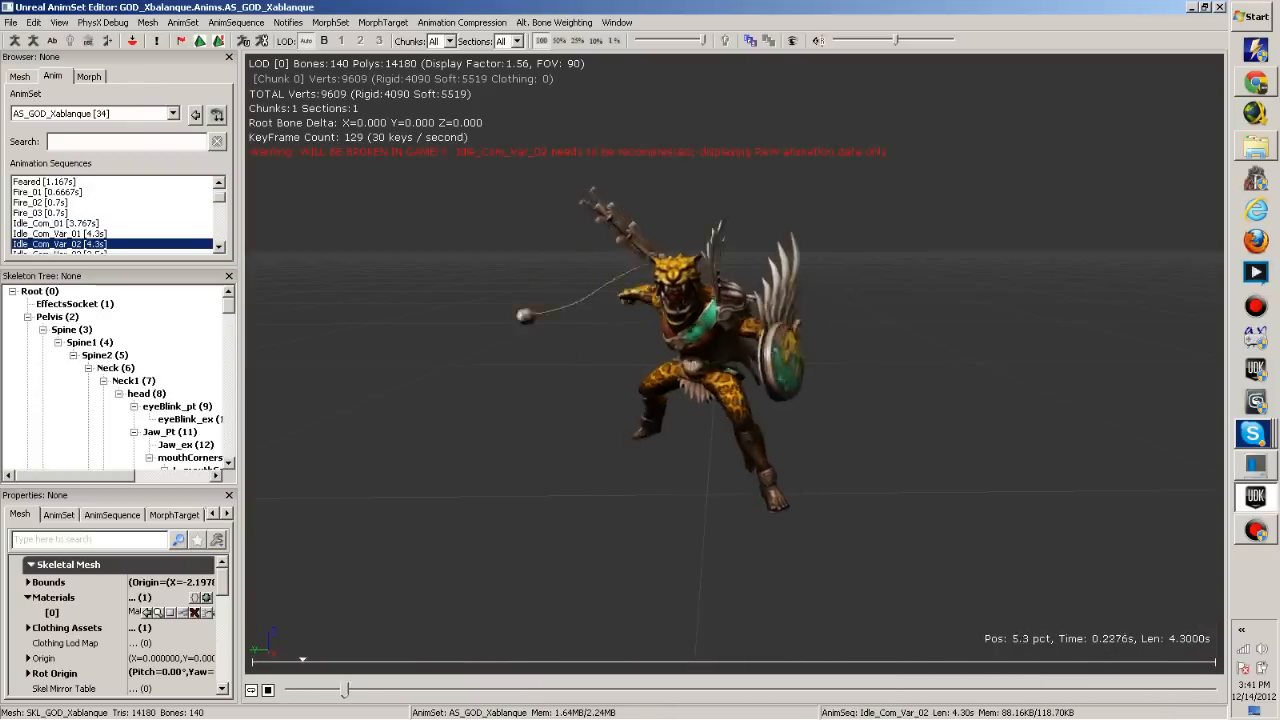
click(58, 244)
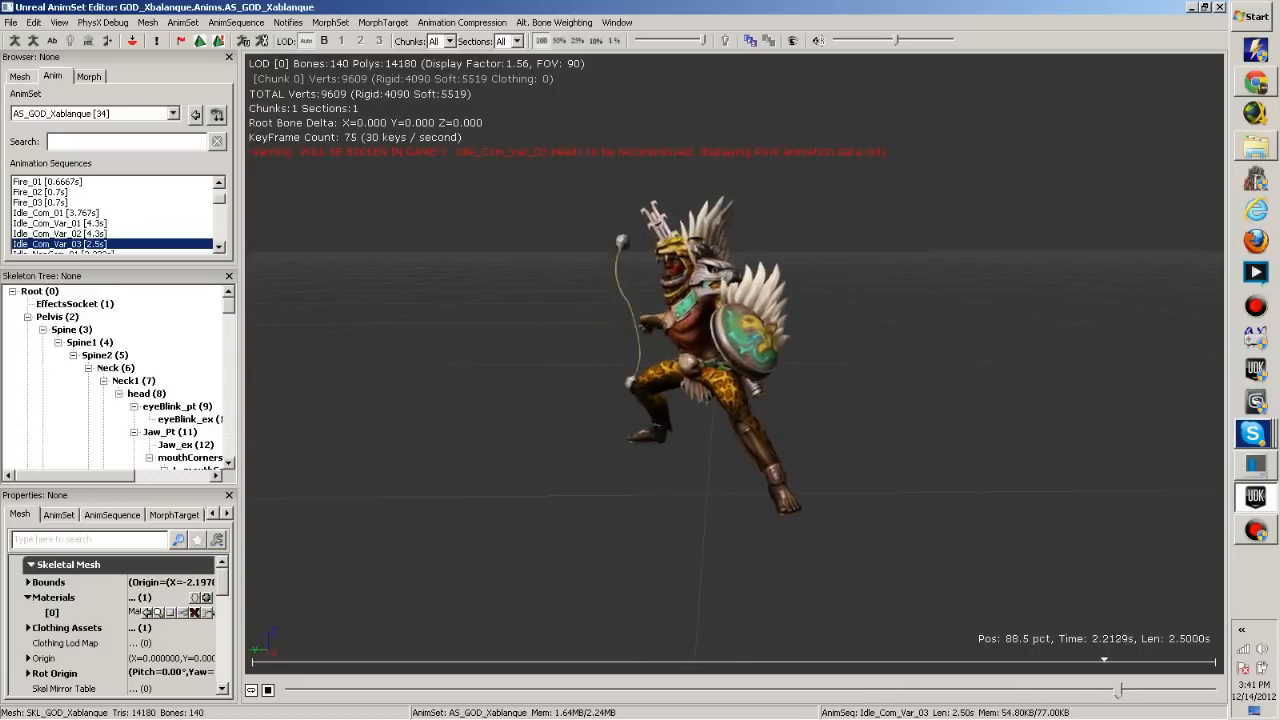
click(64, 244)
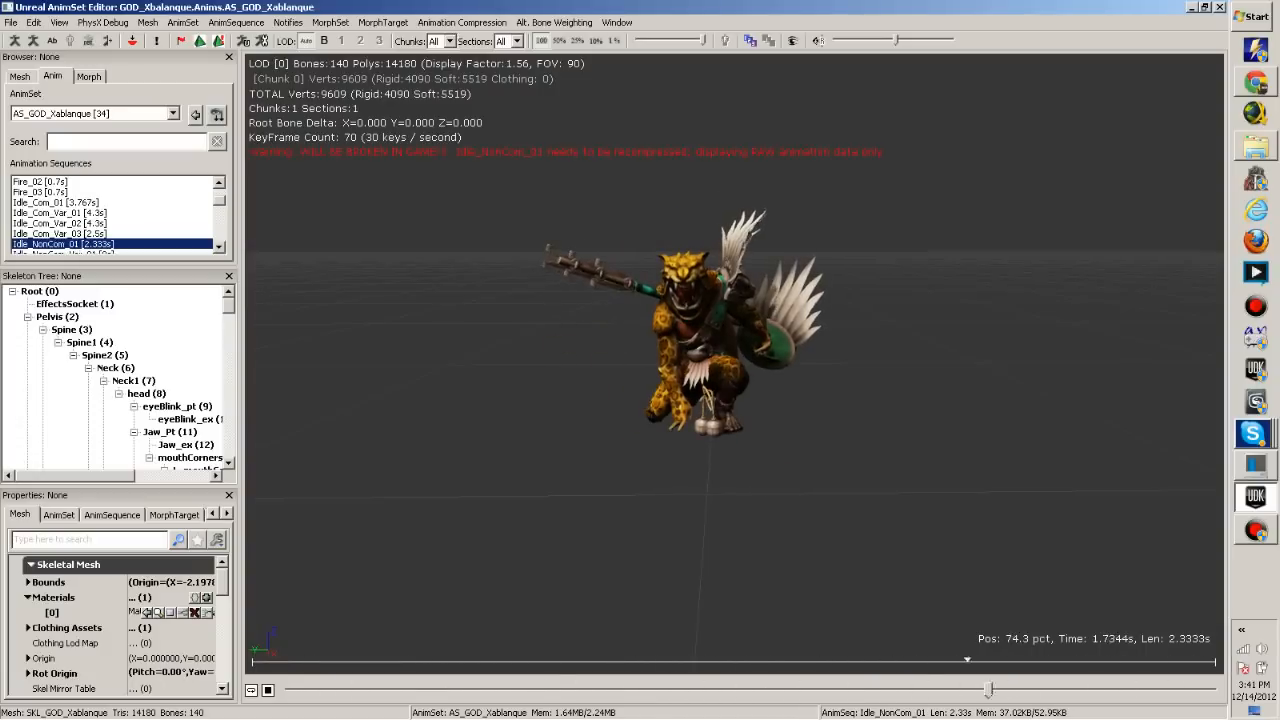
click(62, 244)
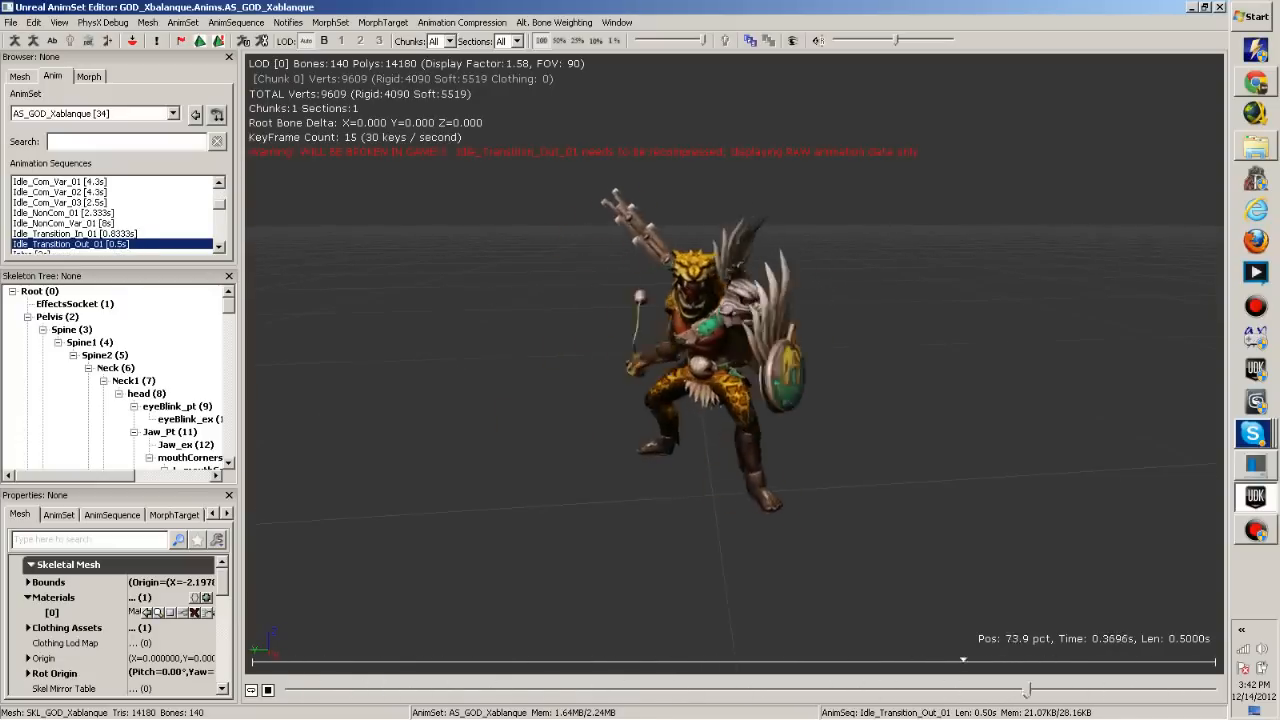
Preview Xbalanque's Intro, Knocked_Up_DownState and Offhand_01 sequences
click(70, 244)
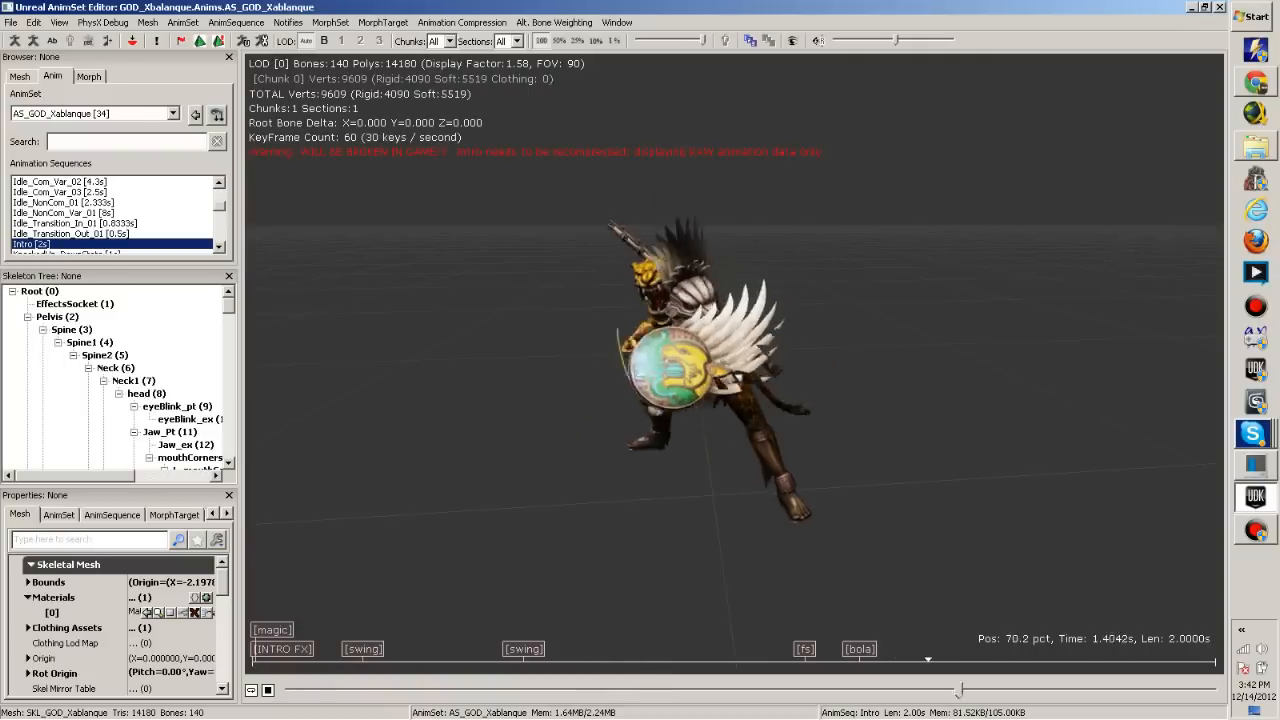
click(66, 244)
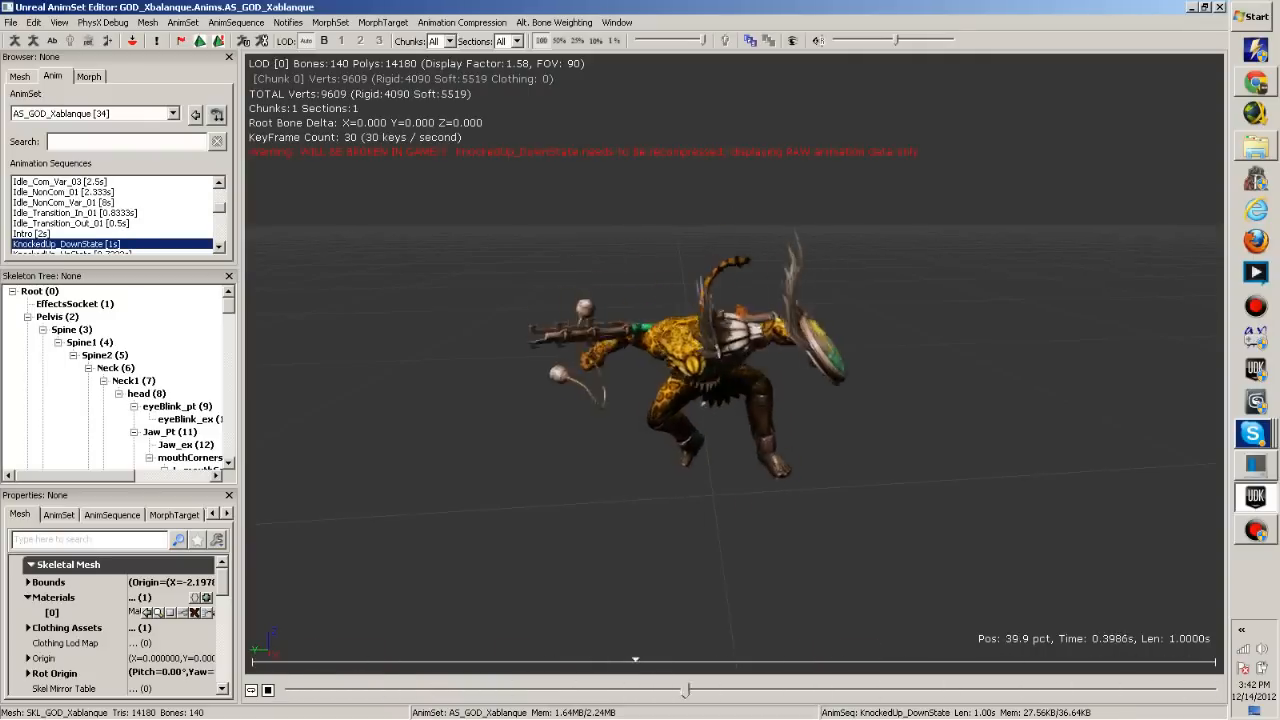
click(48, 244)
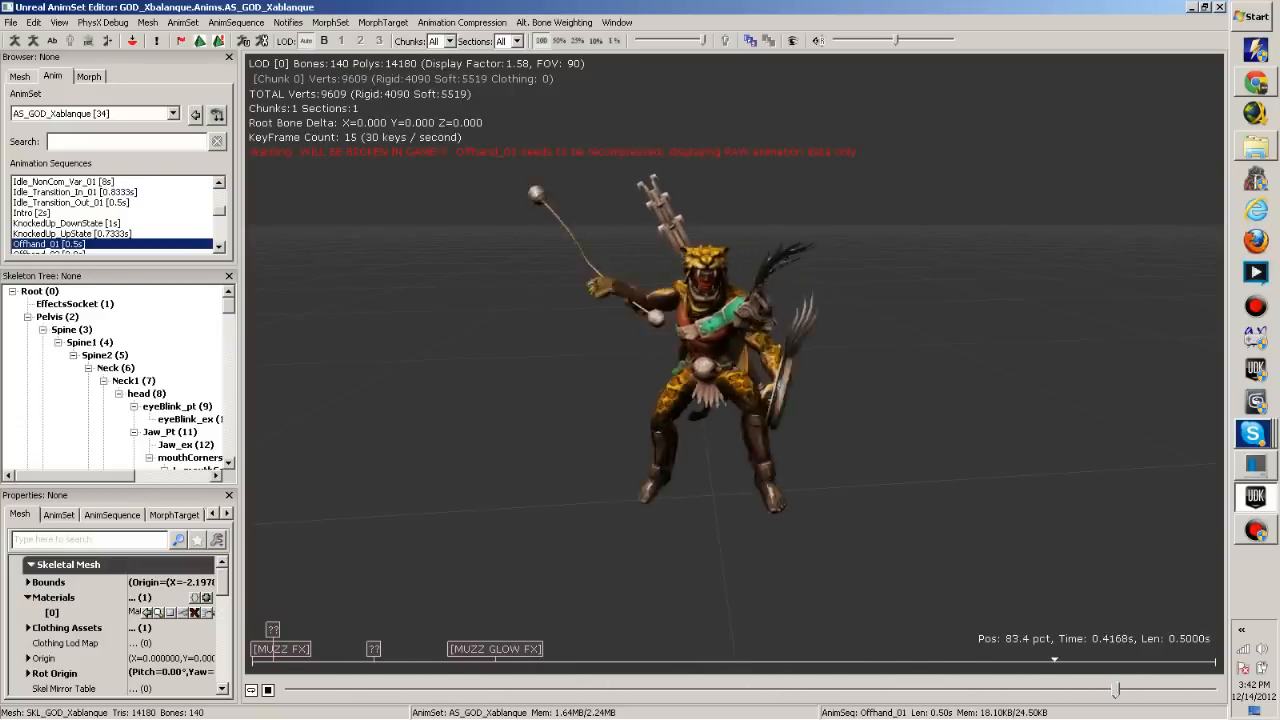
Preview Offhand_02, Offhand_03, Offhand_03_NoFire and Offhand_04, scrubbing one back
click(48, 244)
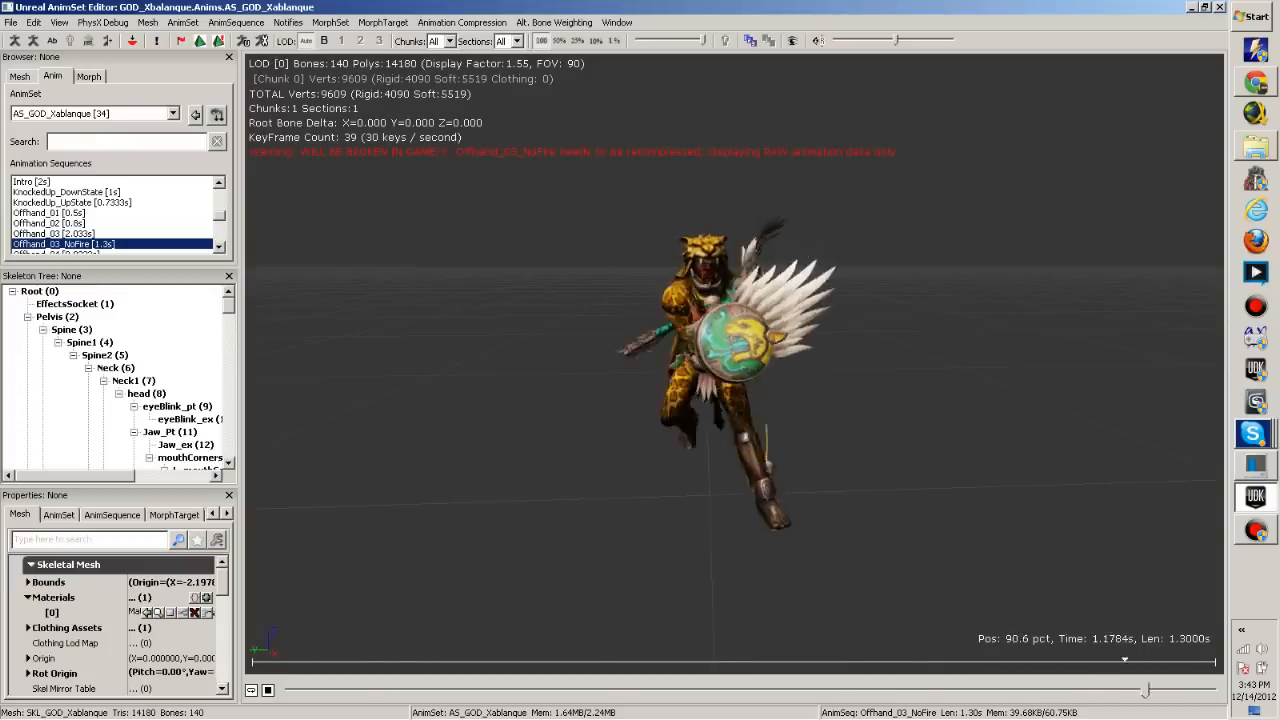
drag(1124, 658, 664, 658)
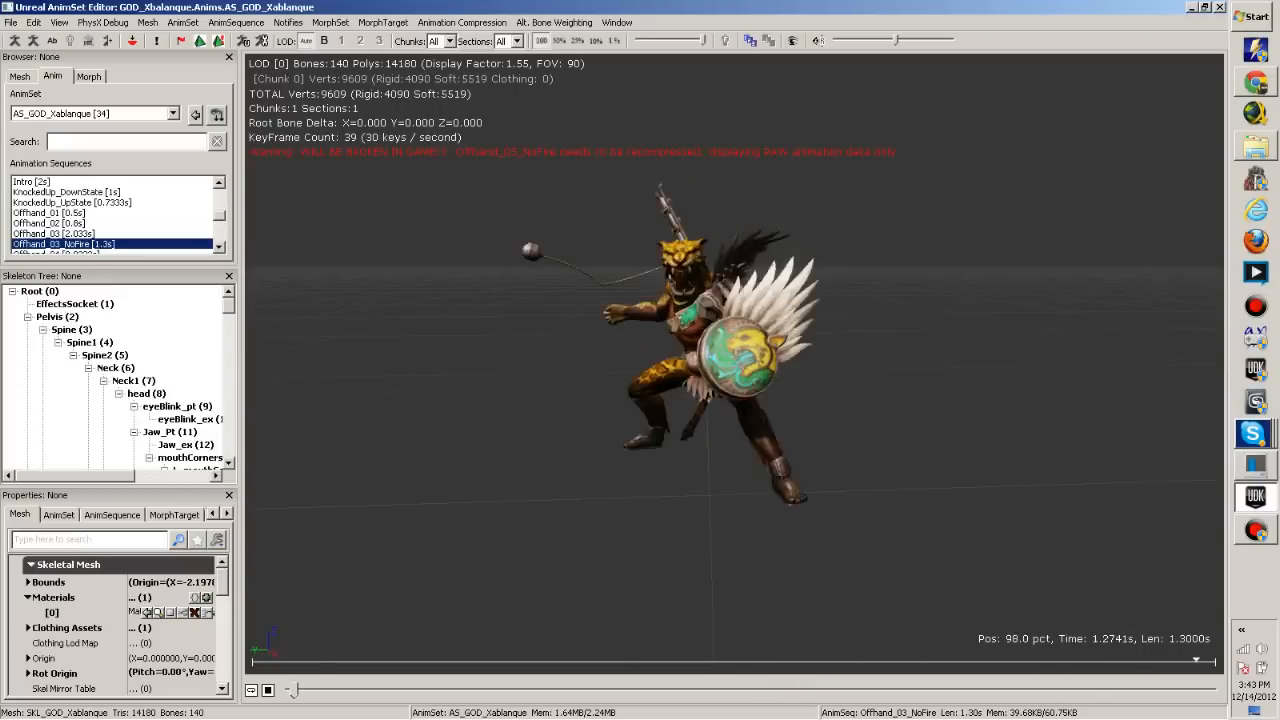
click(54, 232)
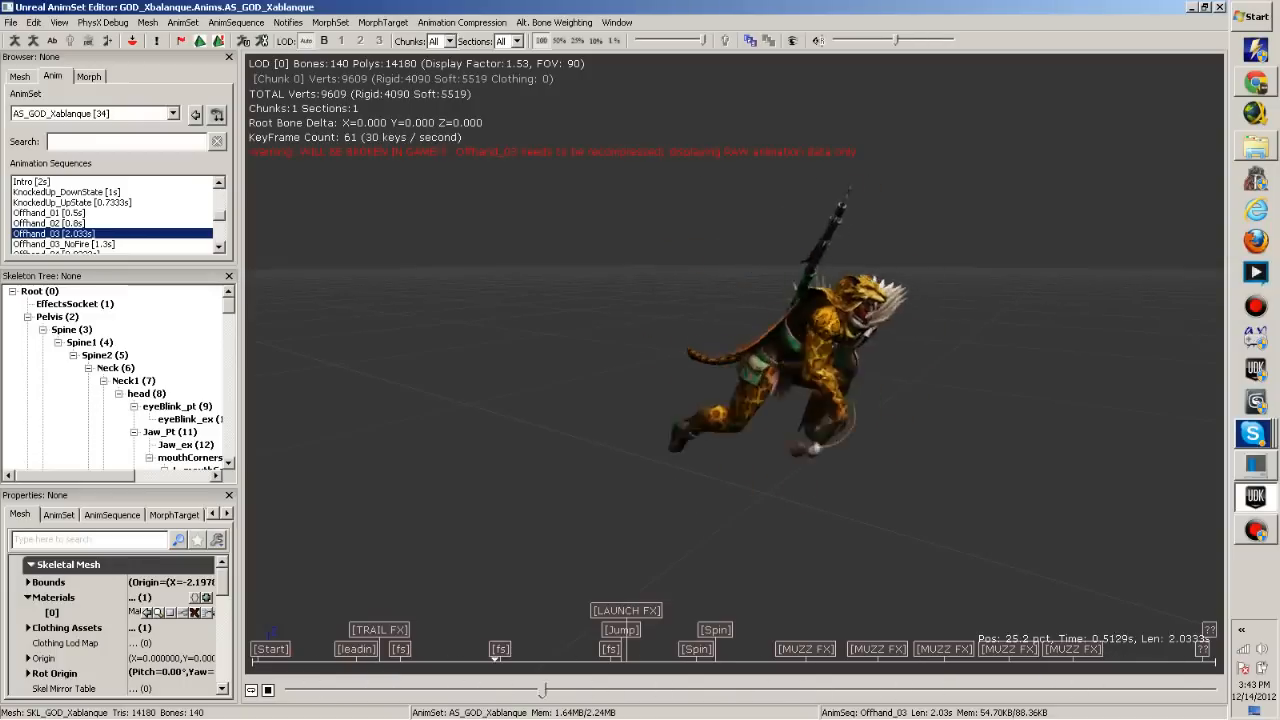
click(64, 244)
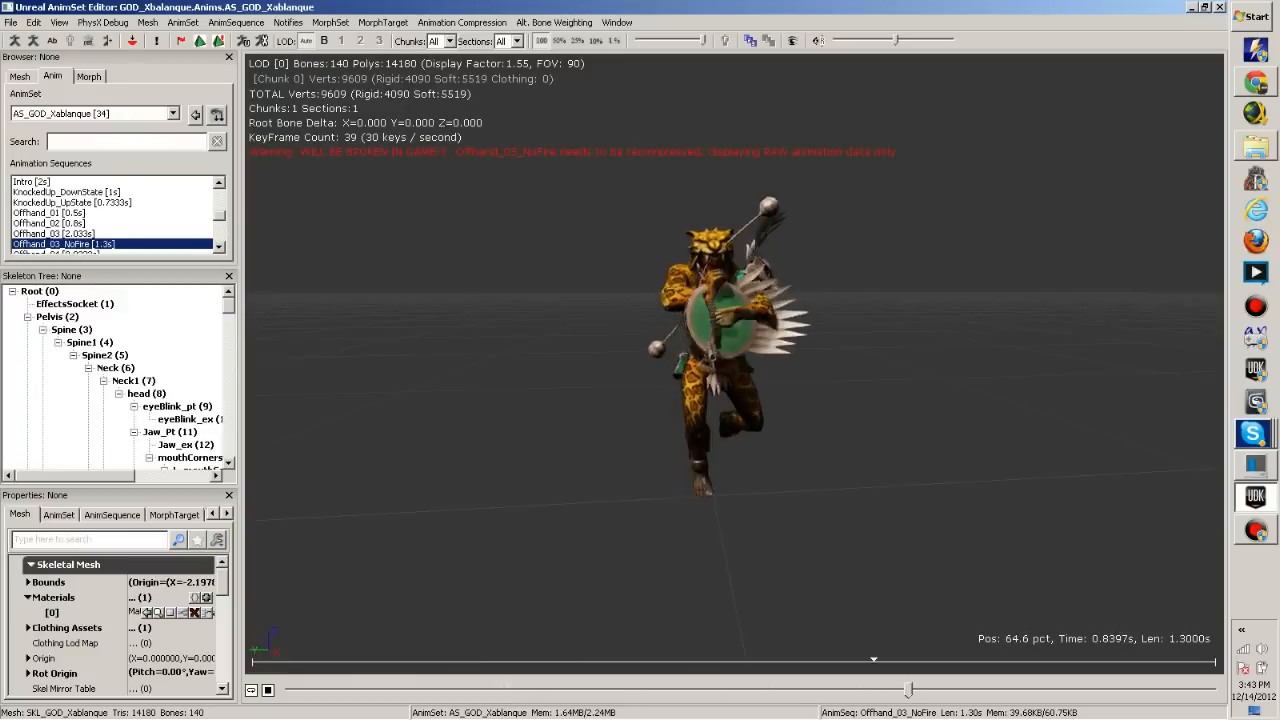
click(52, 212)
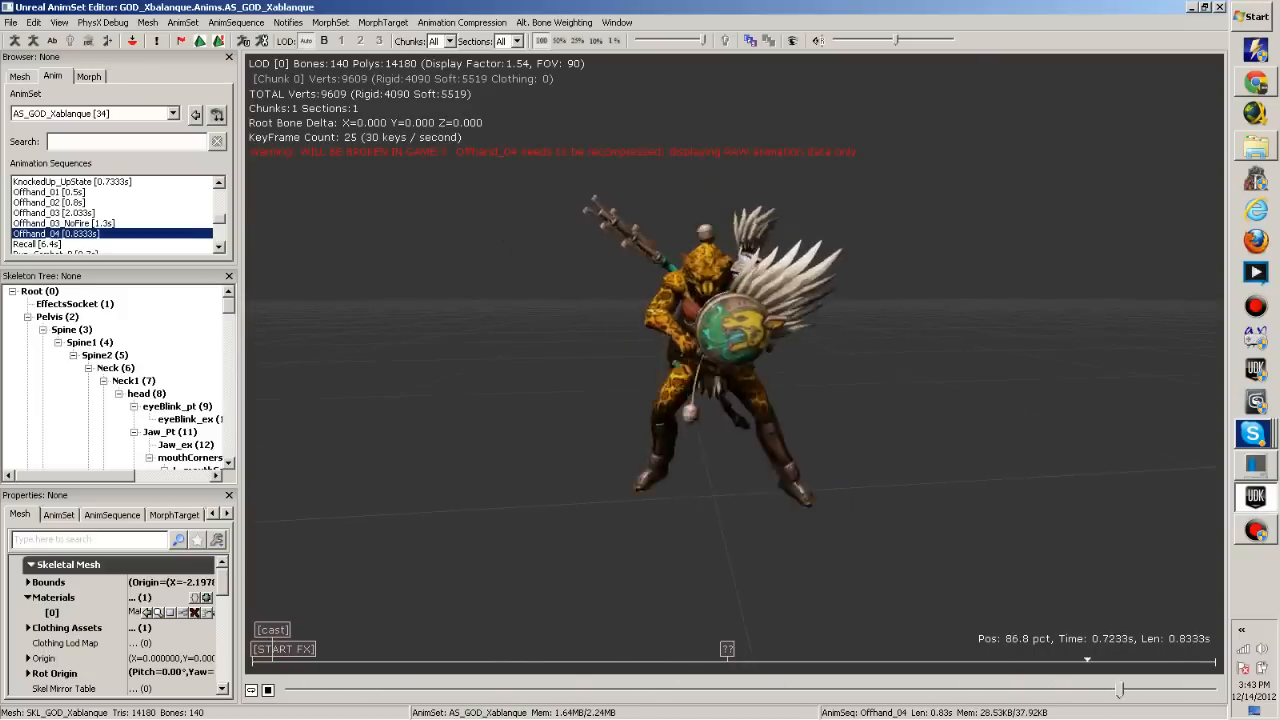
Preview the Recall and Run_Combat sequences, then close the Xbalanque AnimSet Editor
click(56, 244)
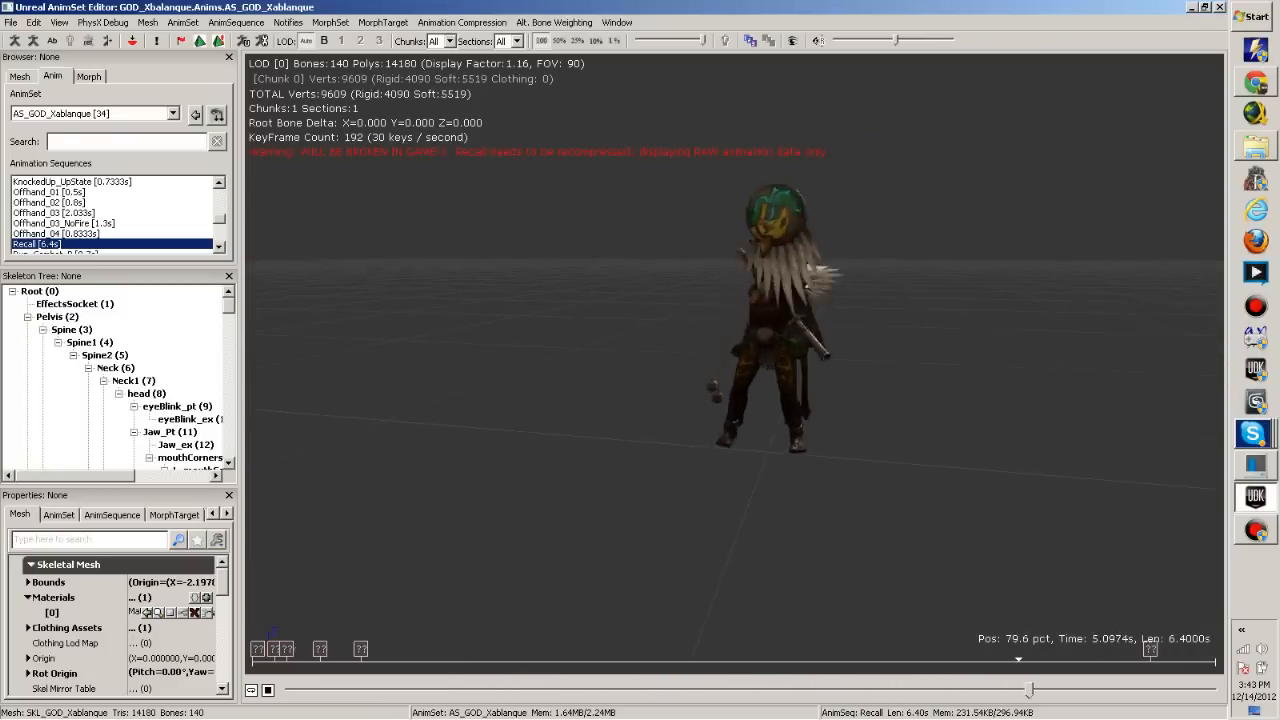
click(56, 244)
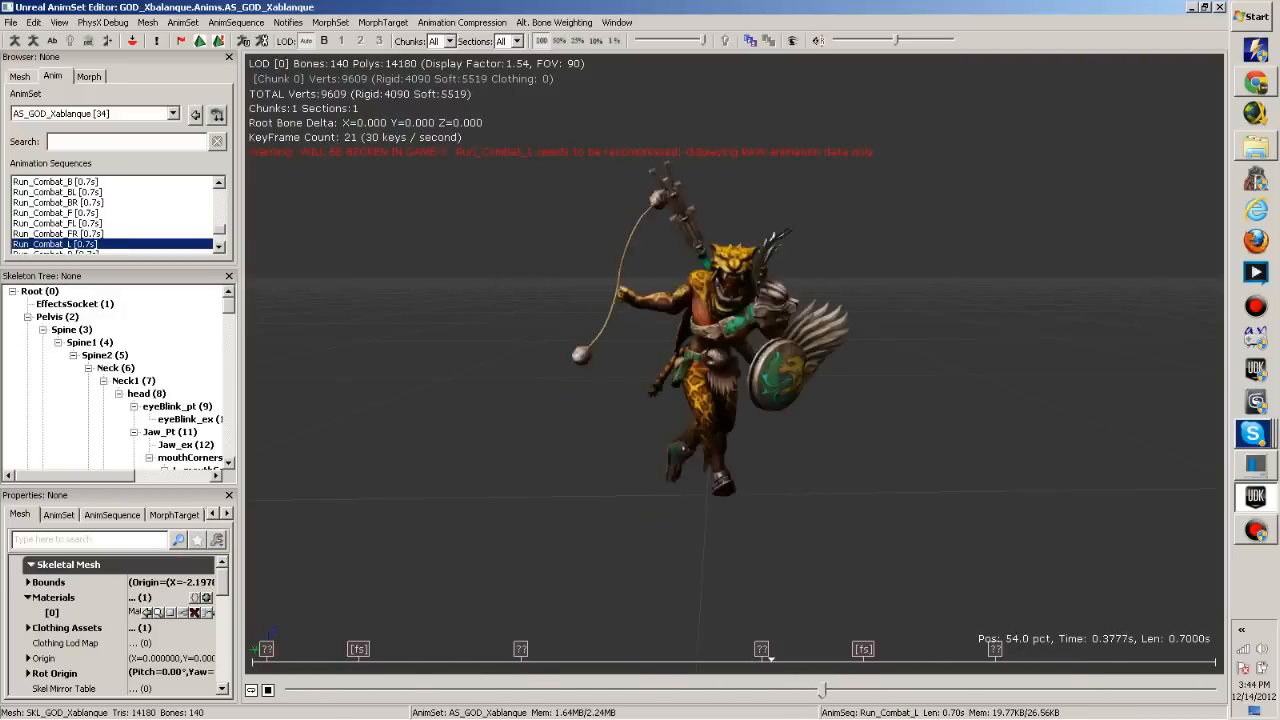
click(44, 222)
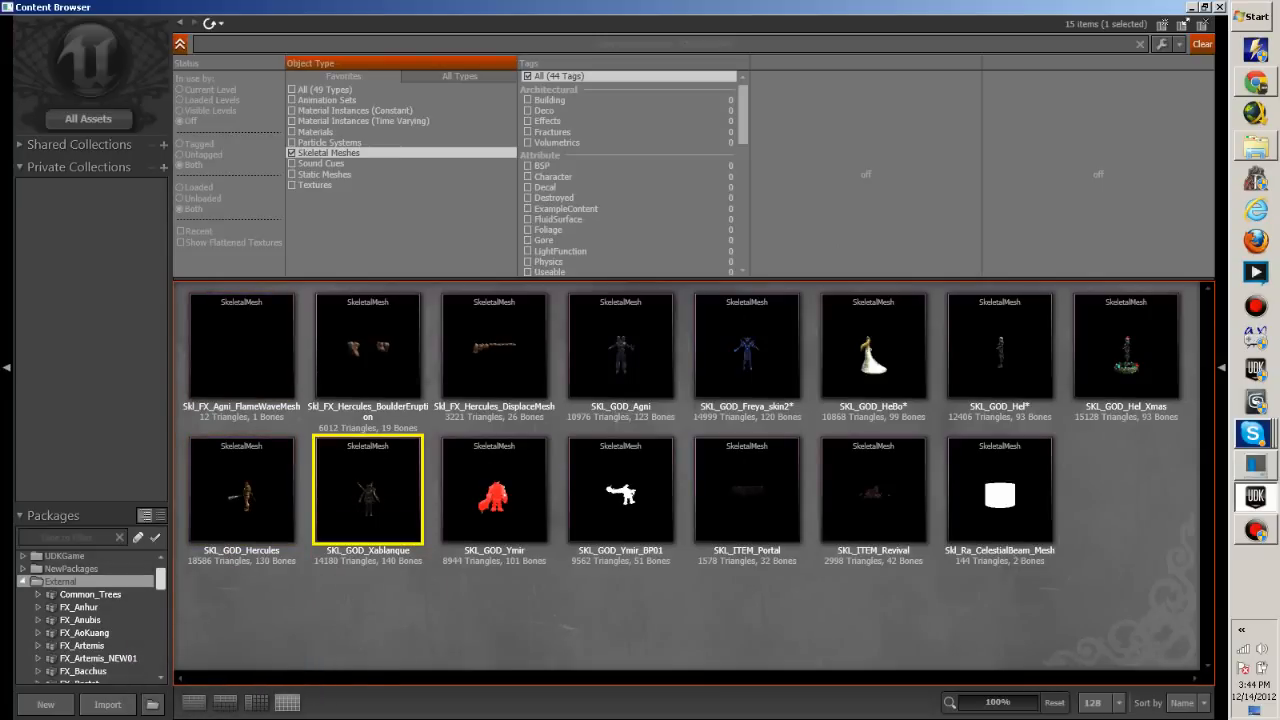
Show the FX_Xbalanque package in the Content Browser with All Types listed
scroll(down, 3)
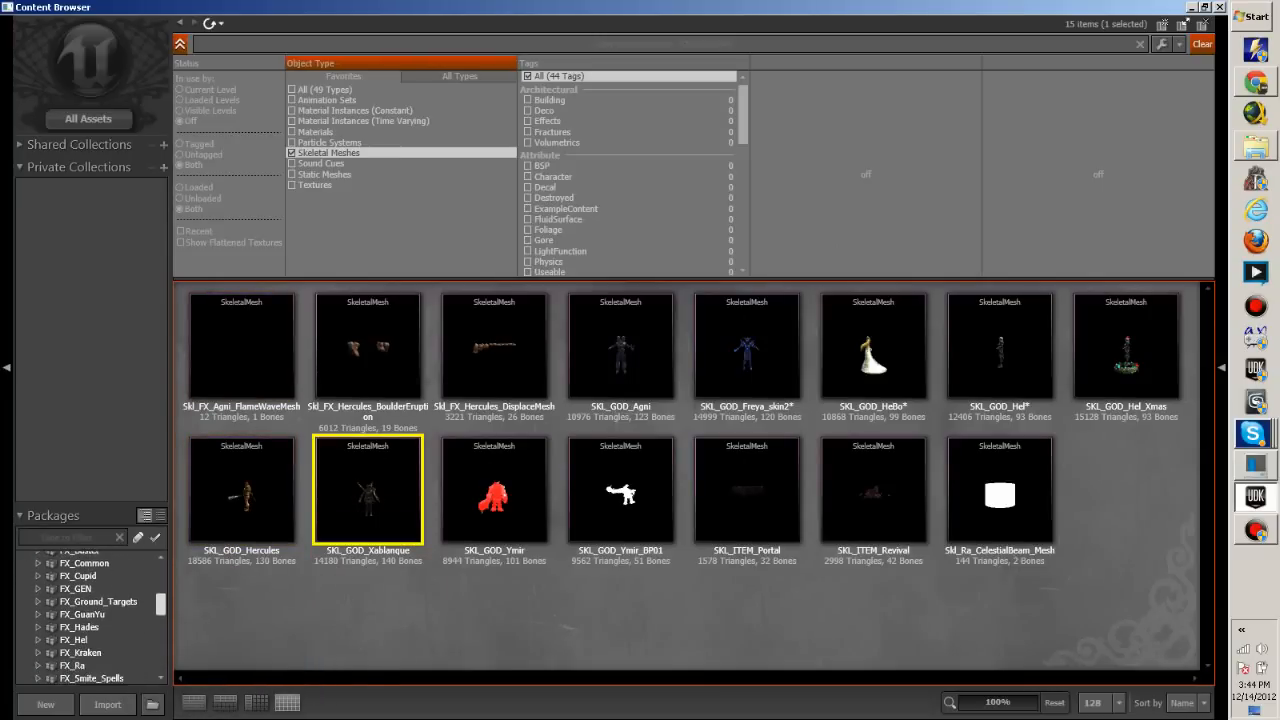
scroll(down, 3)
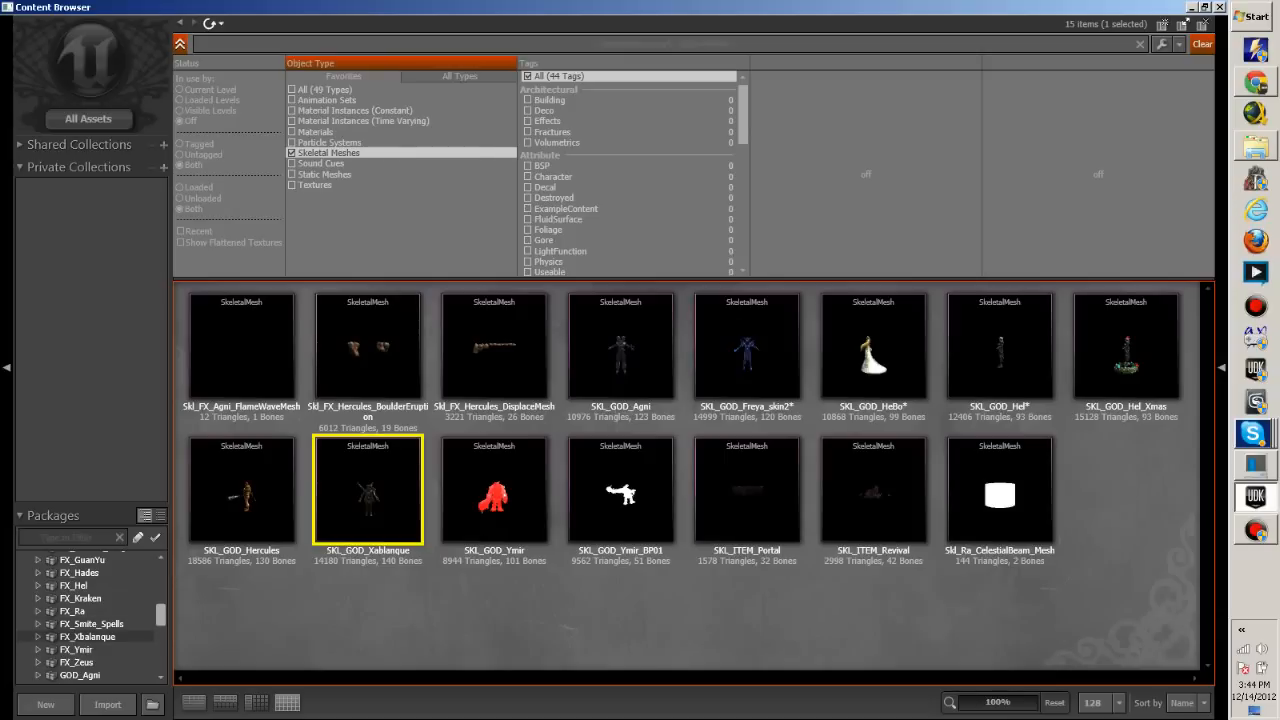
click(88, 636)
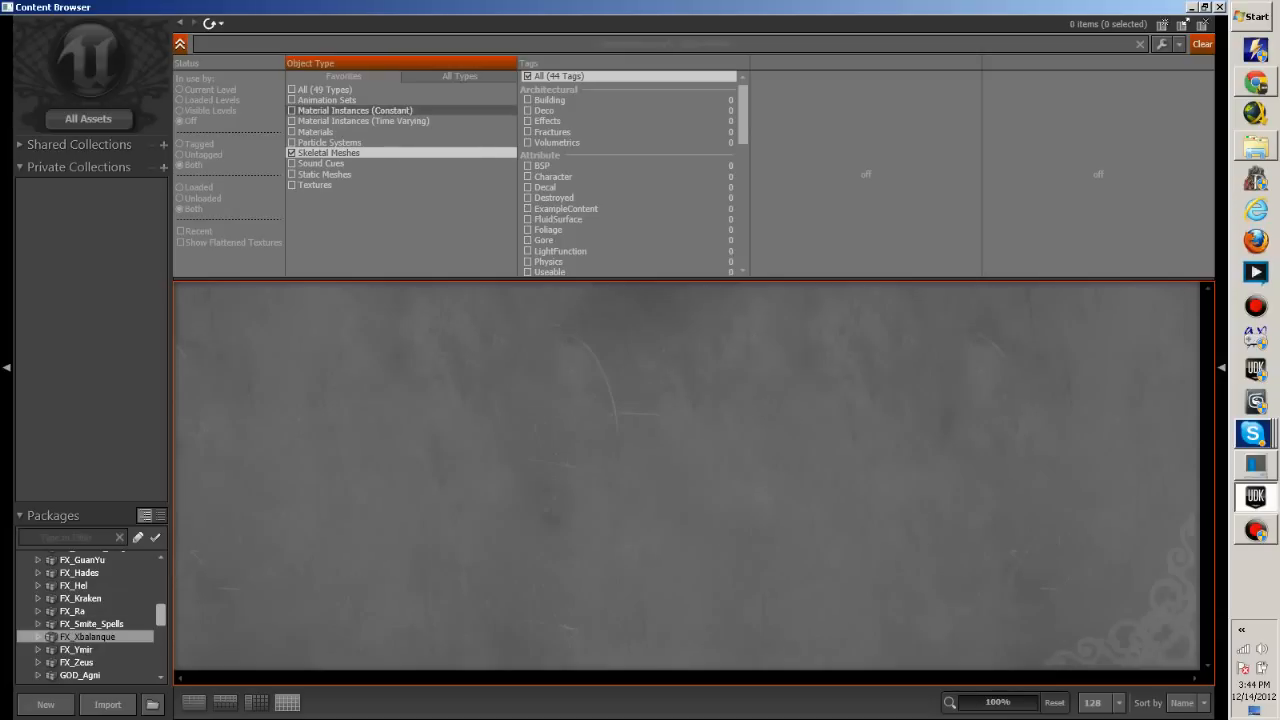
click(292, 88)
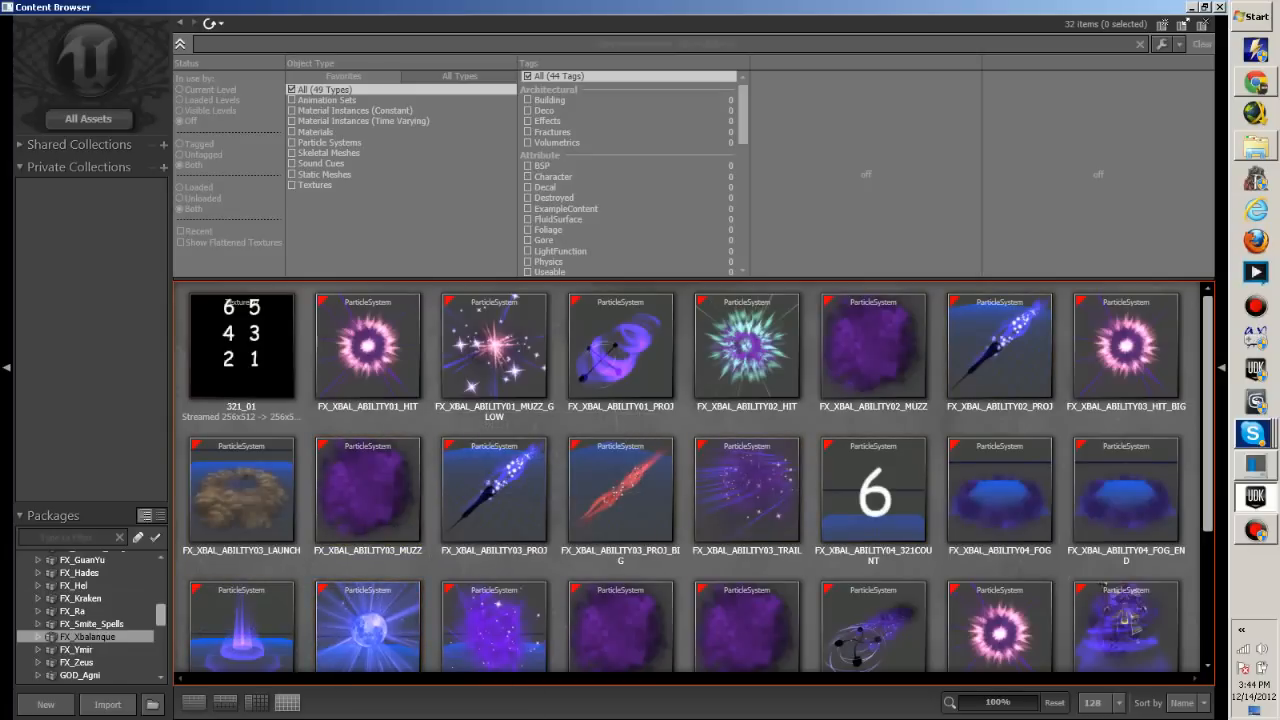
Locate and open the FX_XBAL_ABILITY01_HIT particle effect for preview
click(368, 348)
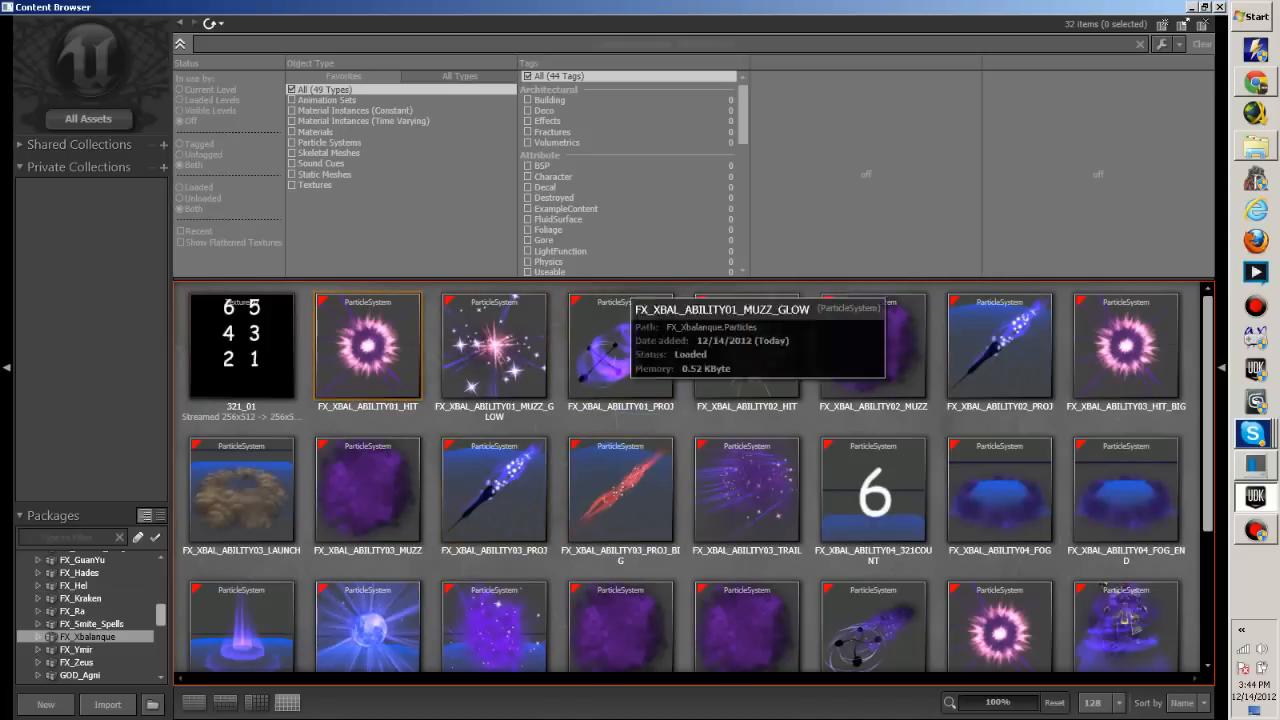
scroll(down, 3)
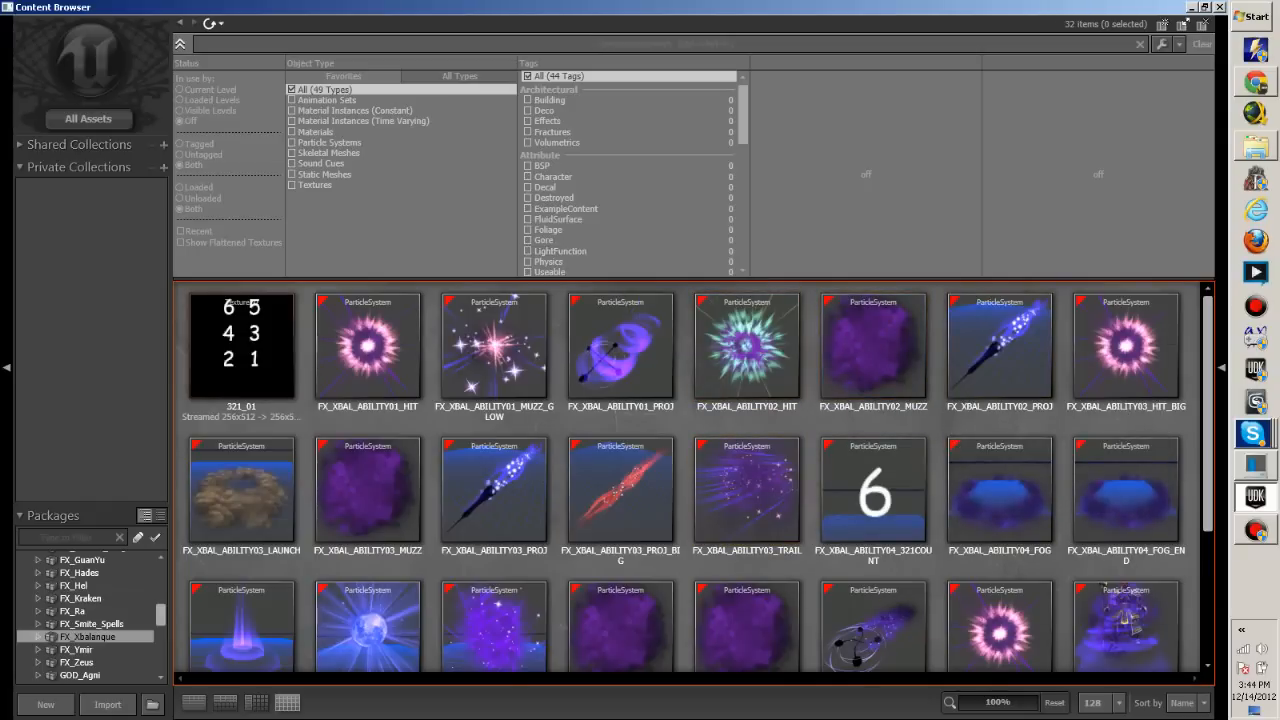
click(368, 344)
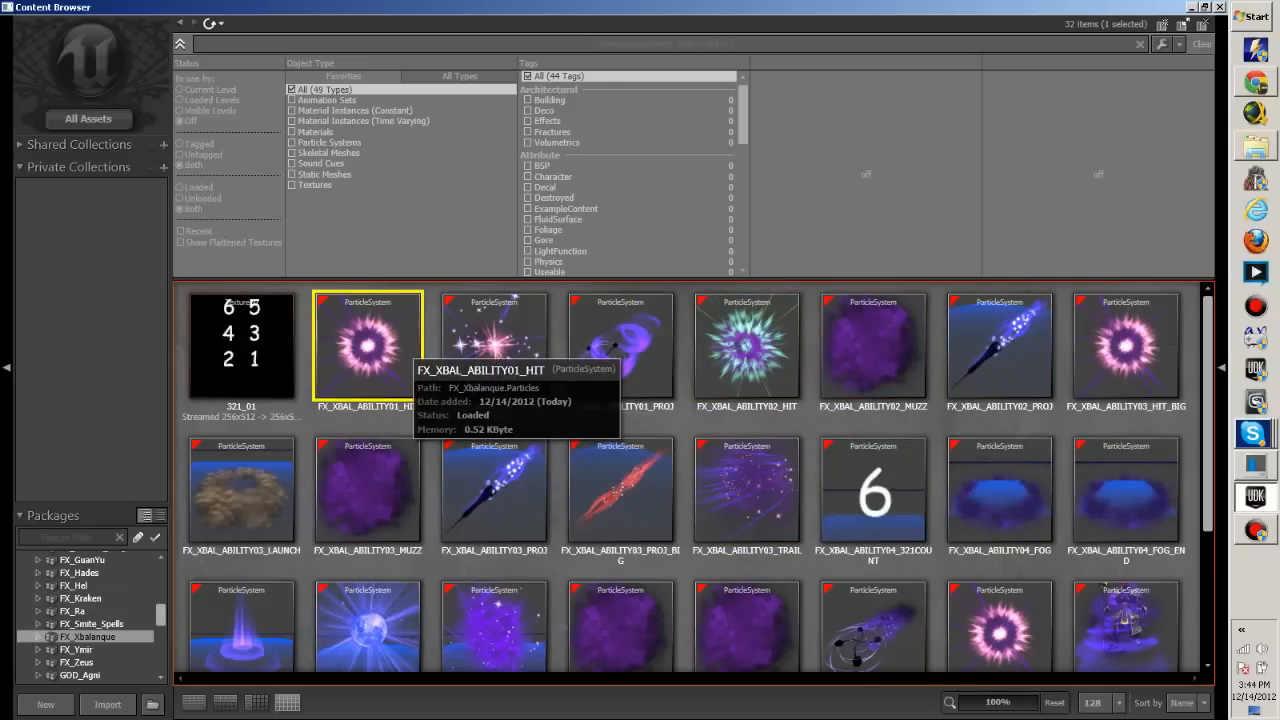
double_click(368, 344)
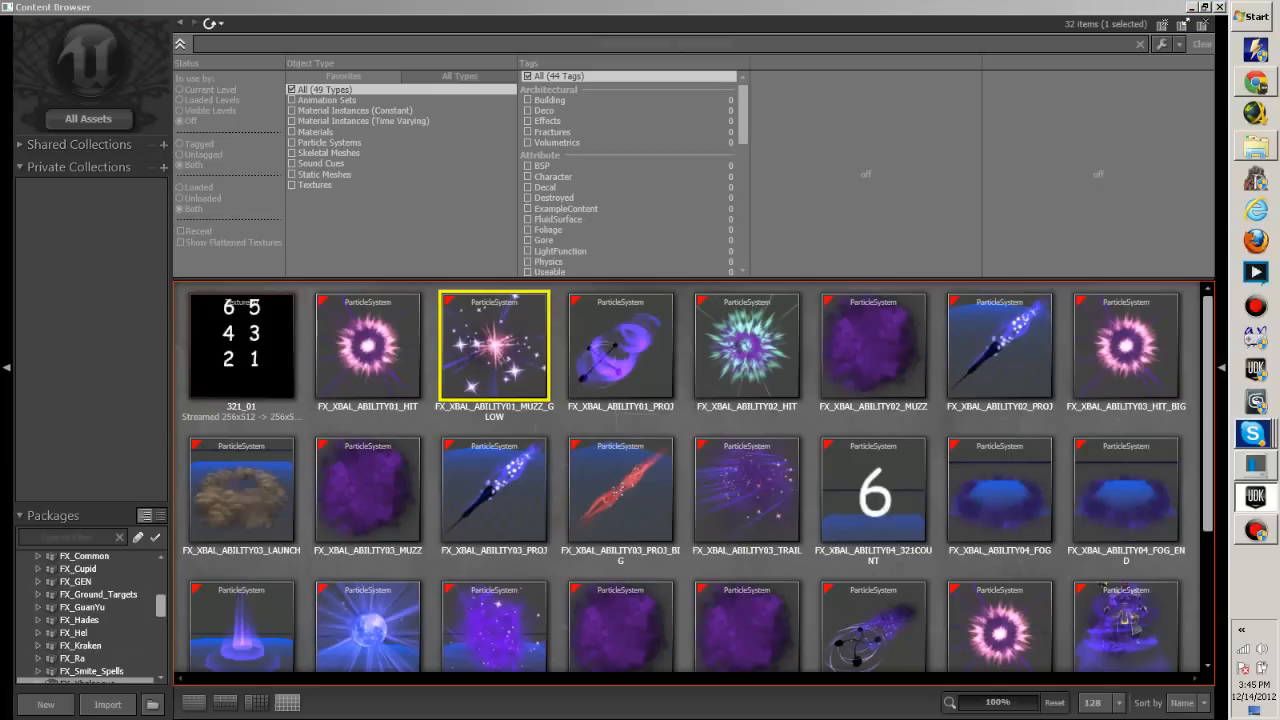
double_click(620, 344)
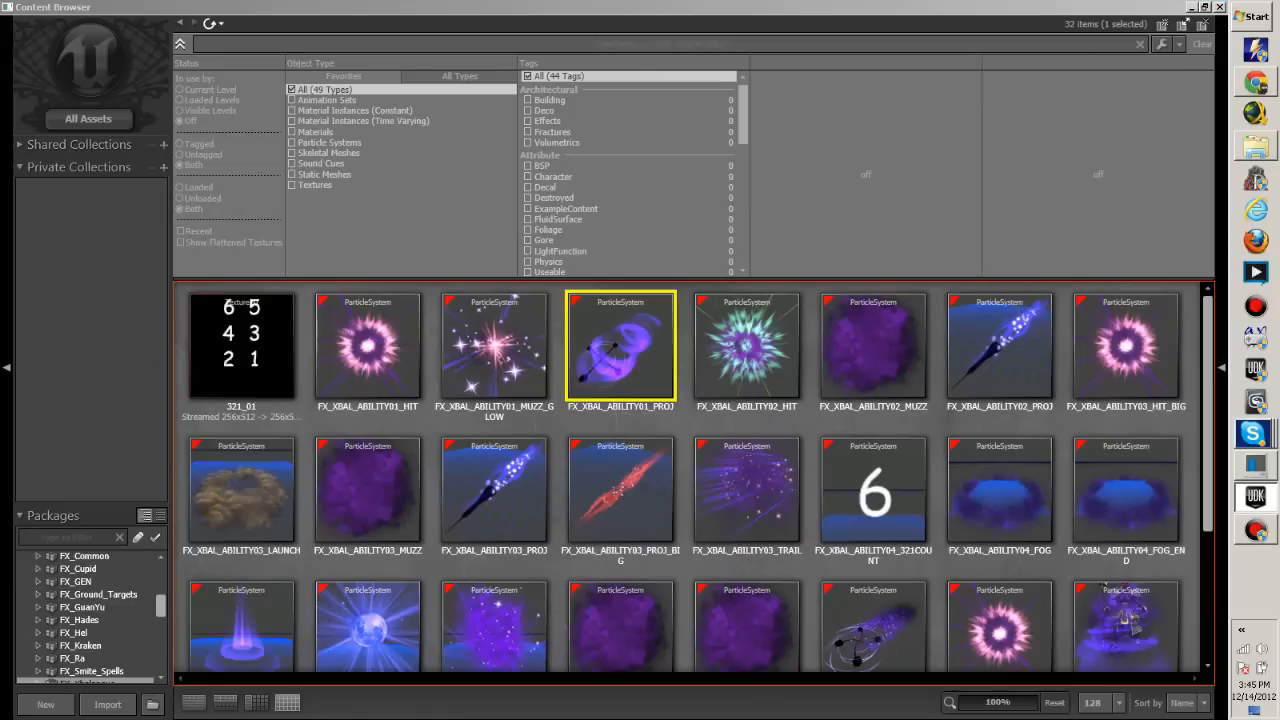
mouse_move(746, 344)
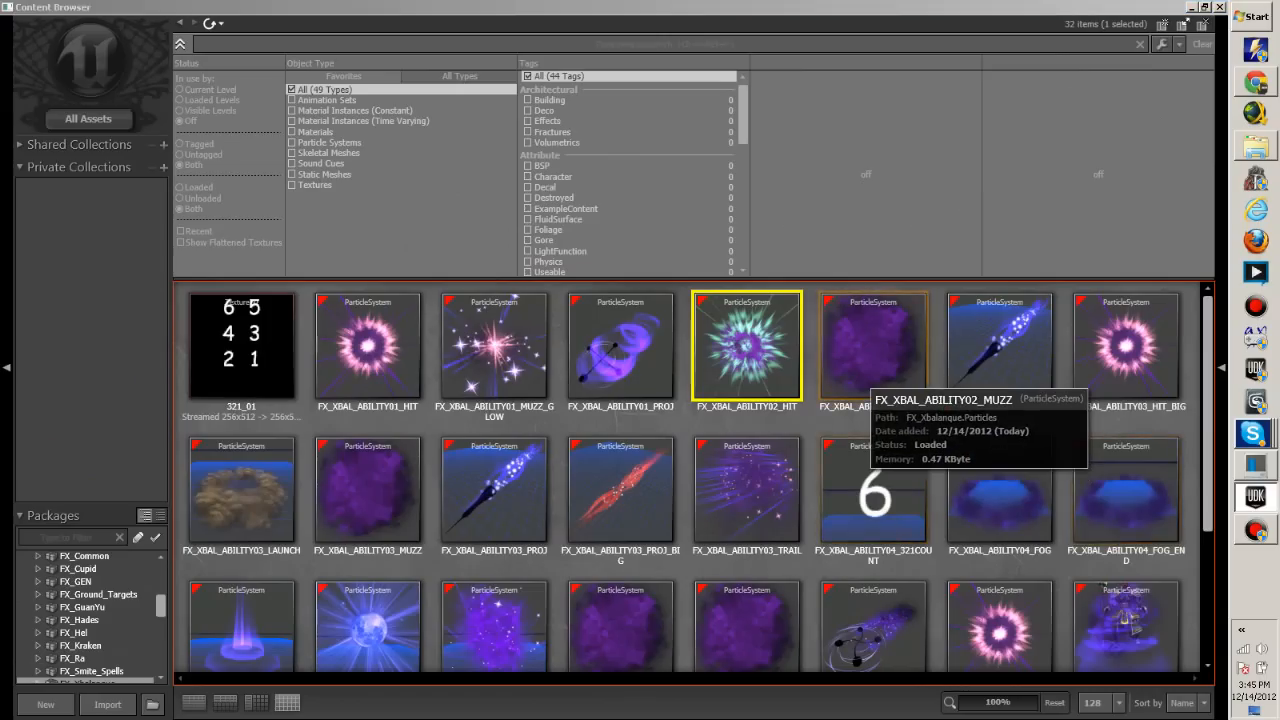
double_click(746, 344)
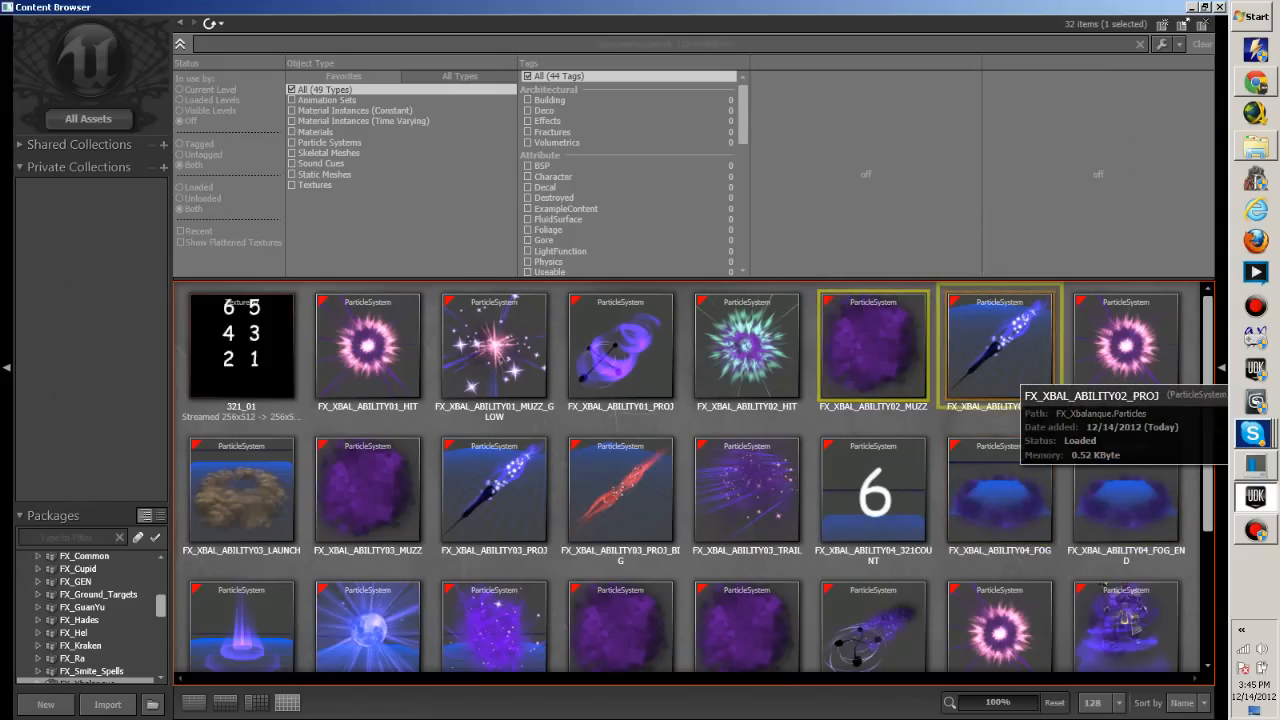
double_click(1000, 348)
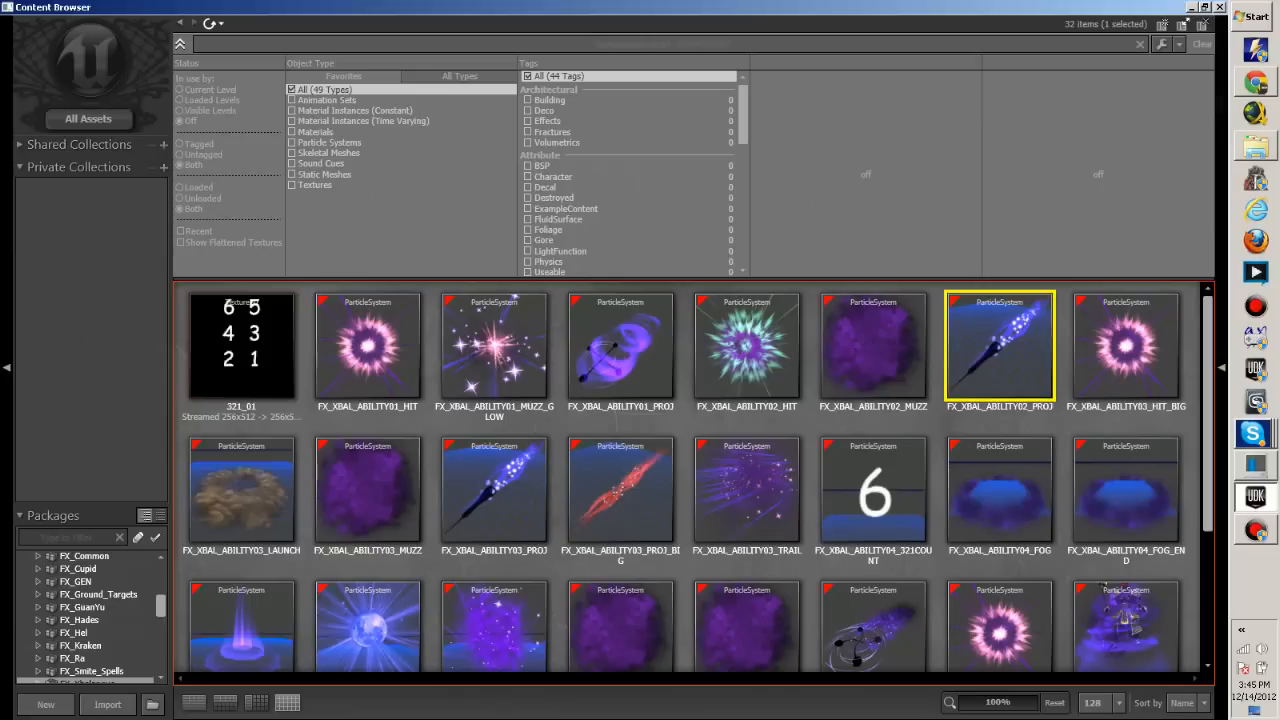
click(1126, 344)
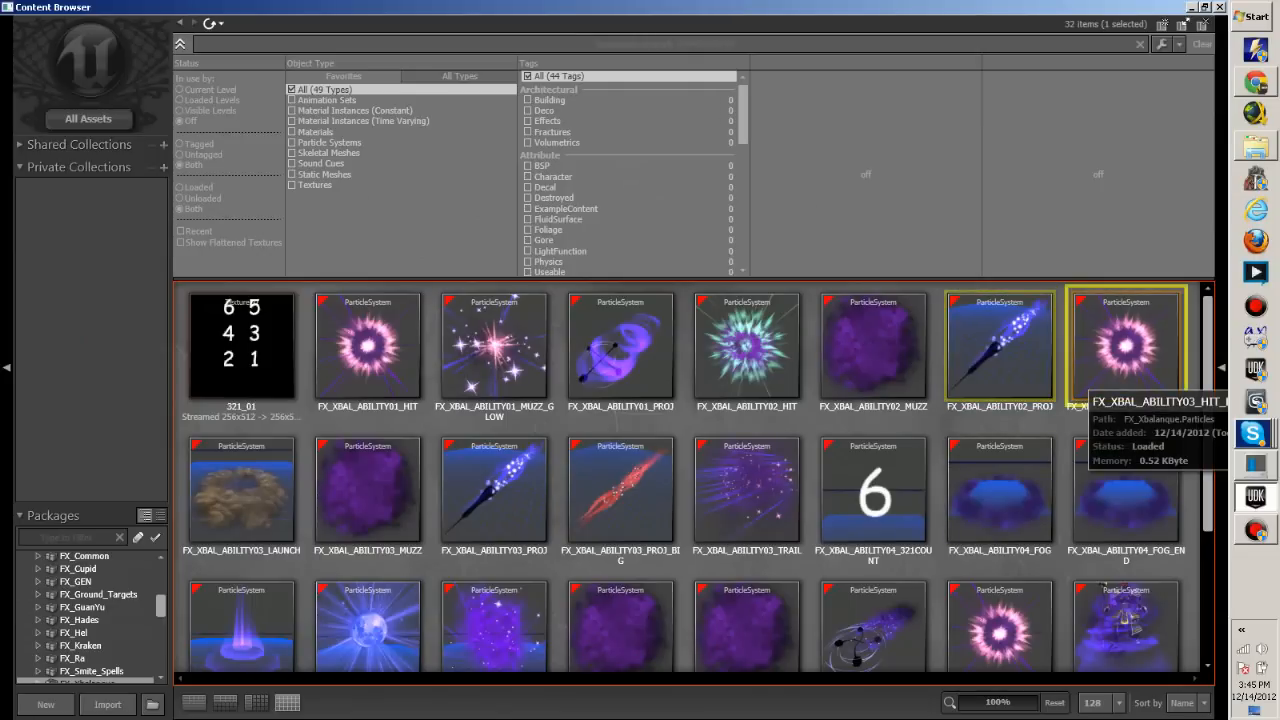
double_click(1128, 348)
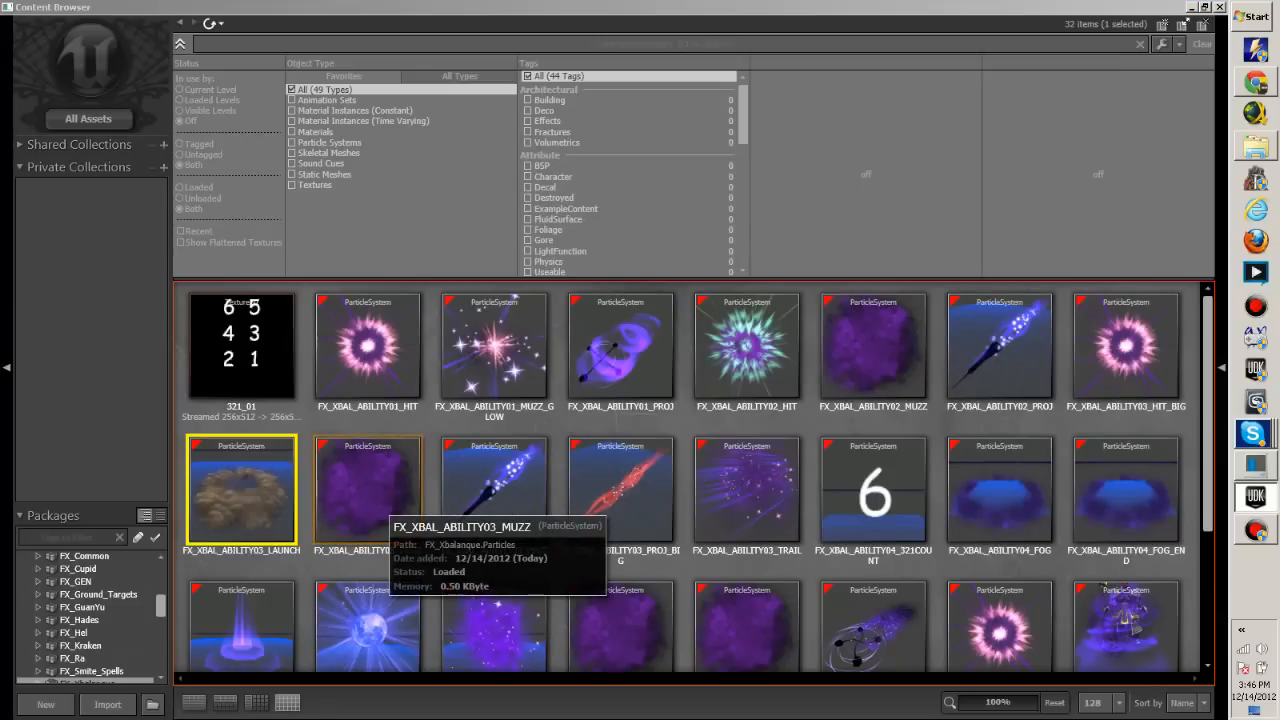
double_click(368, 470)
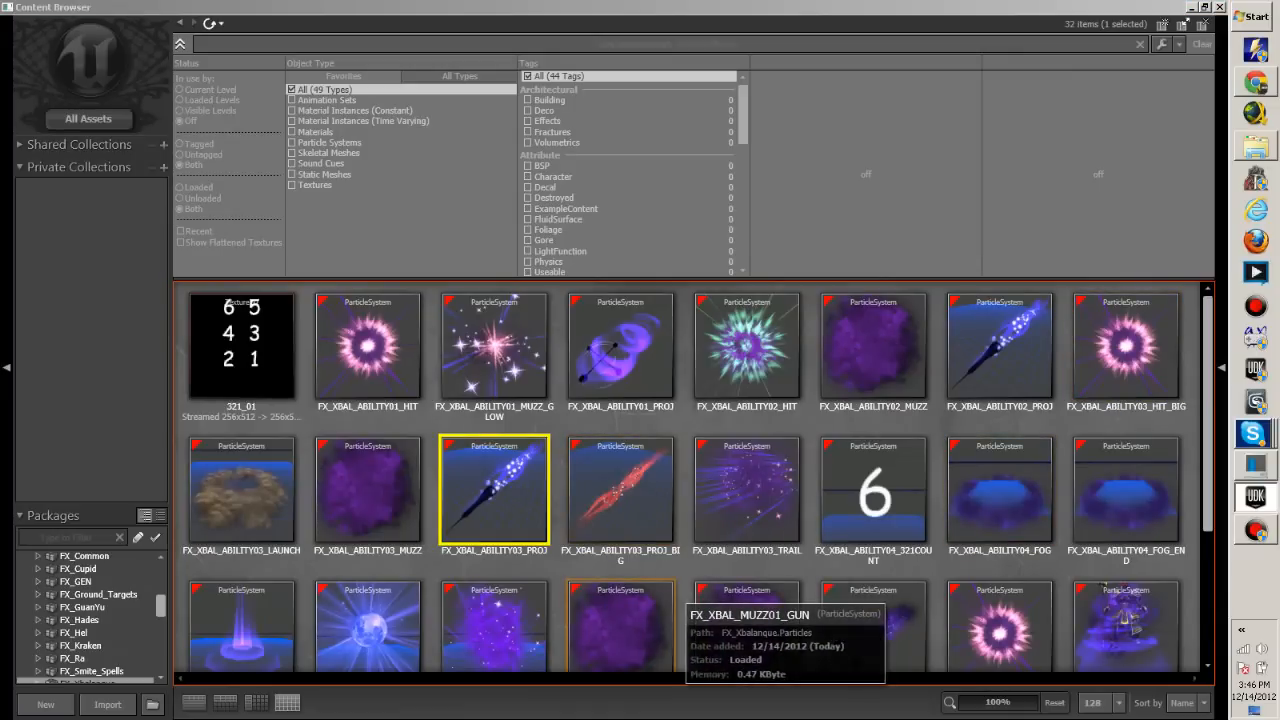
double_click(620, 470)
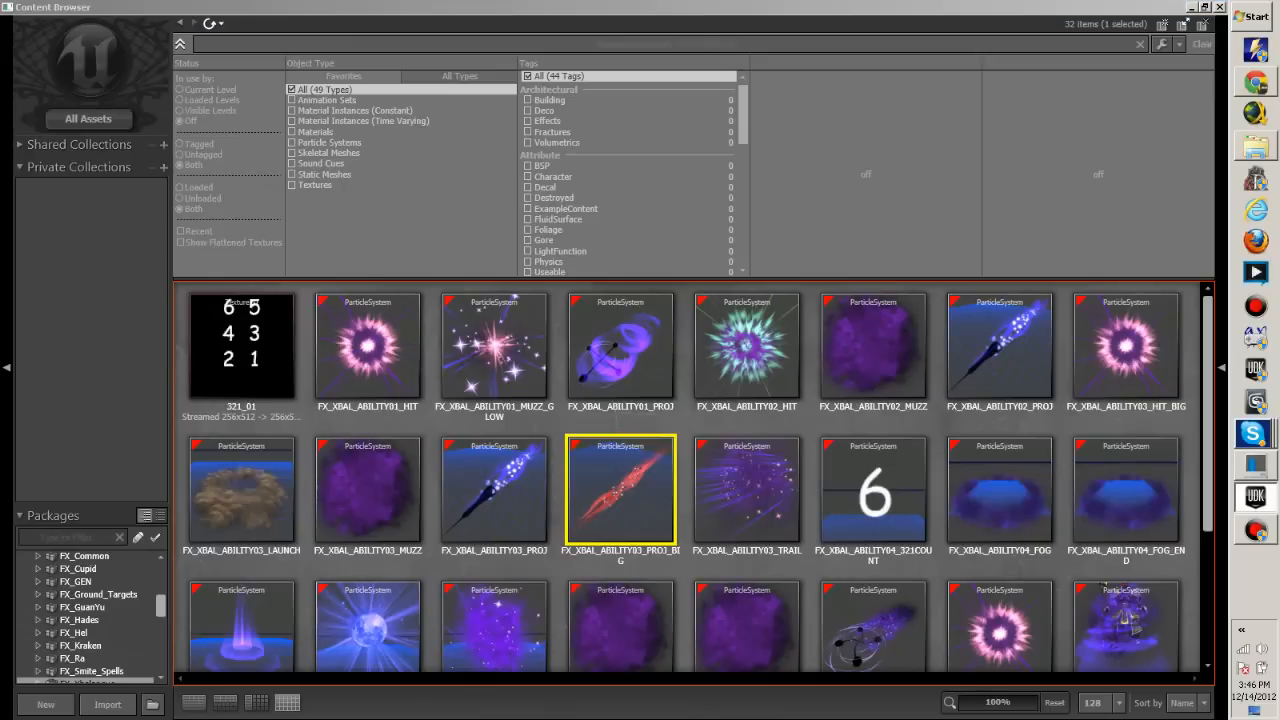
mouse_move(620, 490)
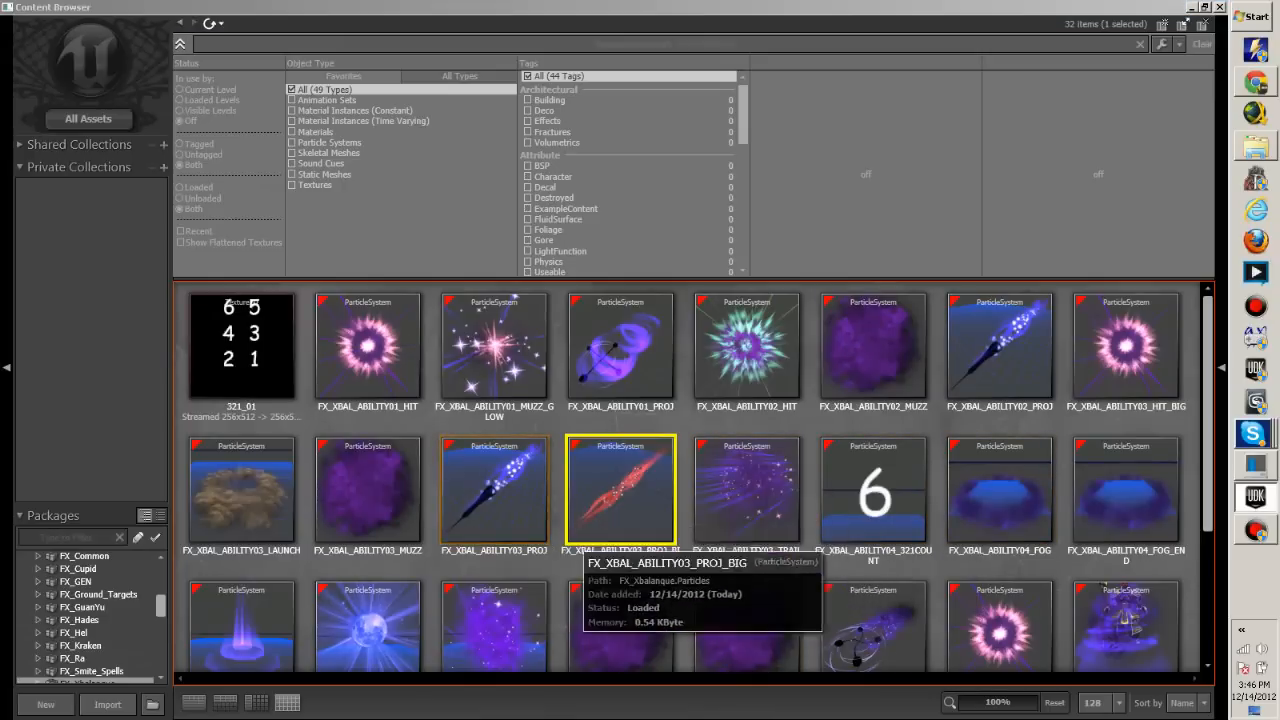
mouse_move(748, 490)
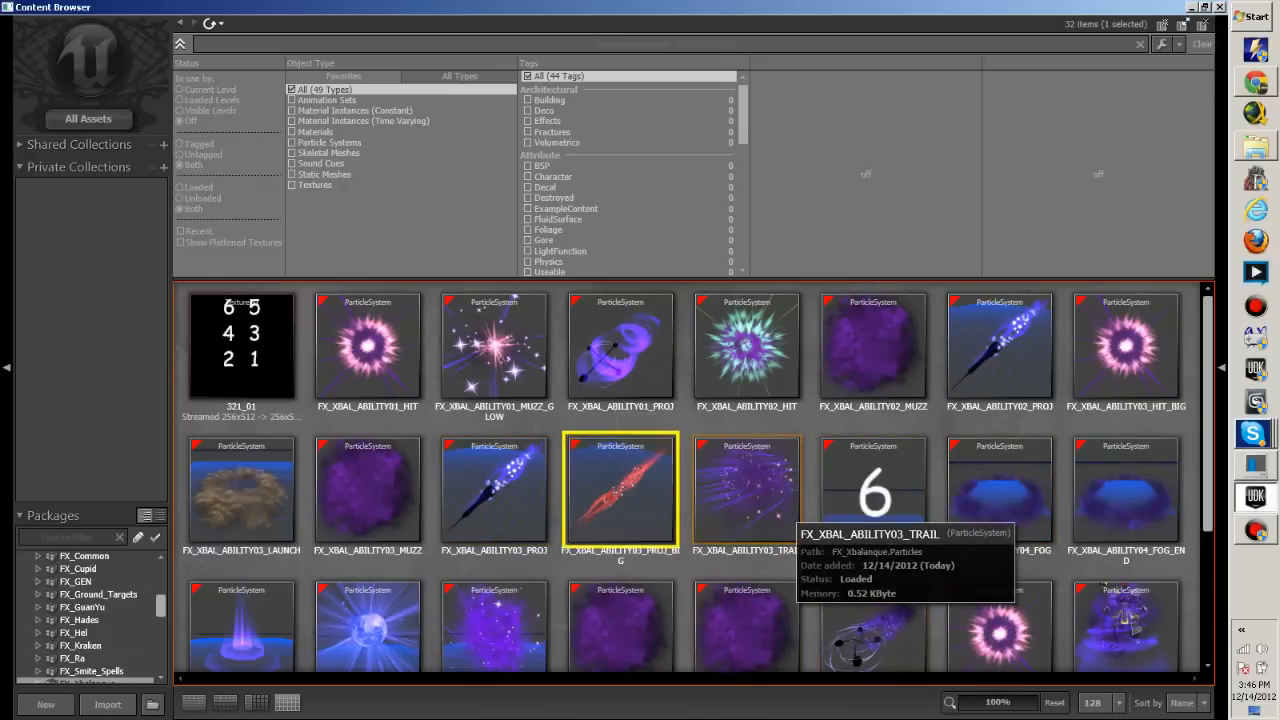
double_click(620, 490)
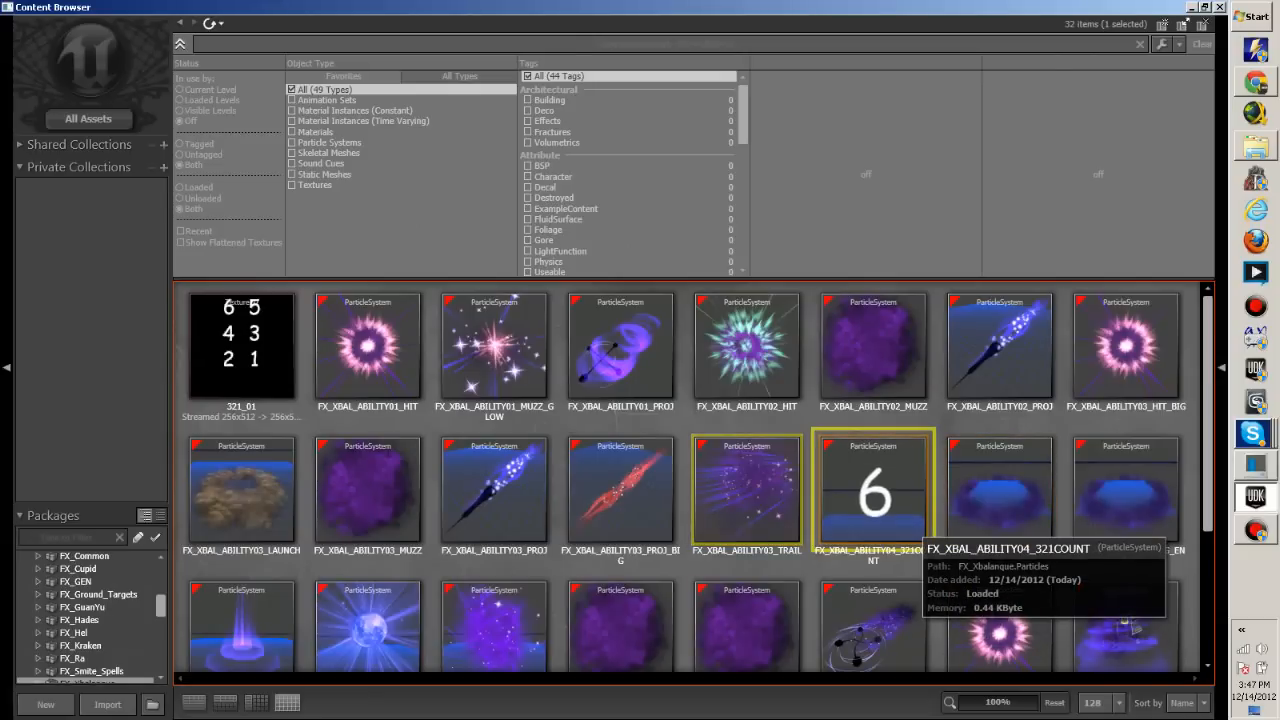
double_click(872, 490)
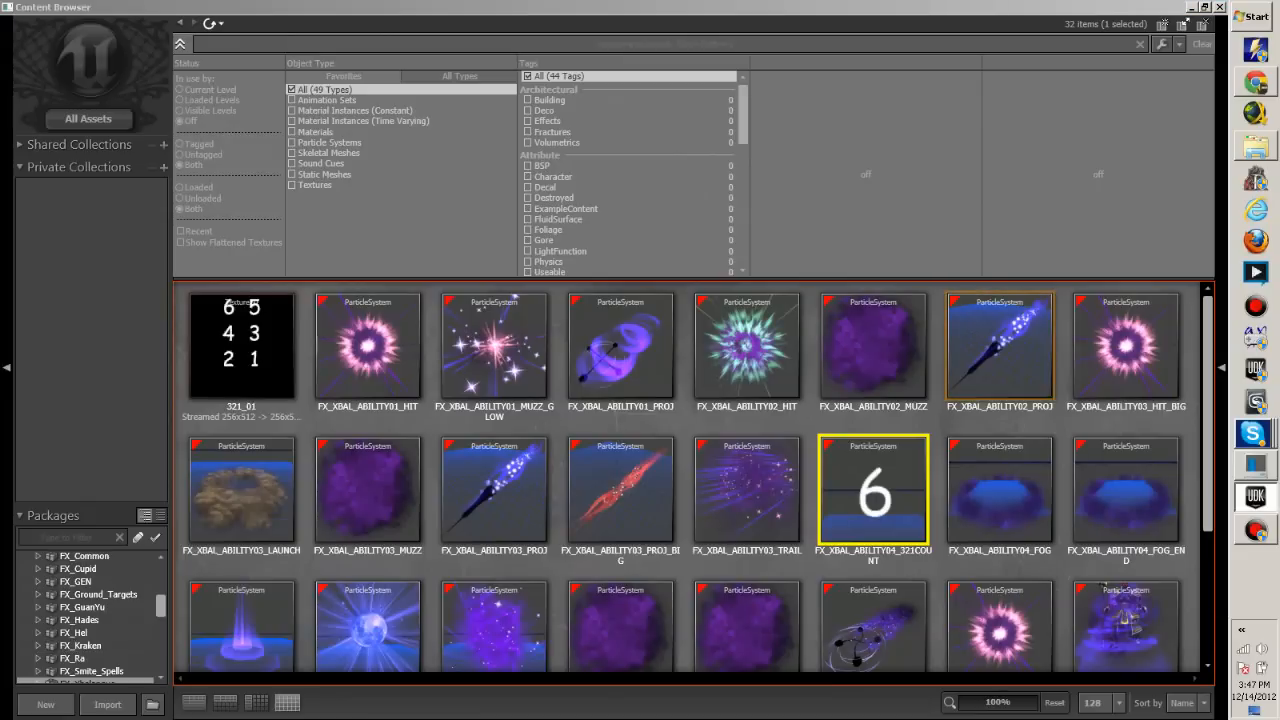
mouse_move(1000, 490)
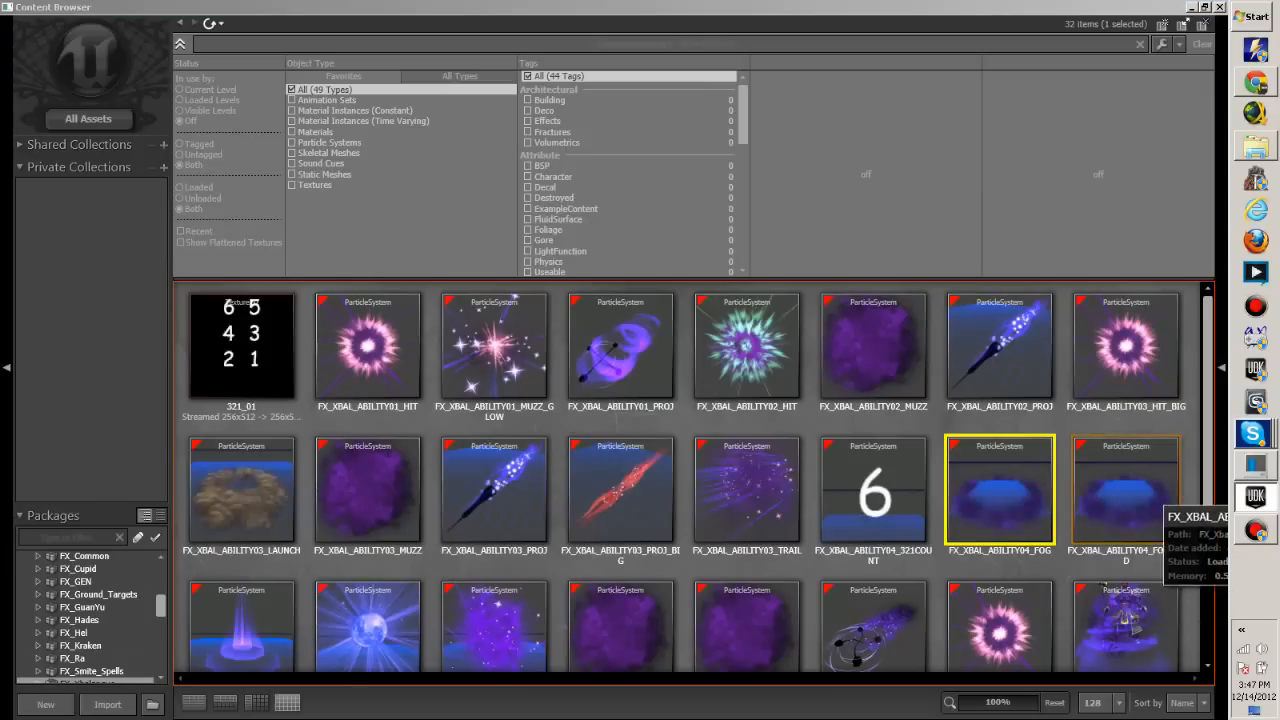
double_click(1000, 488)
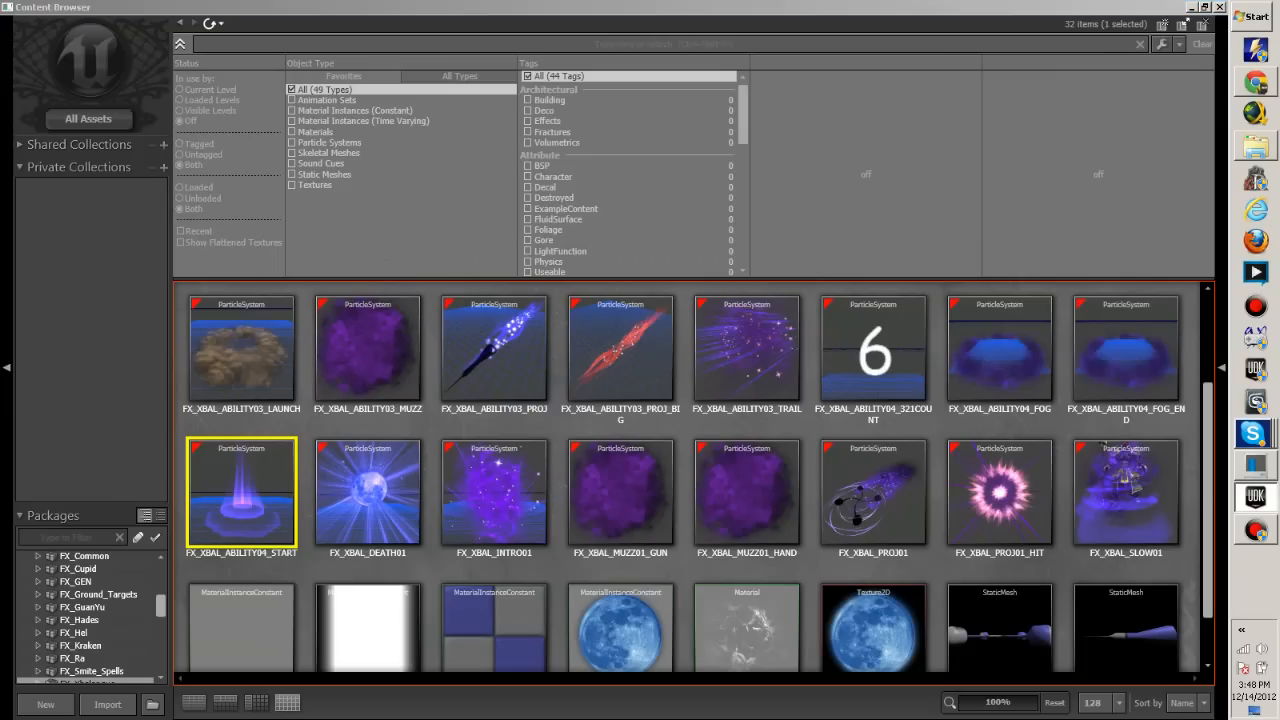
click(368, 490)
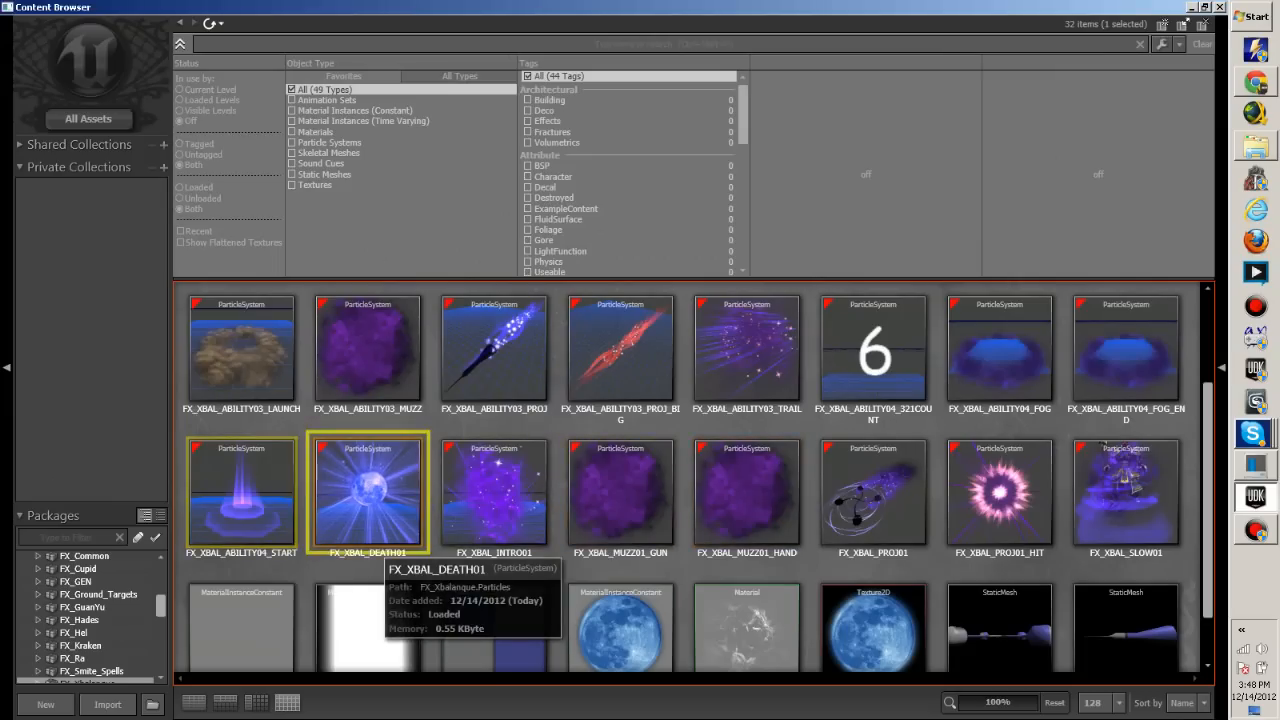
double_click(368, 490)
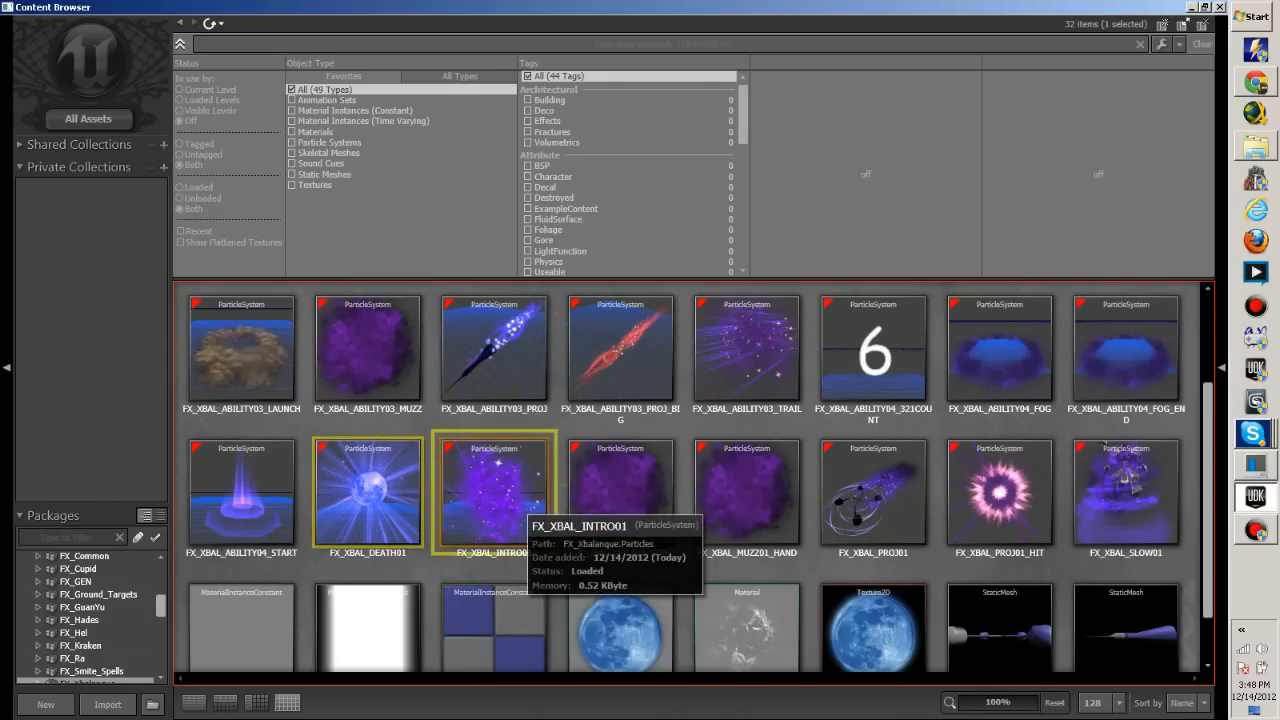
double_click(492, 490)
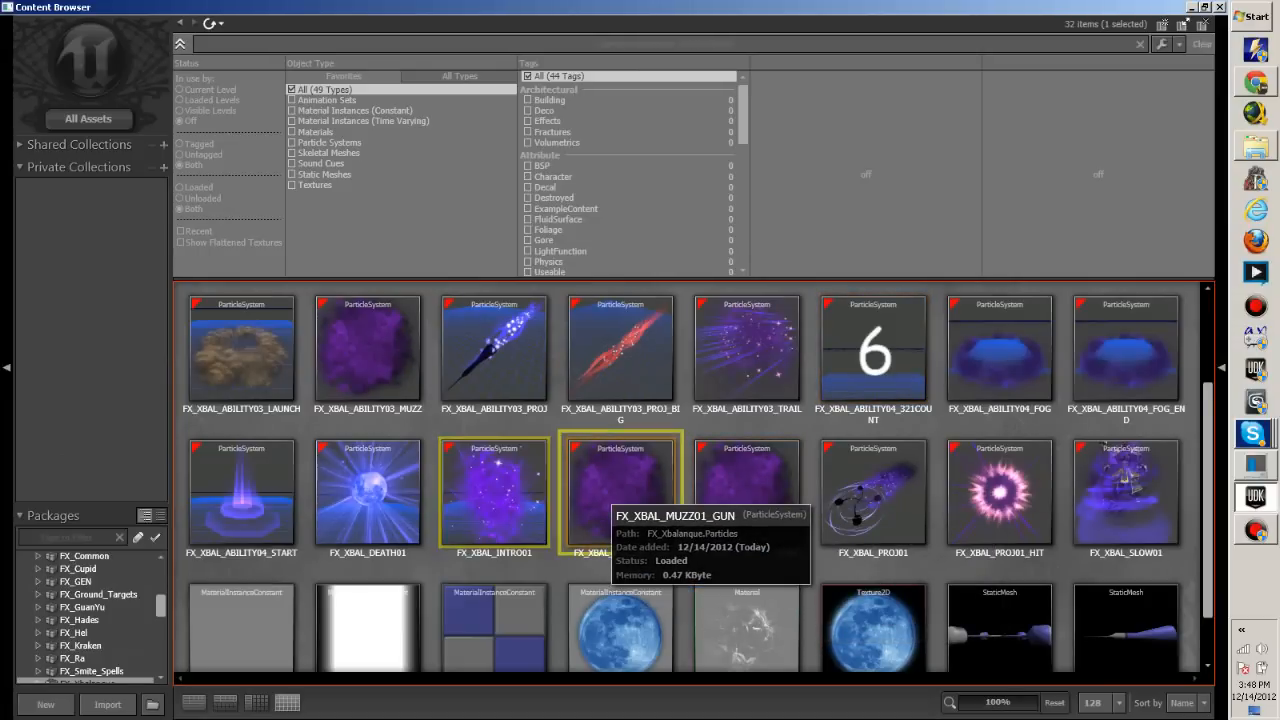
double_click(620, 490)
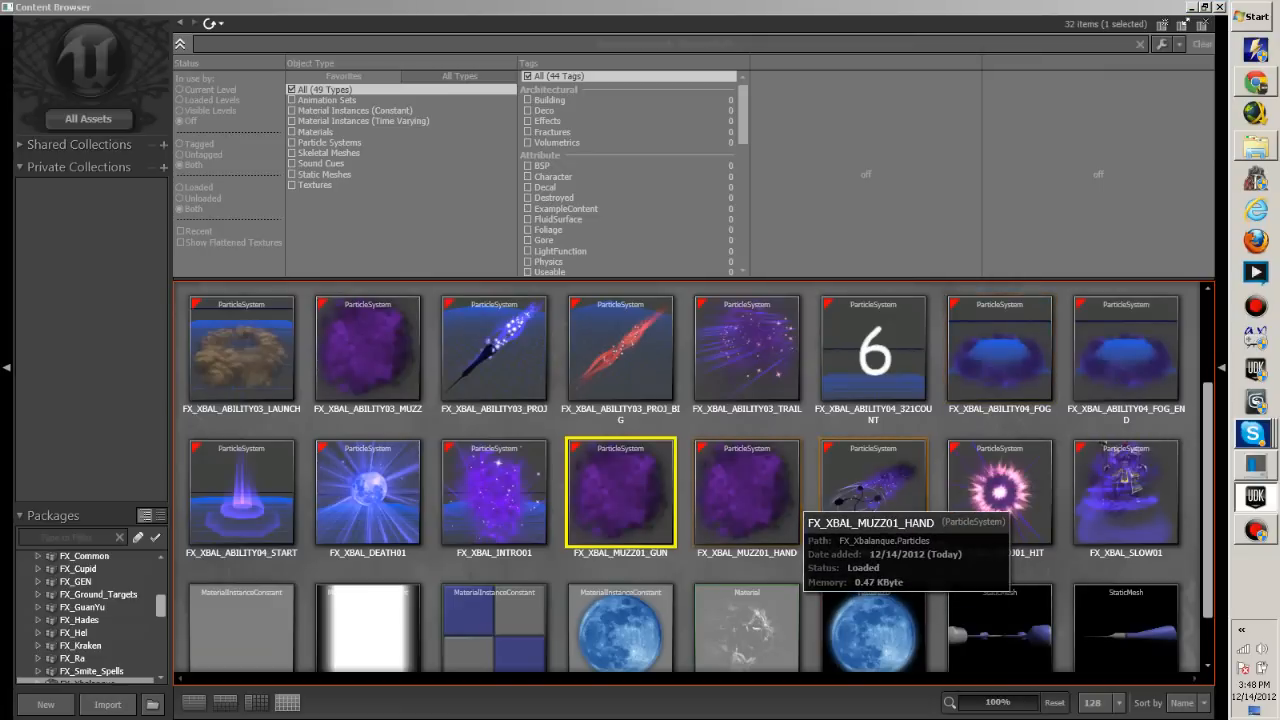
double_click(620, 490)
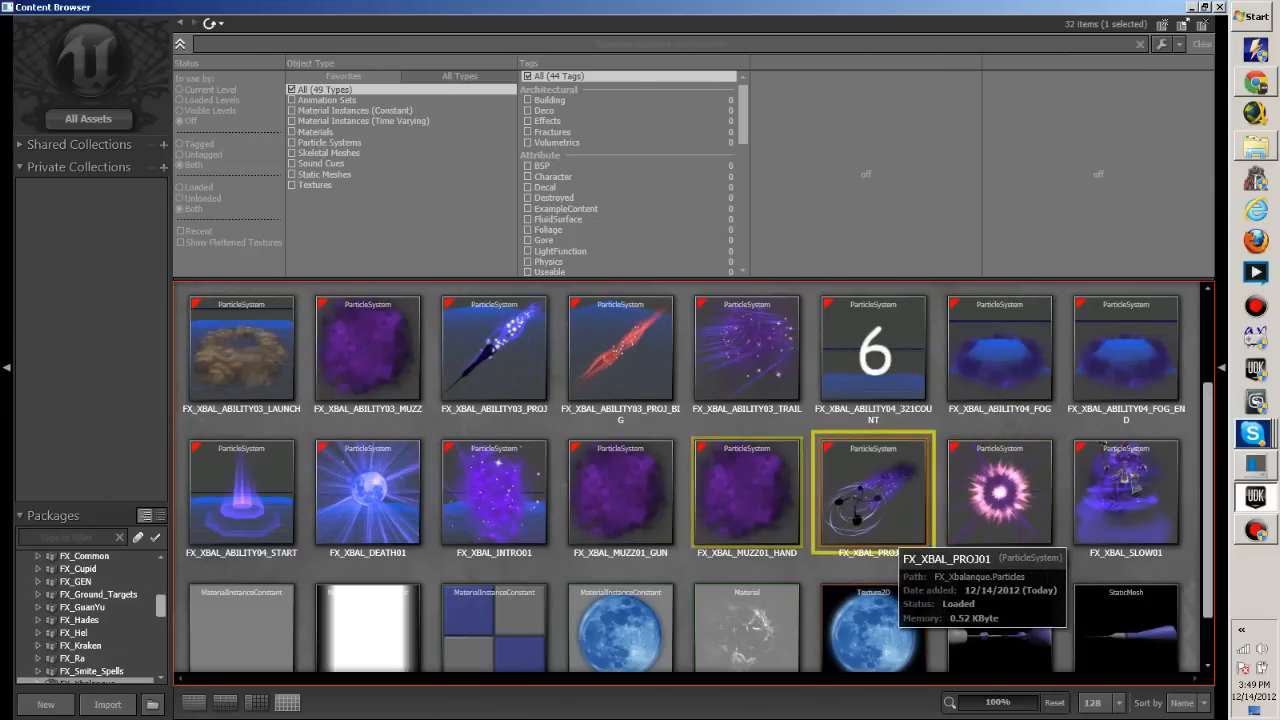
double_click(872, 490)
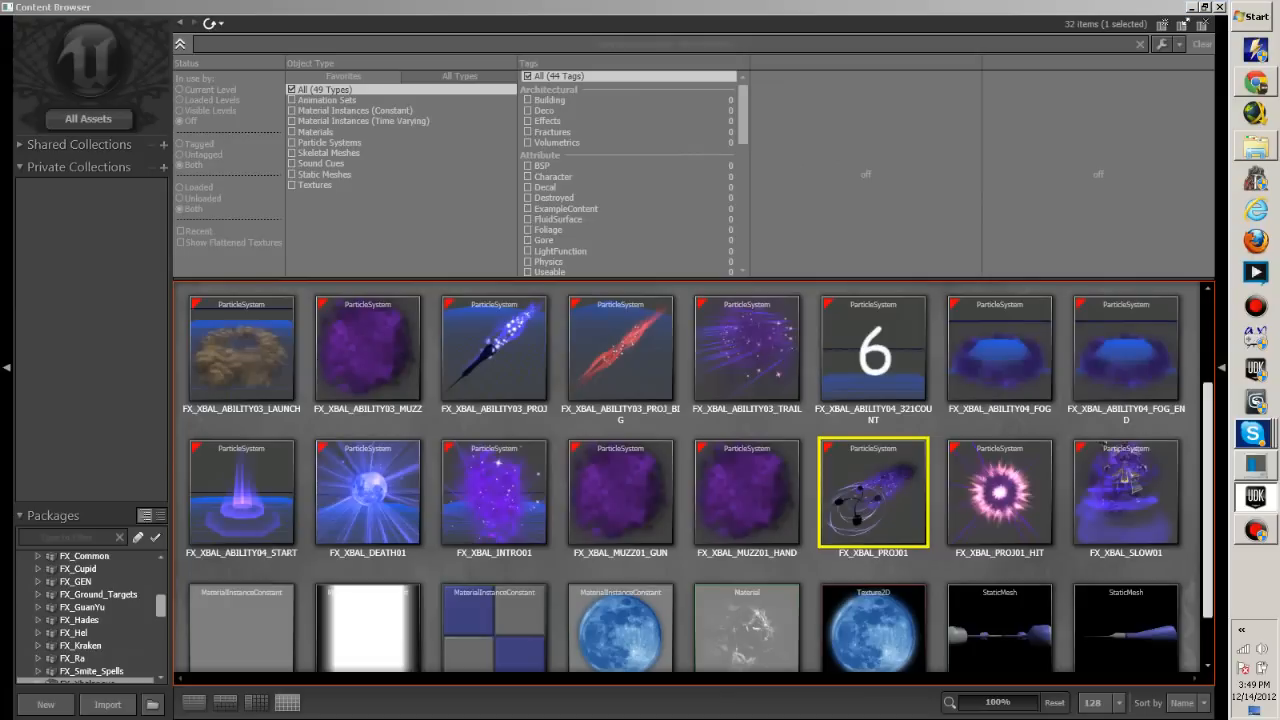
double_click(872, 492)
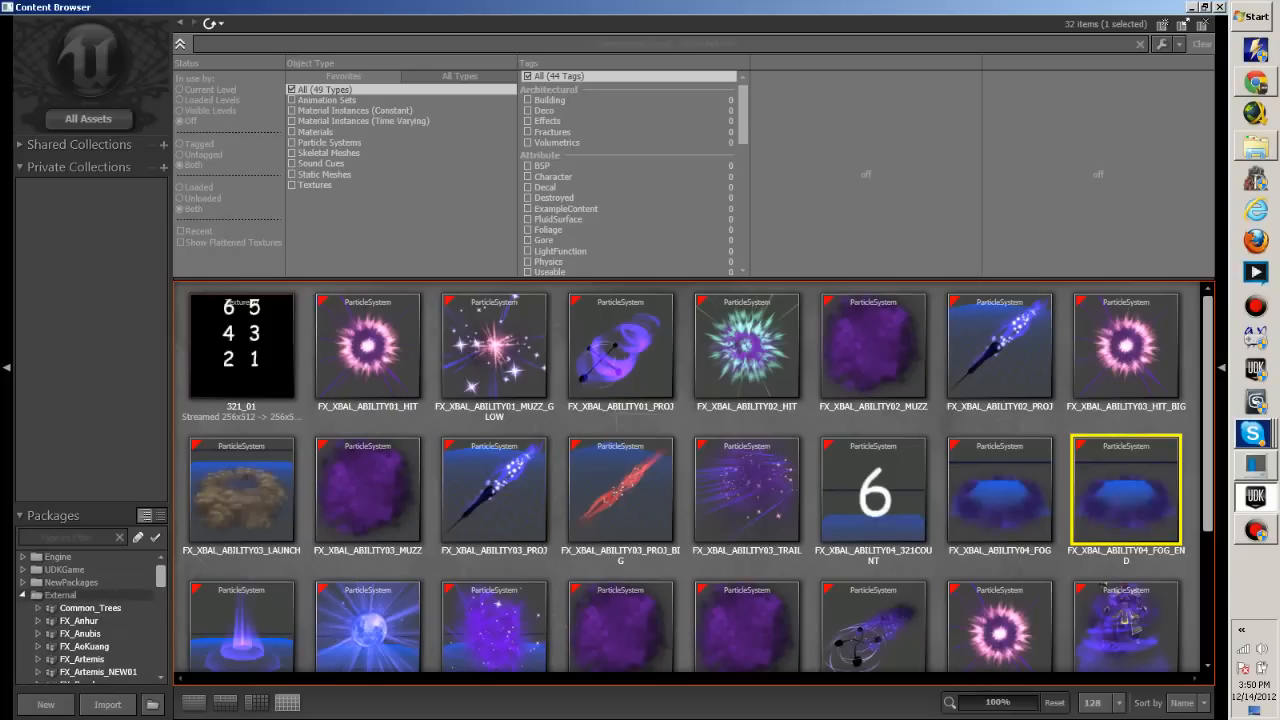
Filter the External packages back to Skeletal Meshes only, dropping a stray Static Meshes filter
click(292, 142)
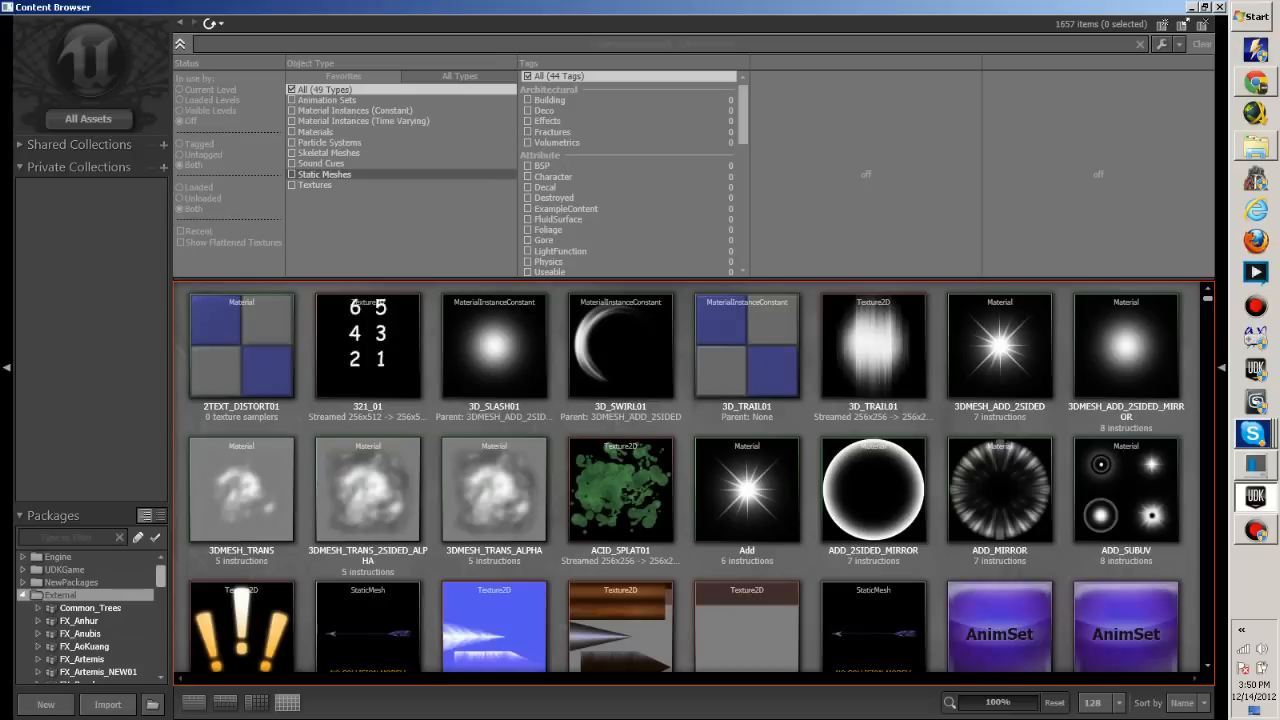
click(292, 174)
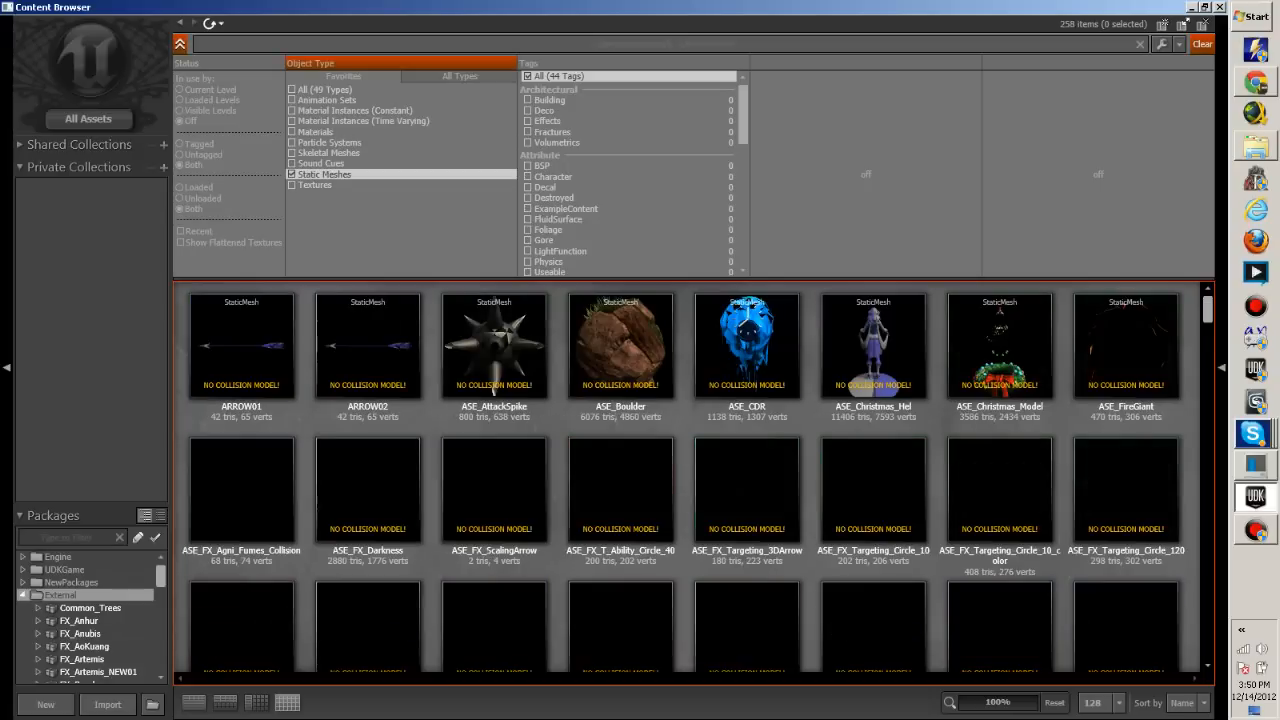
click(324, 90)
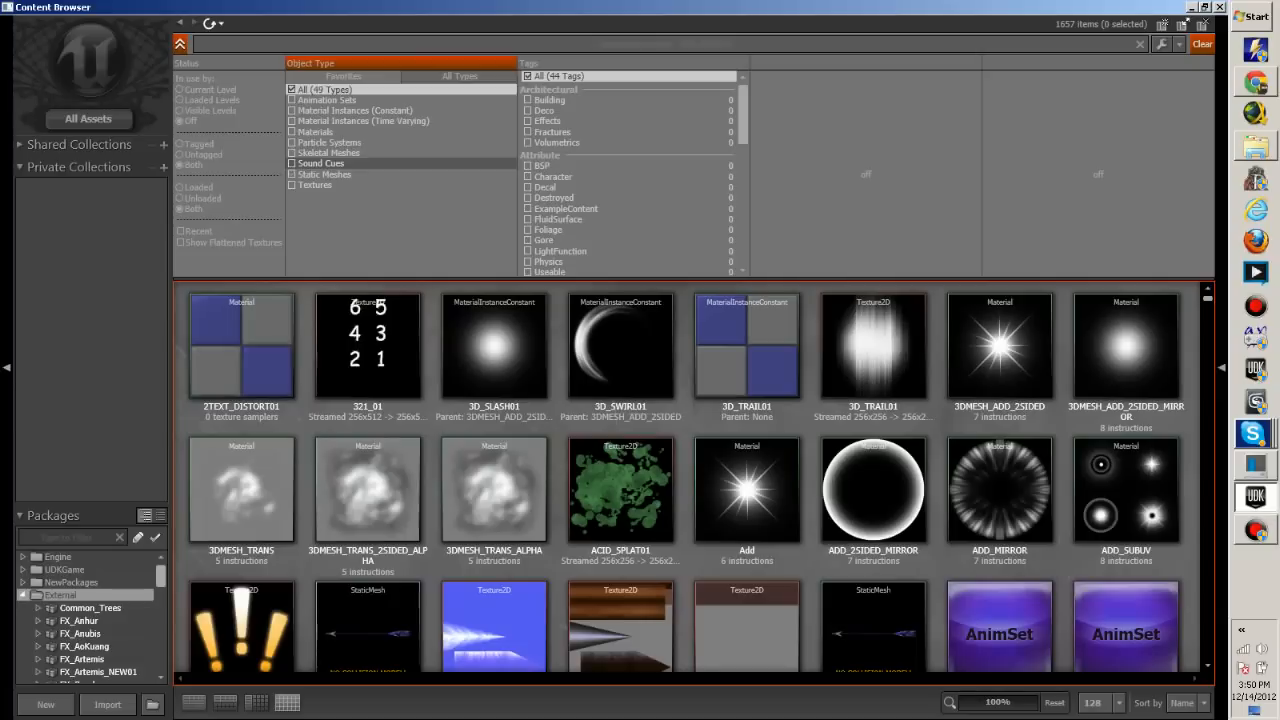
click(292, 152)
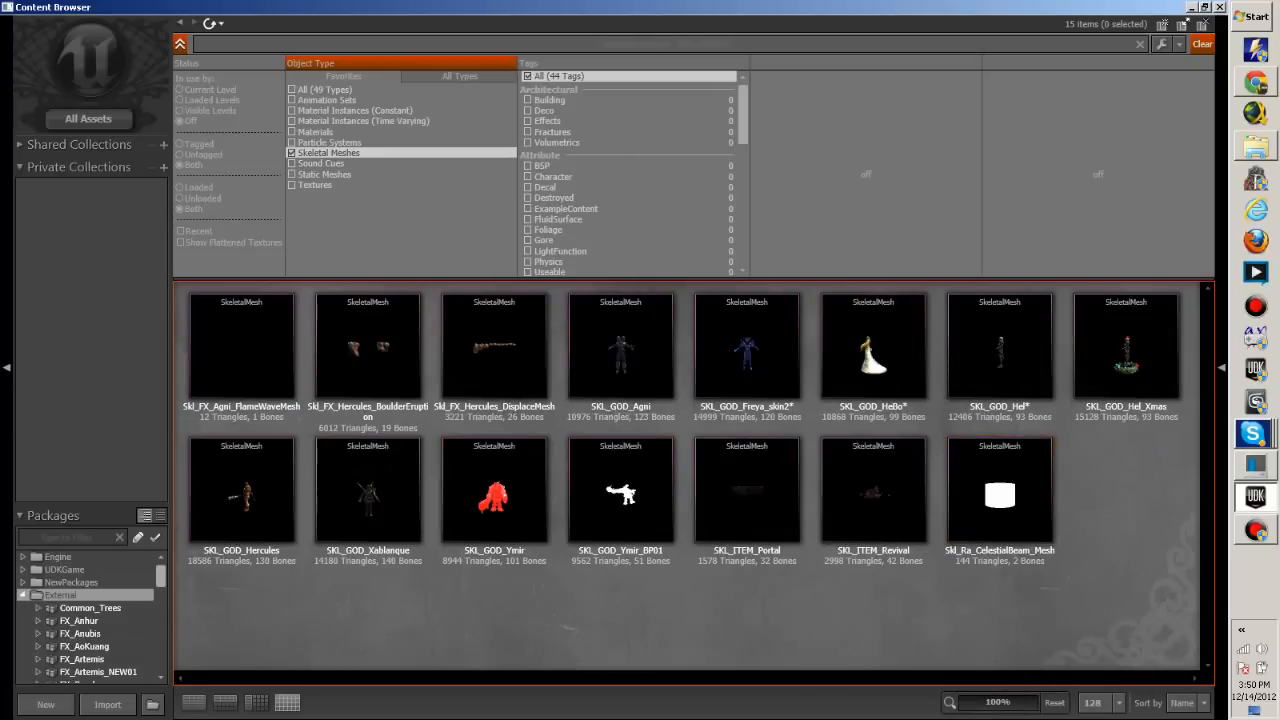
Open SK_GOD_Hercules in the AnimSet Editor
click(240, 490)
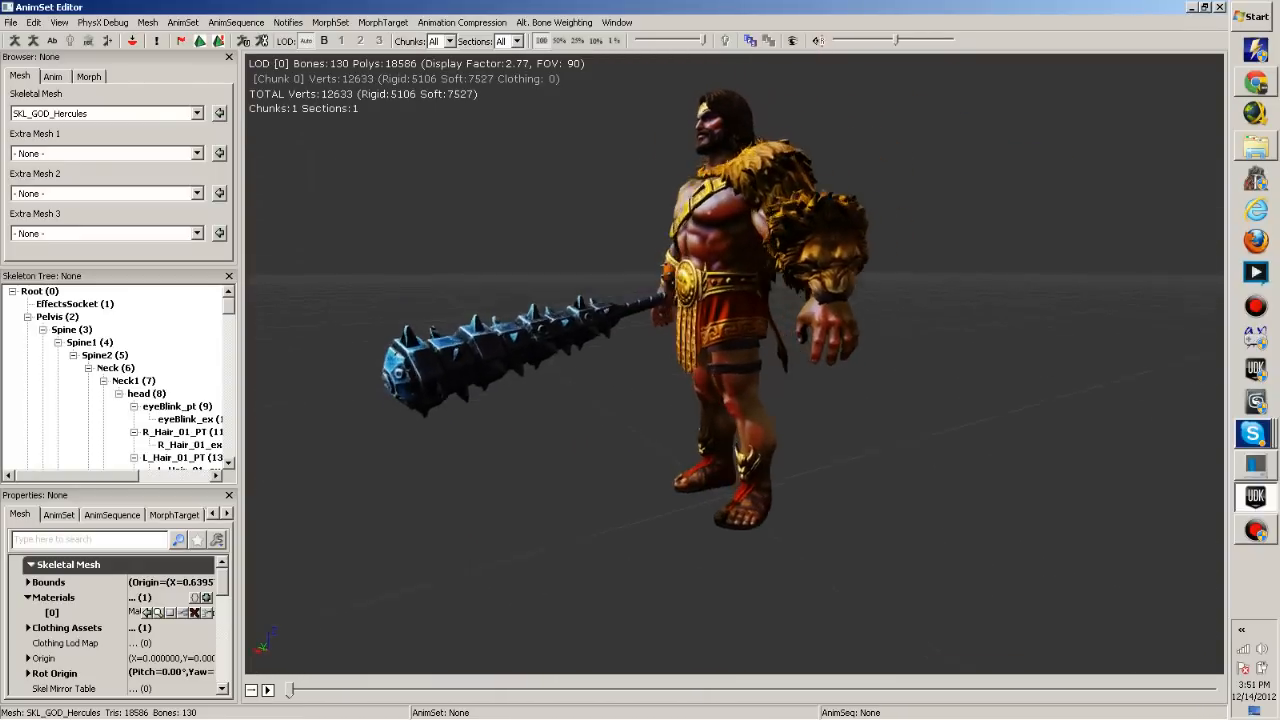
Load AS_GOD_Hercules from the AnimSet dropdown so Hercules plays his Death sequence
click(52, 76)
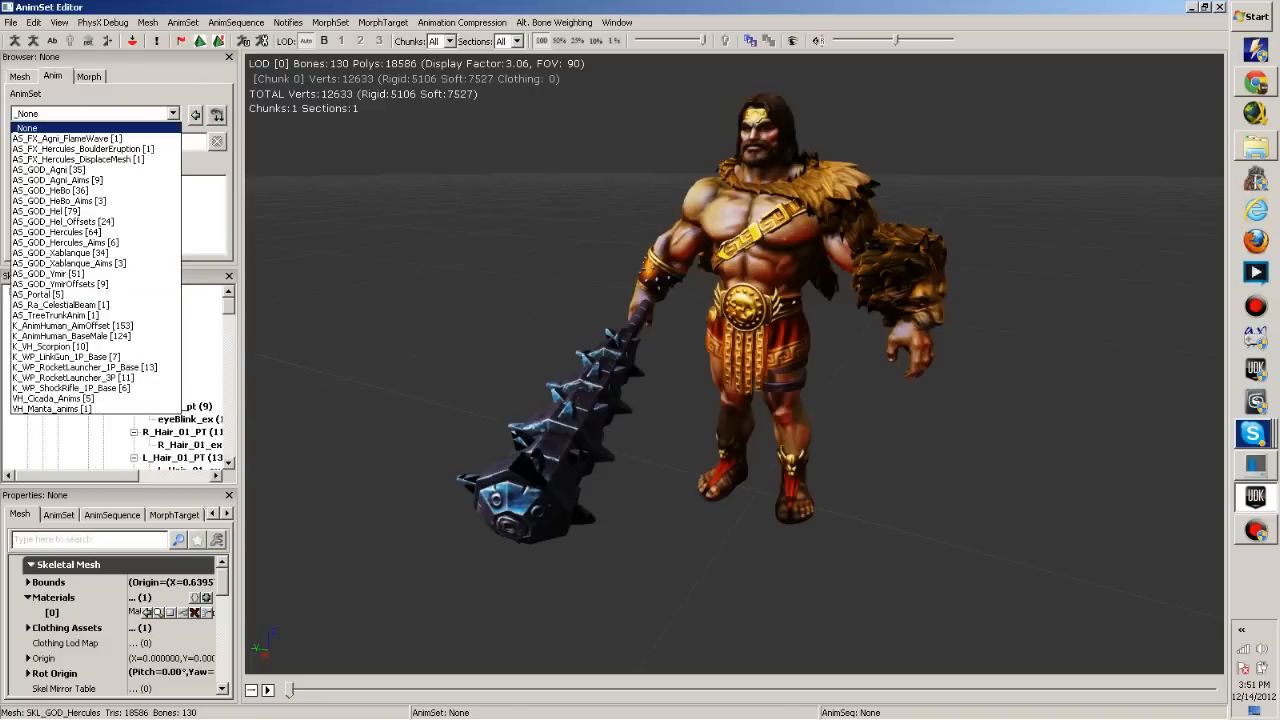
click(50, 168)
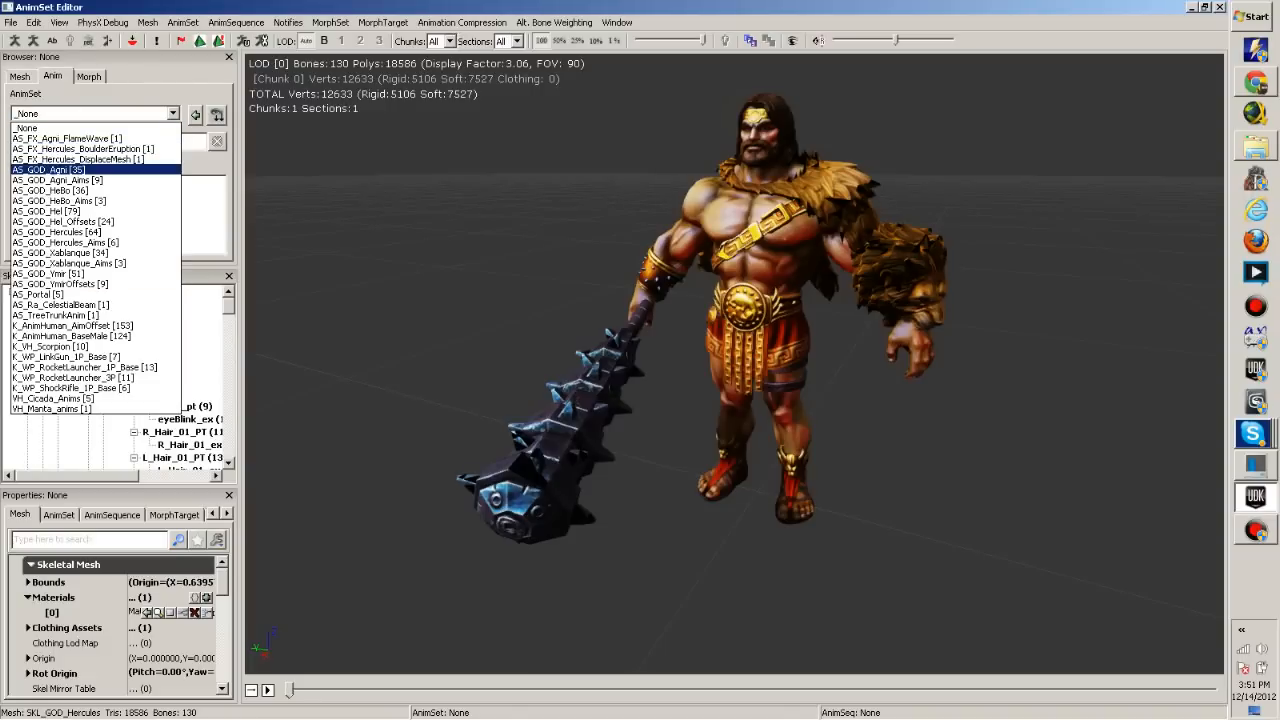
click(56, 232)
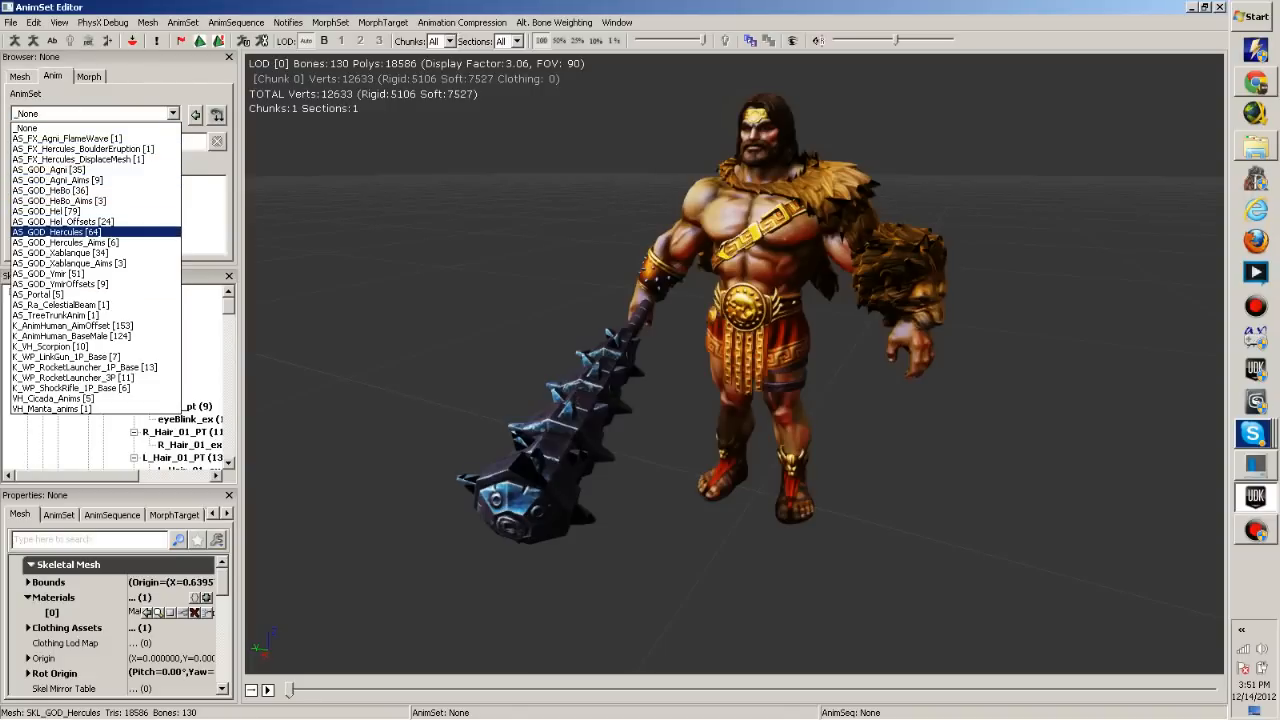
click(56, 232)
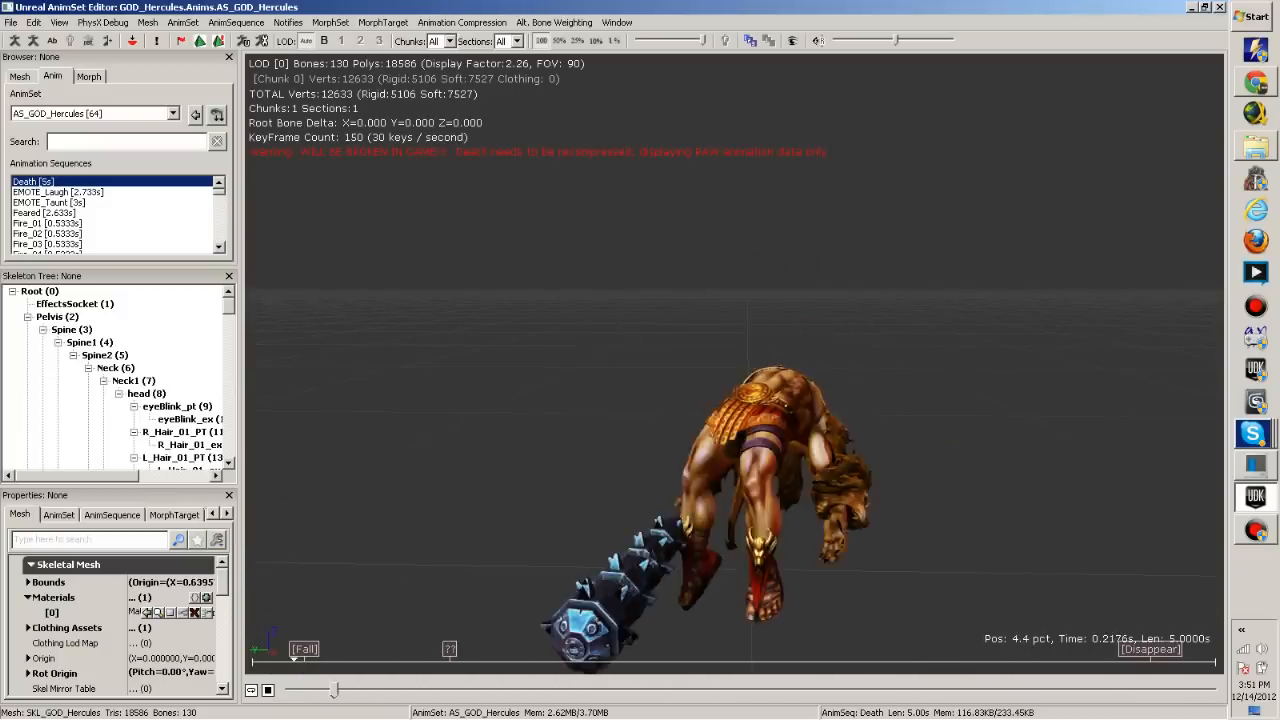
Preview Hercules' EMOTE_Laugh and EMOTE_Taunt animations in the AnimSet viewport
click(56, 192)
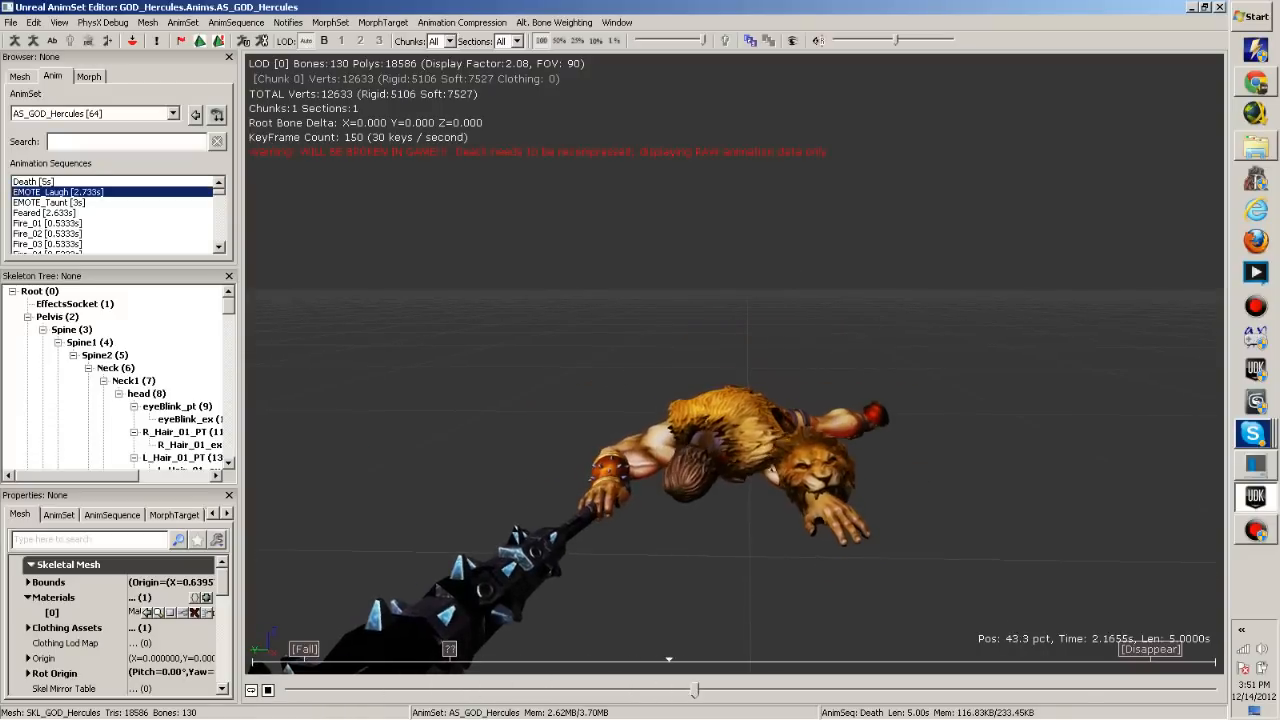
click(56, 192)
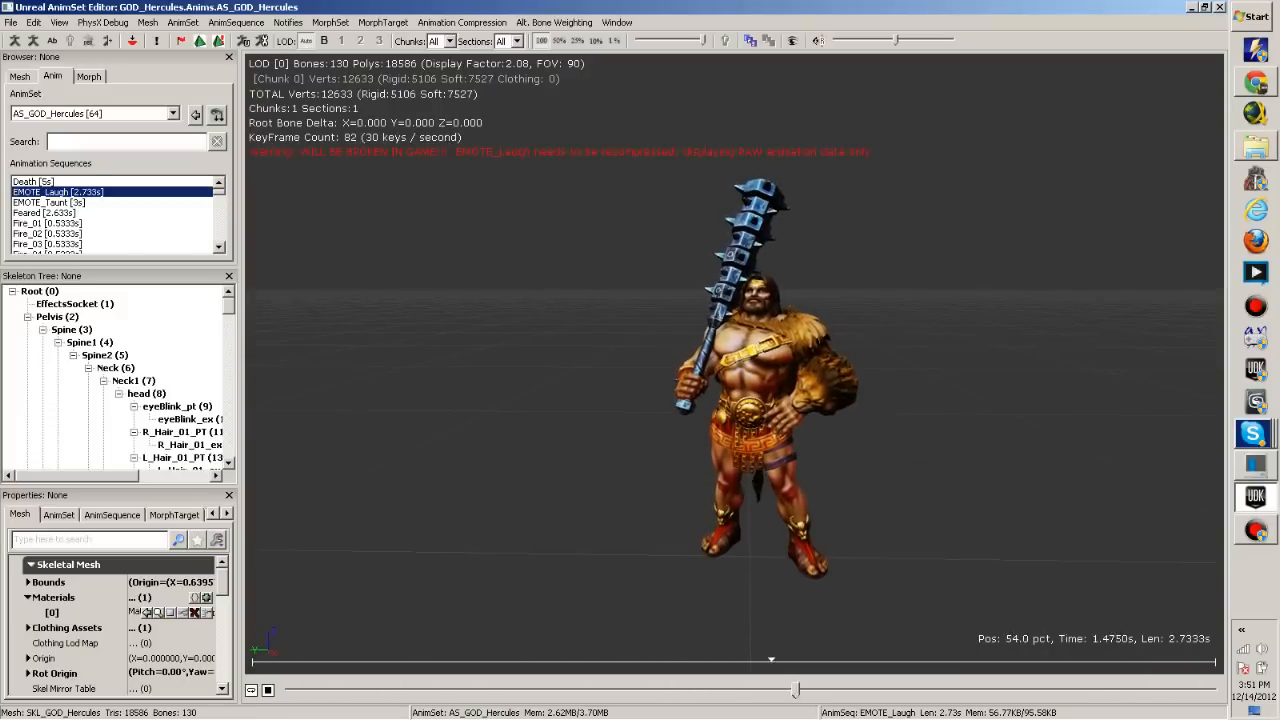
drag(770, 688, 556, 688)
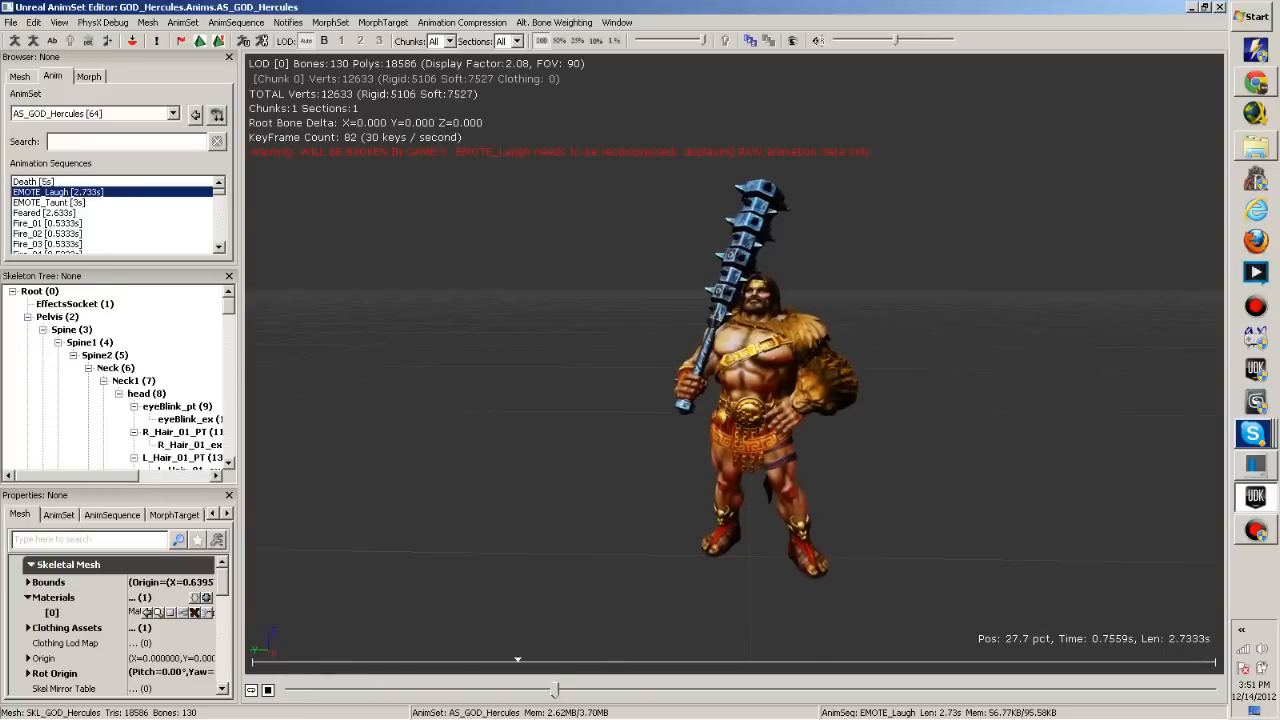
click(48, 202)
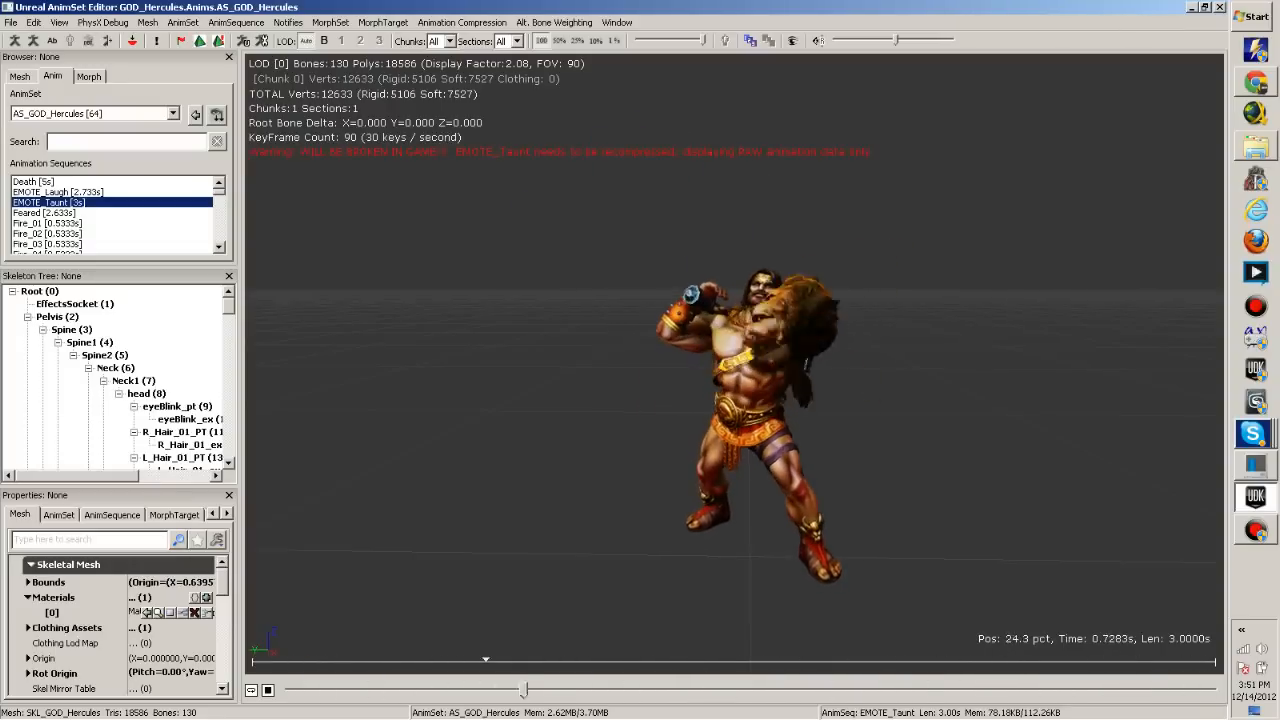
Preview the Feared animation, then step through the Fire attacks to Fire_05
click(44, 212)
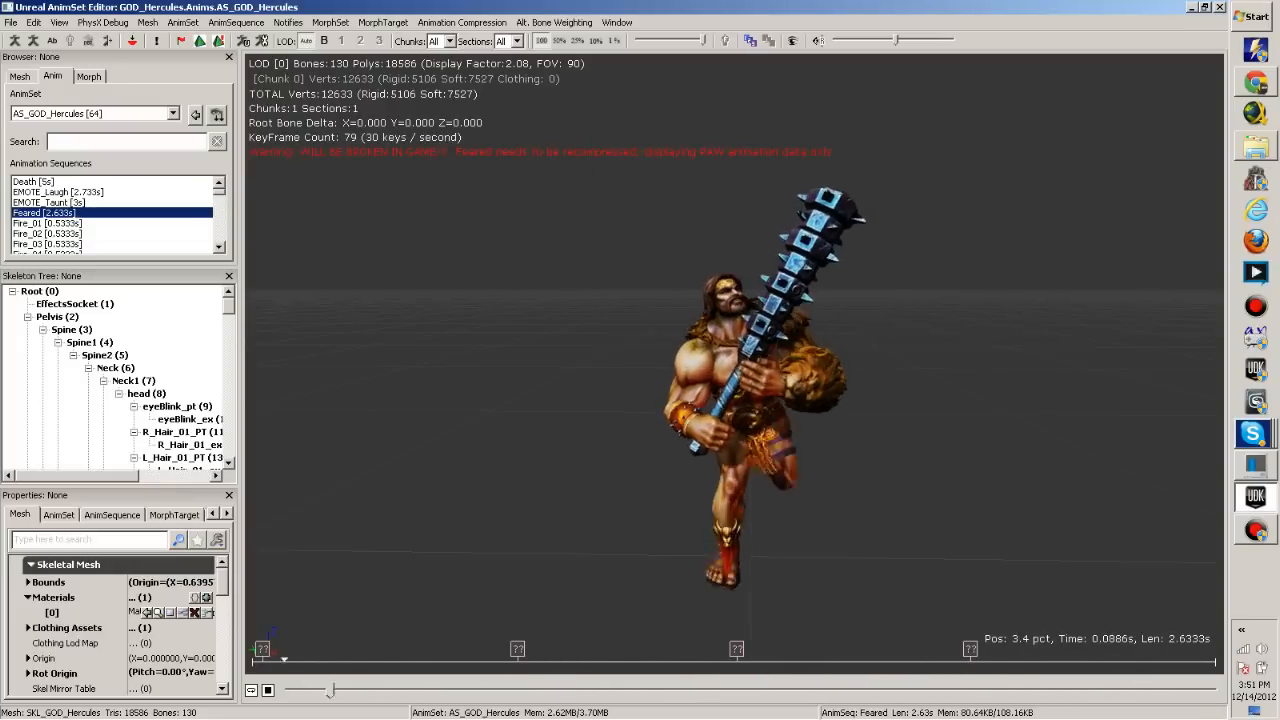
drag(284, 658, 1000, 658)
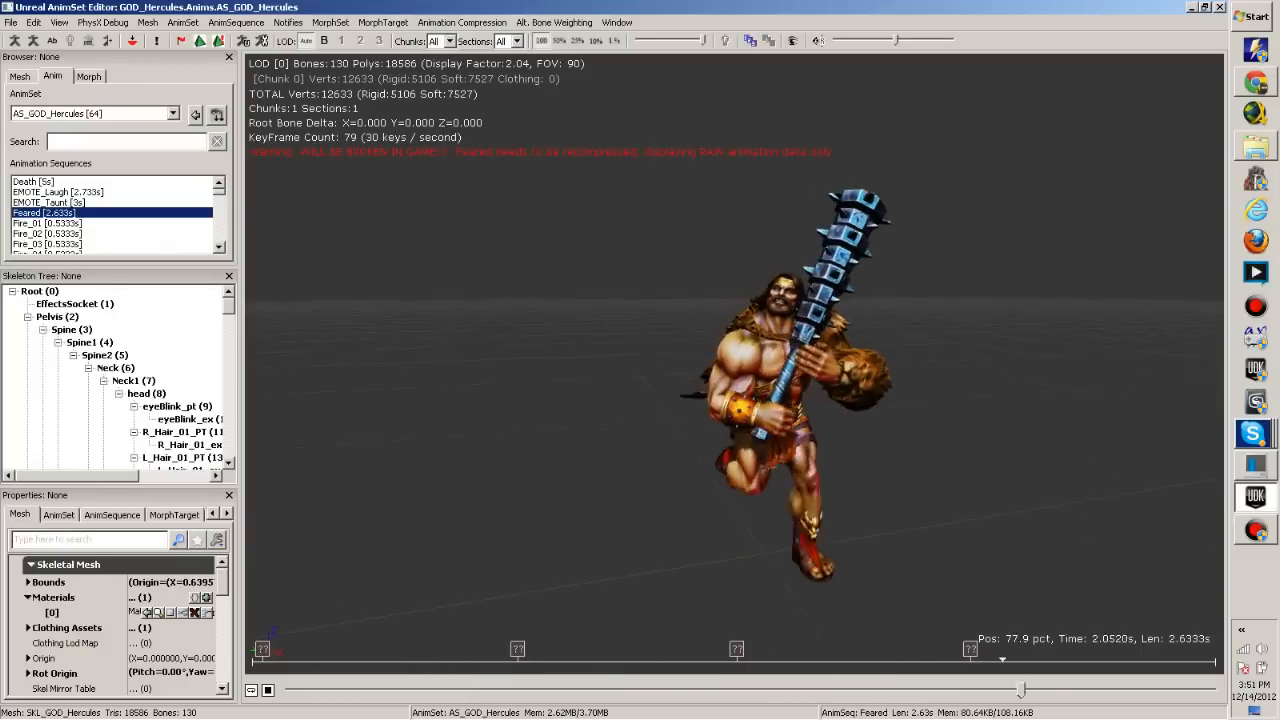
click(46, 222)
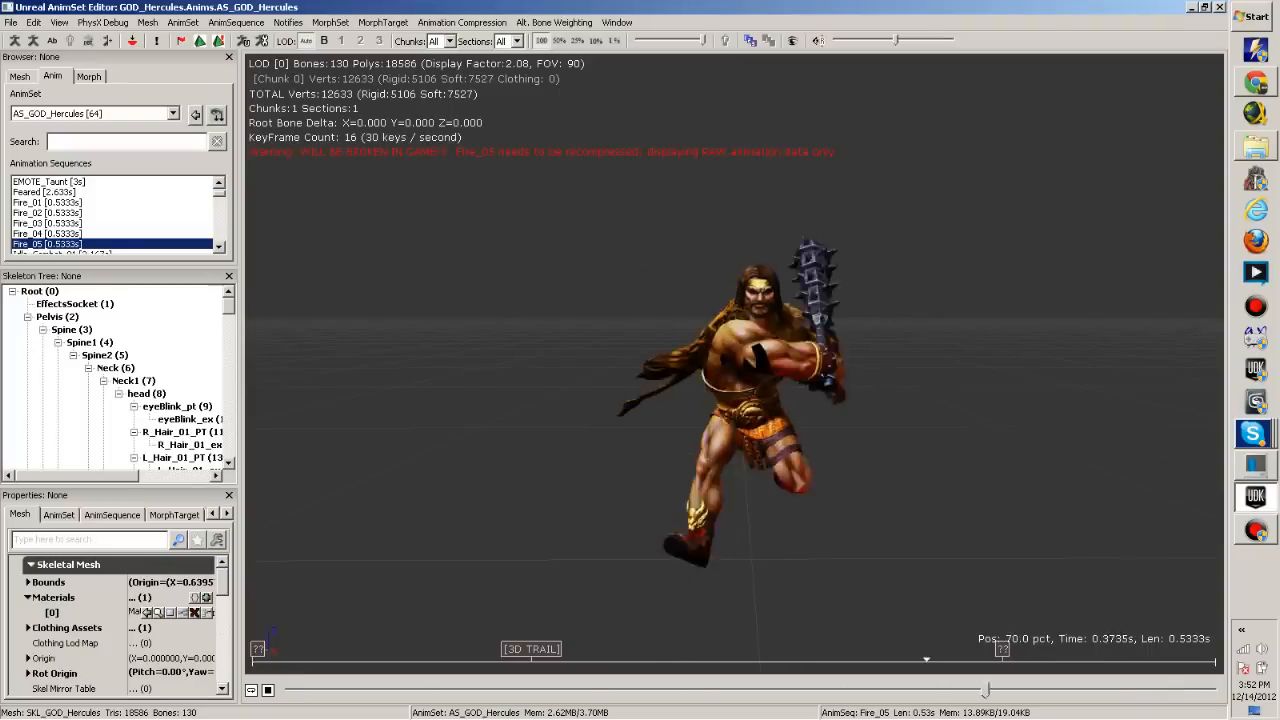
Preview Hercules' Idle_Combat_01 and its combat idle variations
click(62, 244)
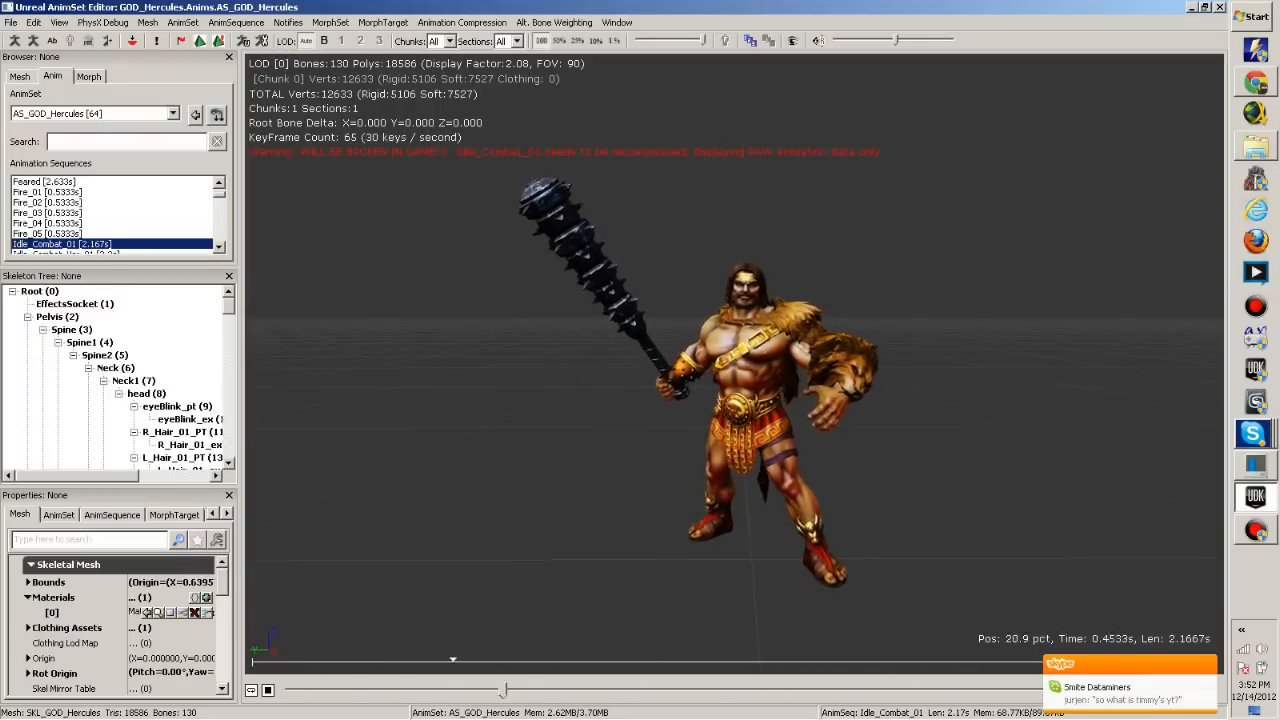
click(70, 244)
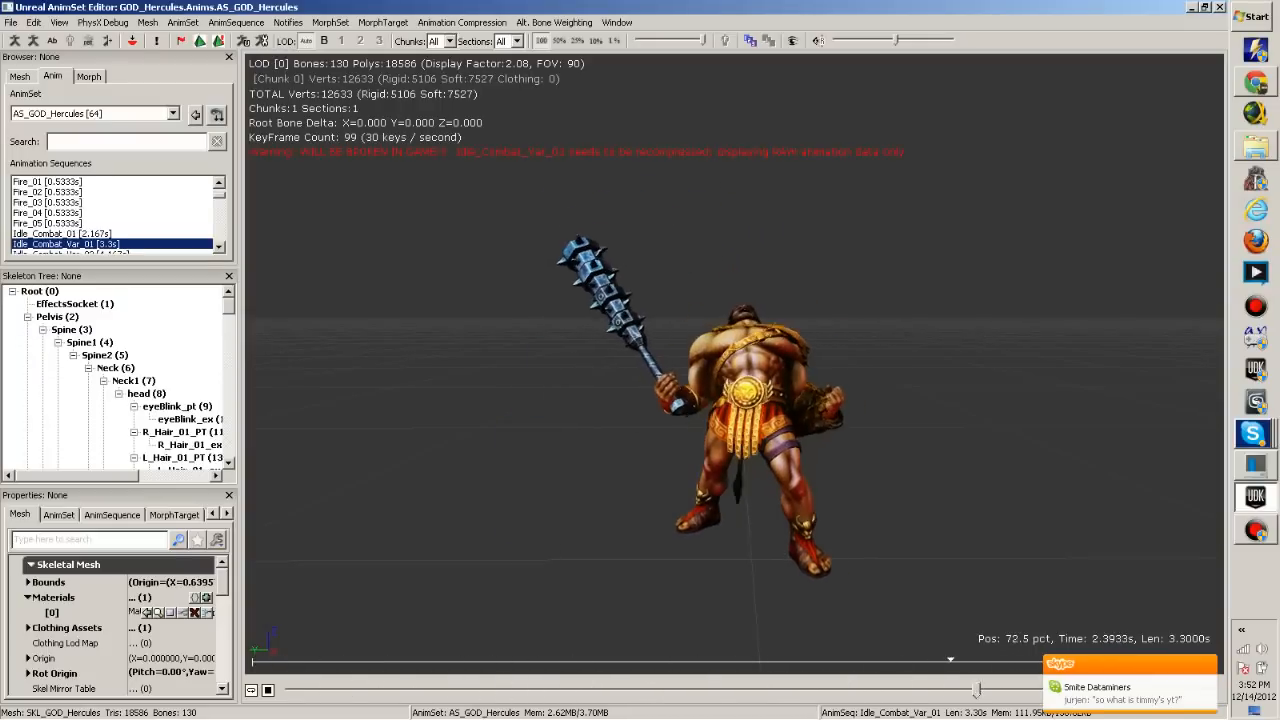
click(64, 244)
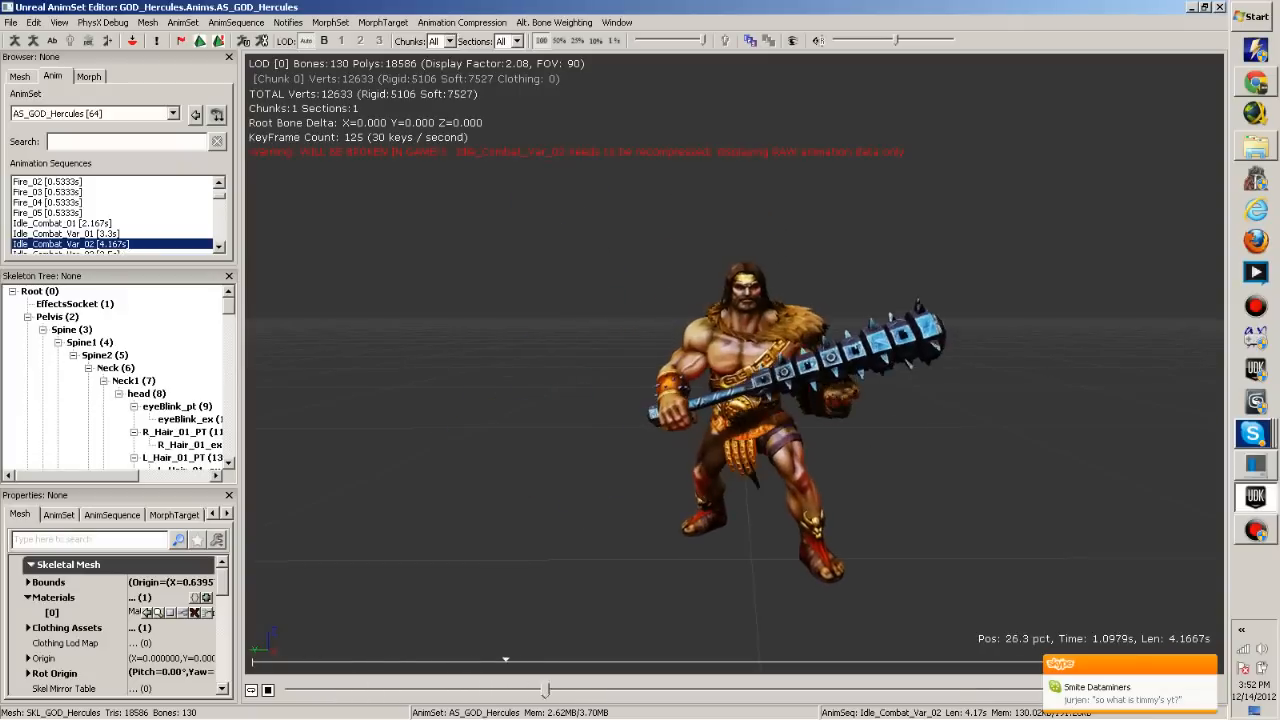
click(68, 244)
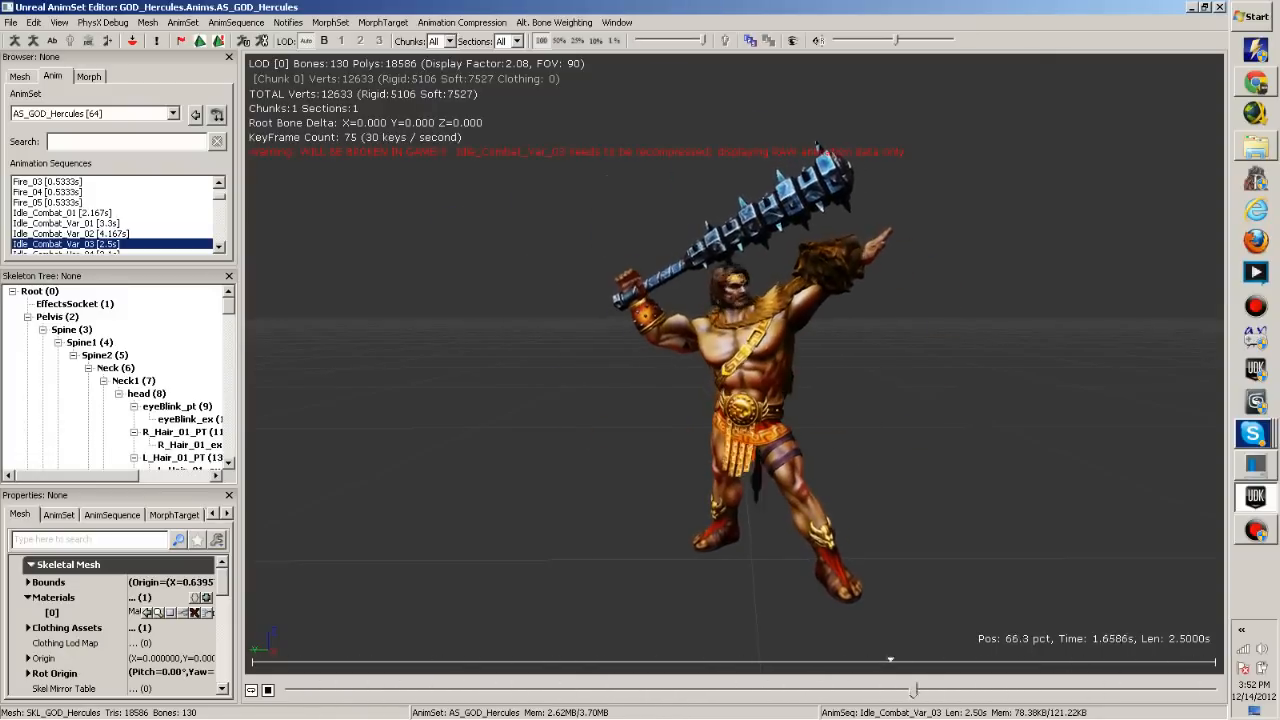
drag(890, 658, 704, 658)
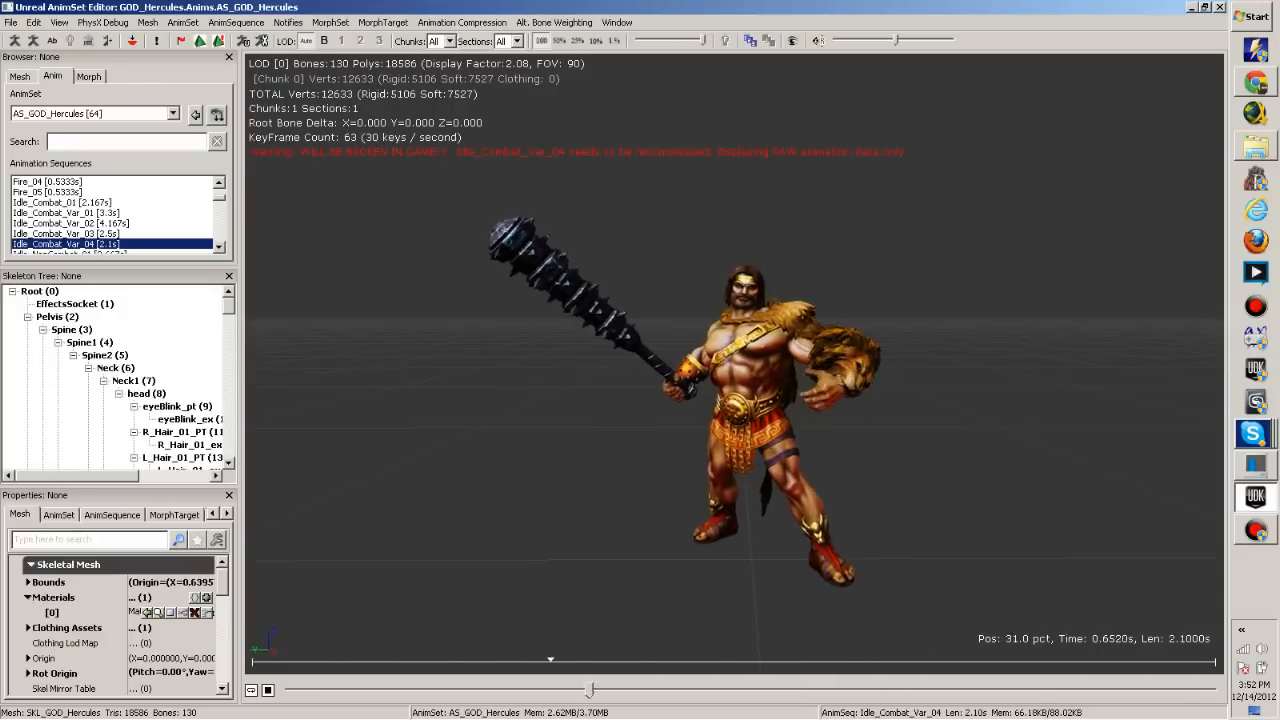
Preview the Idle_NonCombat variations, then play the Intro animation
click(70, 244)
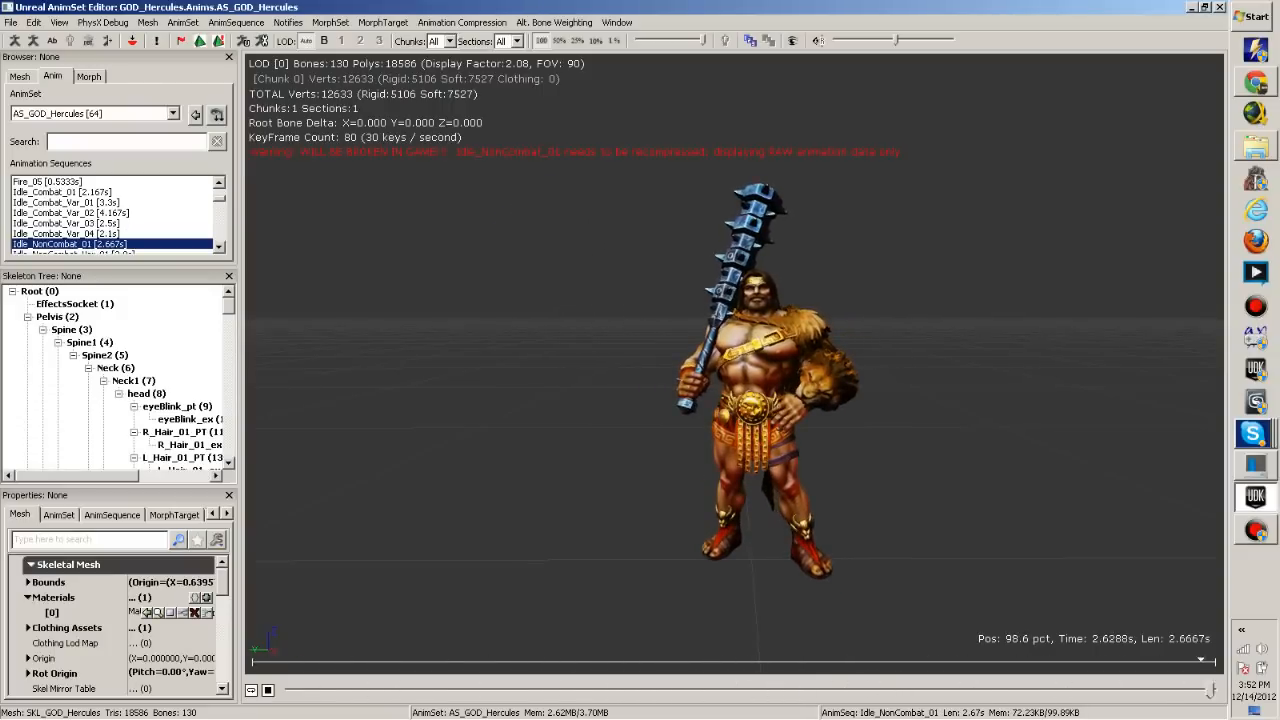
click(68, 244)
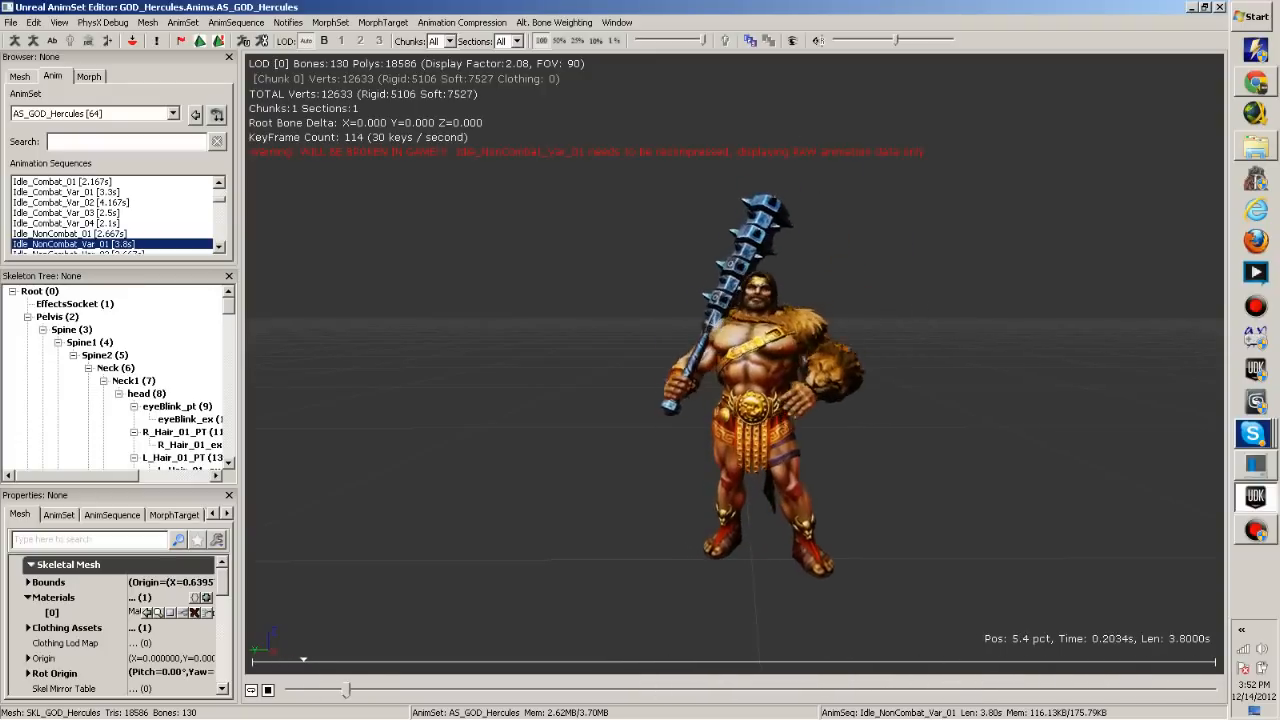
click(72, 244)
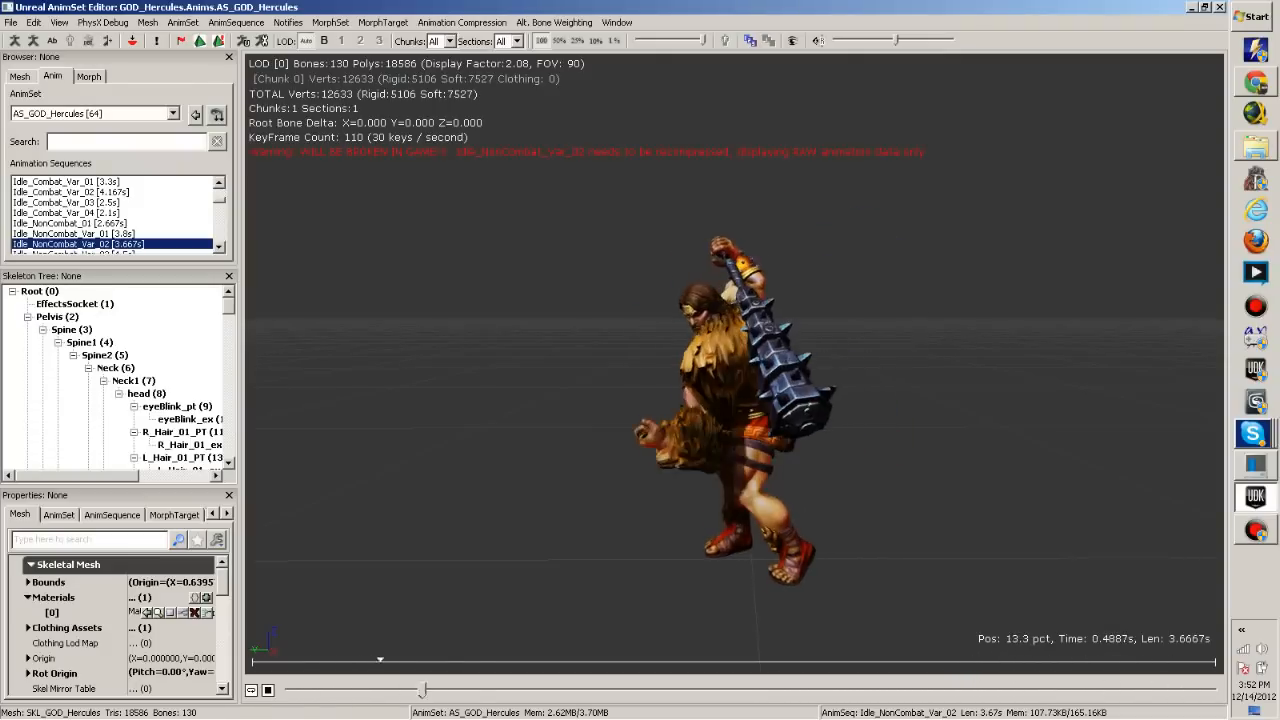
click(74, 244)
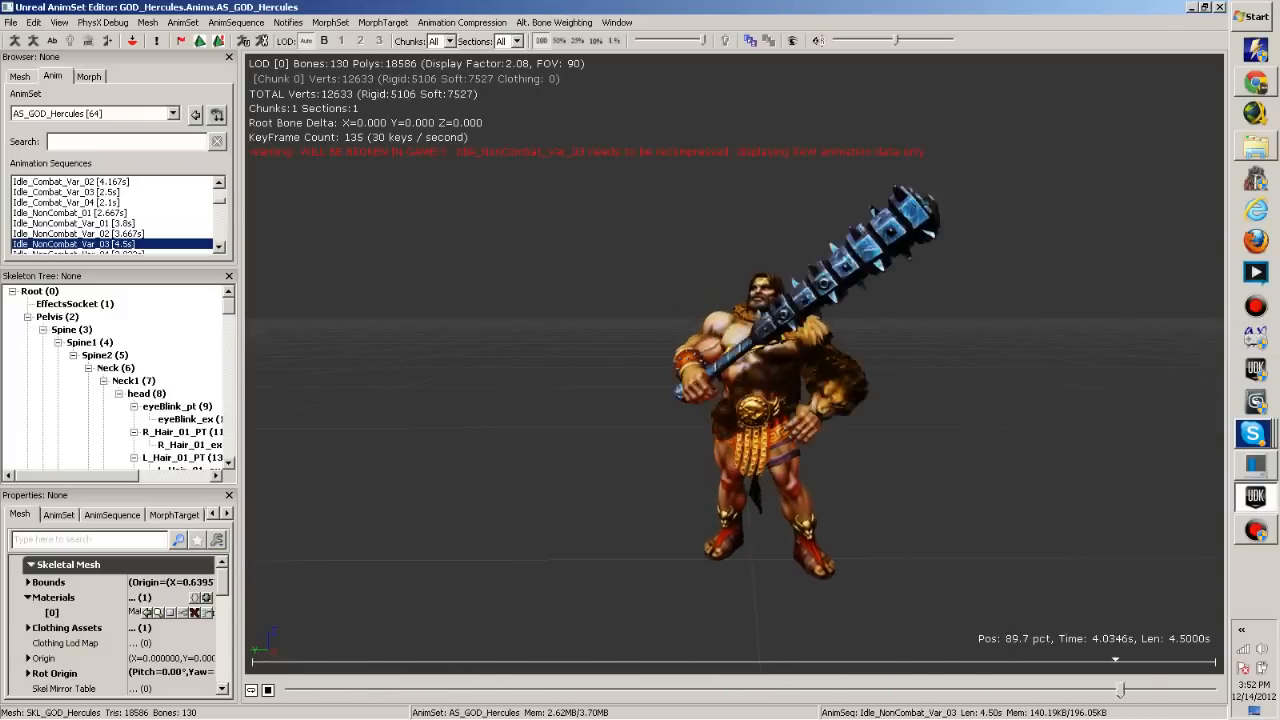
click(76, 244)
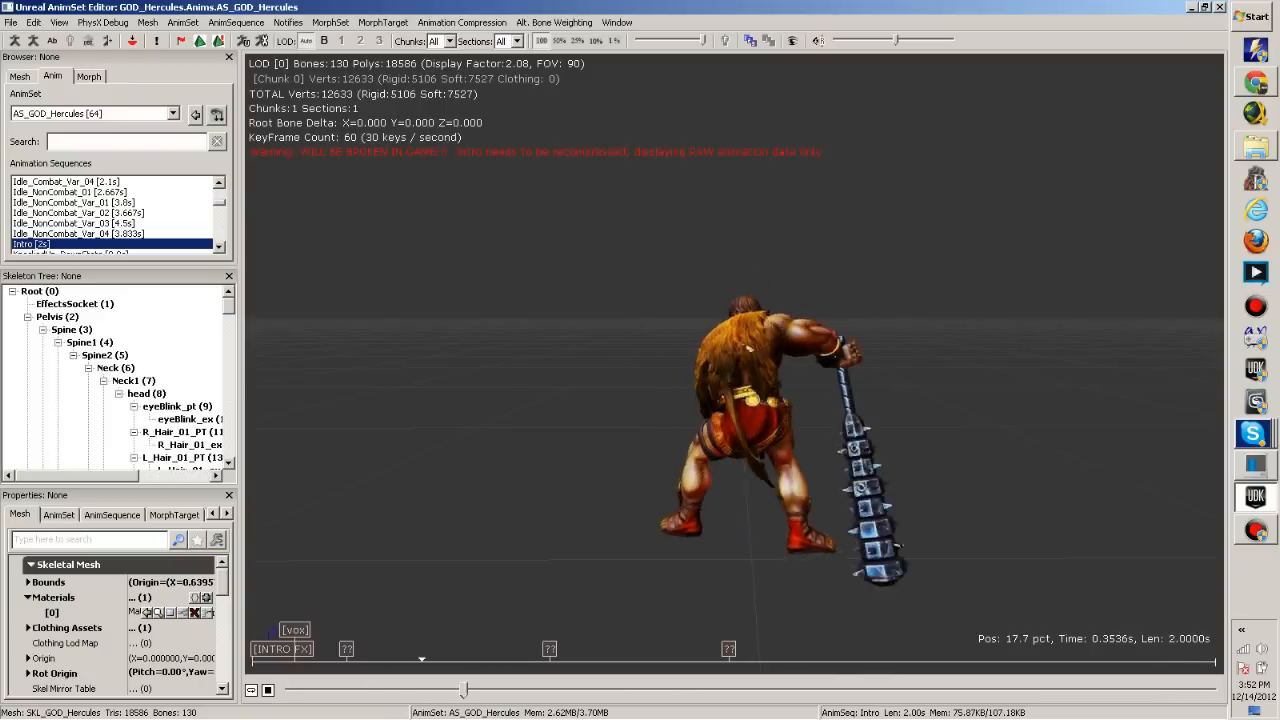
Preview KnockedUp_DownState and step down the list to Offhand_01_Intro
click(70, 244)
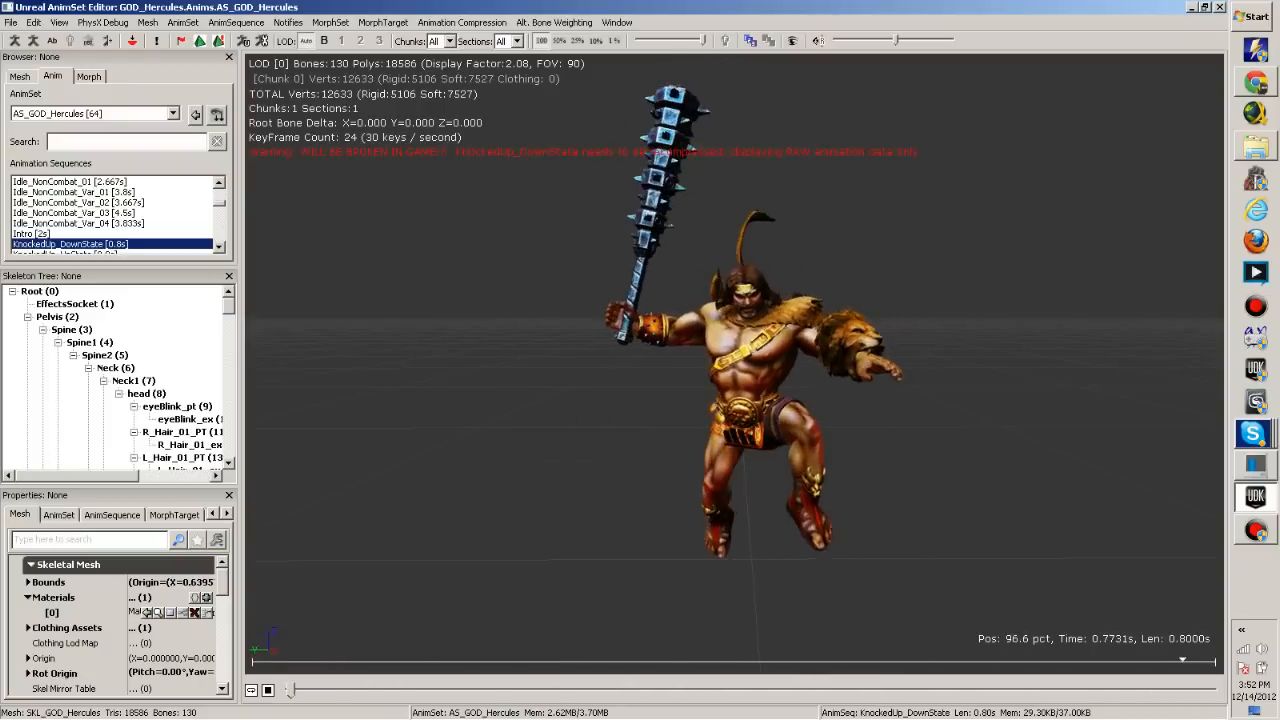
click(50, 244)
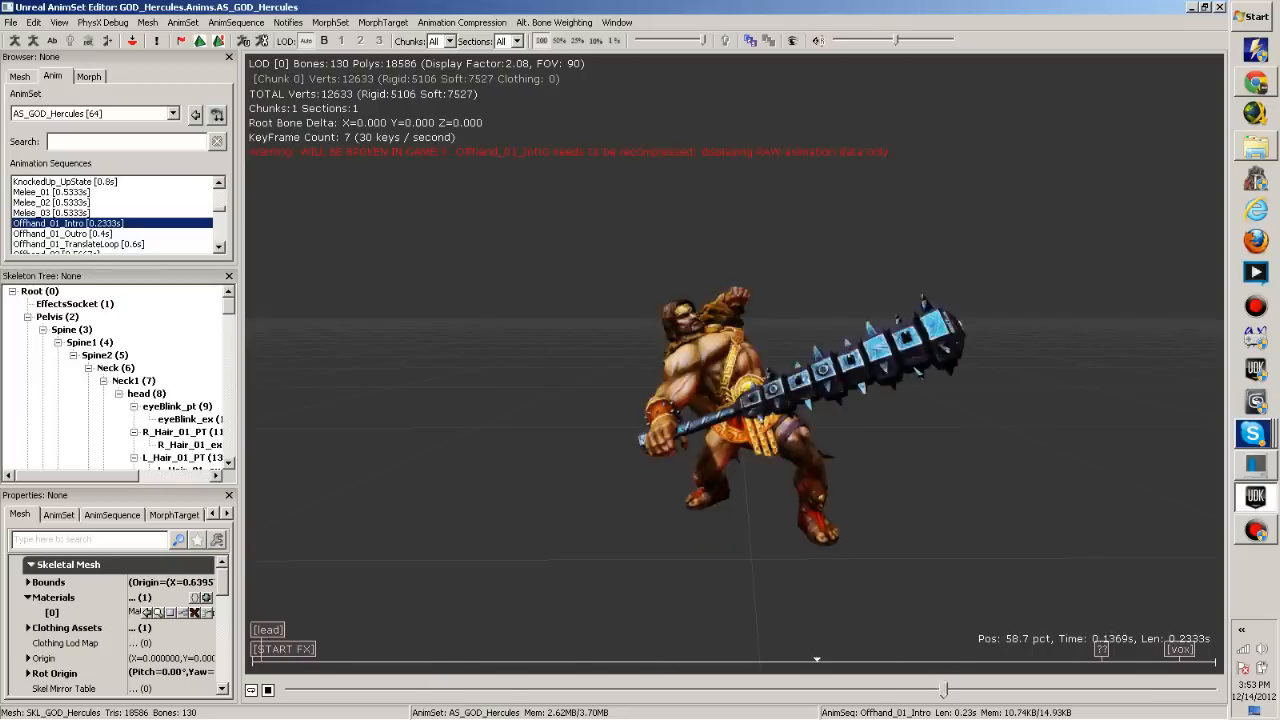
Alternate between Hercules' Offhand_01_Intro and Offhand_01_Outro animations several times
click(64, 232)
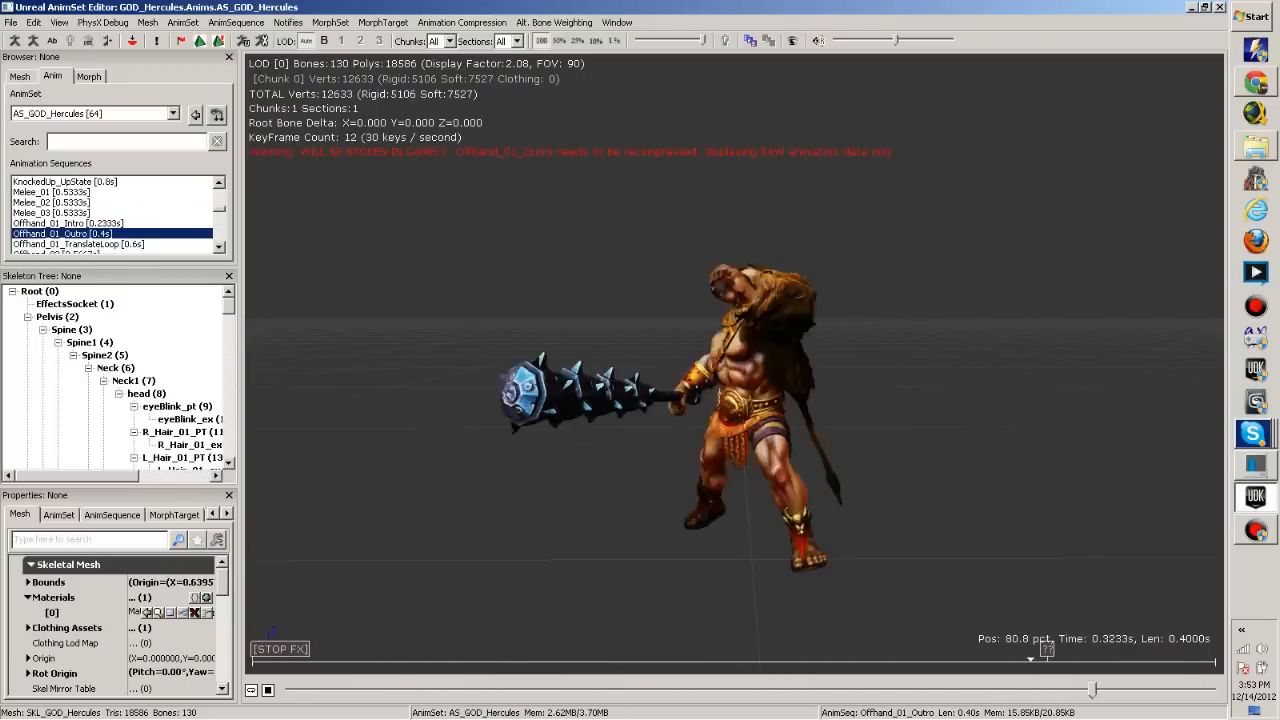
click(68, 222)
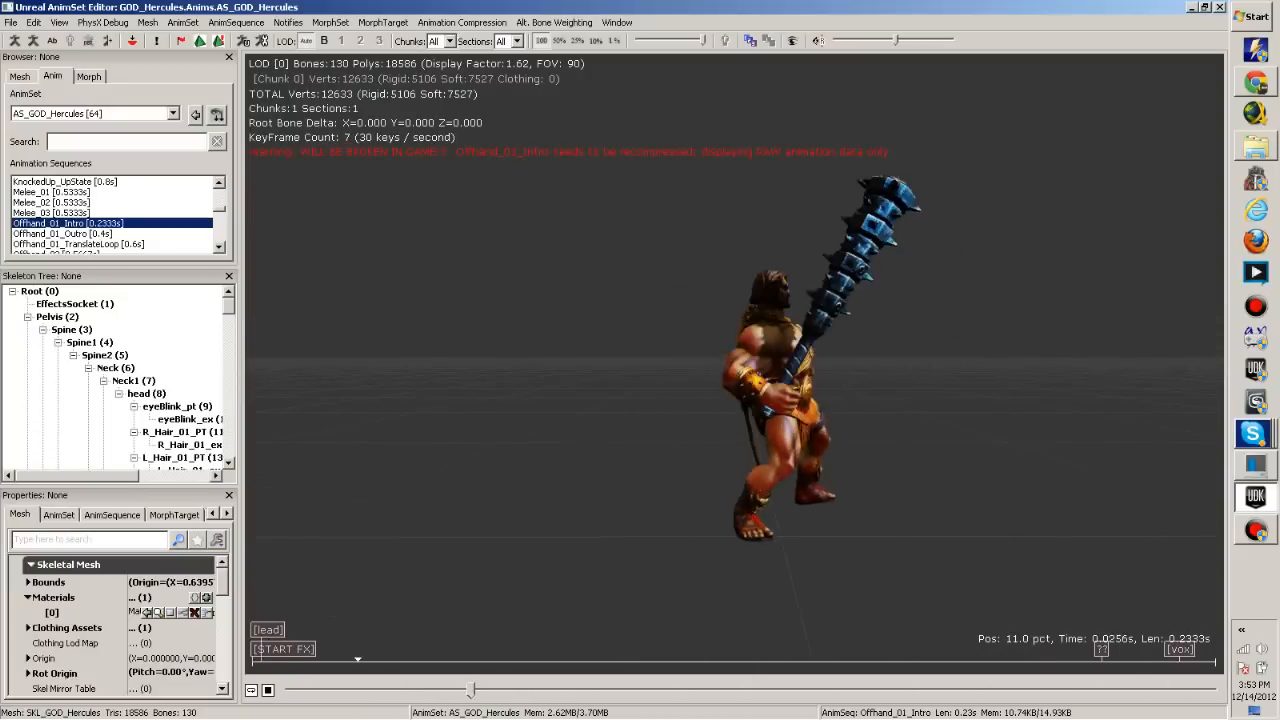
click(62, 232)
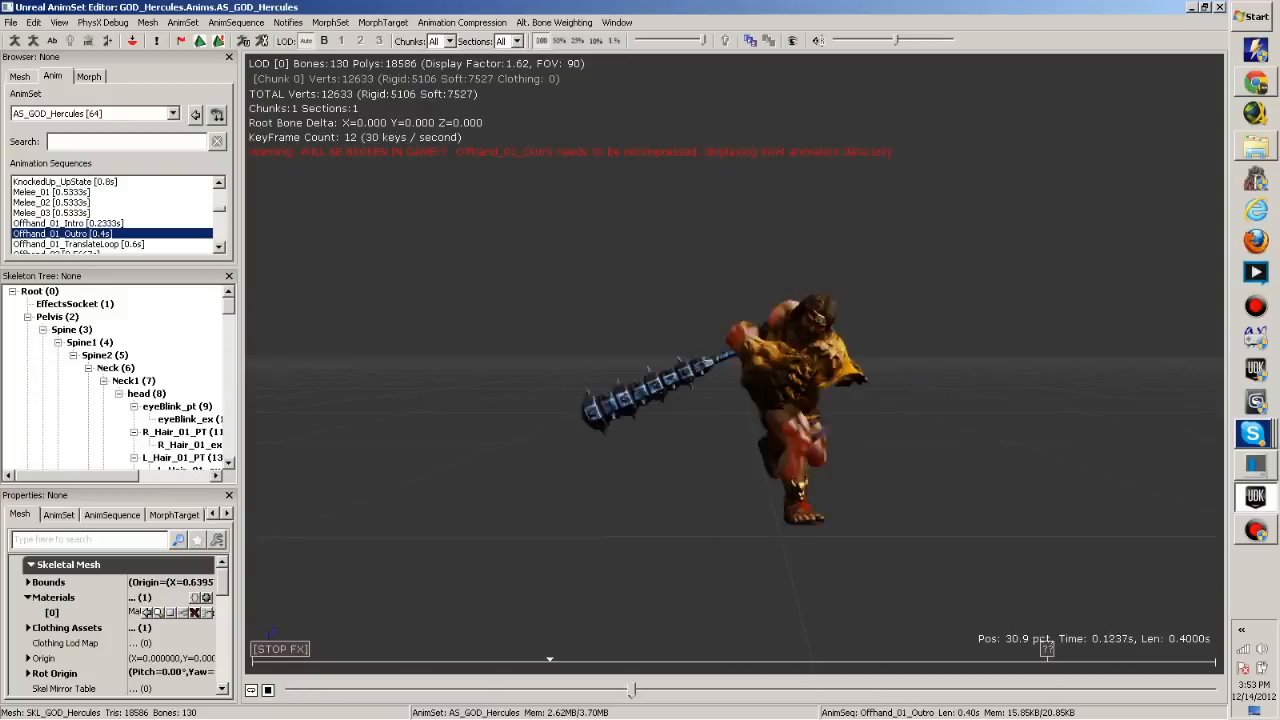
click(68, 224)
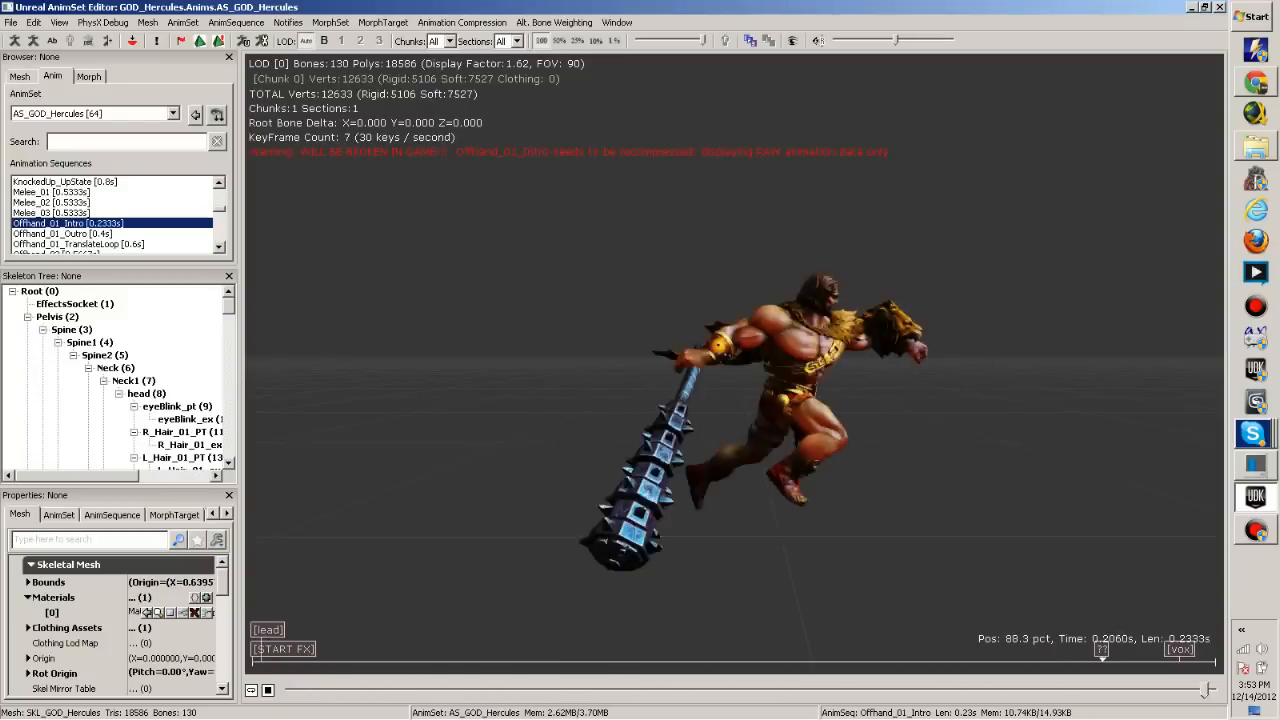
click(62, 232)
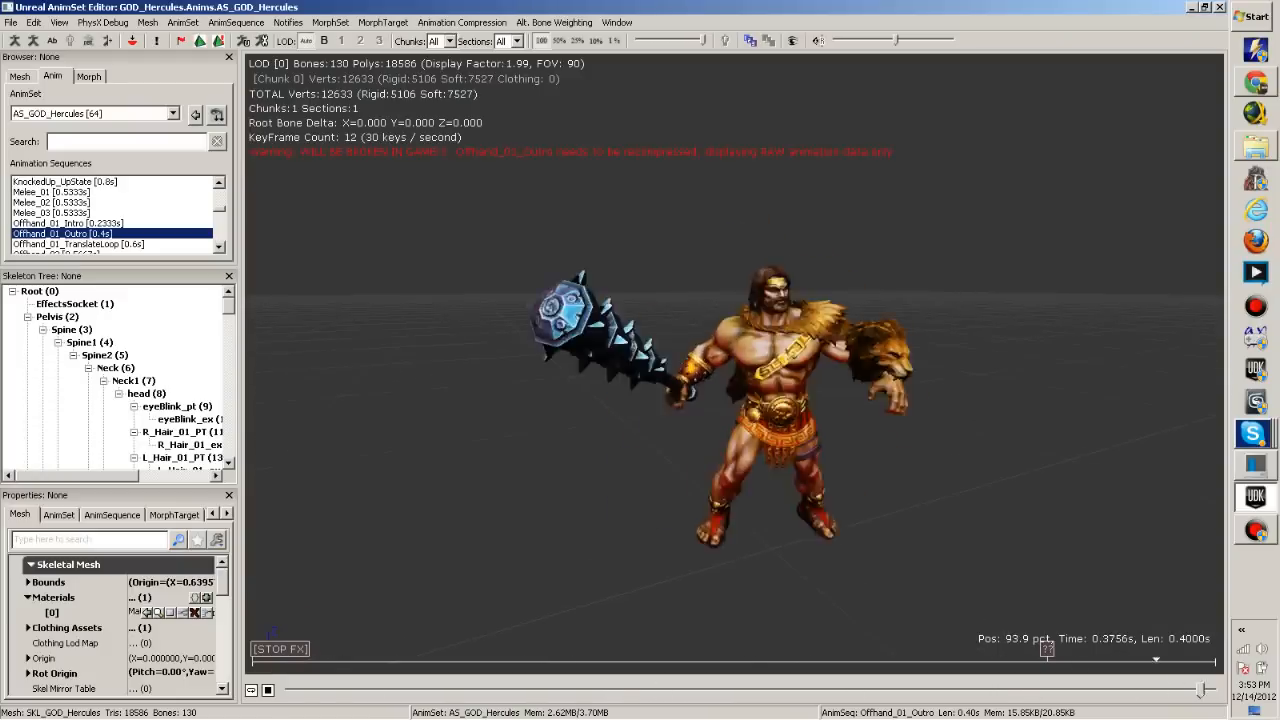
click(64, 222)
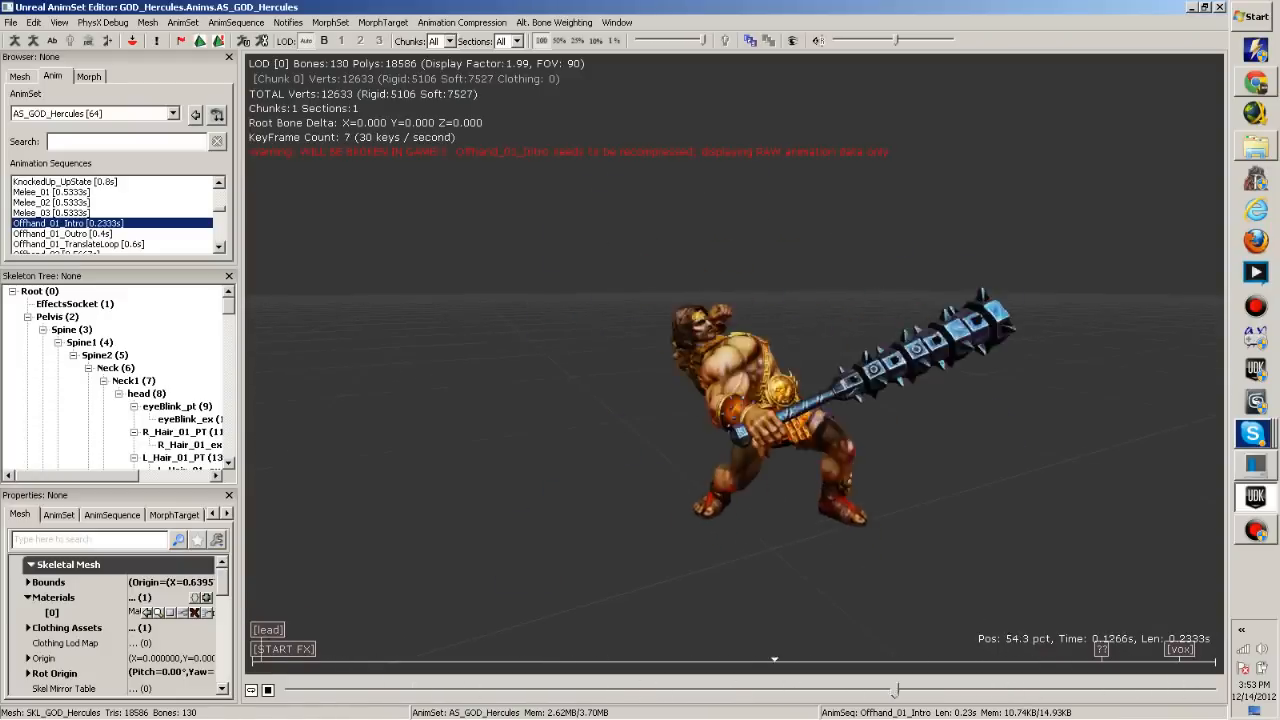
click(62, 232)
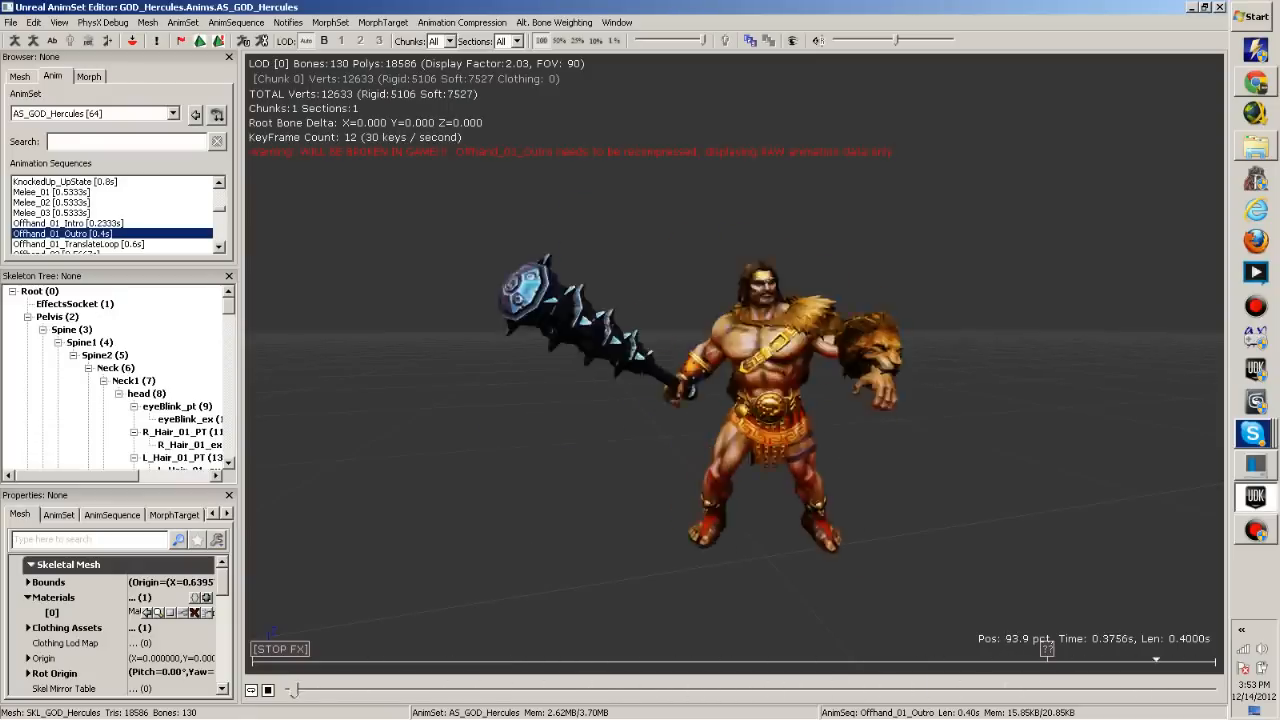
Preview Offhand_01_TranslateLoop, then return through the Offhand_01 intro and outro
click(76, 244)
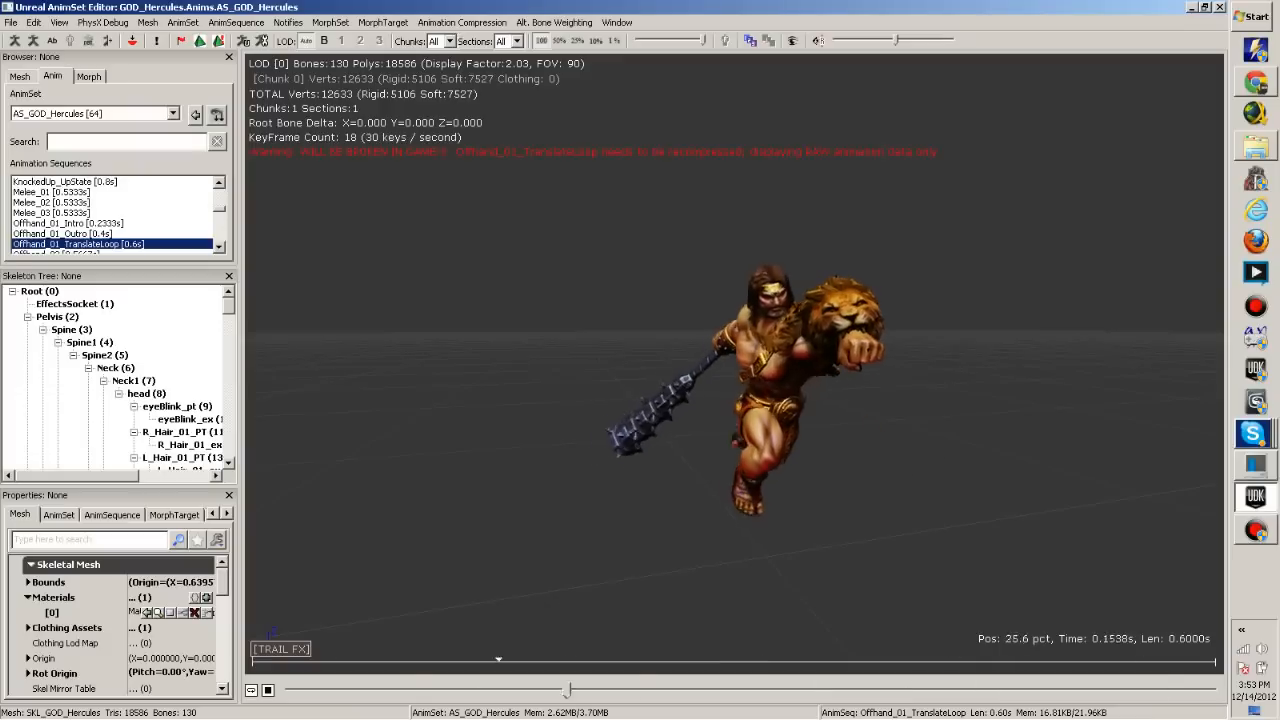
drag(498, 658, 744, 658)
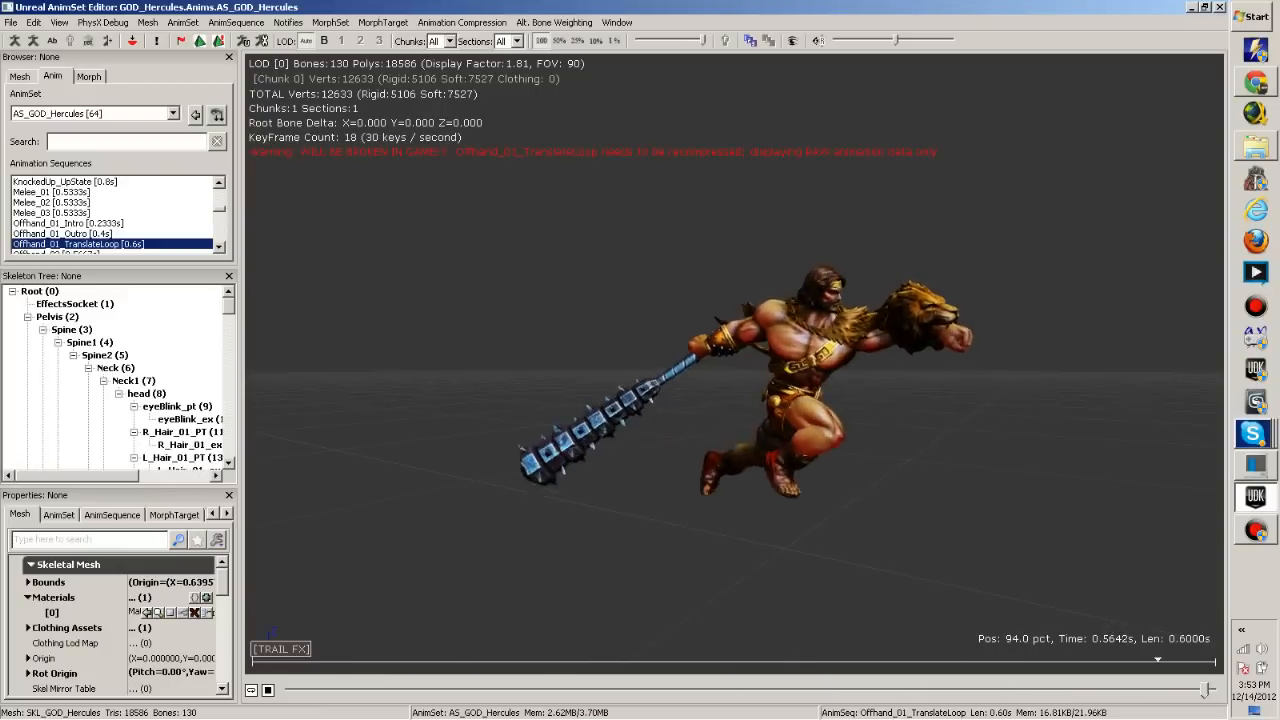
click(68, 222)
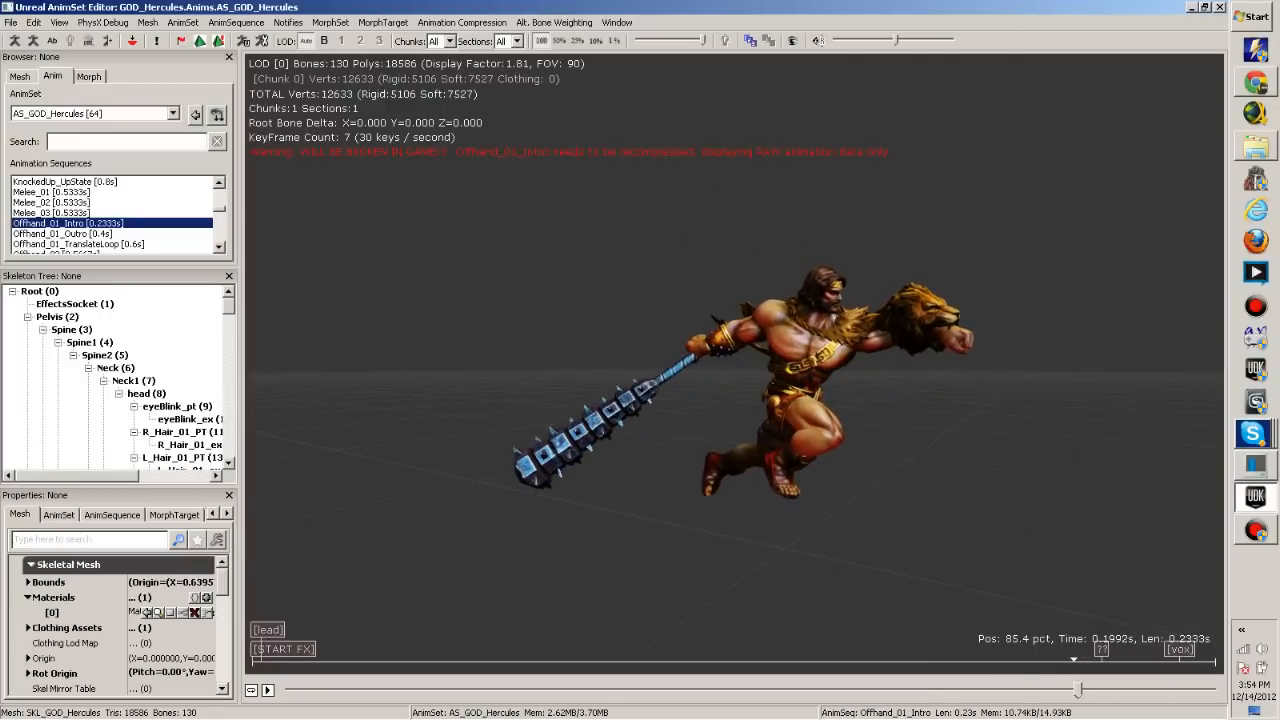
click(78, 244)
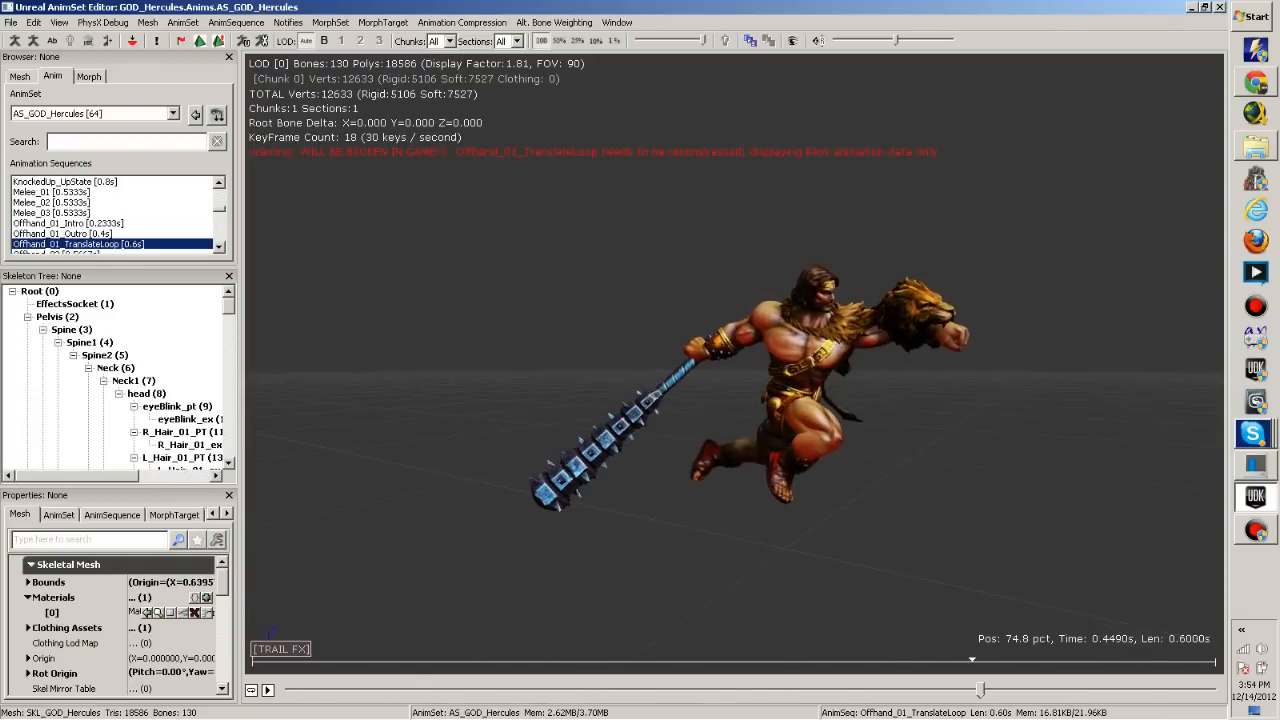
click(62, 232)
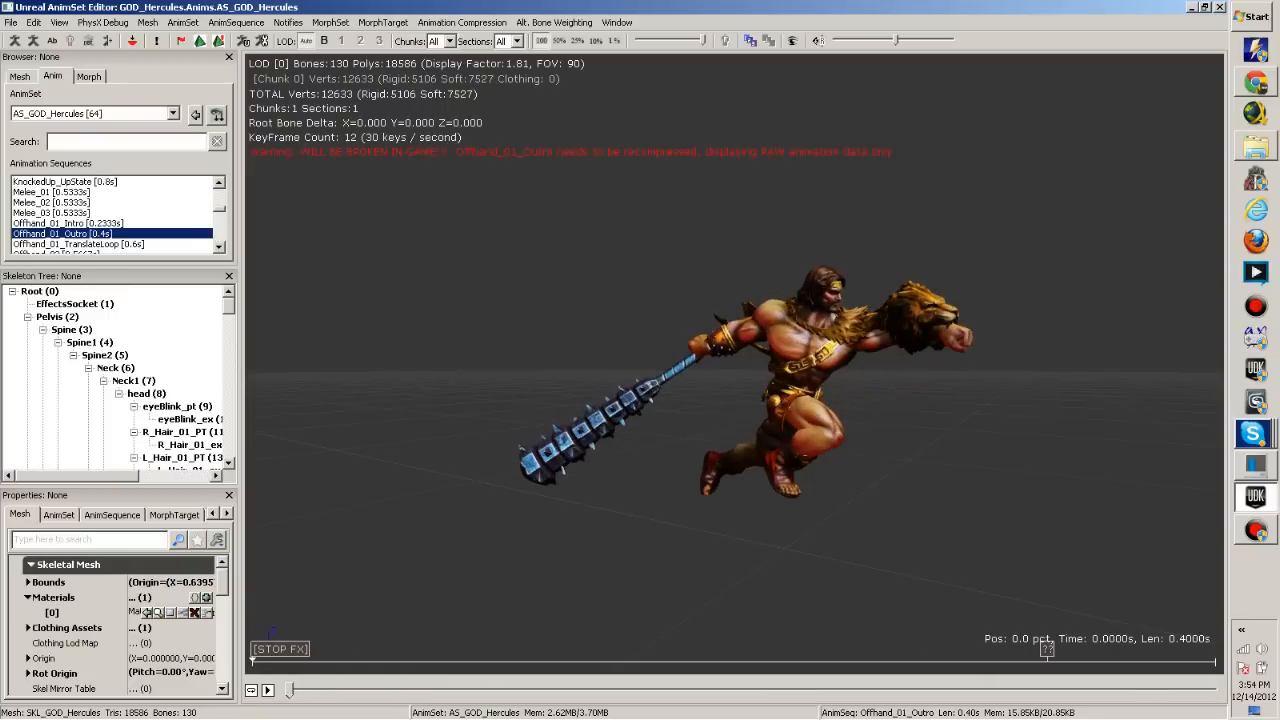
Play Offhand_02 and Offhand_03, orbiting the preview to view the swings sideways
click(268, 690)
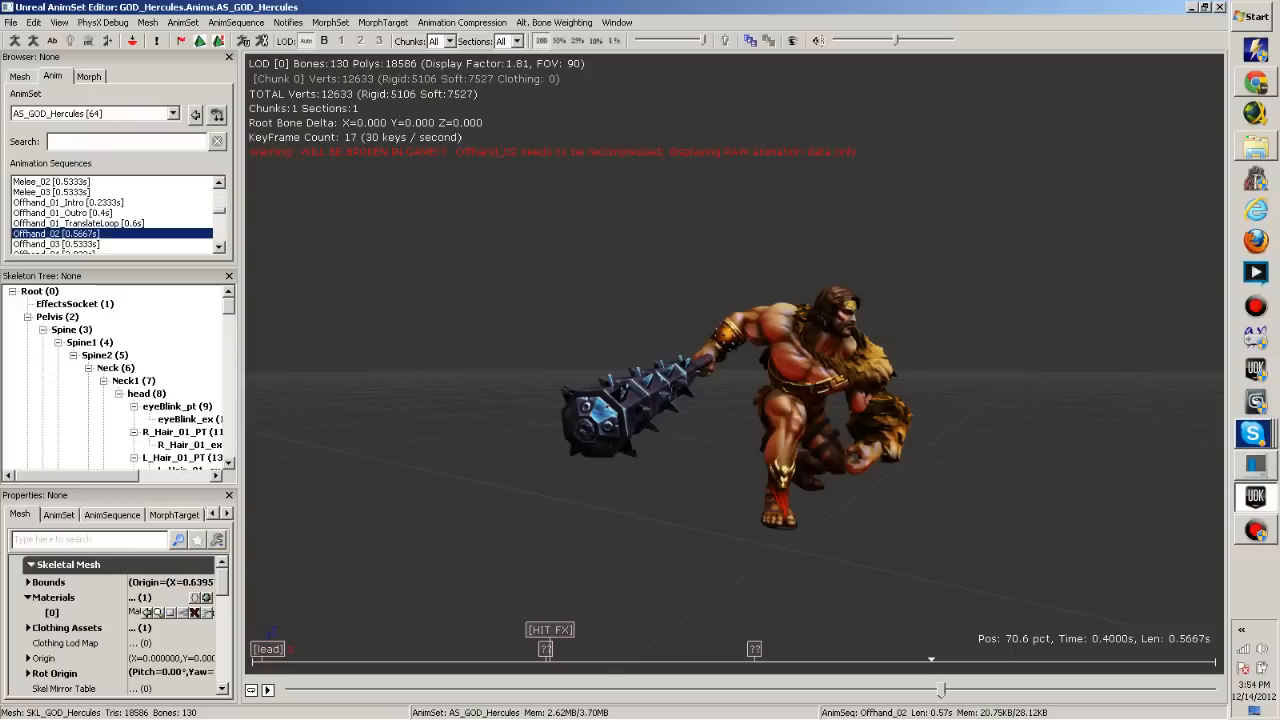
drag(930, 658, 1120, 658)
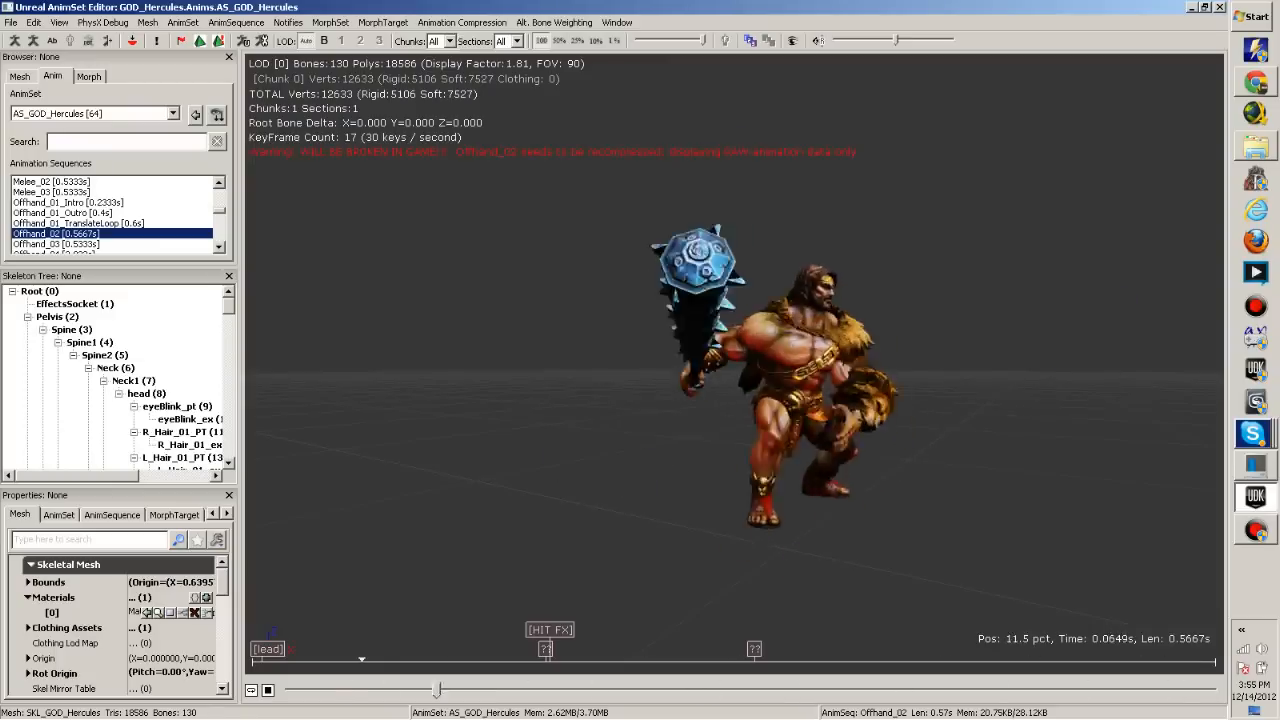
drag(436, 690, 900, 690)
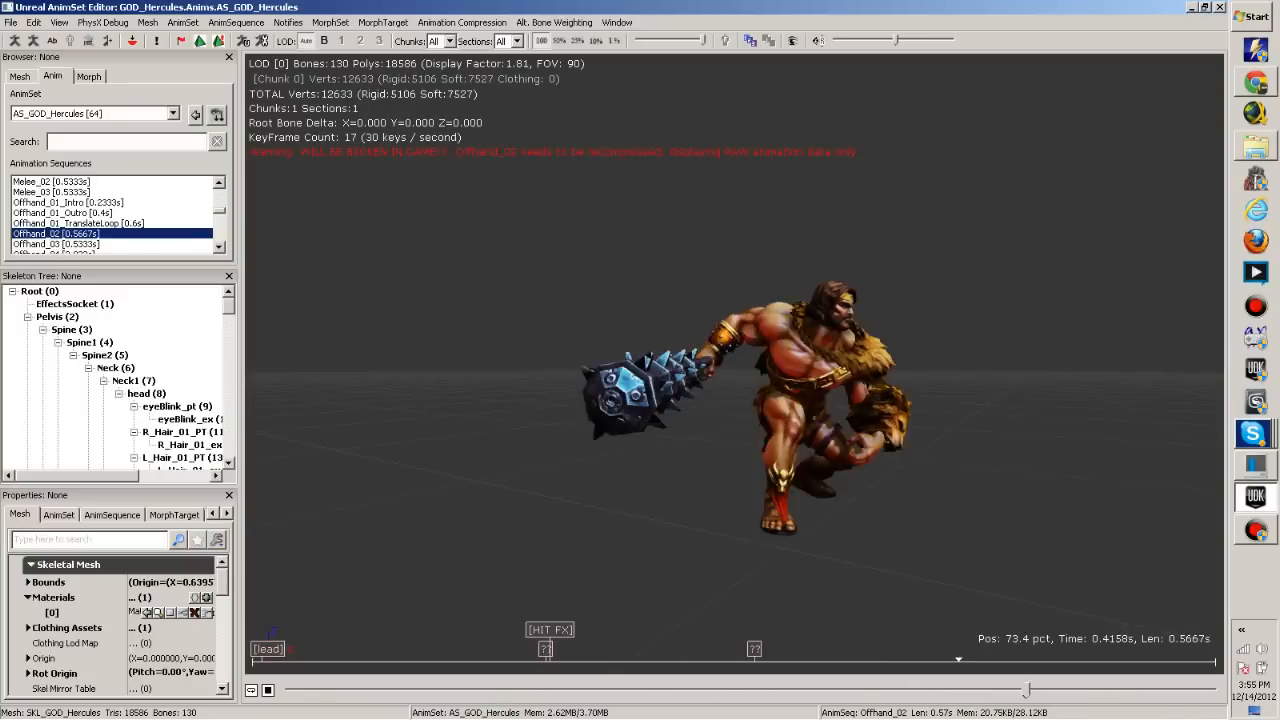
click(56, 244)
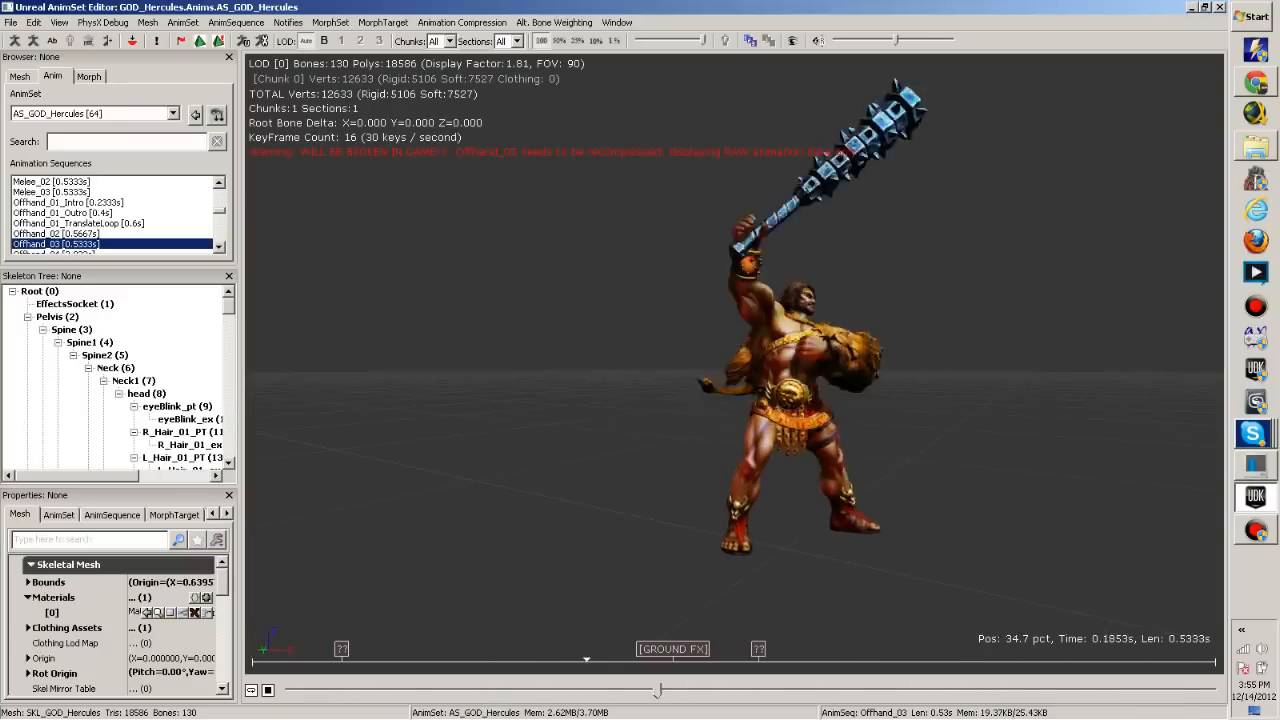
click(56, 232)
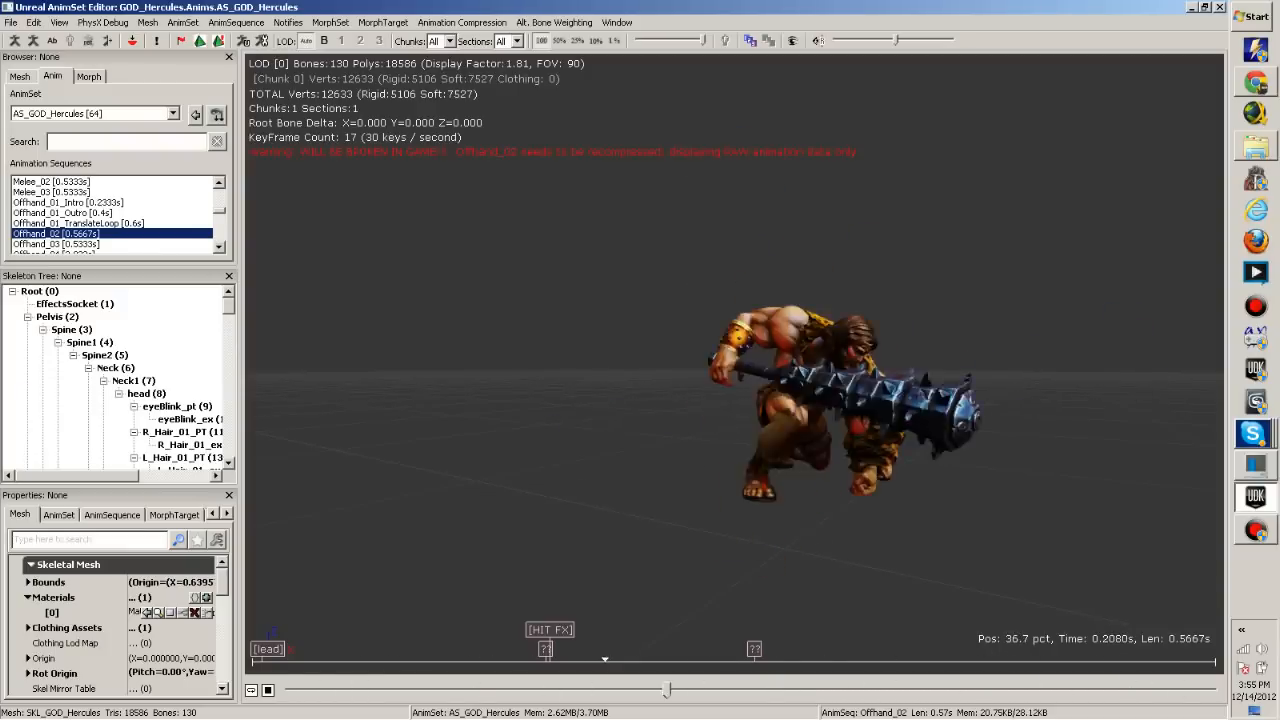
drag(604, 660, 1112, 660)
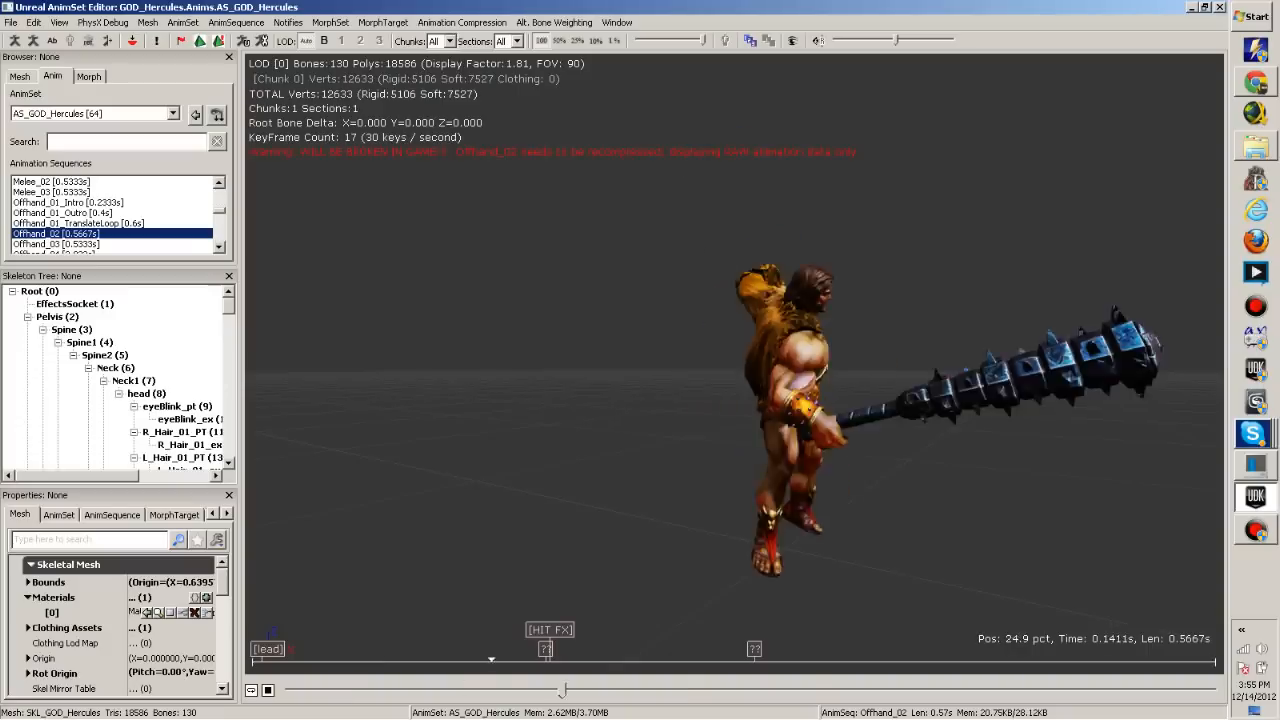
click(56, 244)
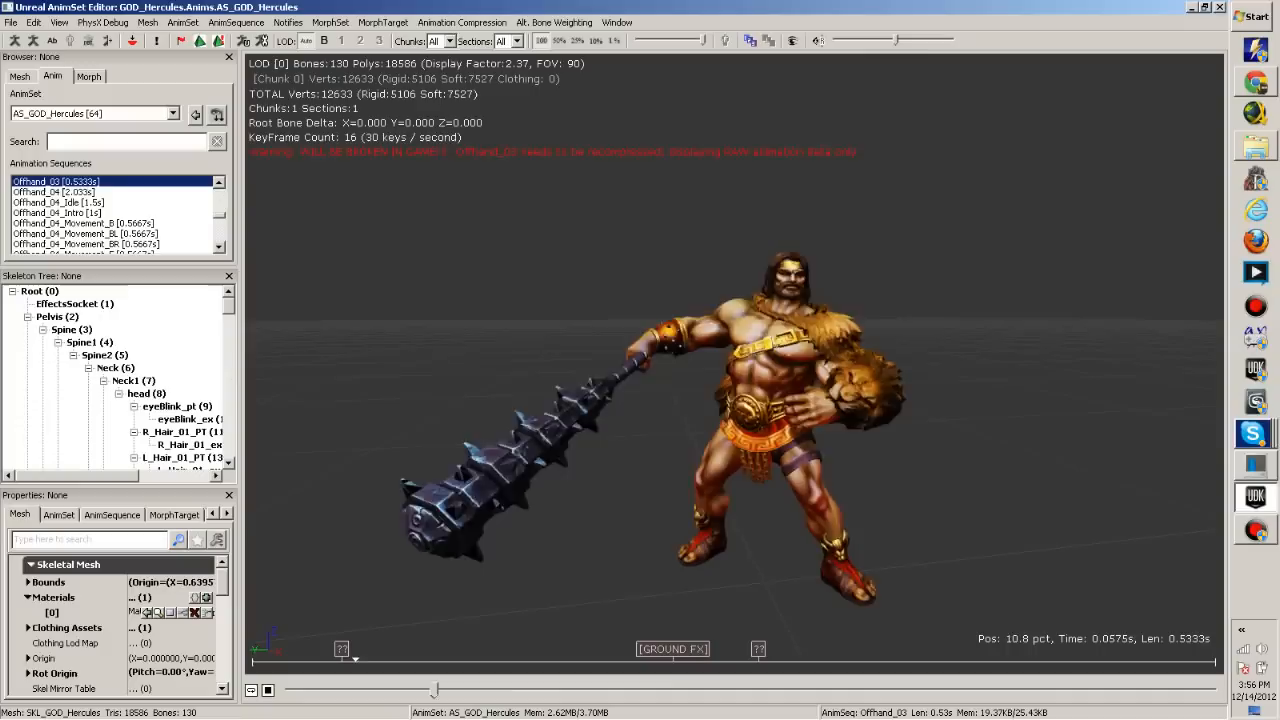
Play the Offhand_04 idle, intro, backward and back-left movement animations
click(52, 192)
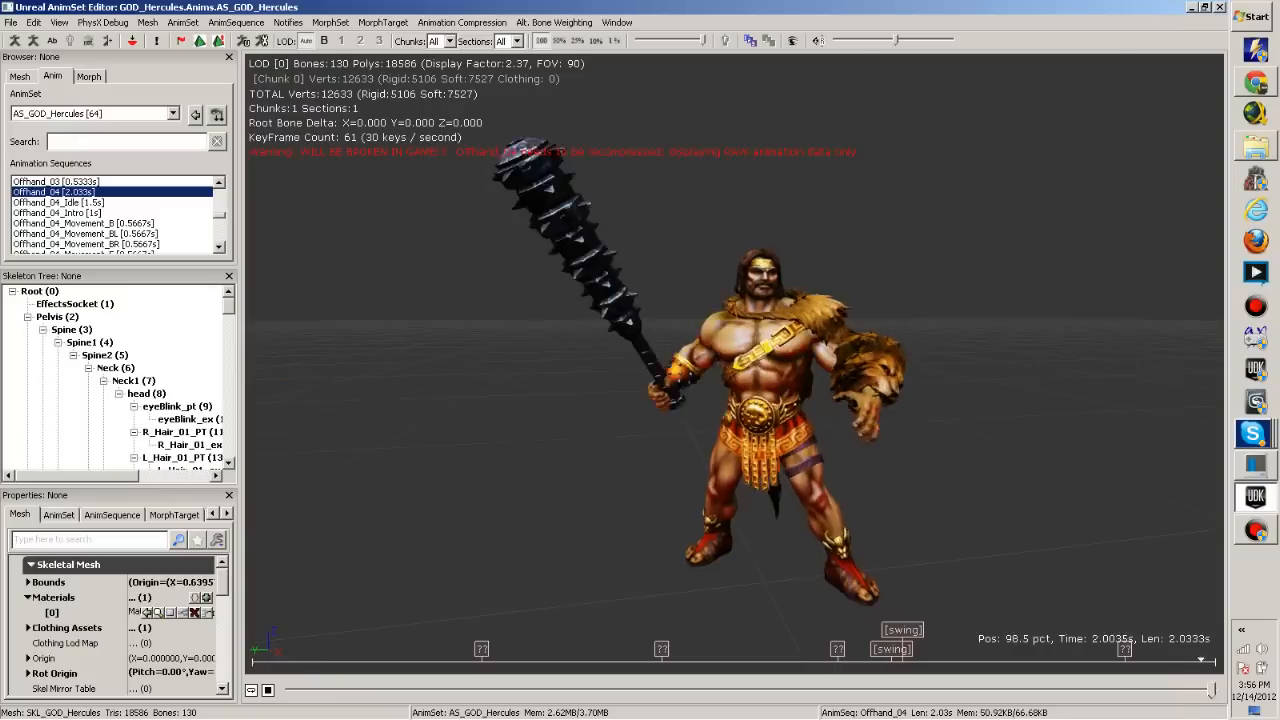
click(58, 202)
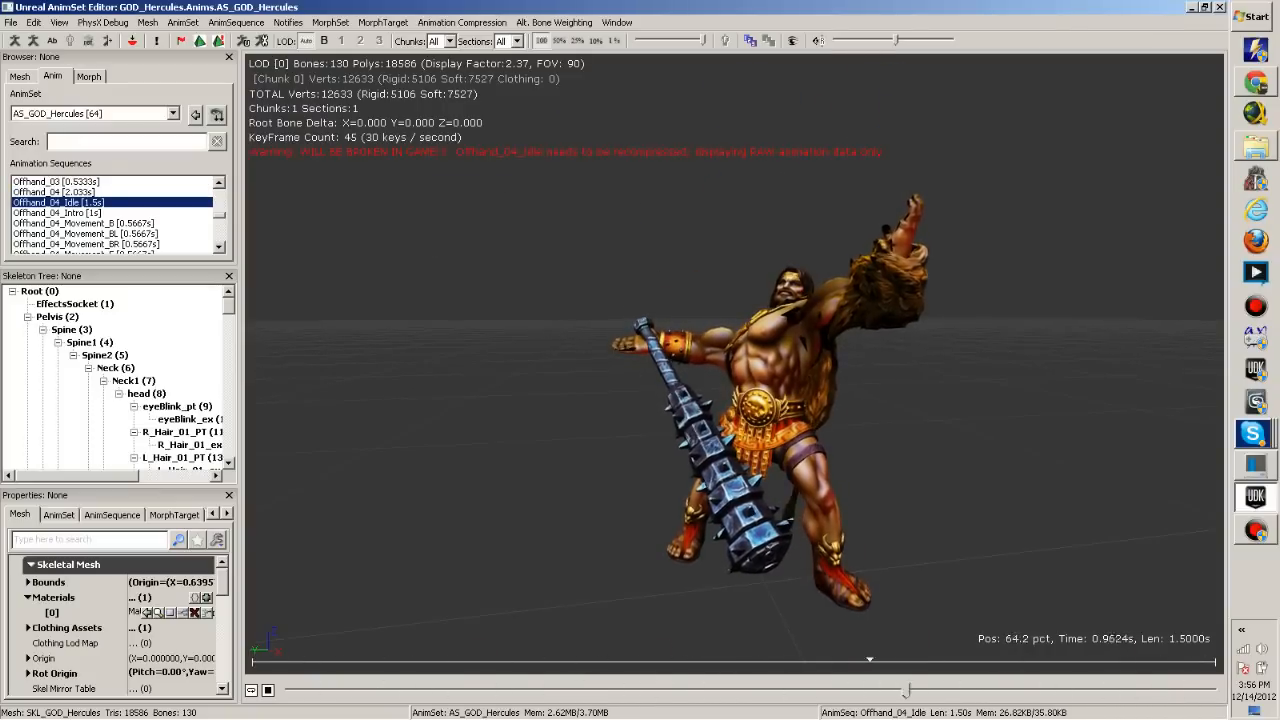
click(56, 212)
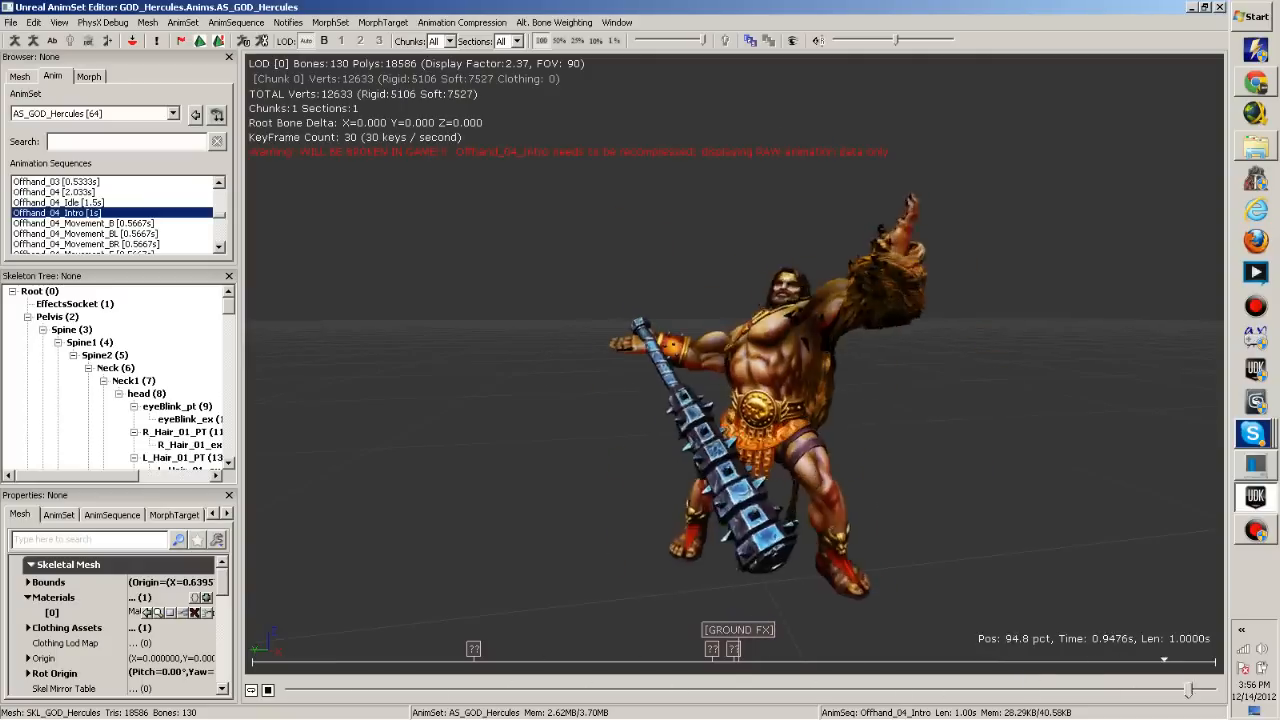
click(84, 222)
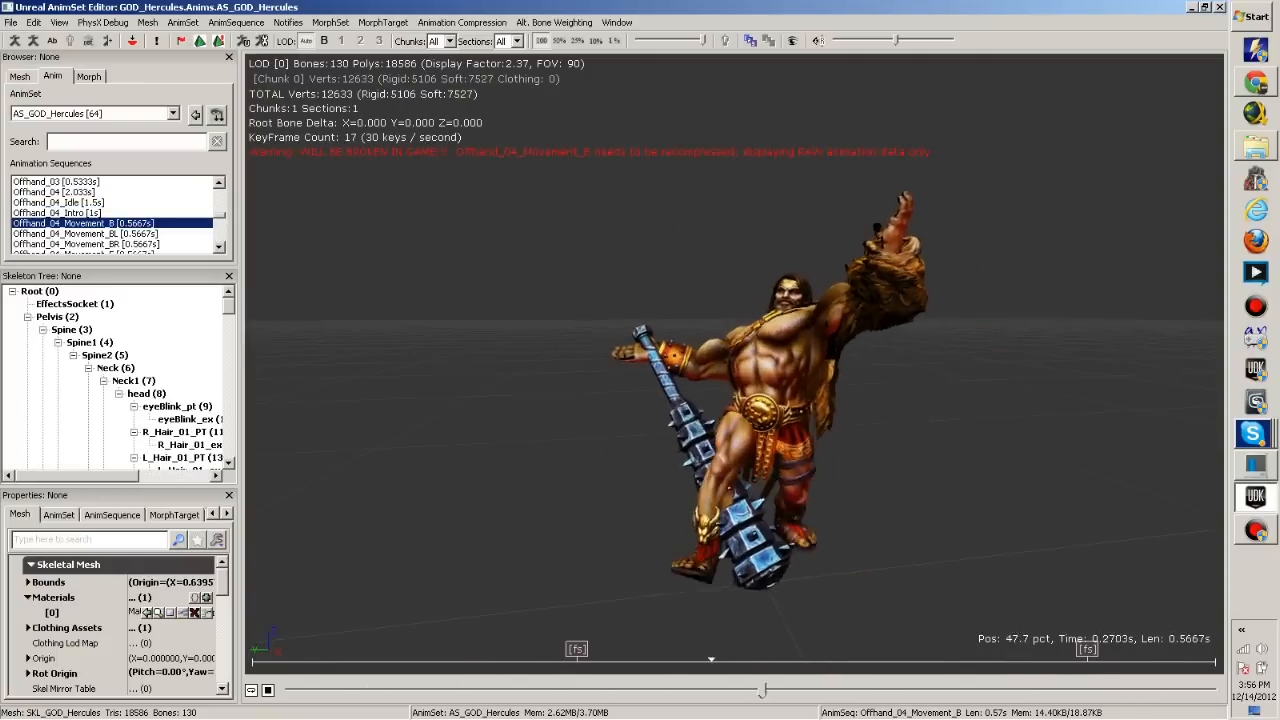
click(84, 232)
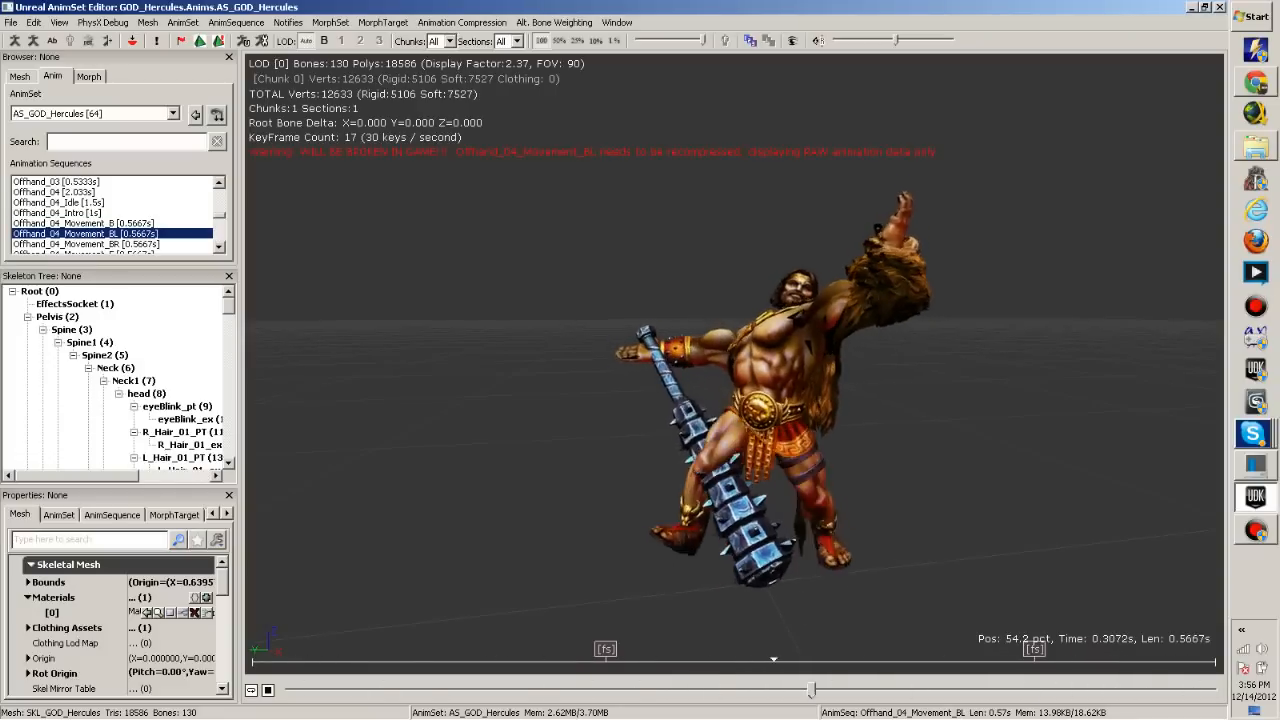
click(58, 212)
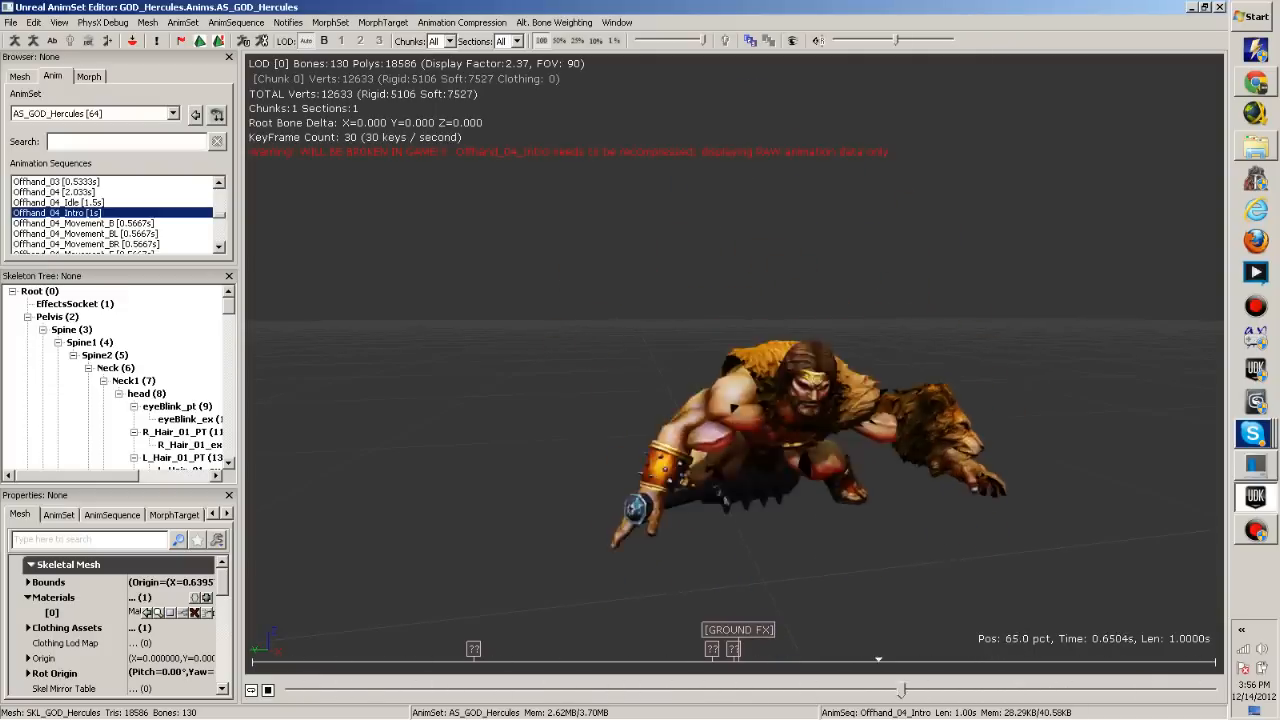
Play the Offhand_04 back-right and right movement and throw animations, then Run_NonCom_R
click(84, 232)
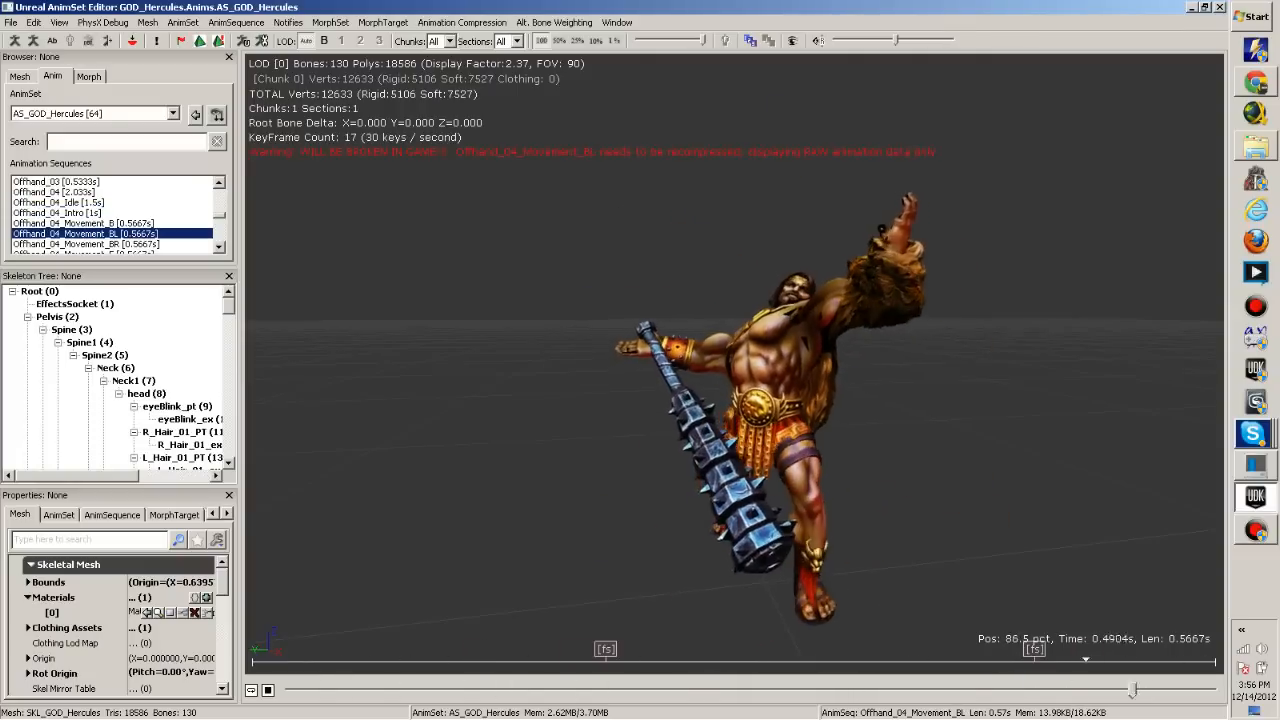
click(84, 244)
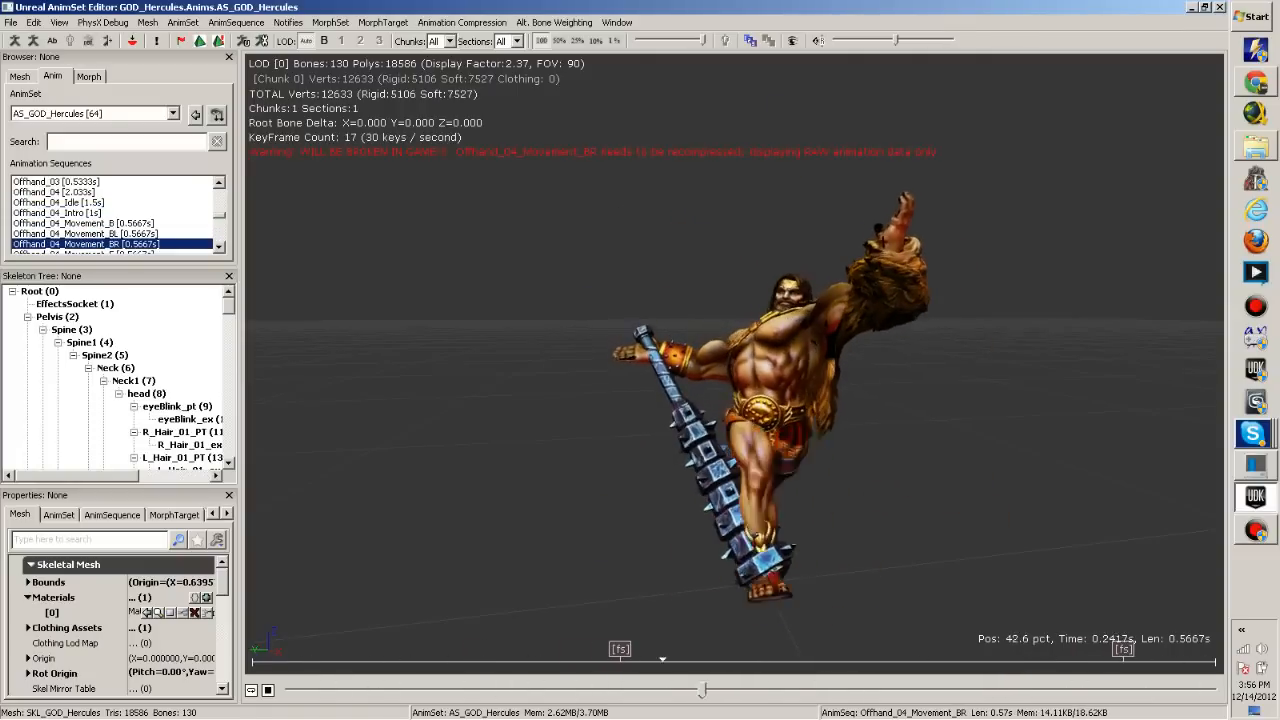
click(84, 232)
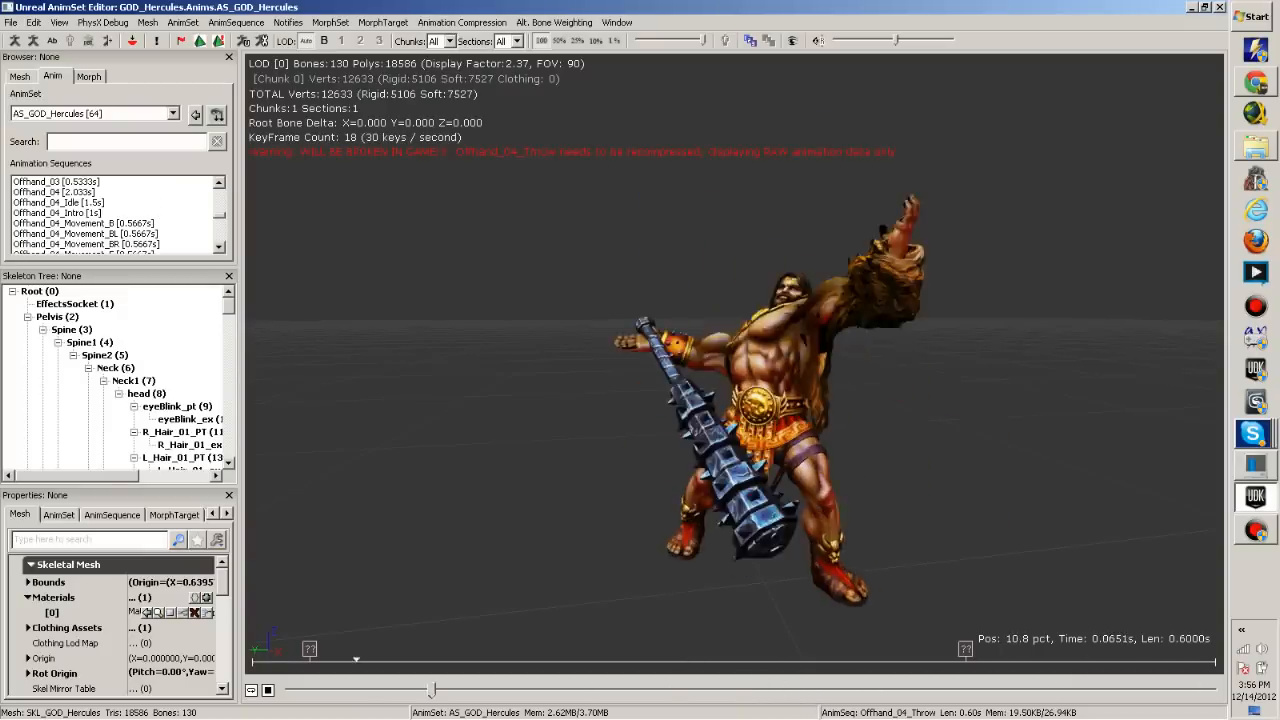
click(58, 202)
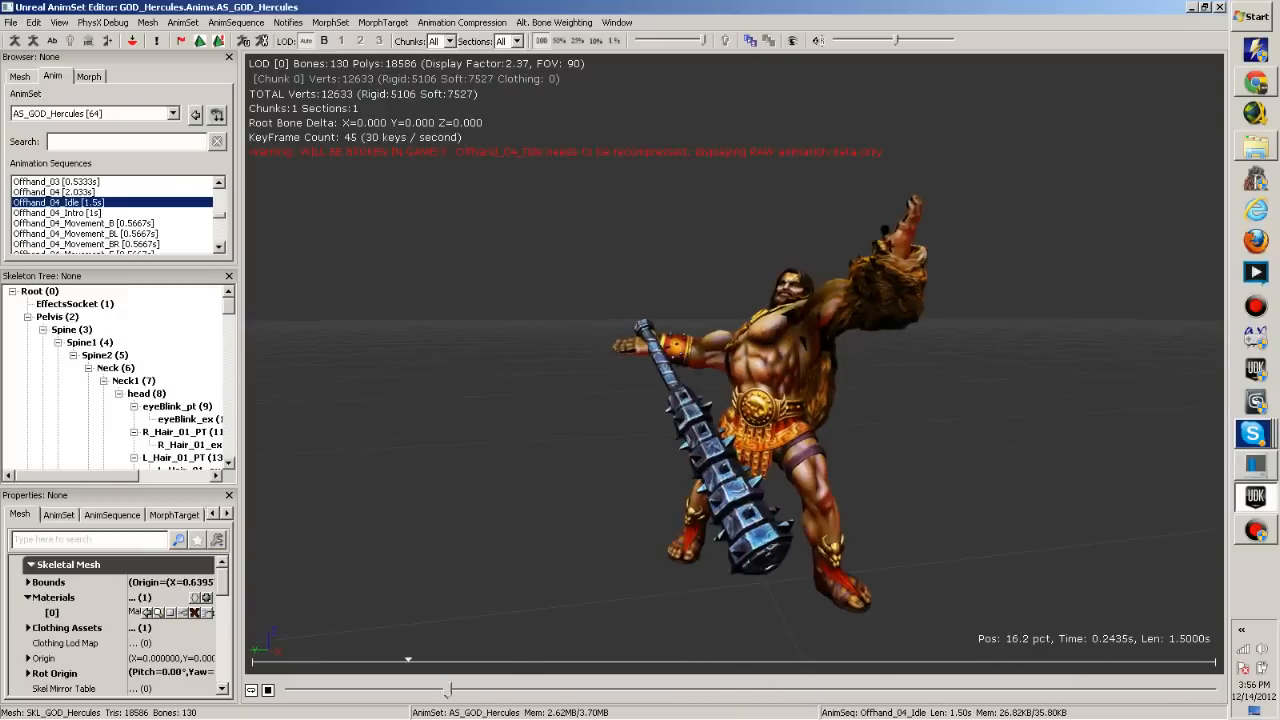
click(50, 192)
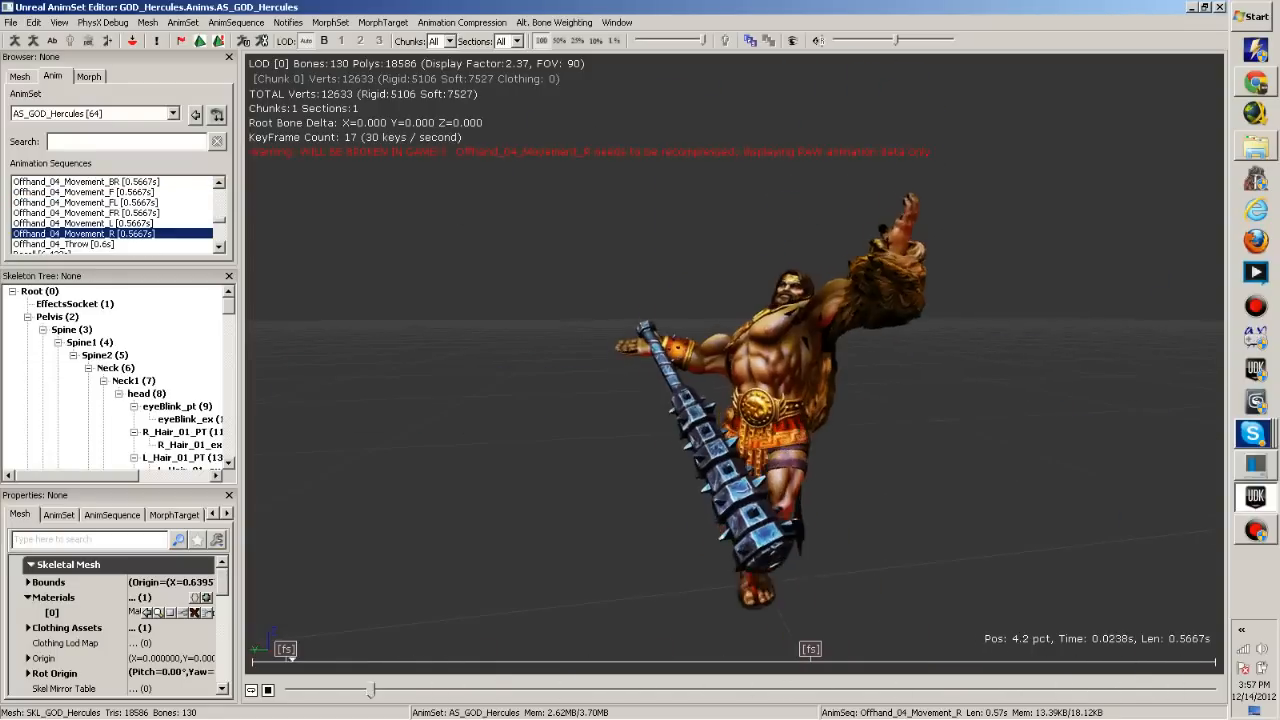
click(80, 244)
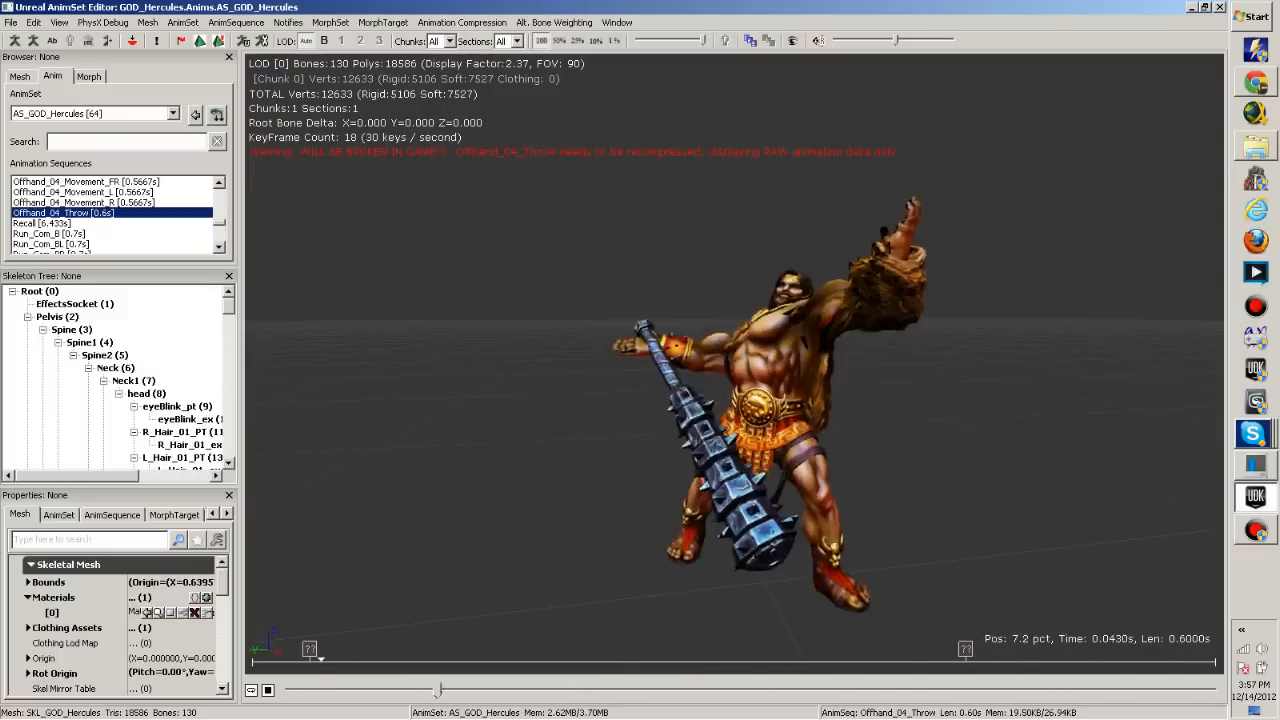
click(60, 224)
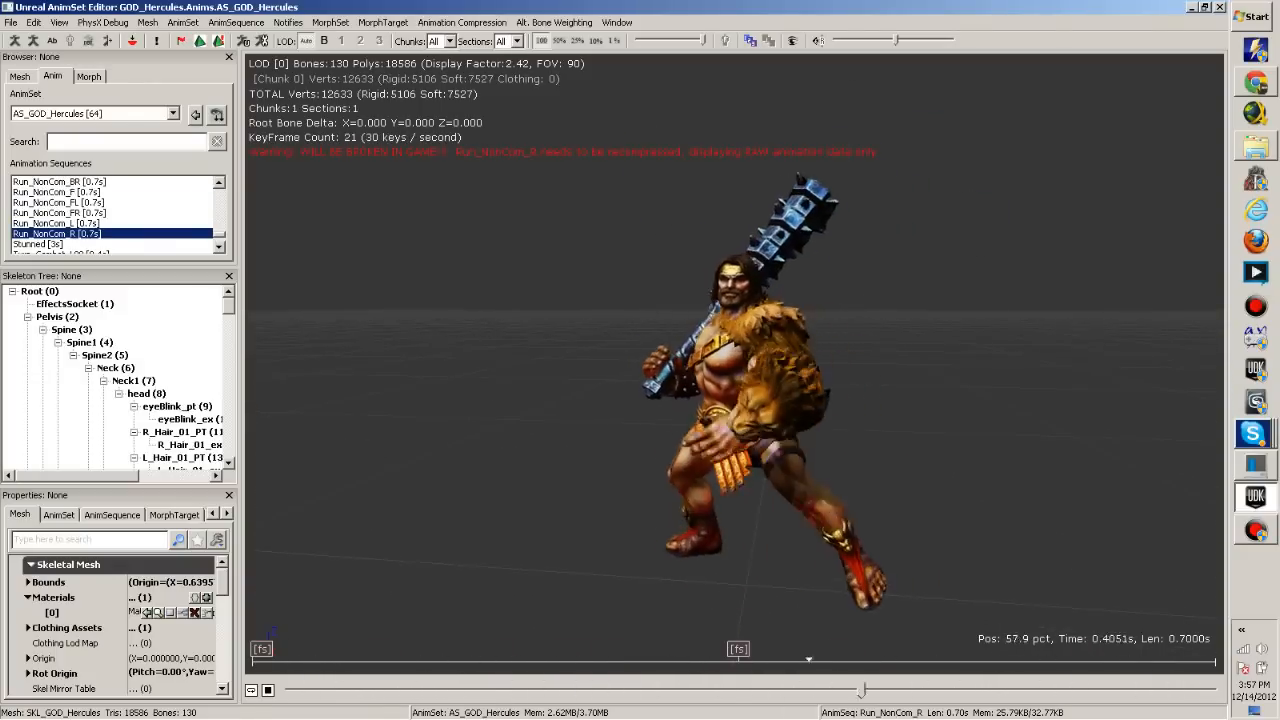
Close the AnimSet Editor and return to the Content Browser's Hercules skeletal meshes
click(36, 212)
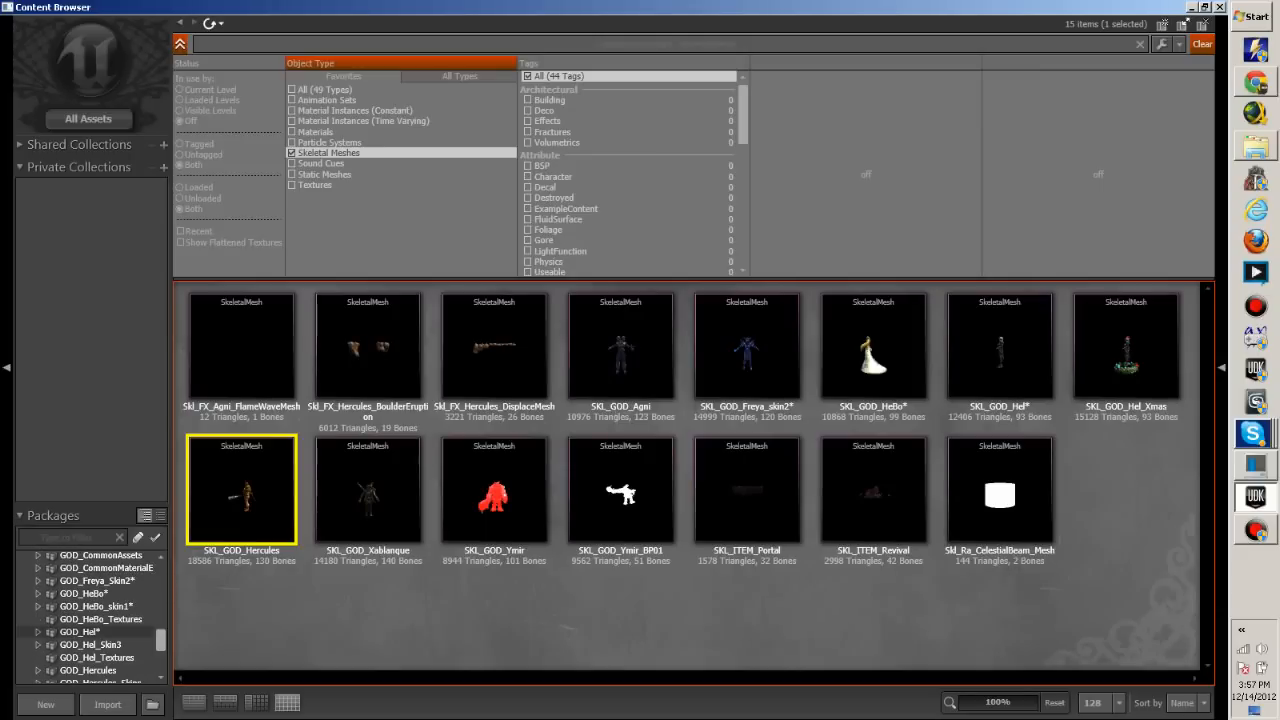
Browse the effects folder and open a package, listing 52 sample skeletal meshes
scroll(down, 3)
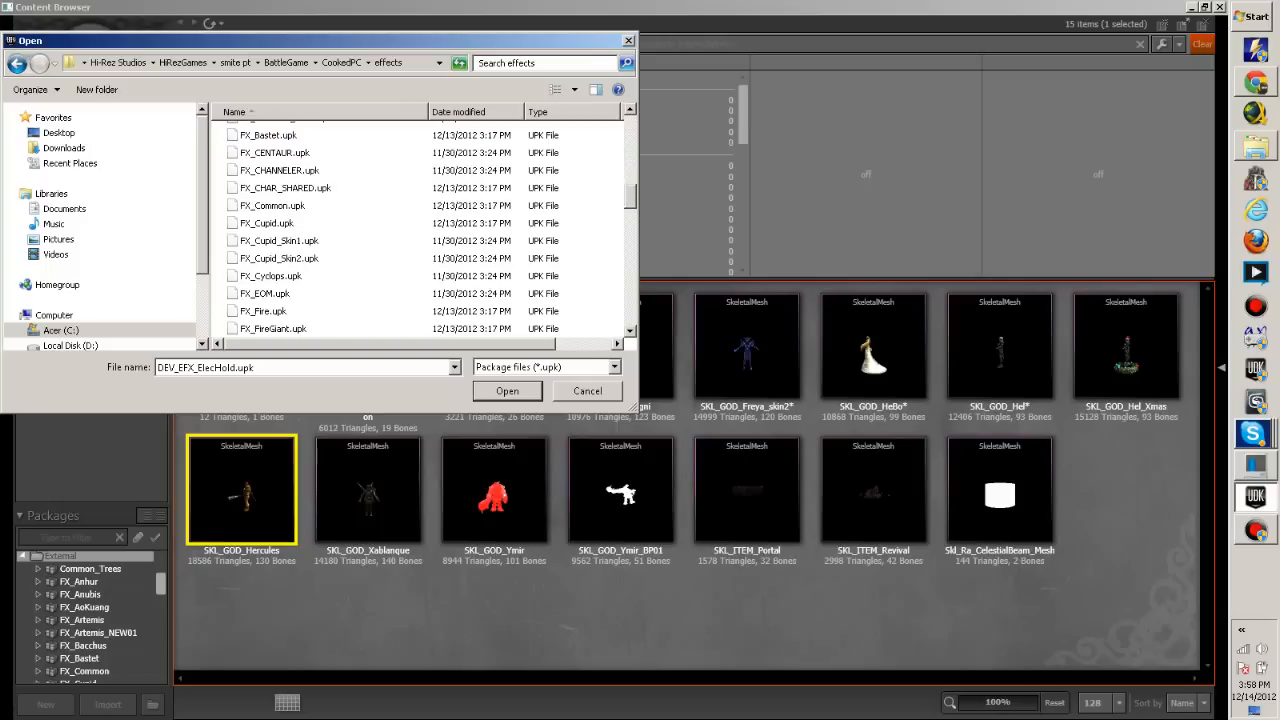
scroll(down, 3)
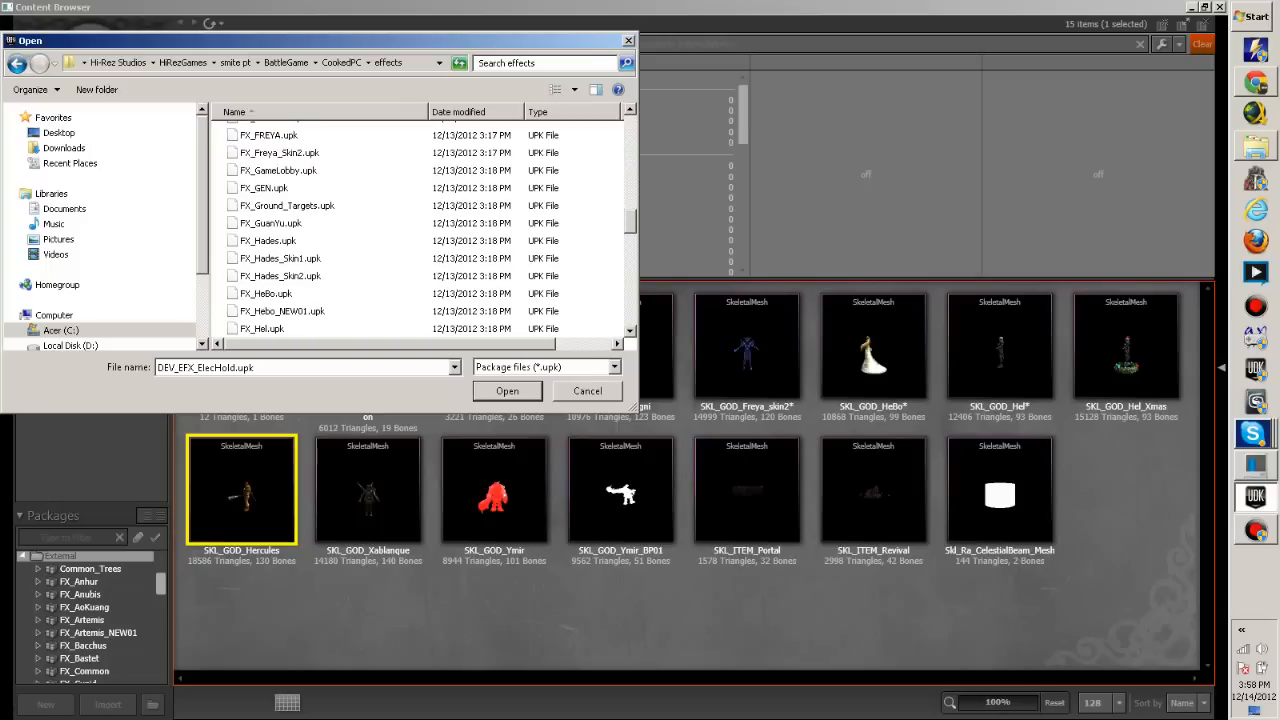
click(508, 390)
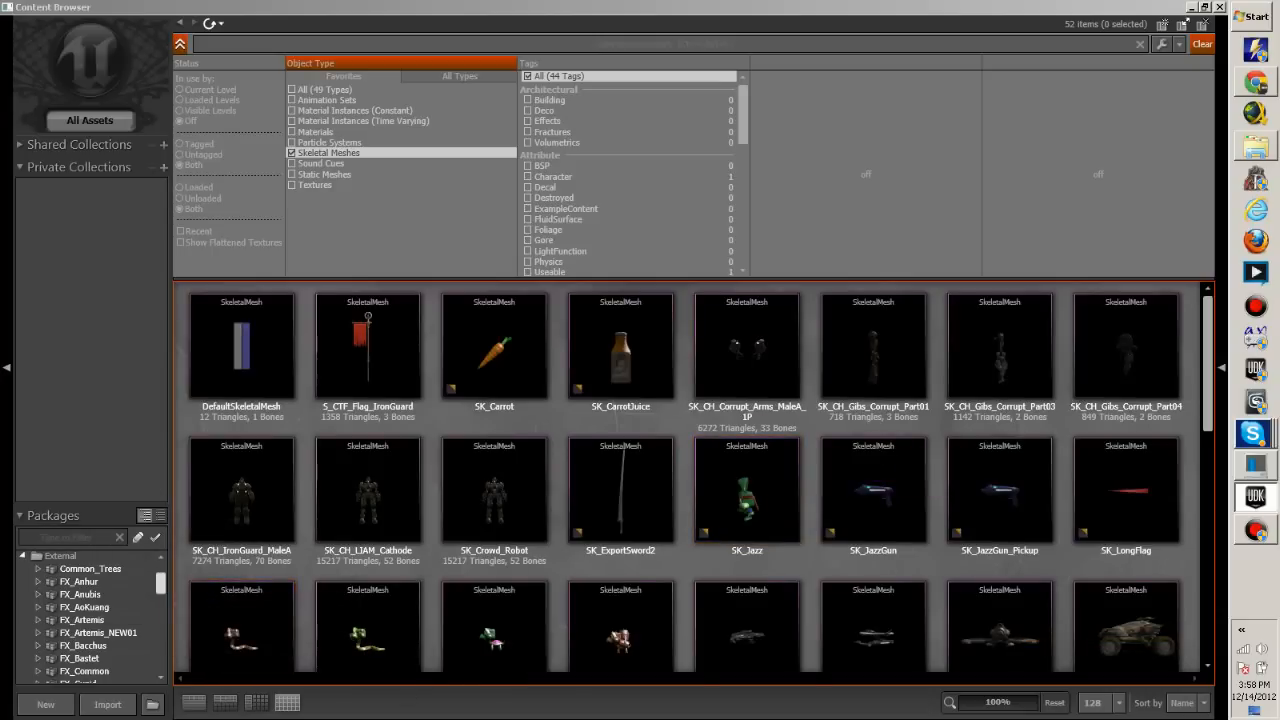
click(292, 152)
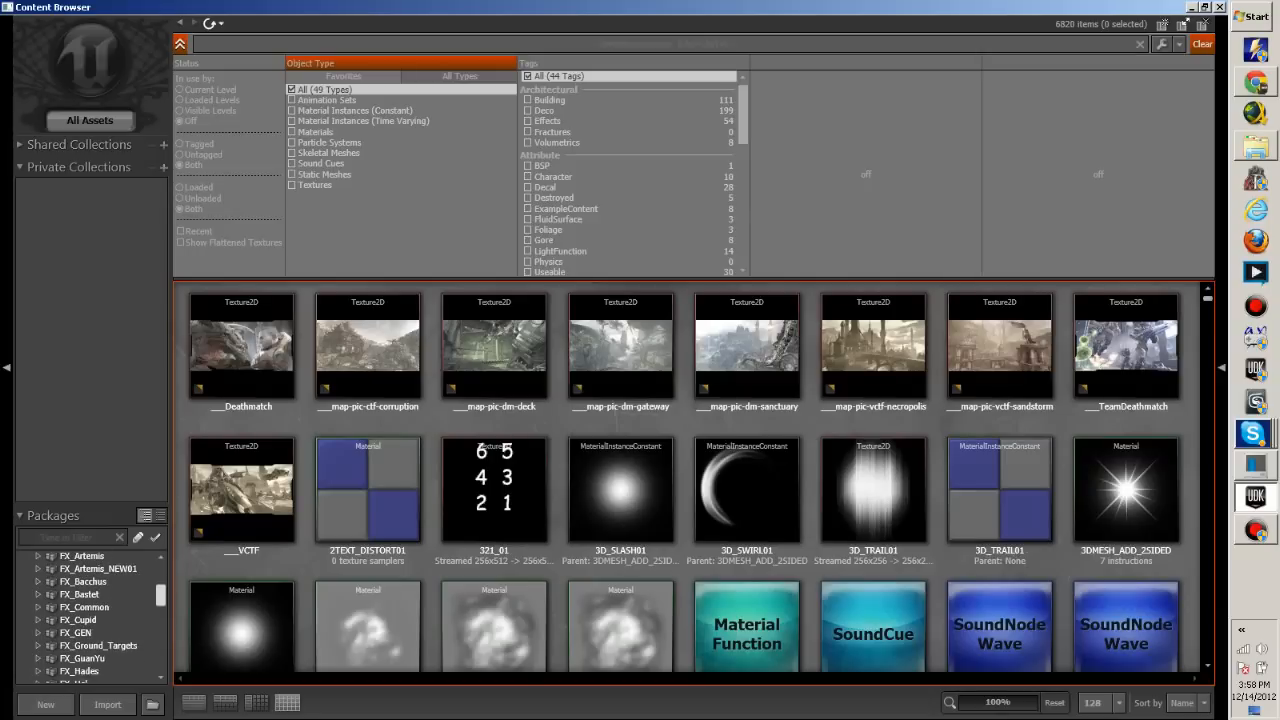
click(84, 640)
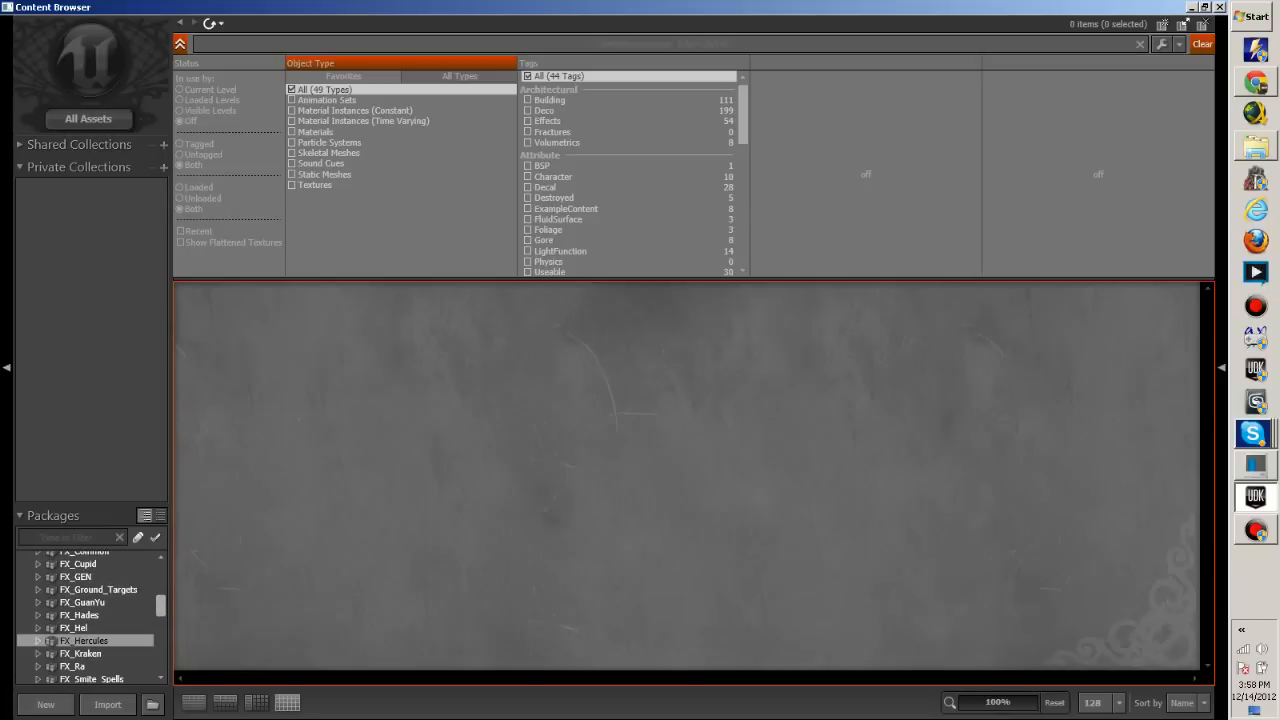
click(84, 640)
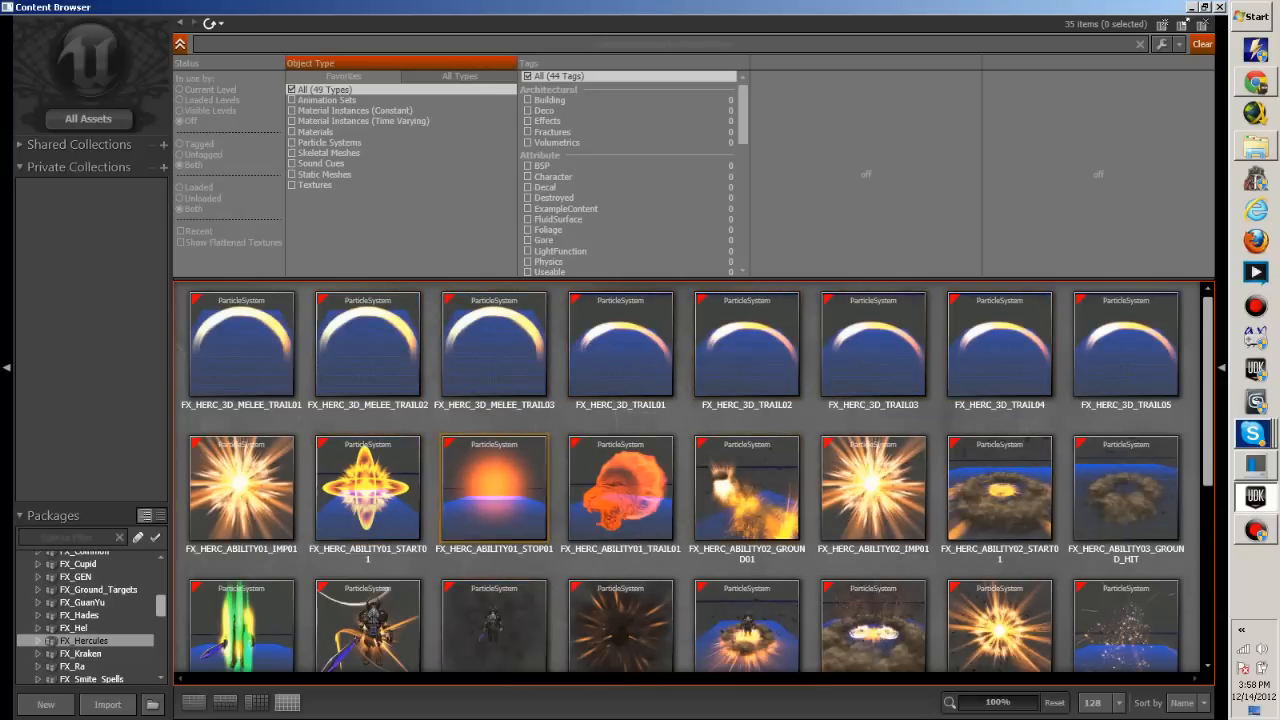
mouse_move(240, 490)
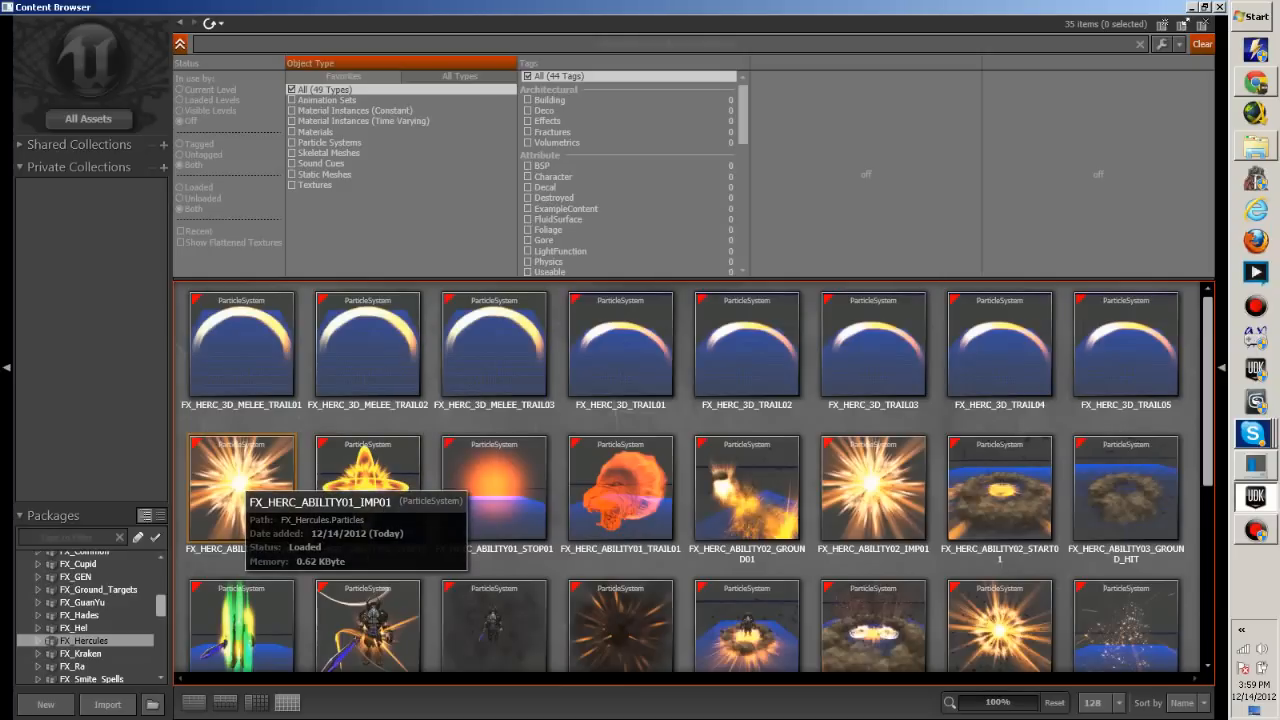
mouse_move(368, 488)
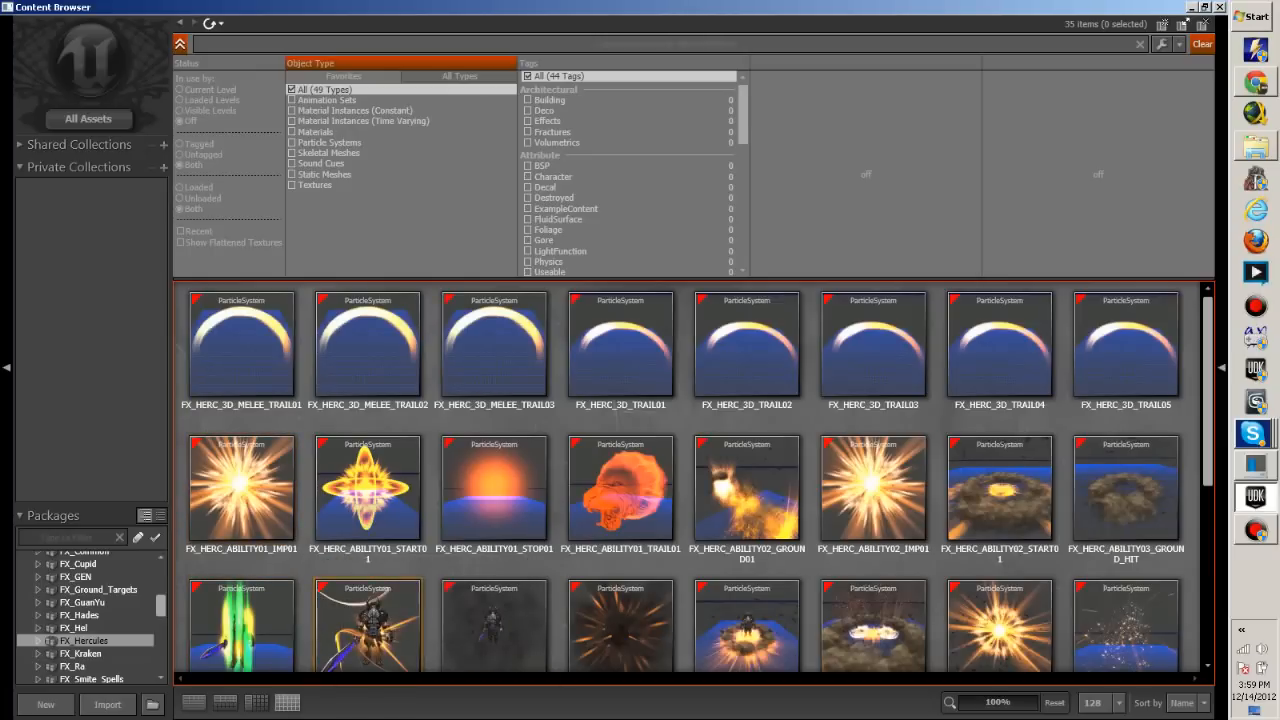
click(240, 488)
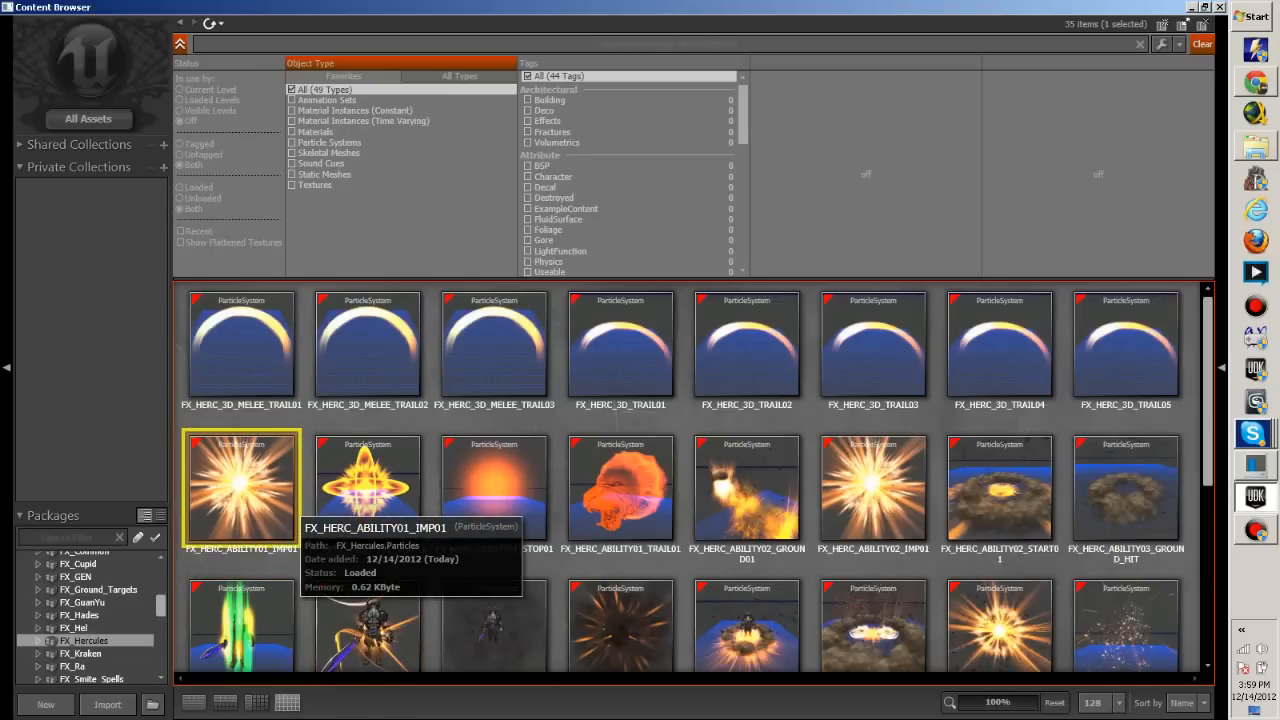
double_click(240, 486)
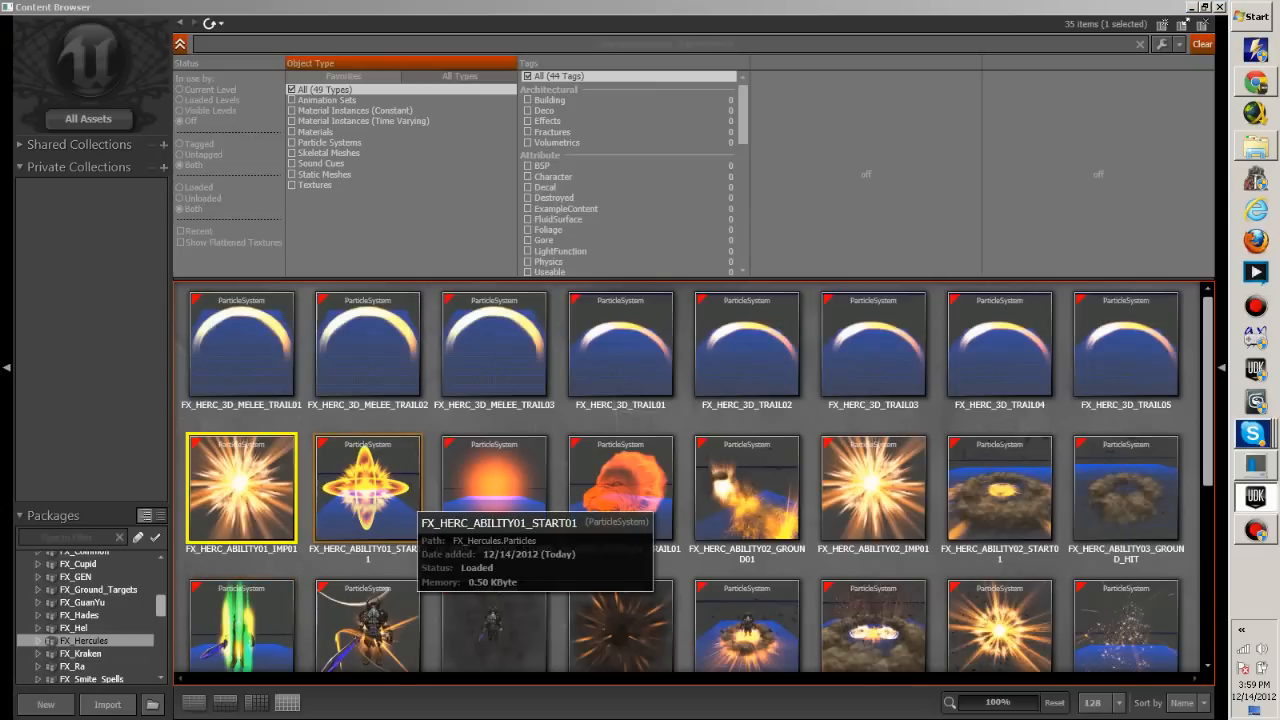
double_click(240, 488)
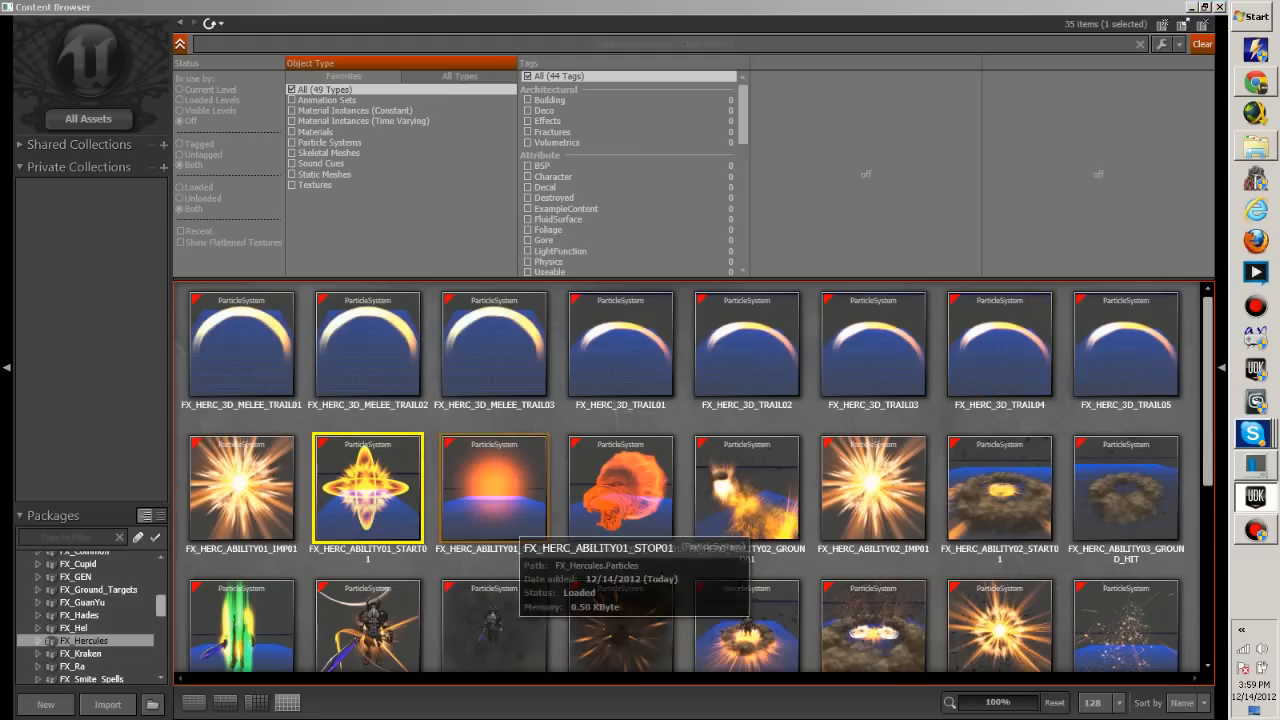
double_click(368, 488)
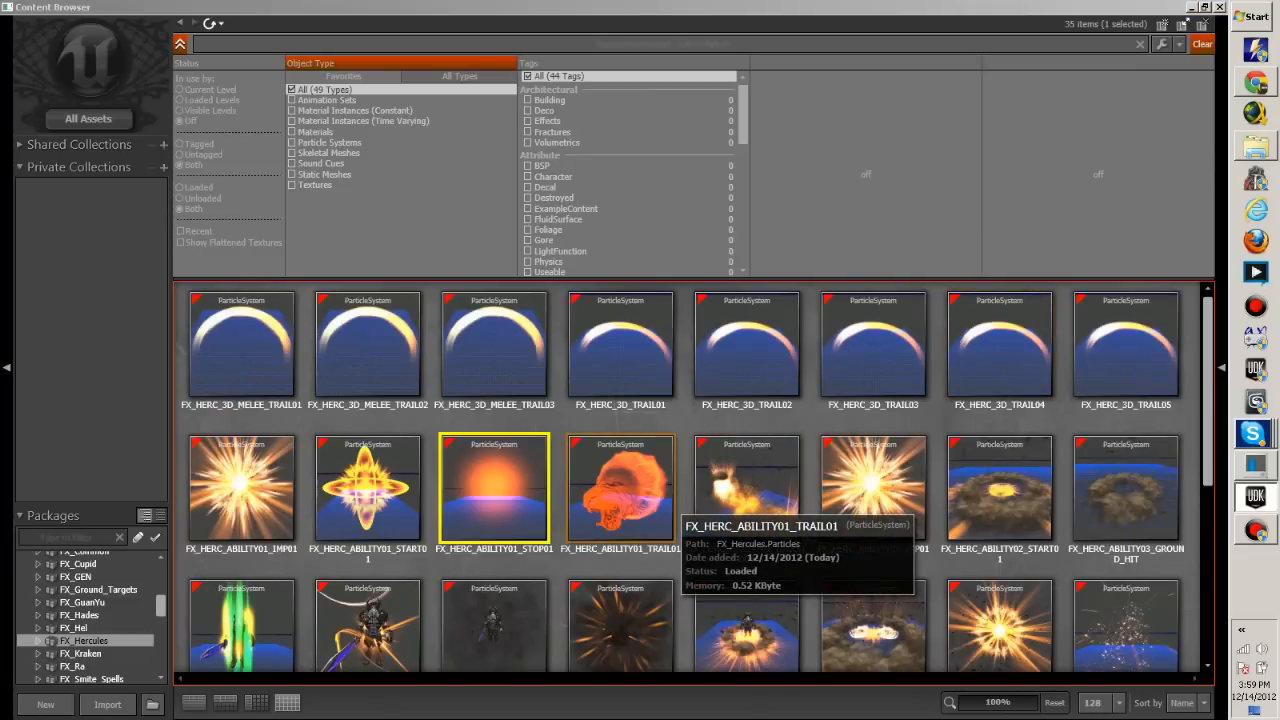
double_click(492, 488)
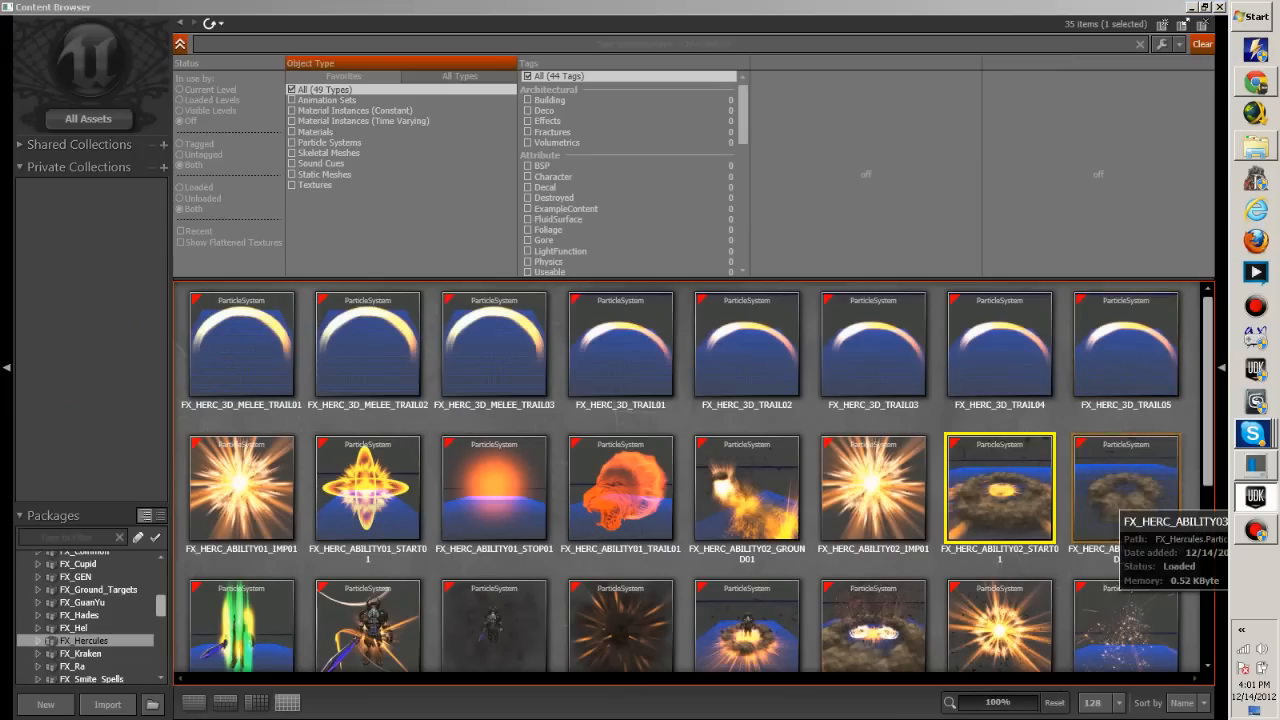
double_click(1126, 488)
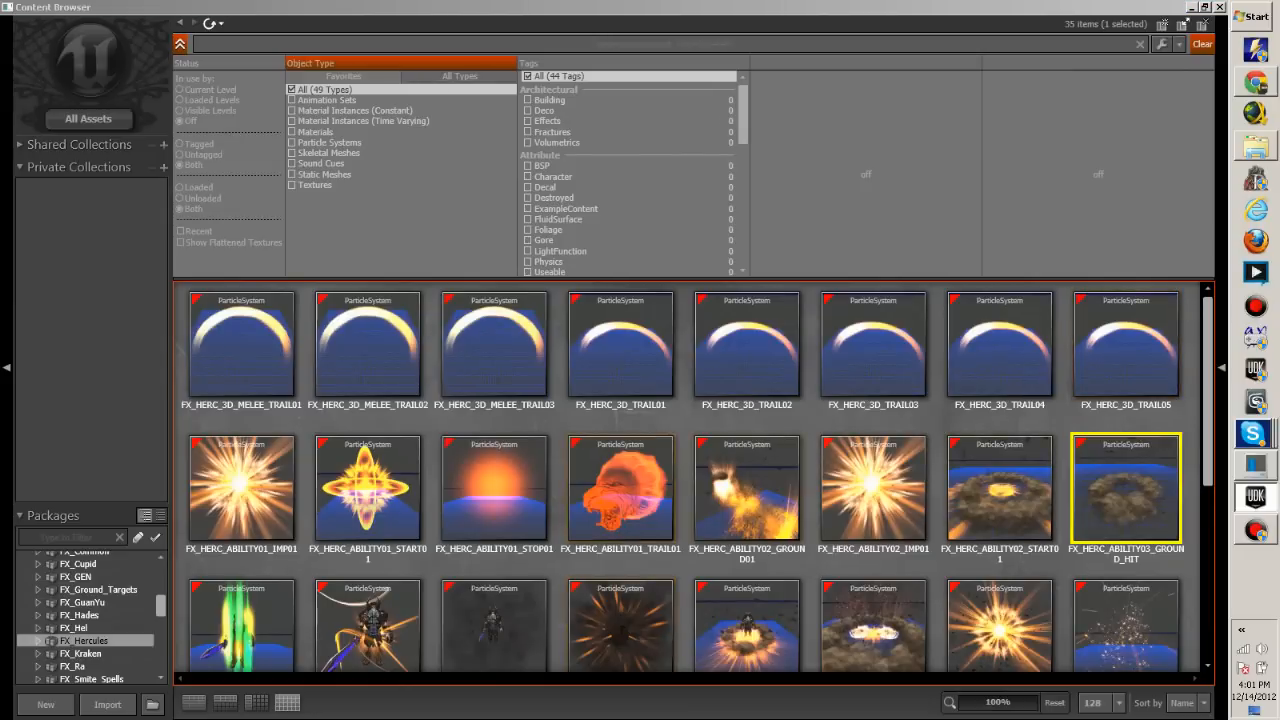
scroll(down, 3)
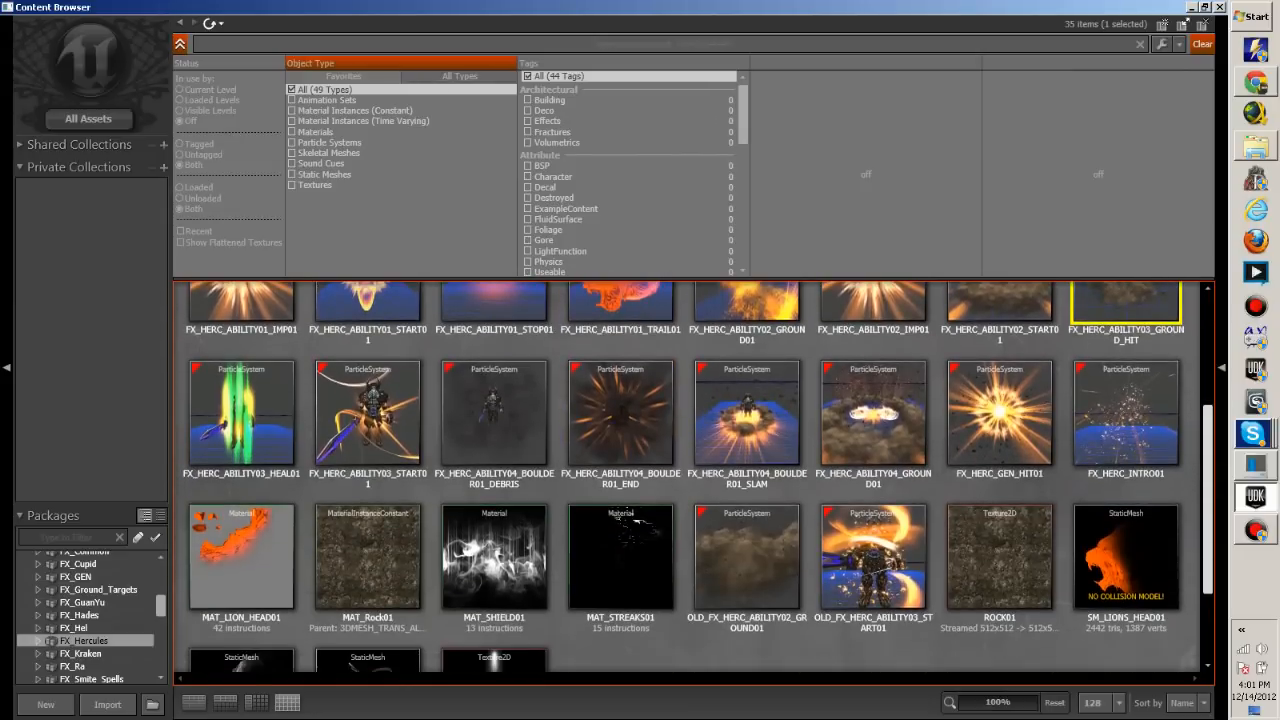
mouse_move(240, 556)
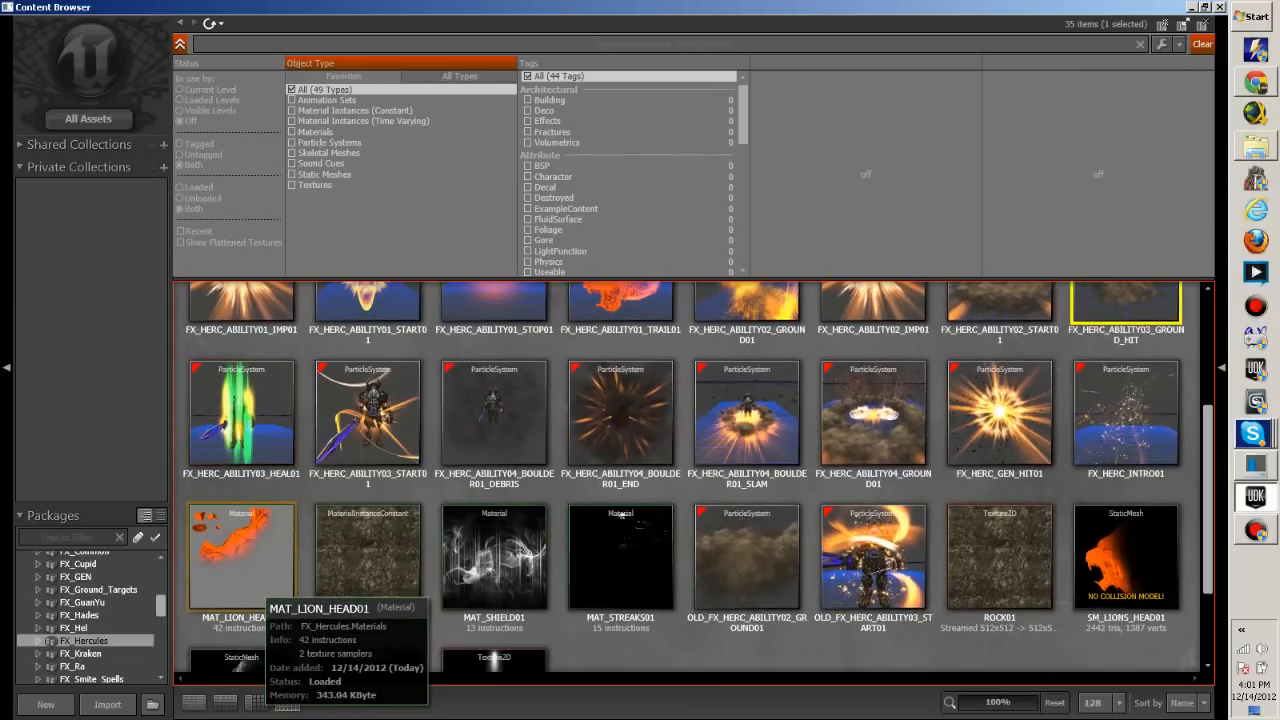
double_click(240, 412)
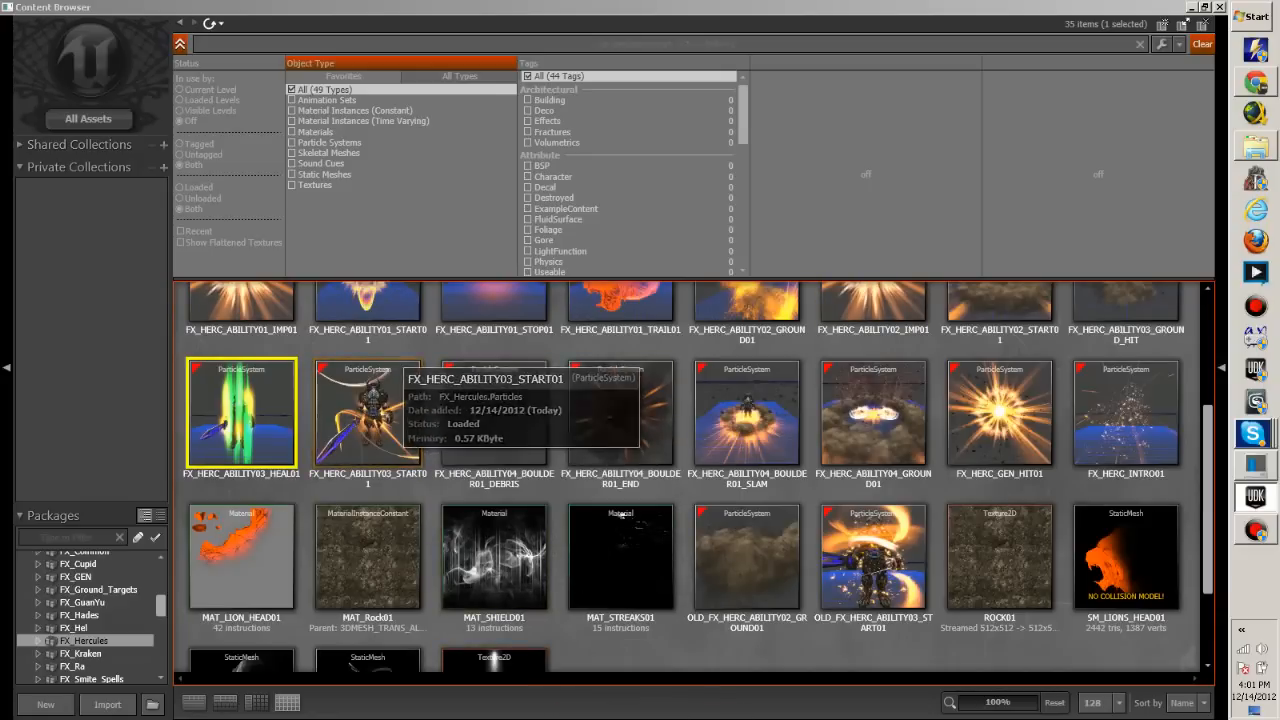
double_click(368, 412)
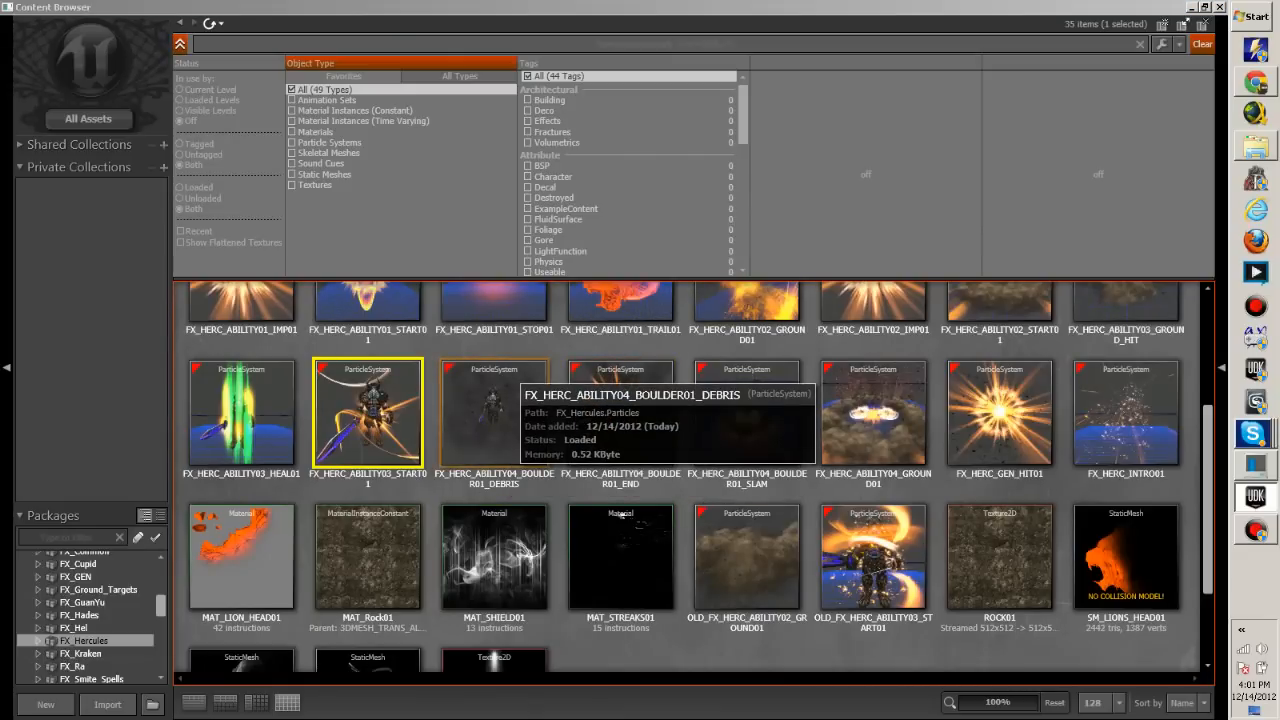
double_click(492, 412)
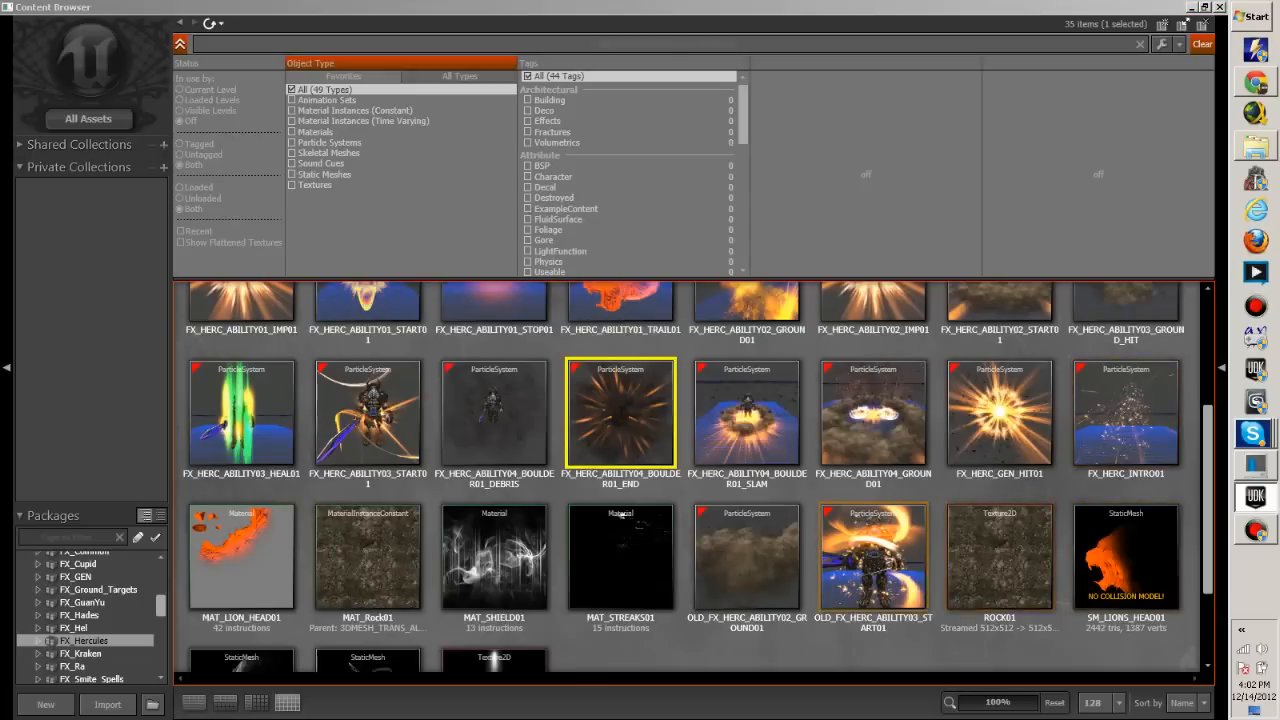
double_click(746, 412)
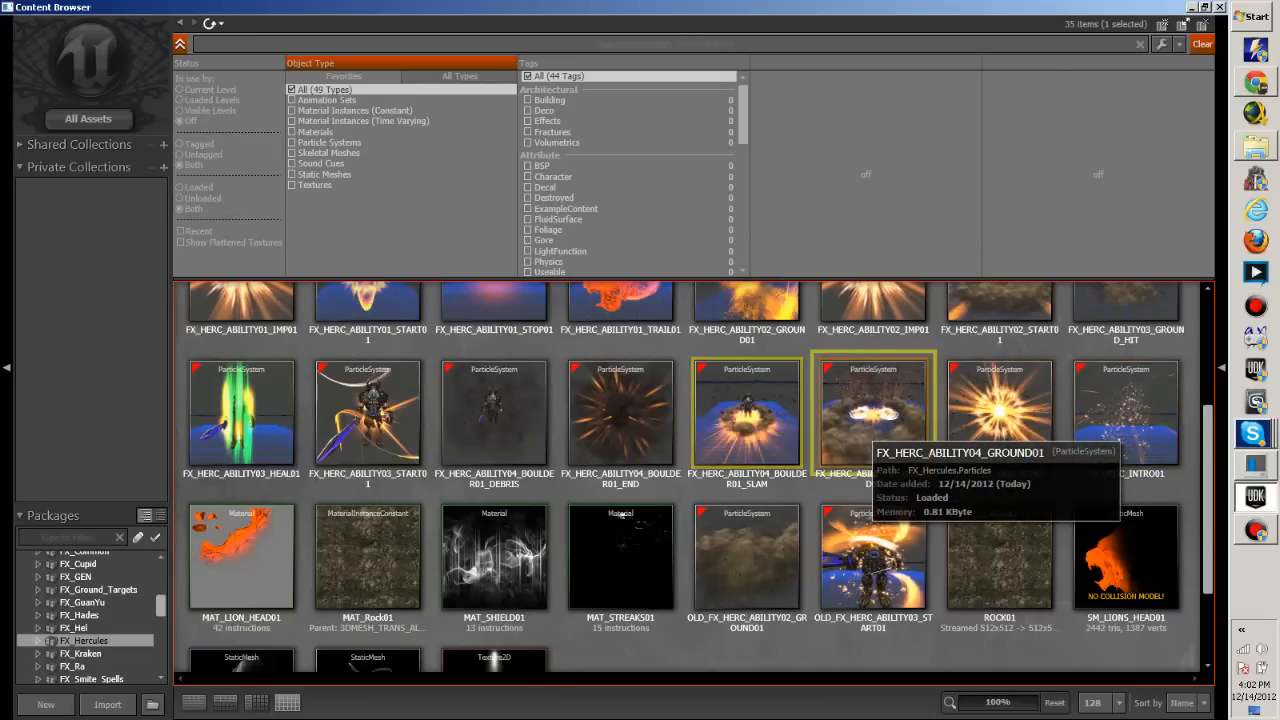
double_click(872, 412)
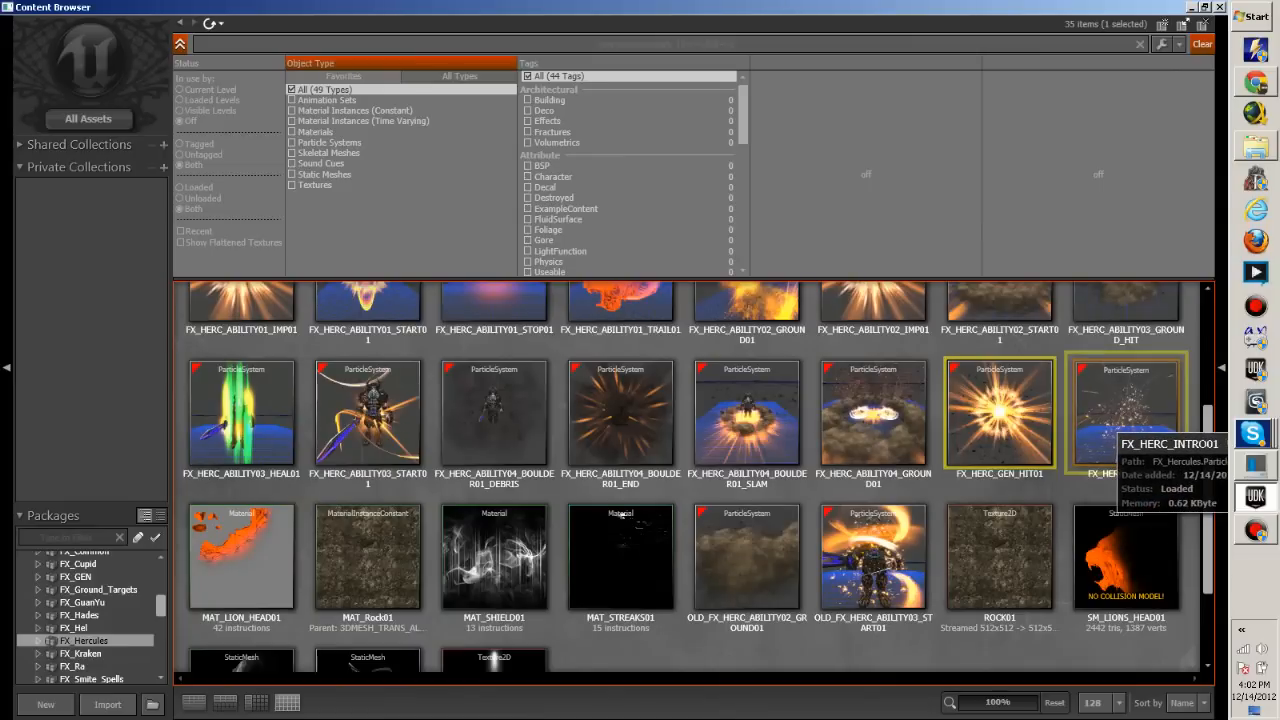
double_click(1126, 412)
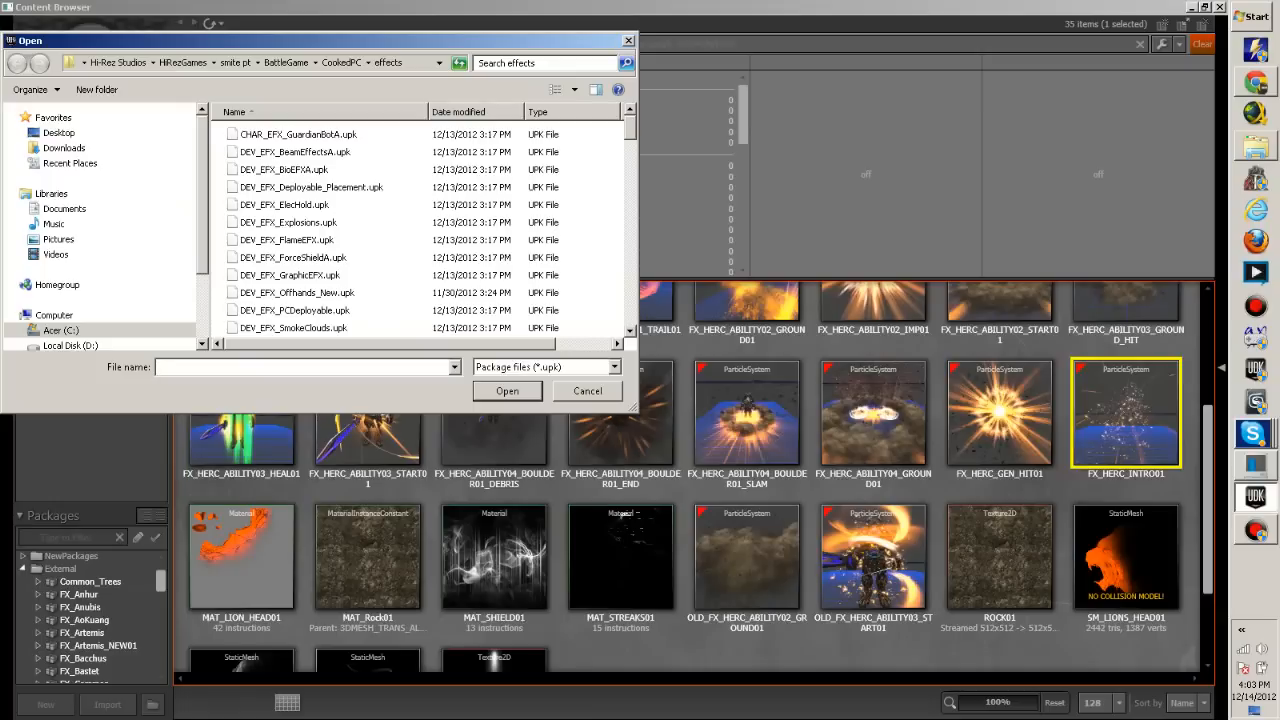
Browse to CookedPC\Sounds and open the AUD_VOX_God_Hercules.upk voice package
click(16, 62)
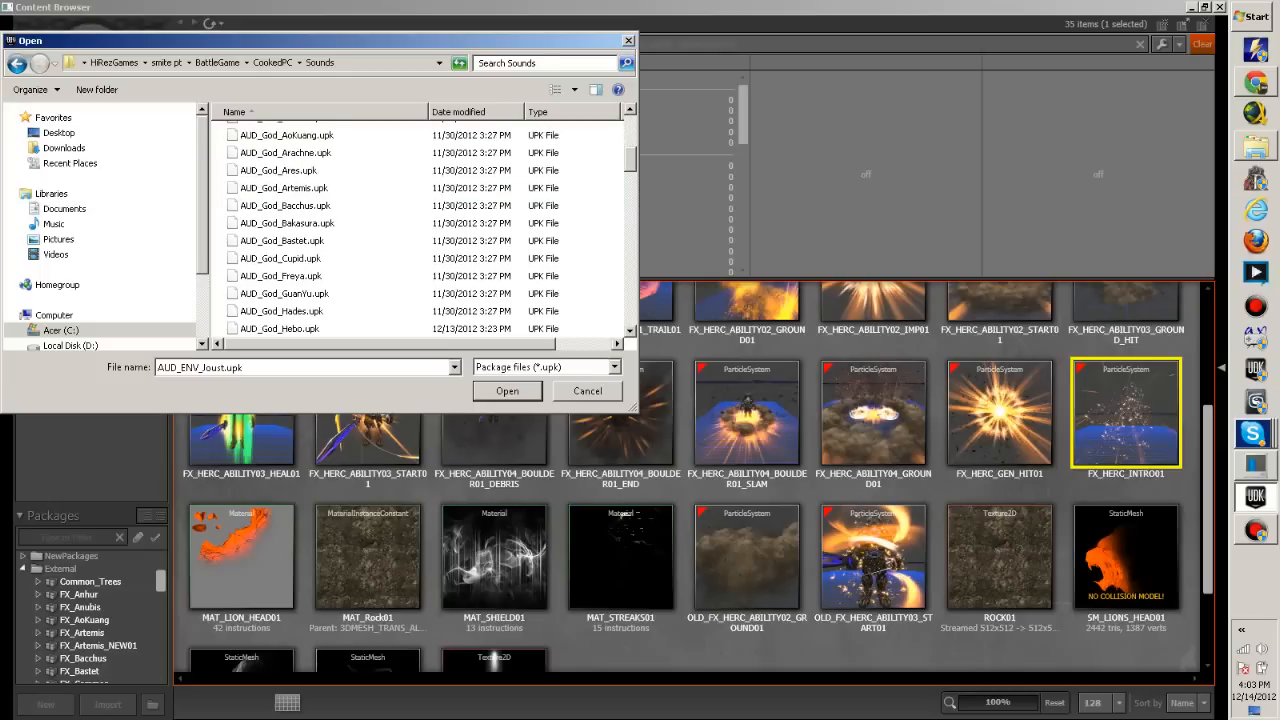
scroll(down, 3)
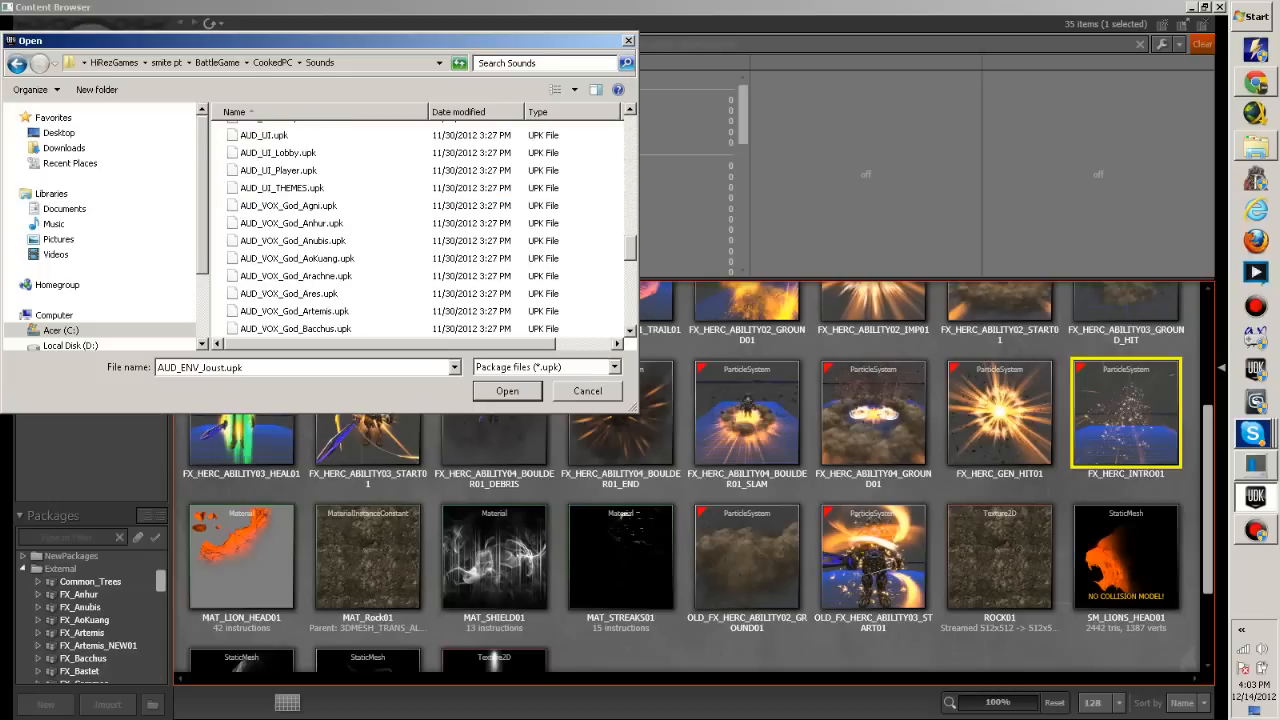
scroll(down, 3)
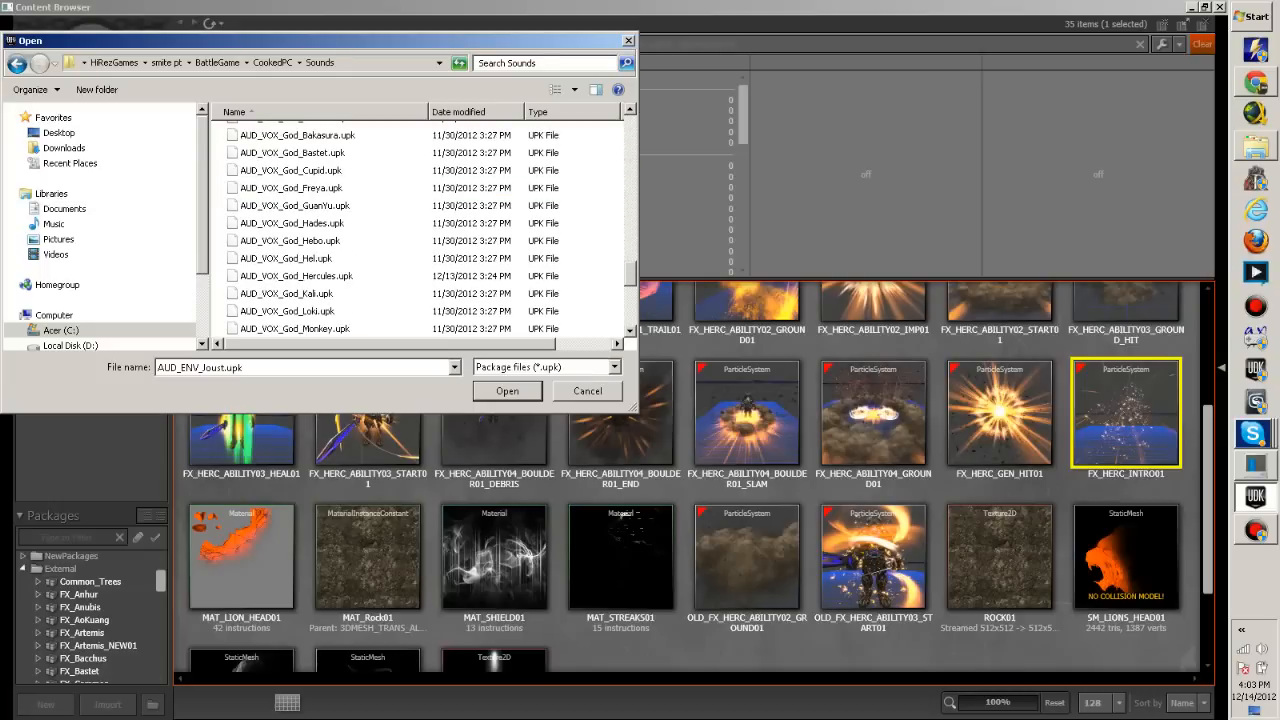
click(588, 390)
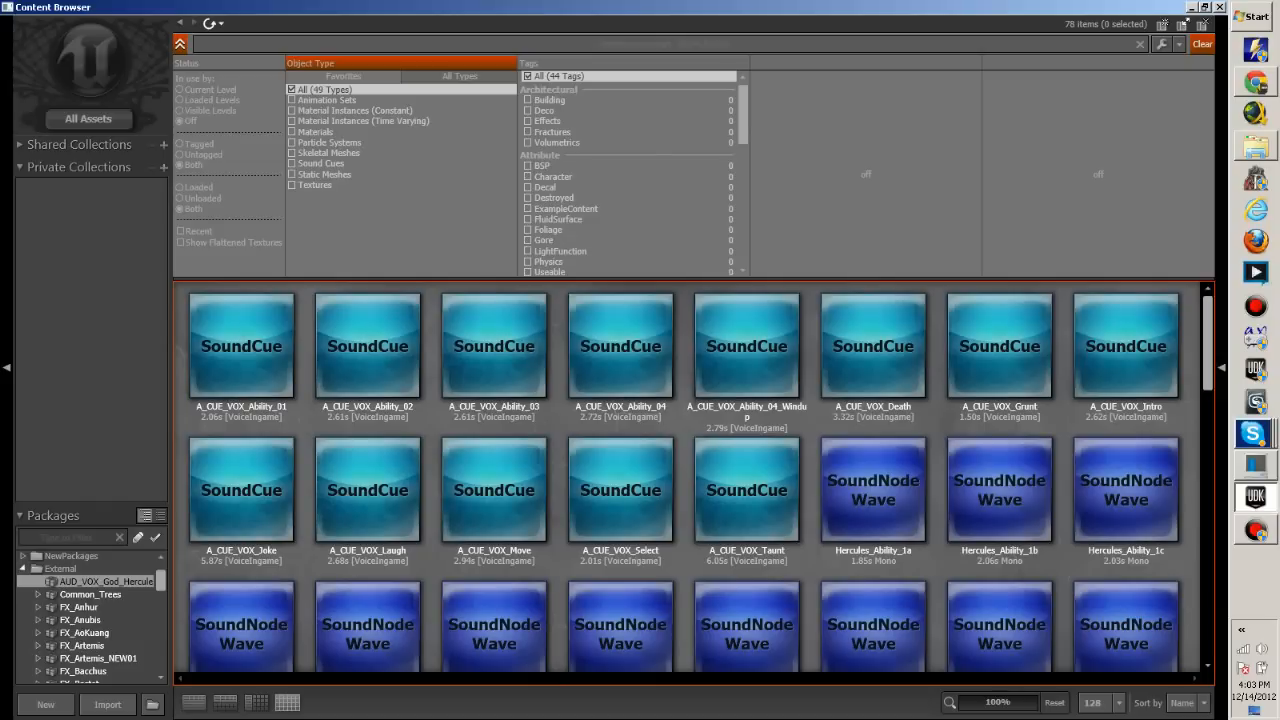
mouse_move(240, 344)
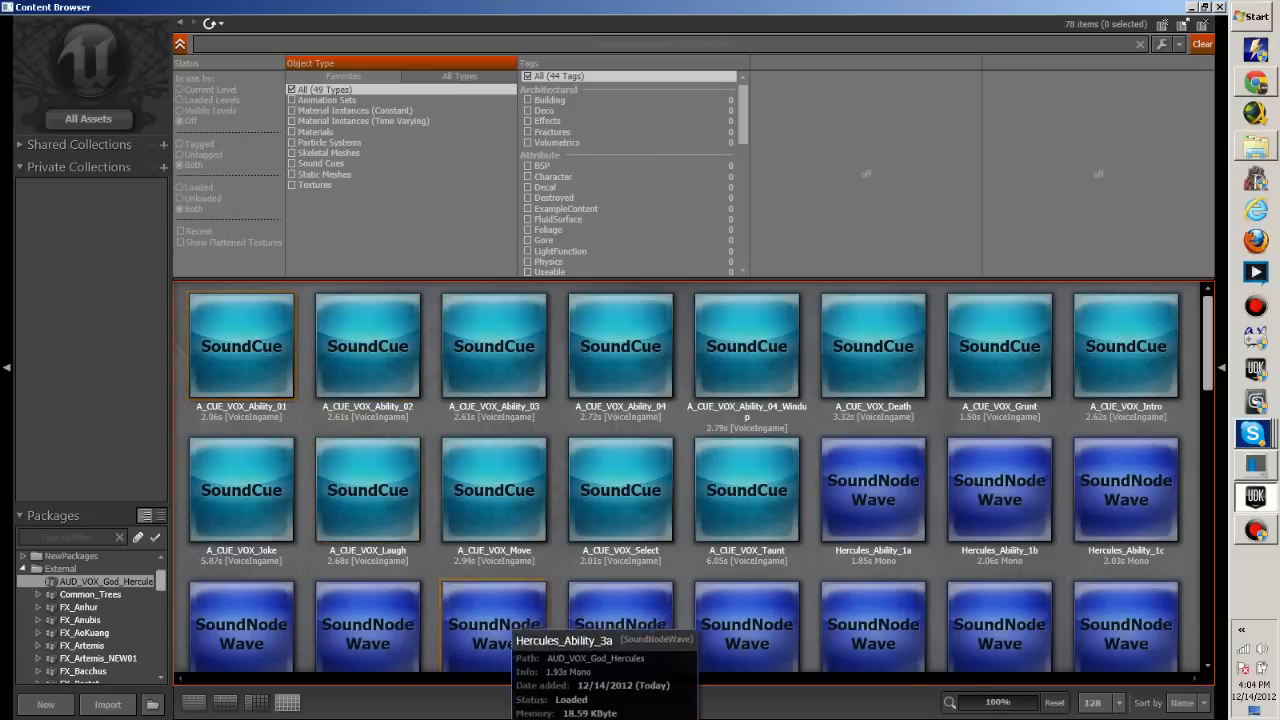
scroll(down, 3)
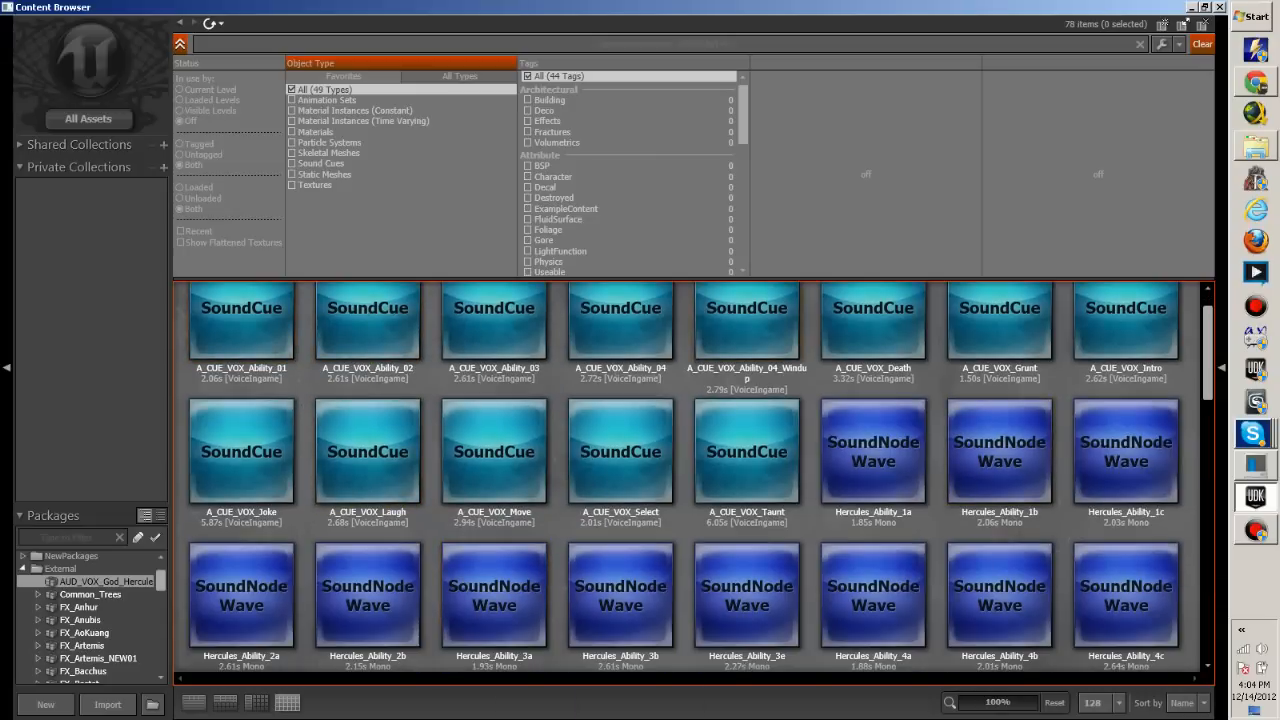
click(240, 330)
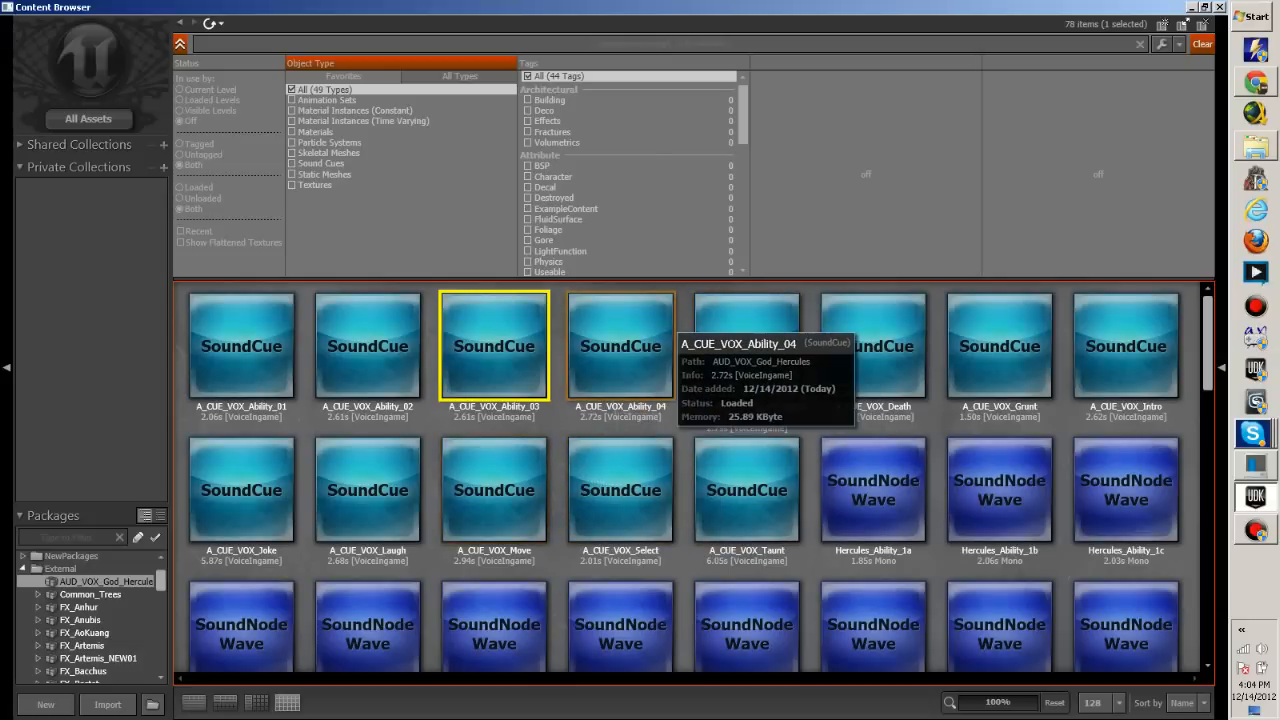
click(620, 346)
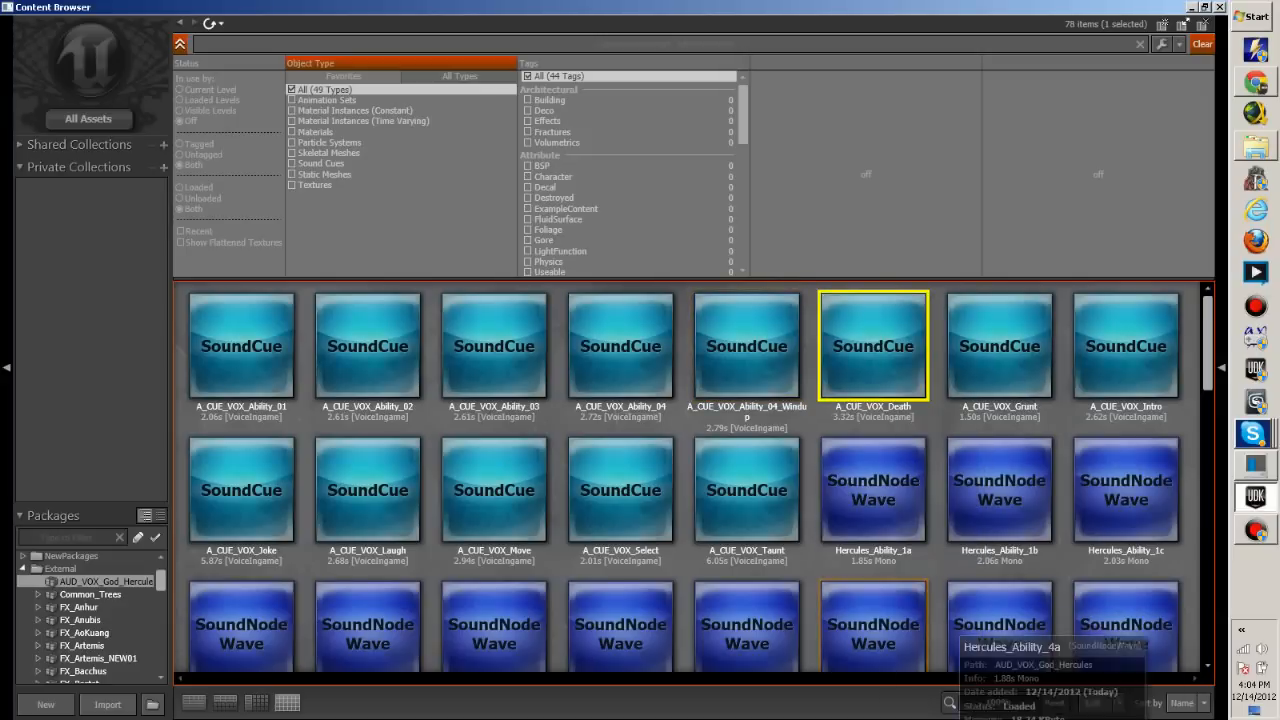
click(1000, 344)
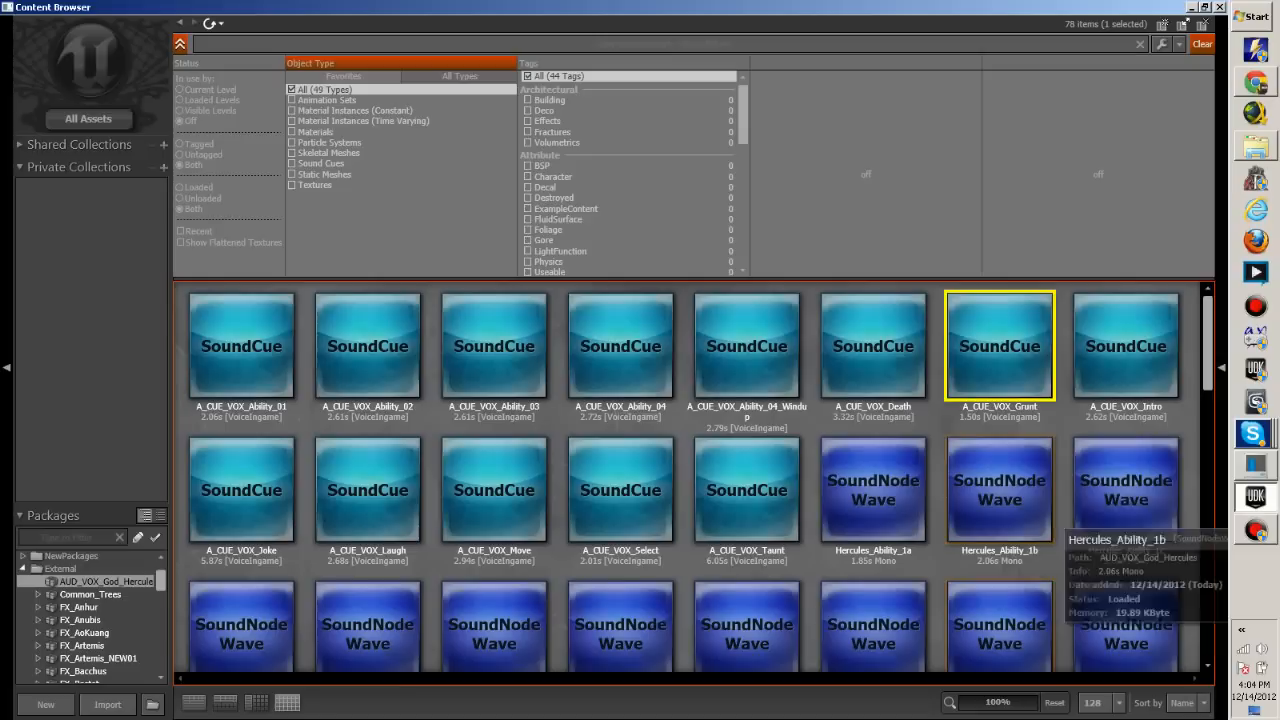
click(1124, 344)
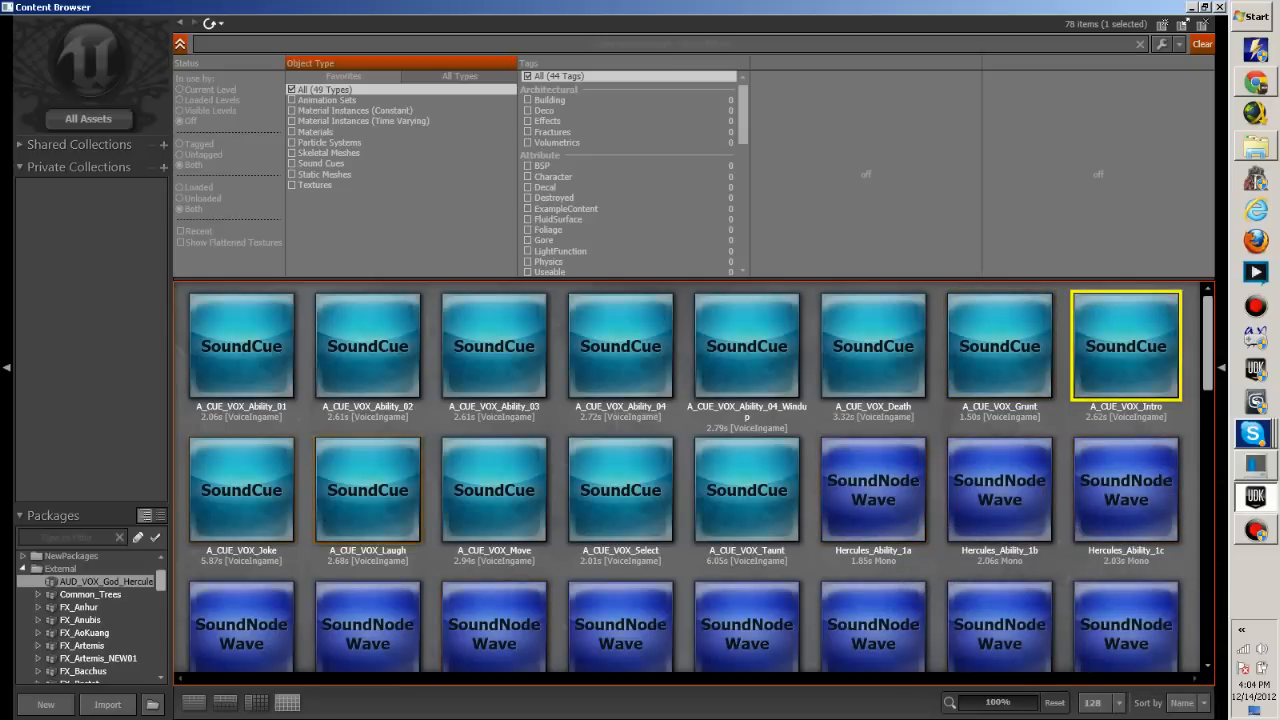
click(240, 490)
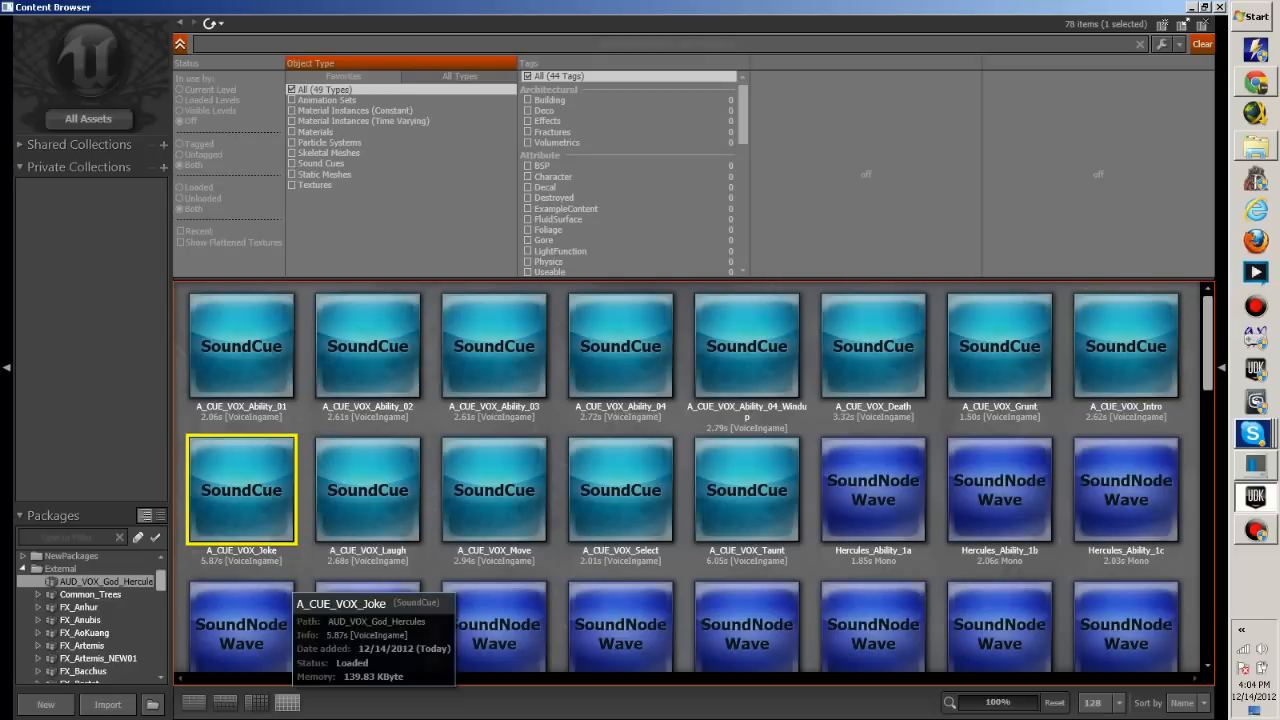
scroll(down, 3)
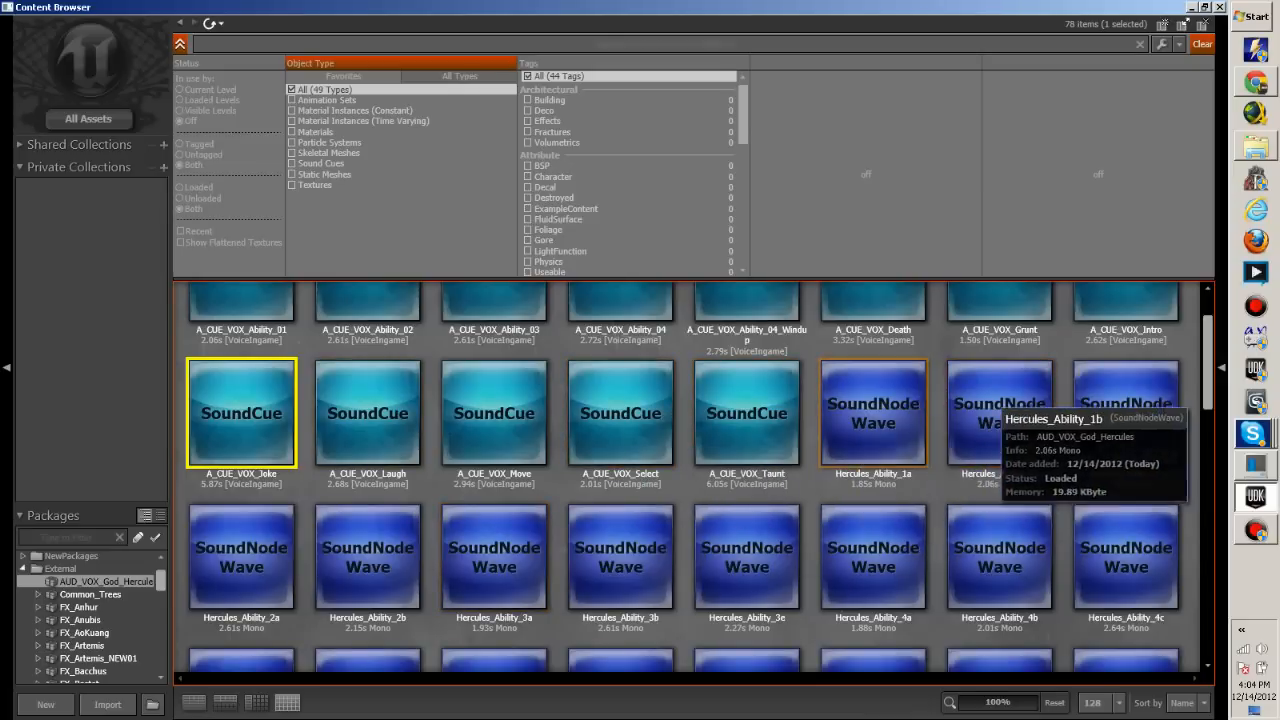
scroll(down, 3)
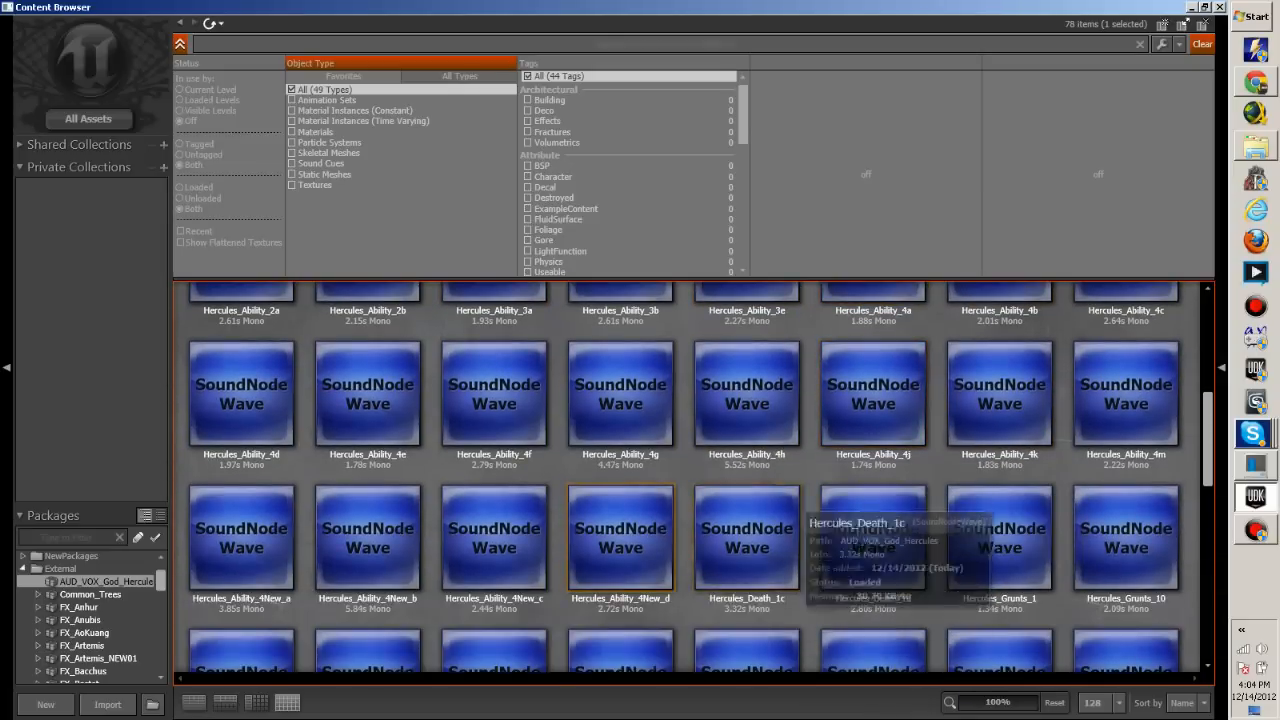
scroll(down, 3)
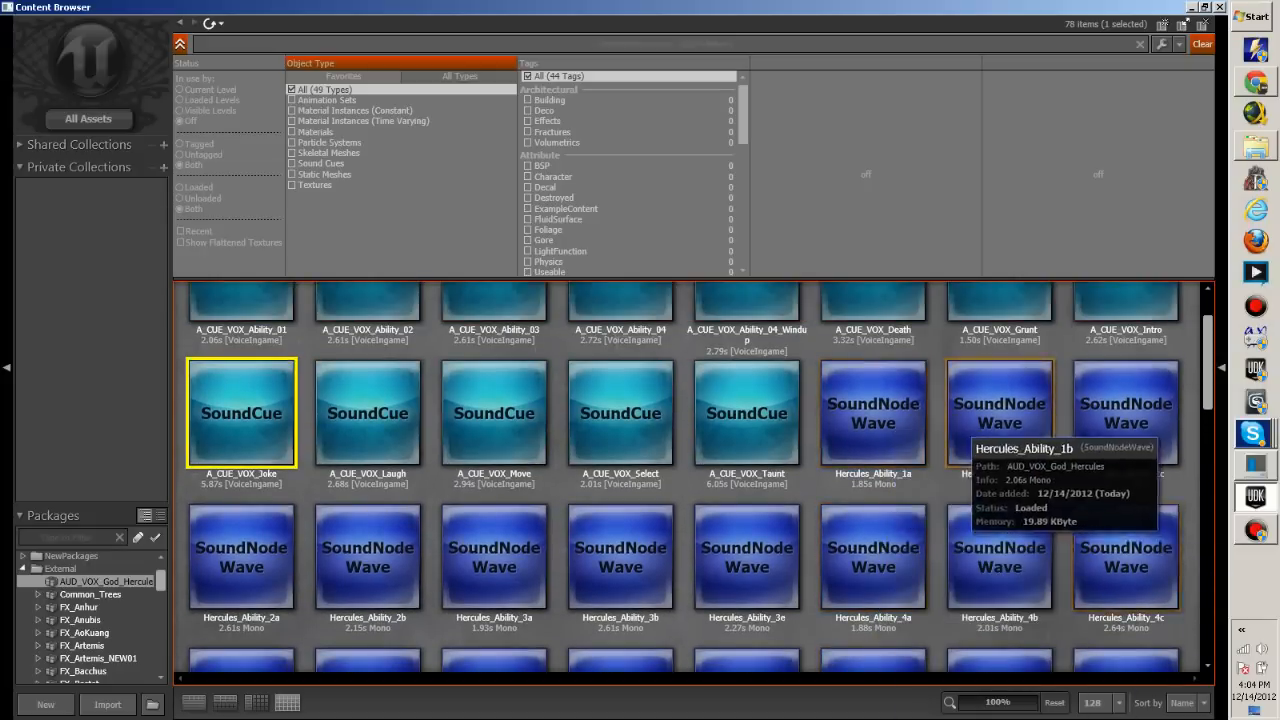
click(872, 412)
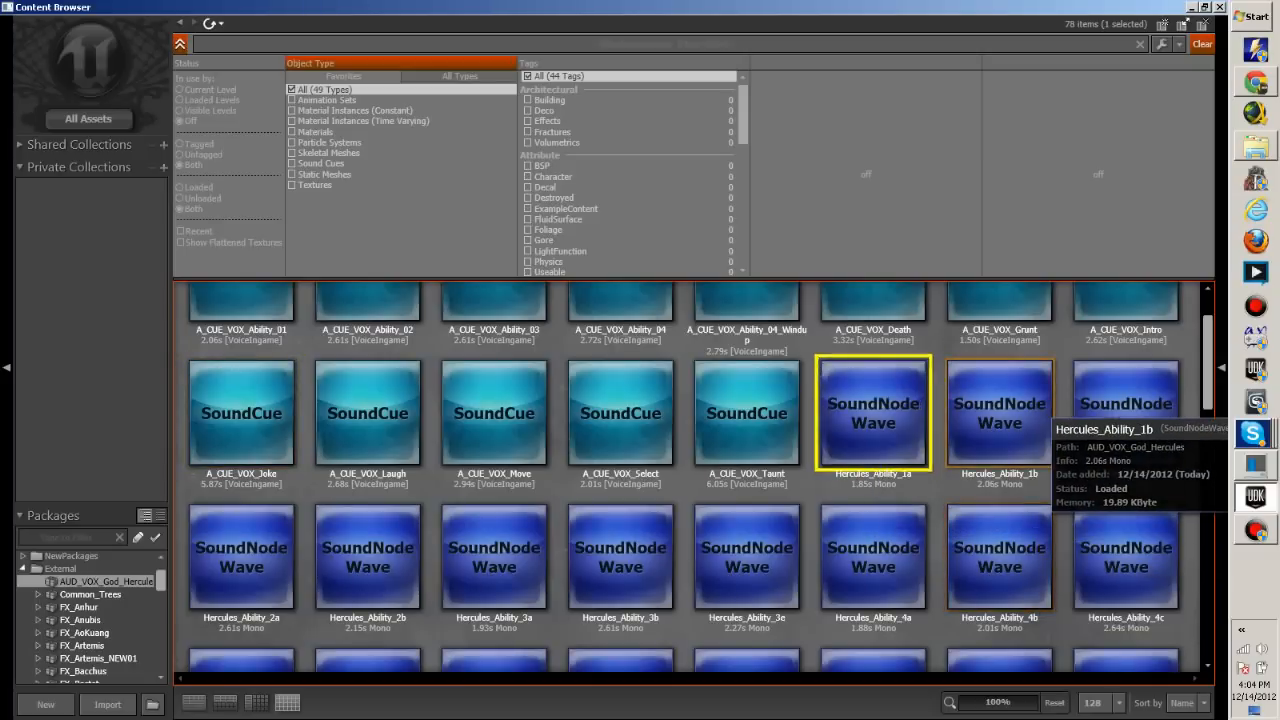
click(1000, 412)
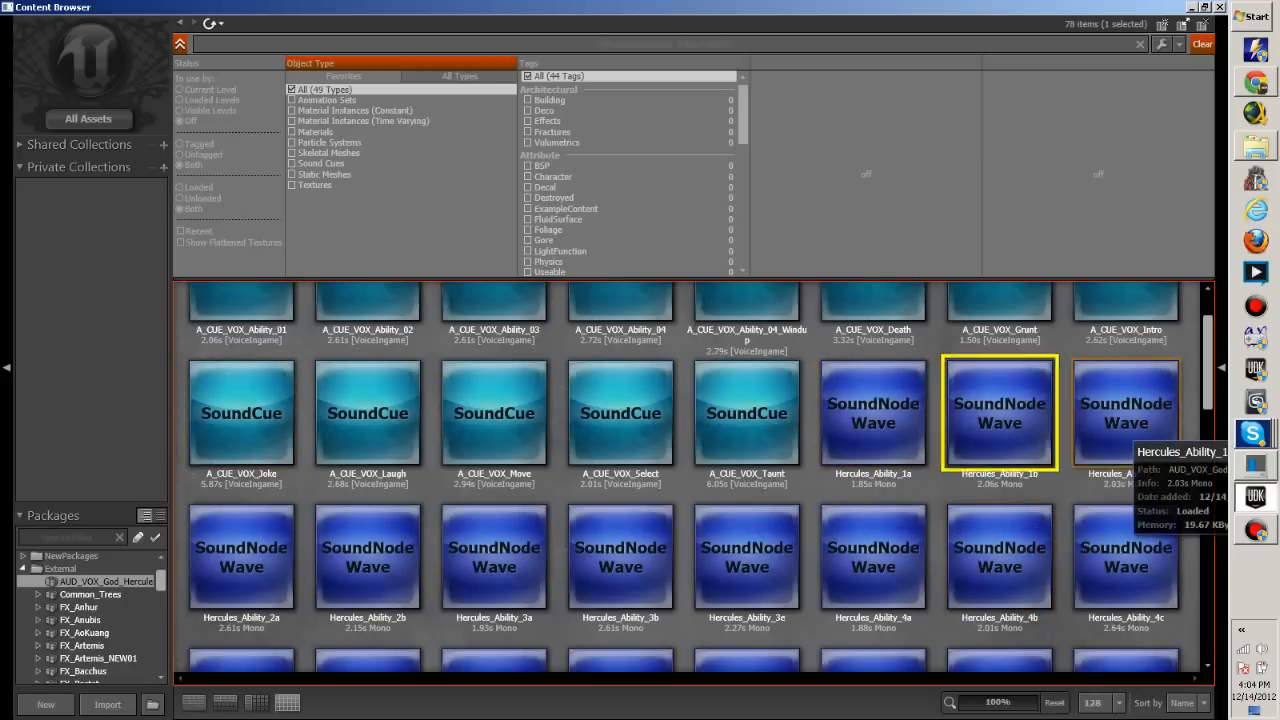
click(1126, 412)
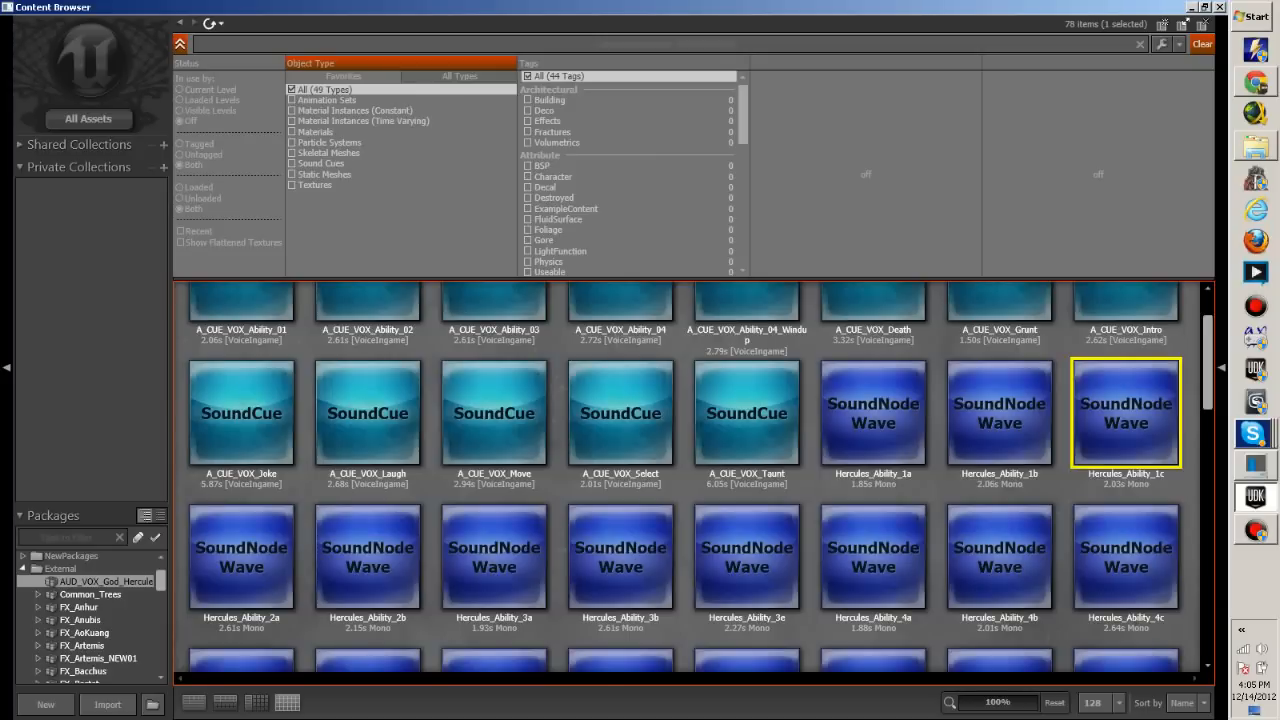
mouse_move(240, 556)
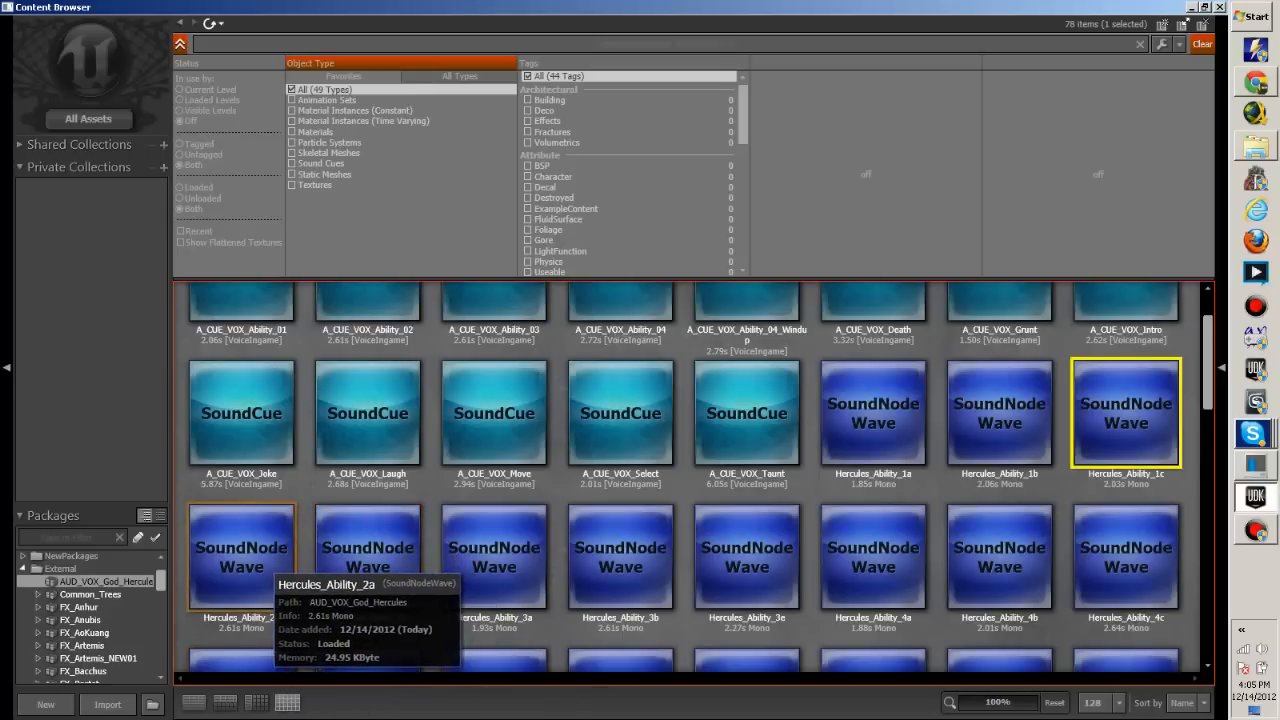
click(240, 556)
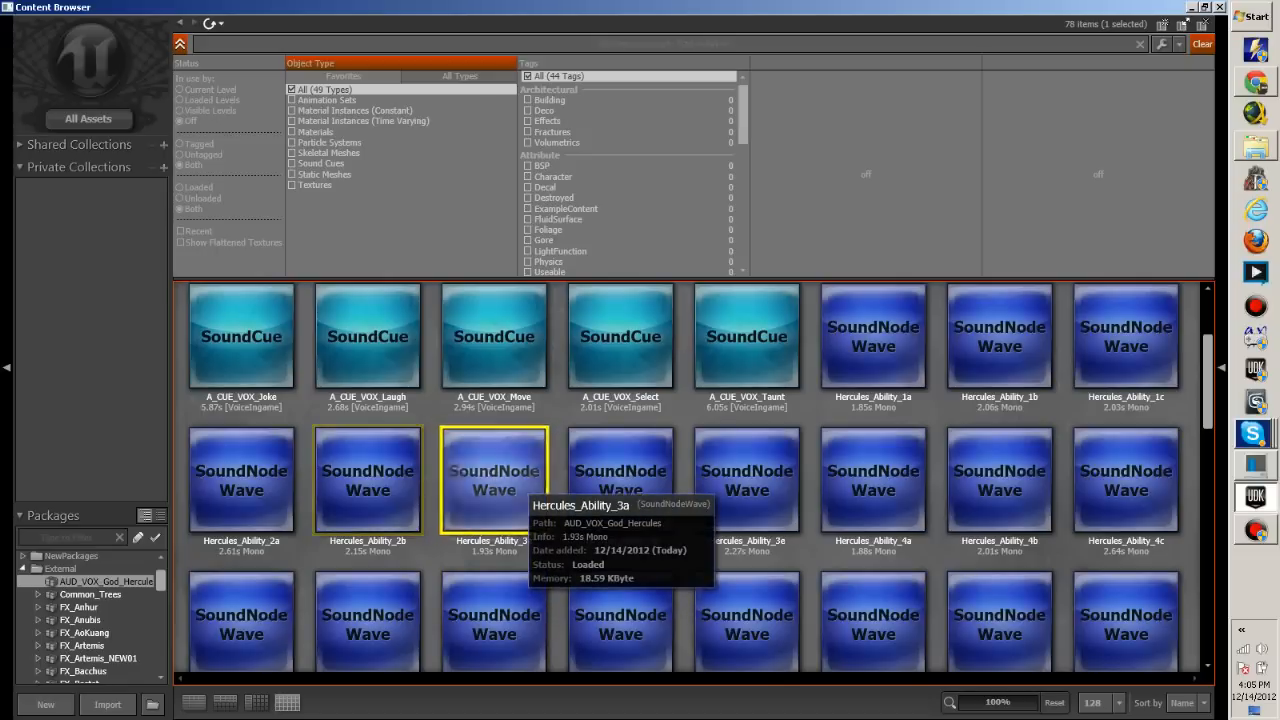
click(620, 480)
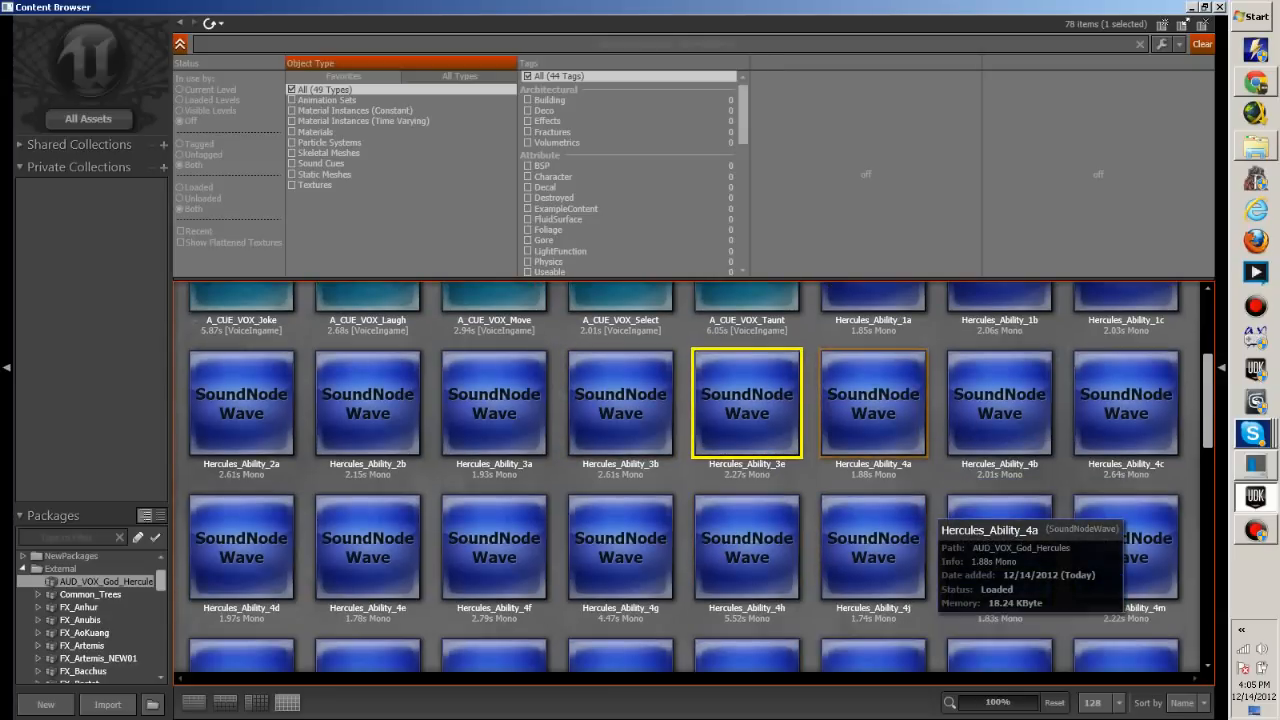
Audition the Hercules_Ability_4d and following ability voice clips, replaying one
click(872, 404)
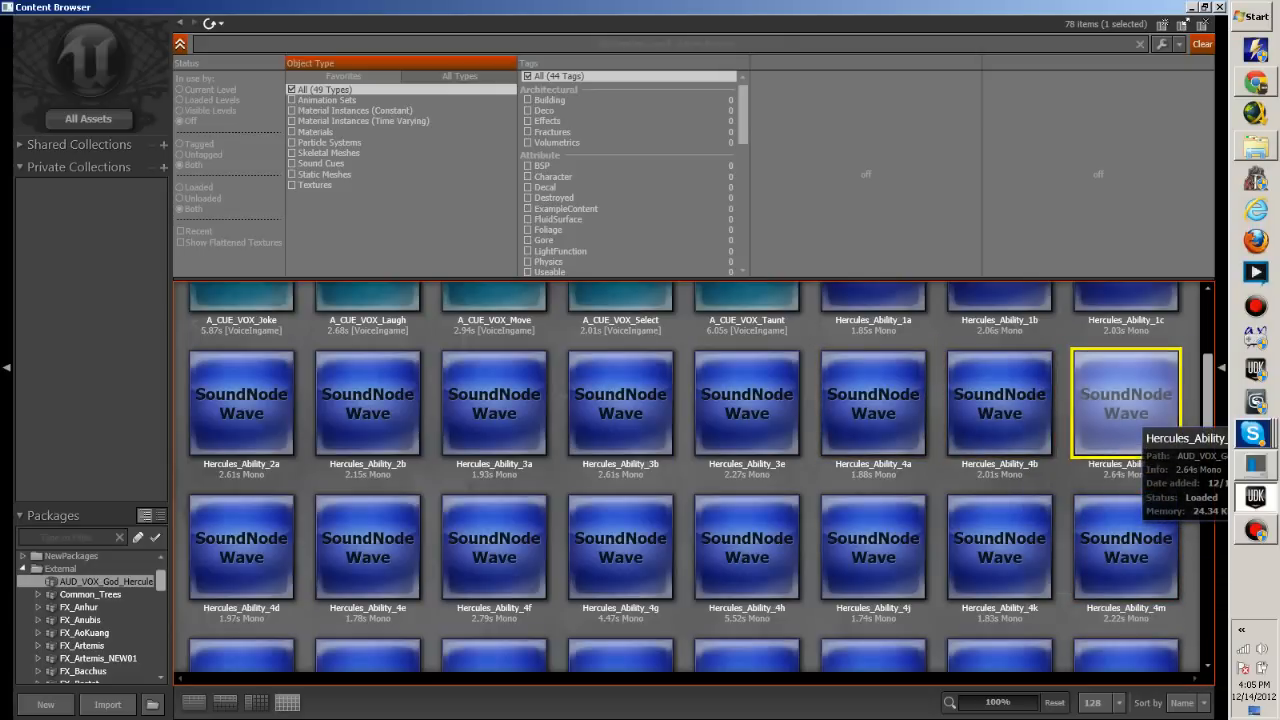
click(240, 544)
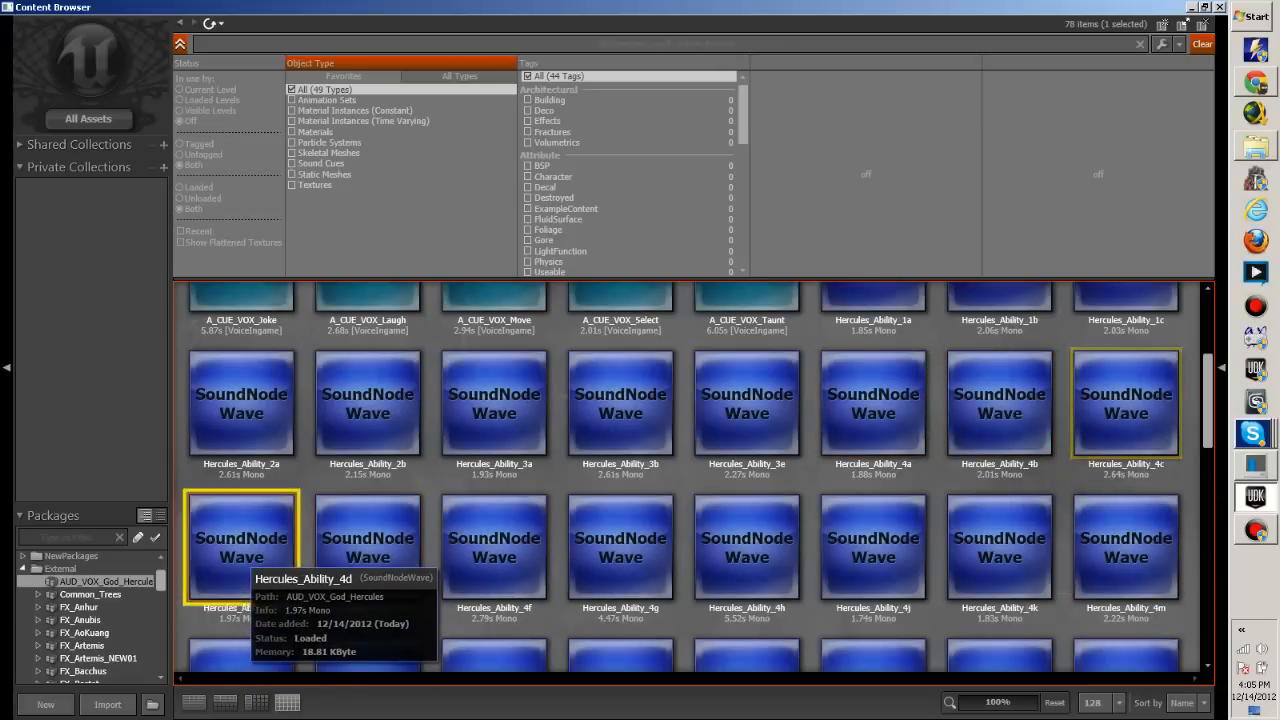
click(368, 544)
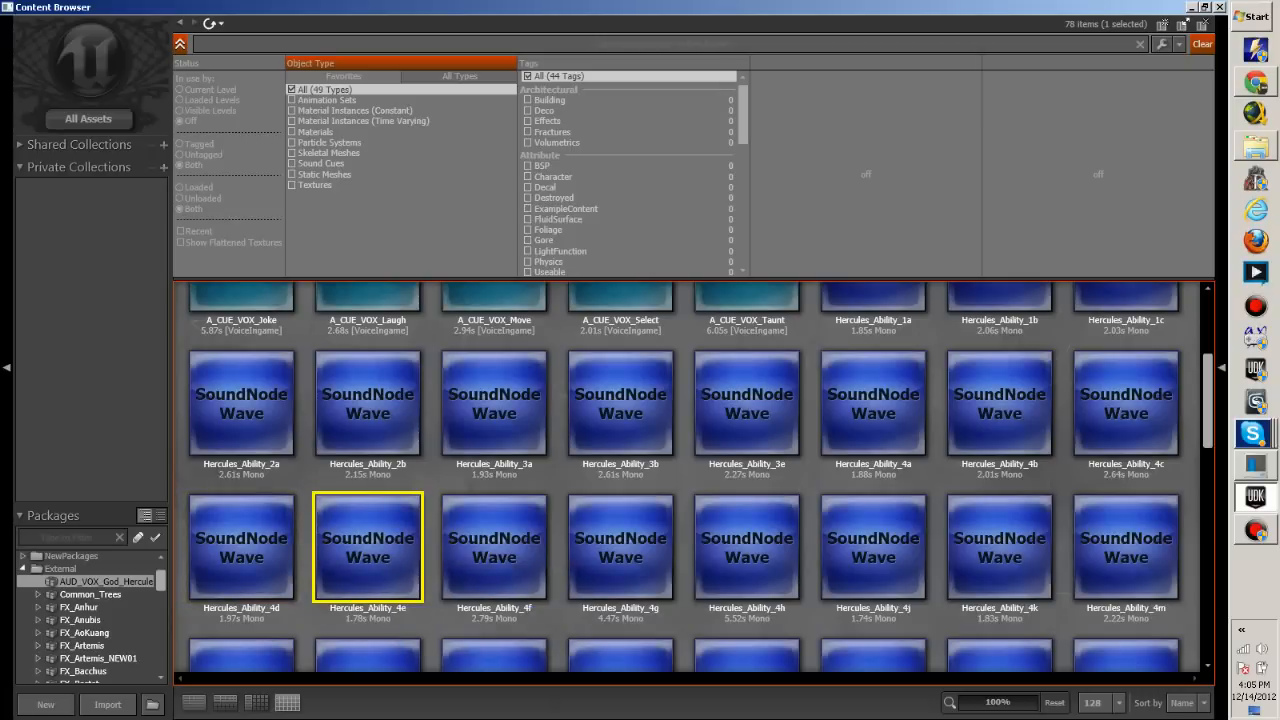
click(494, 548)
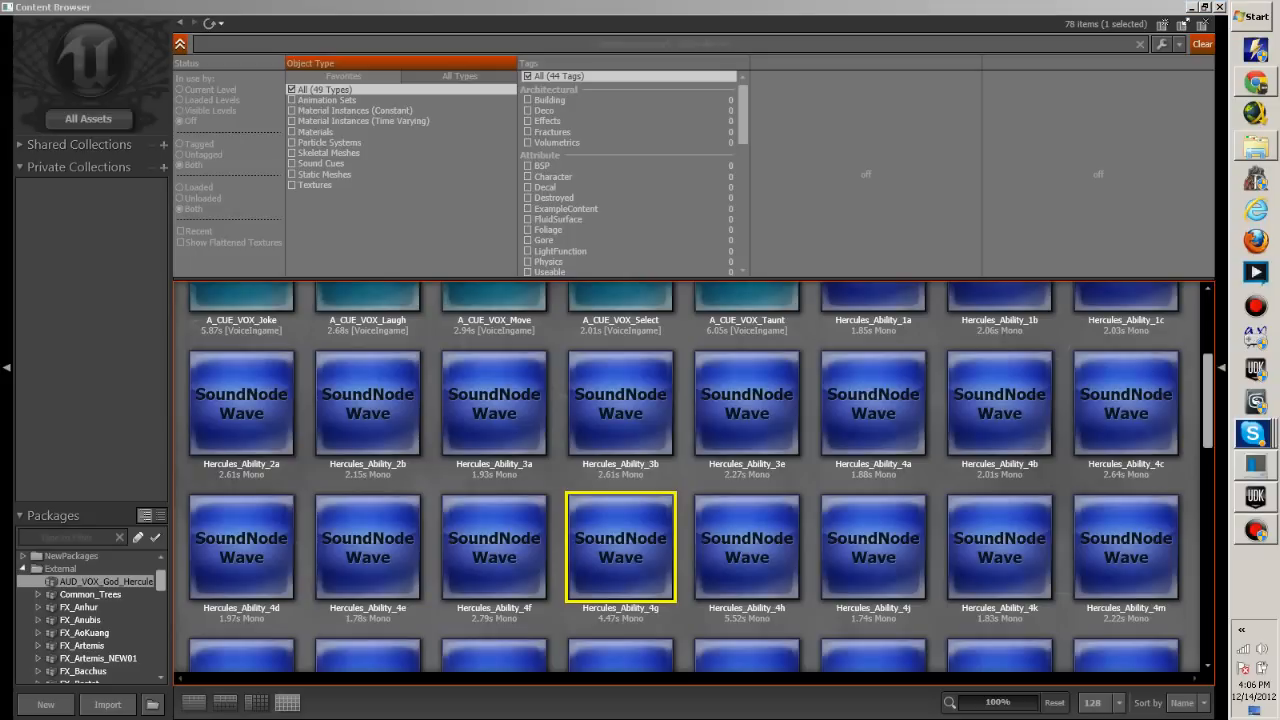
click(1200, 656)
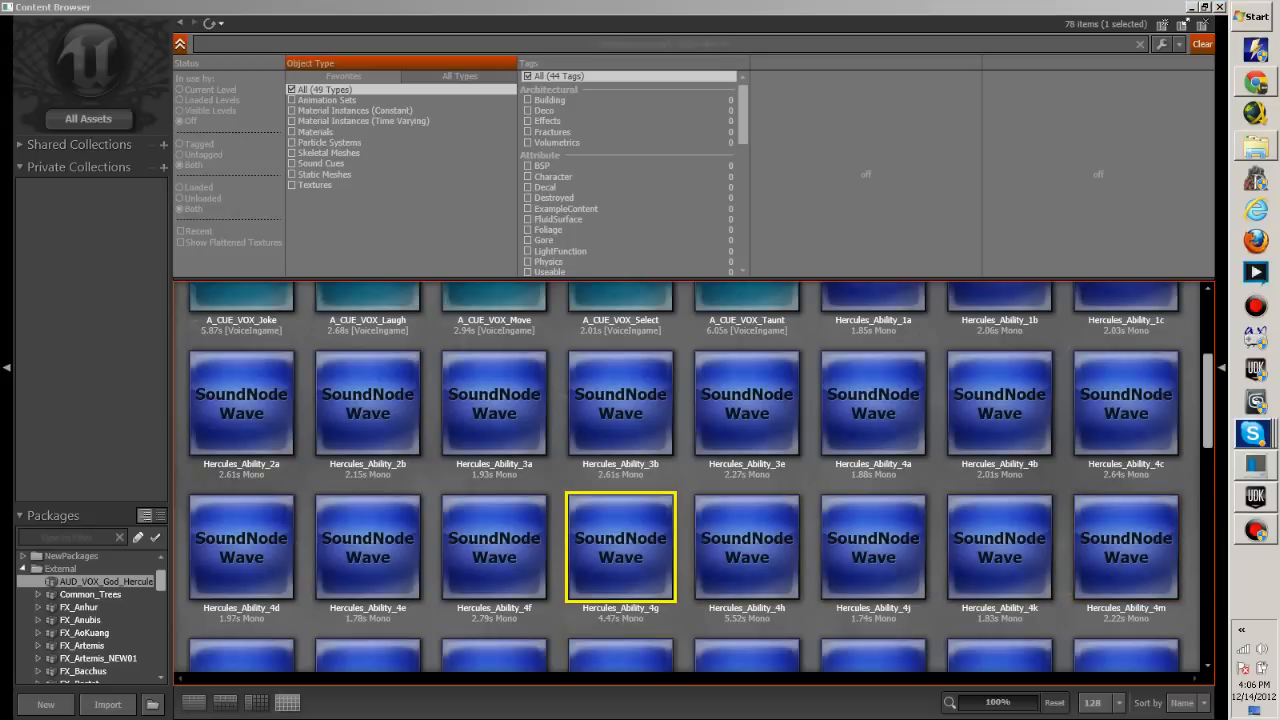
Audition the remaining Hercules ability clips through Ability_4j and Ability_4k to the last
click(746, 548)
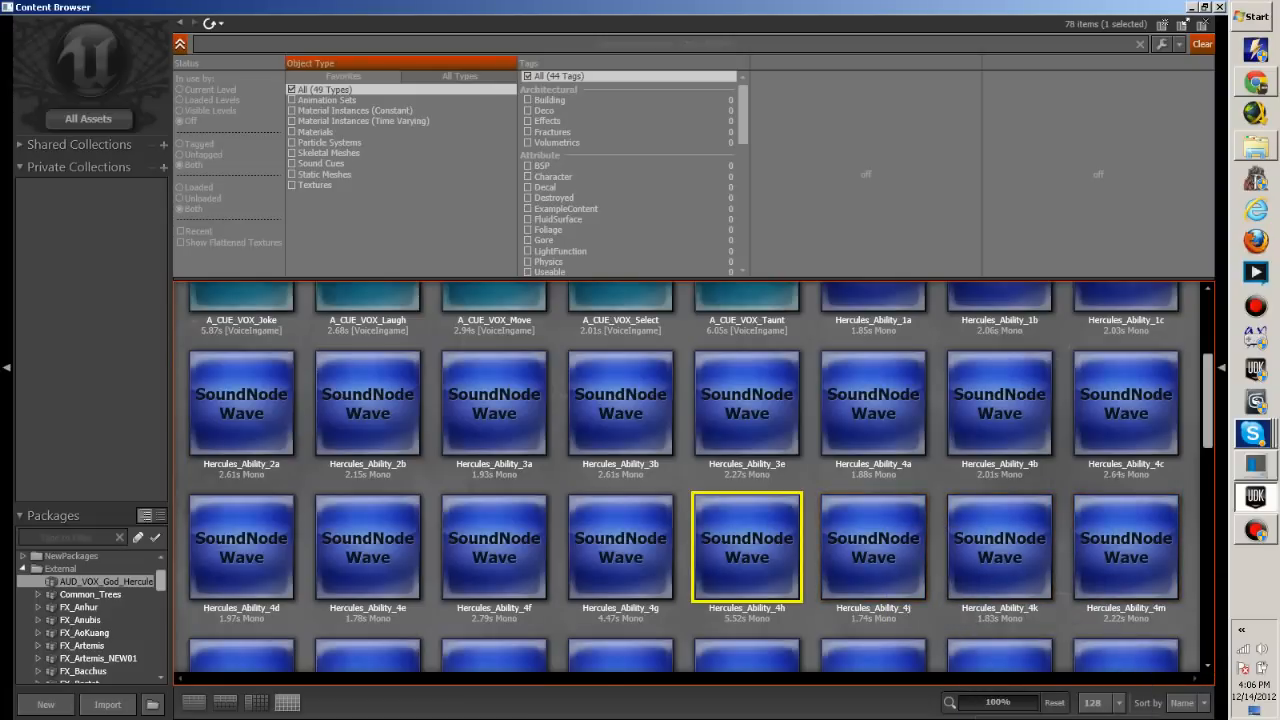
mouse_move(872, 548)
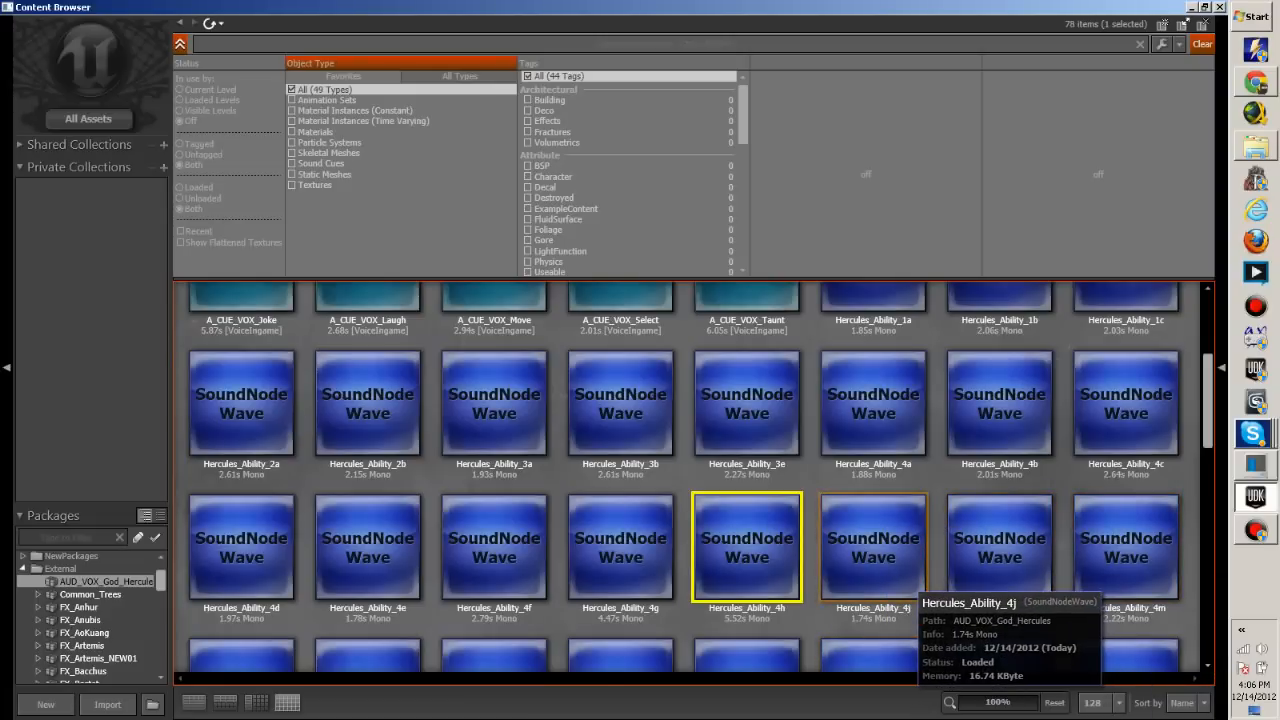
click(872, 548)
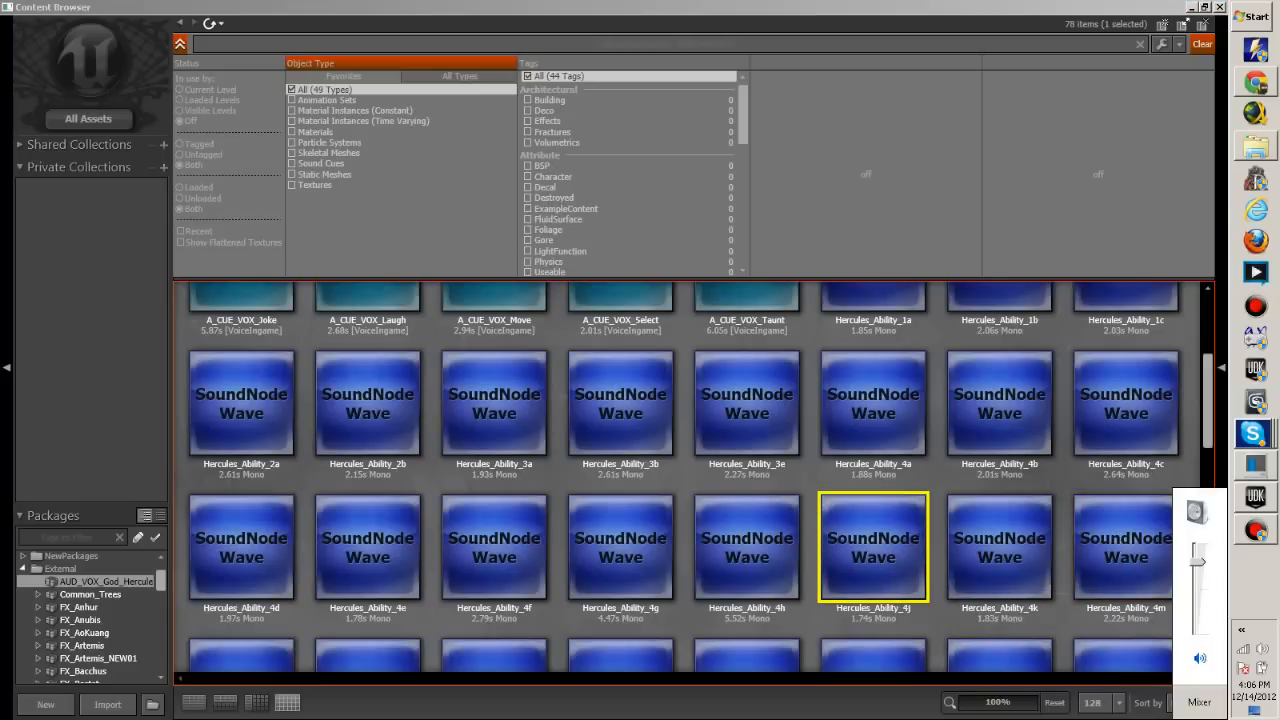
click(998, 548)
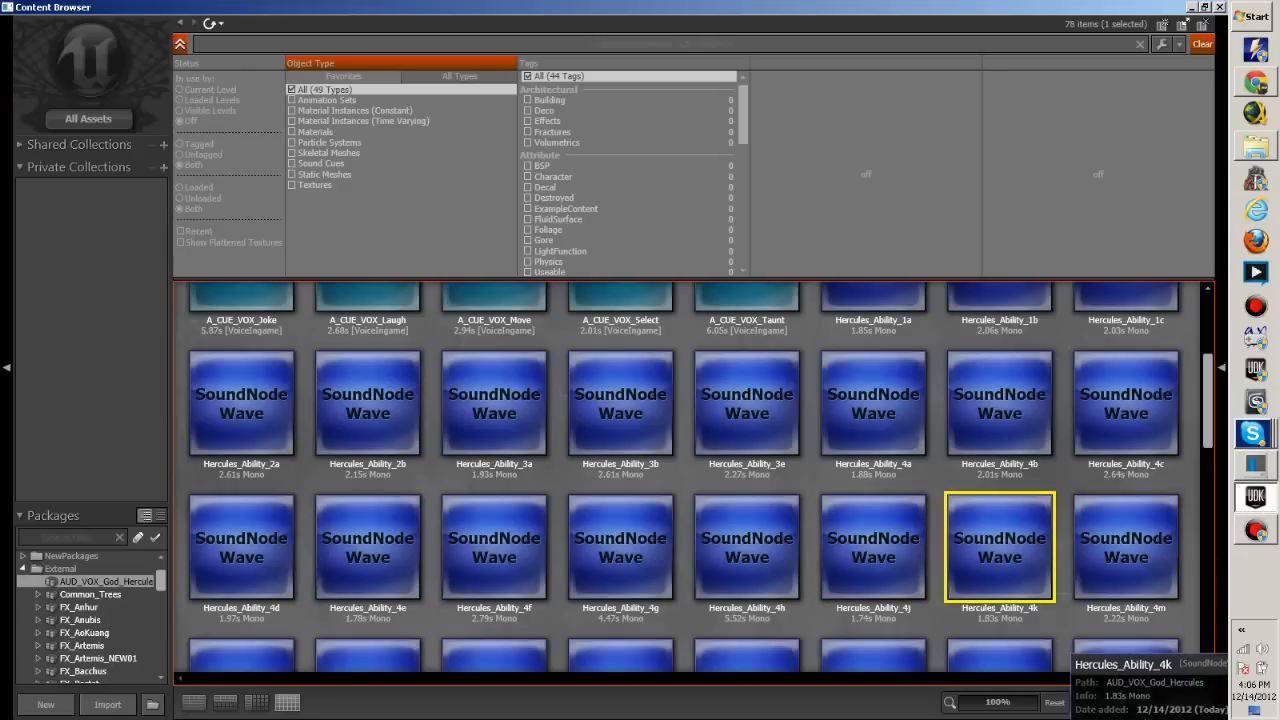
click(1126, 548)
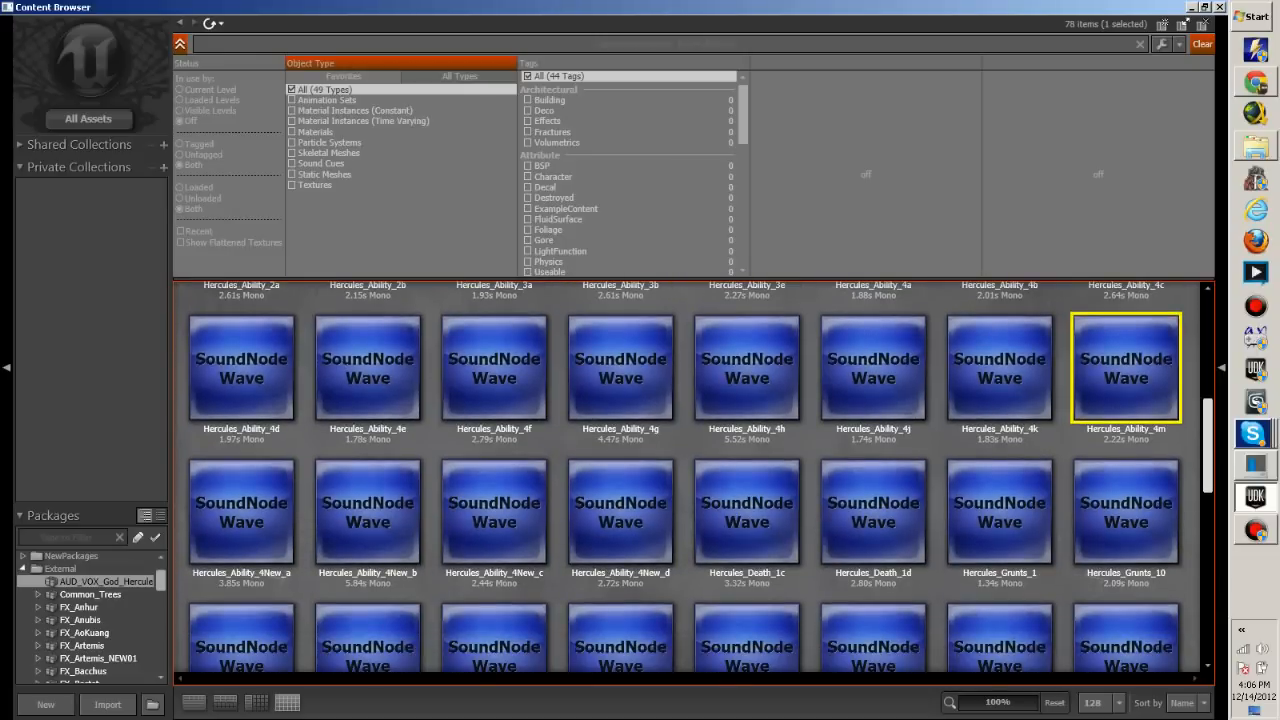
Audition Hercules_Ability_4New_b, Ability_4New_c and the Hercules_Death_1d clip
scroll(down, 3)
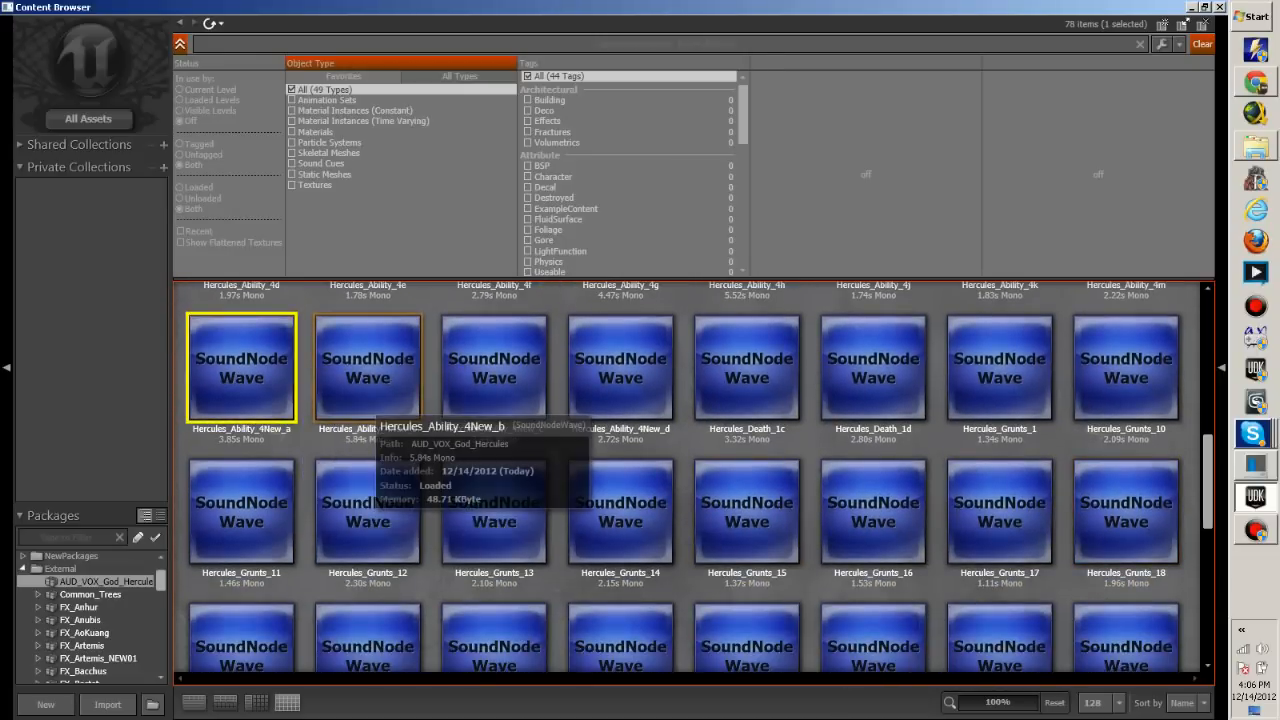
mouse_move(492, 512)
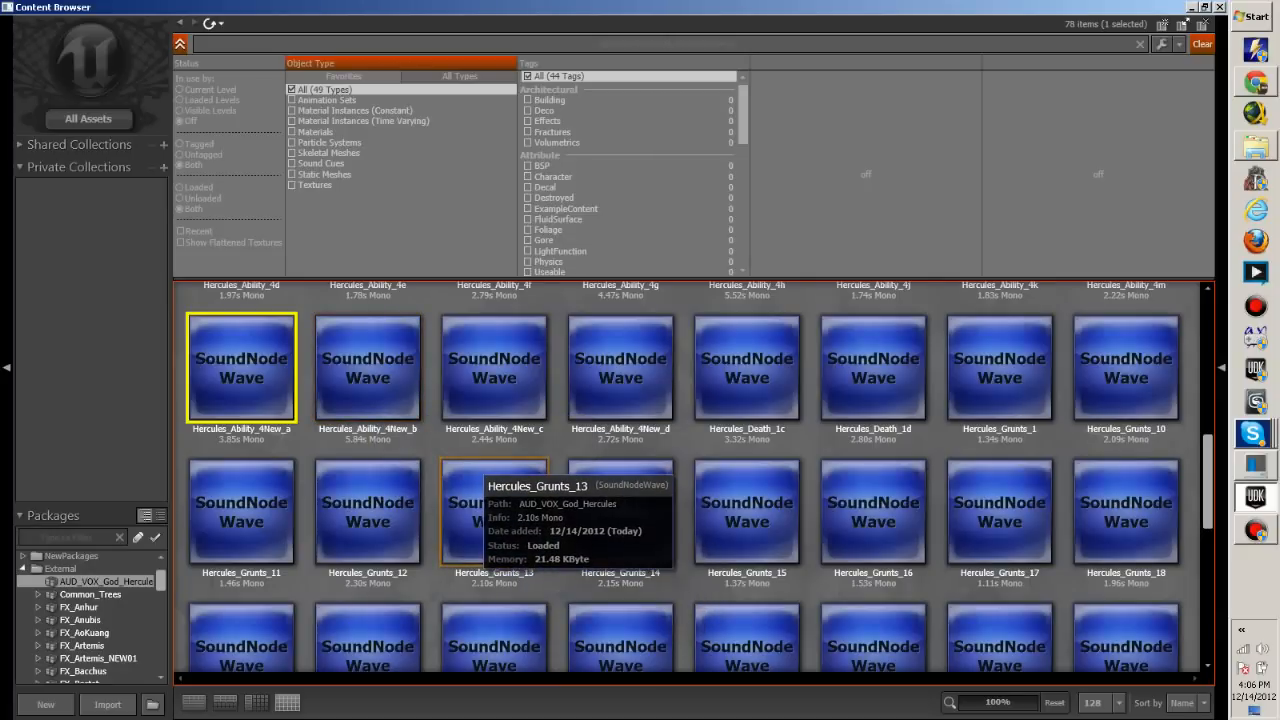
click(368, 368)
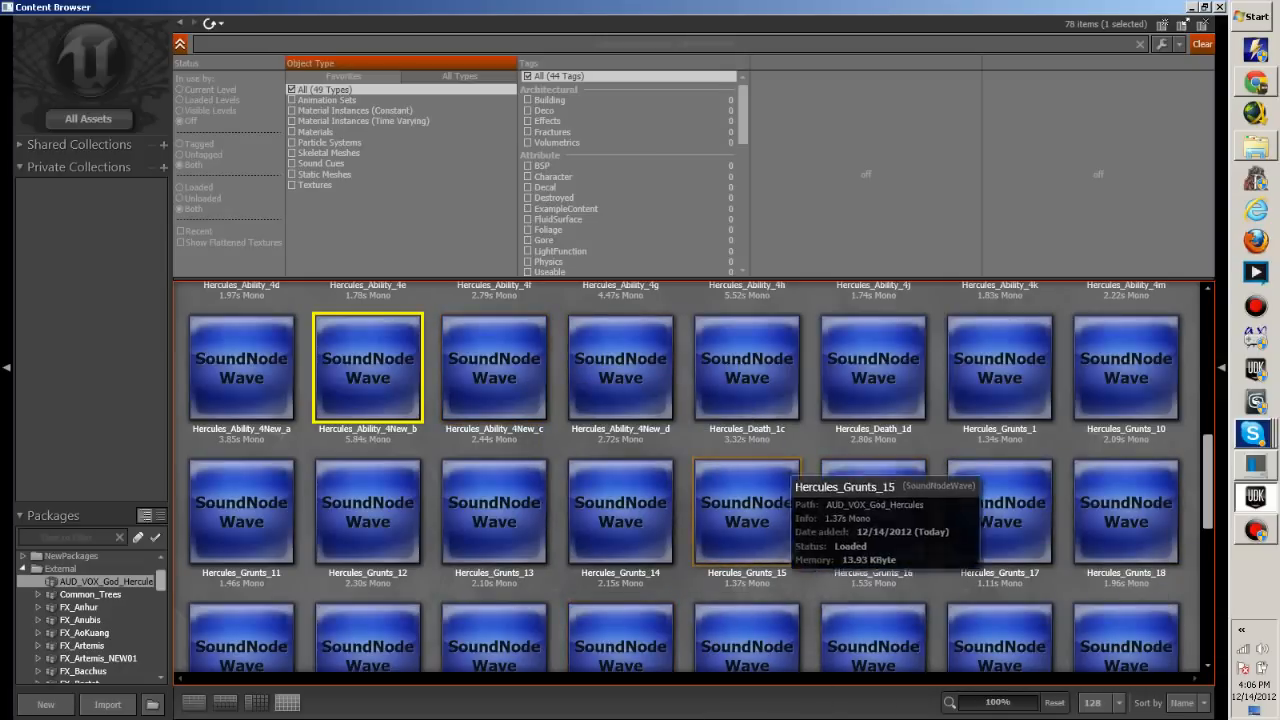
mouse_move(492, 360)
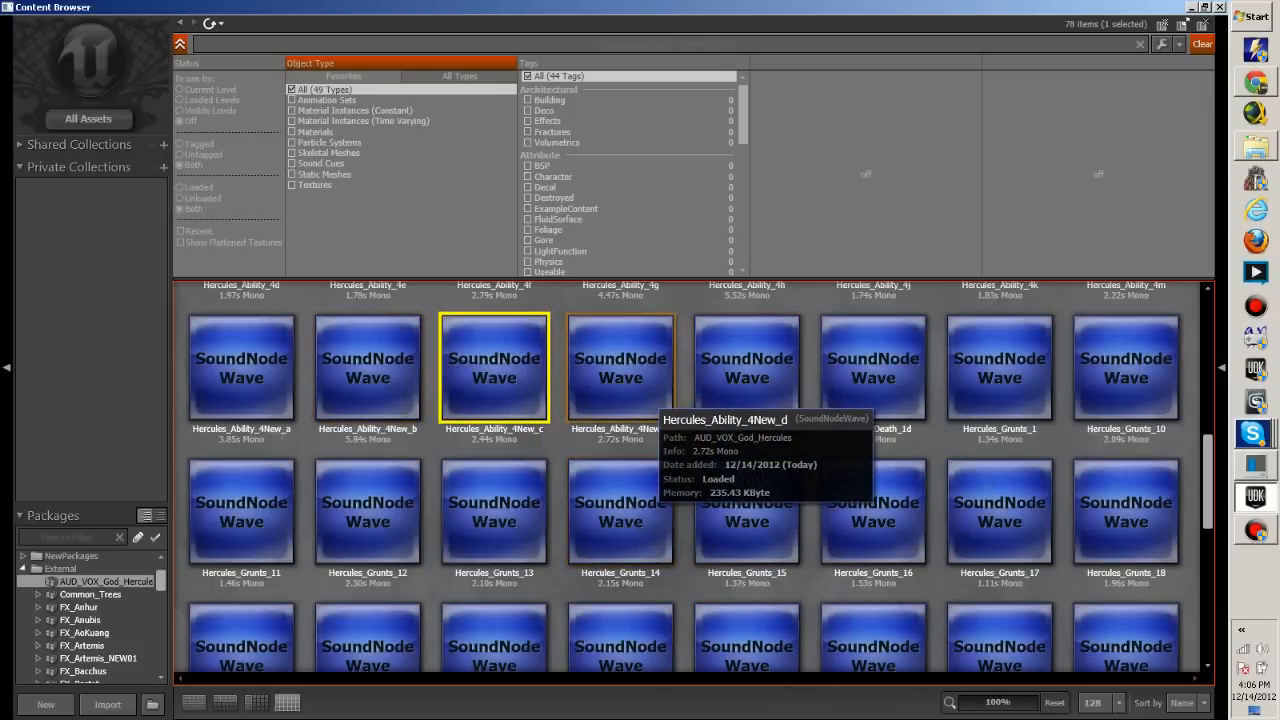
click(620, 368)
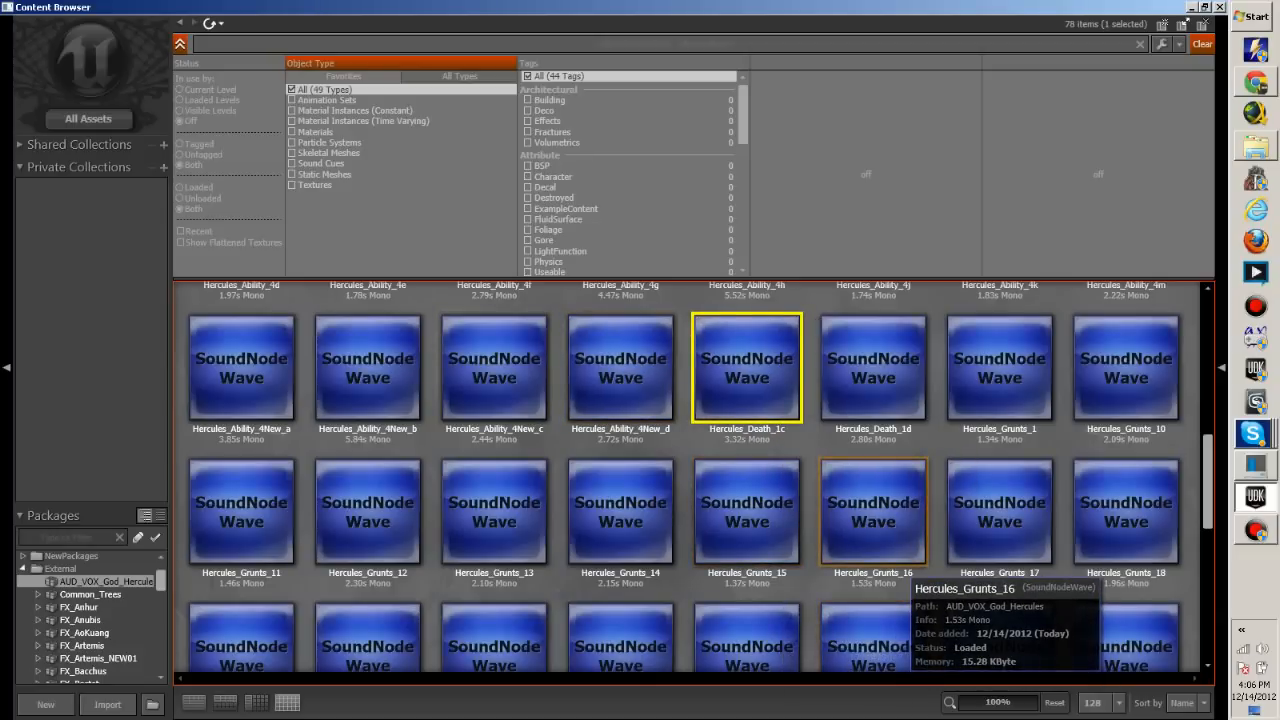
mouse_move(872, 370)
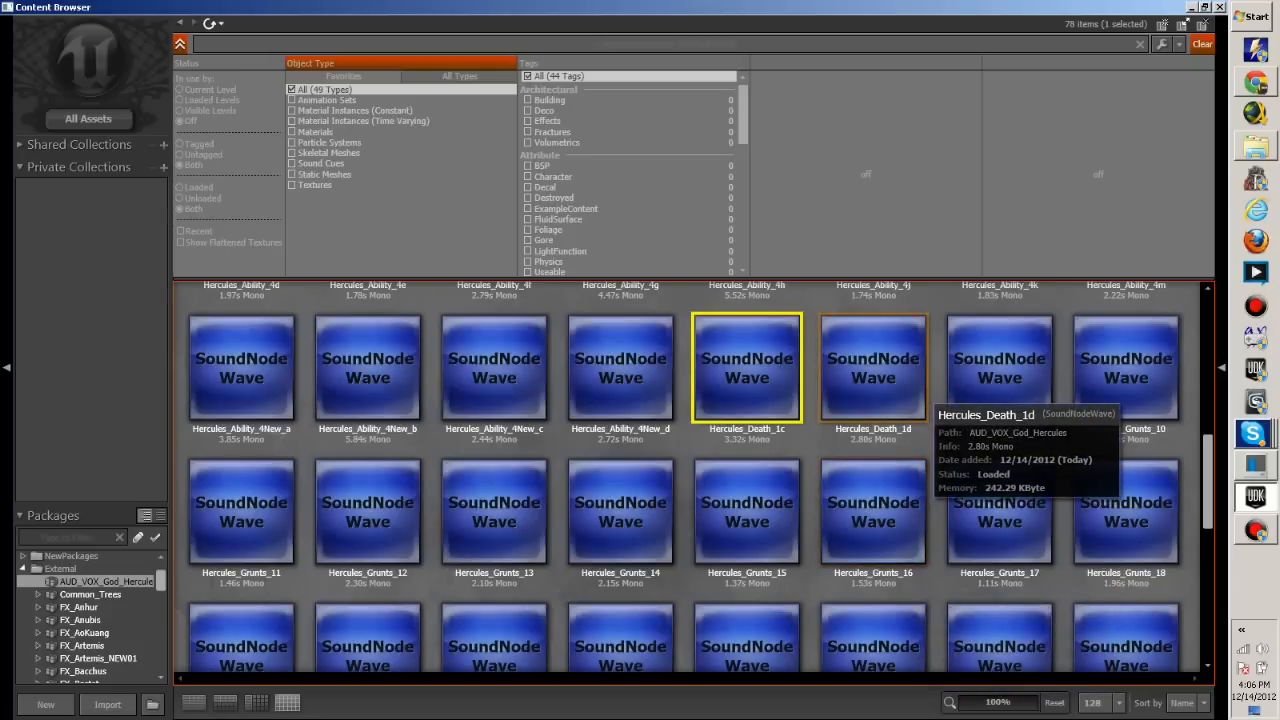
click(872, 368)
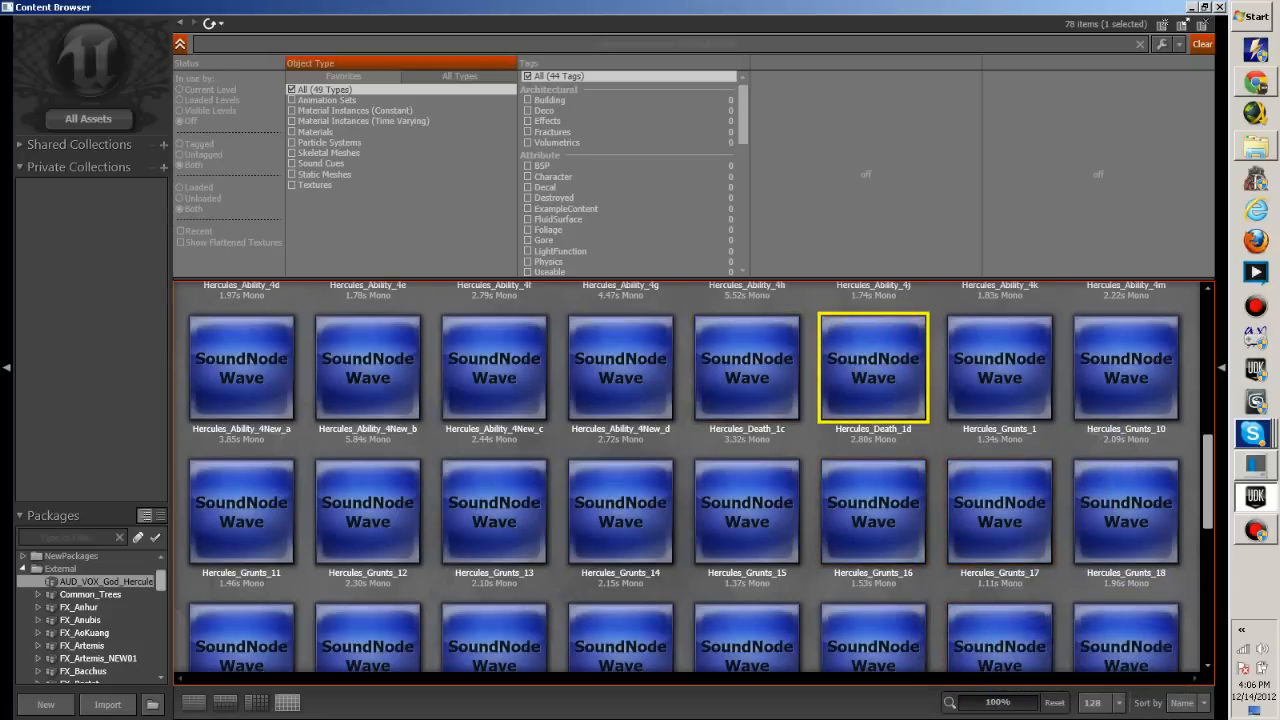
mouse_move(746, 512)
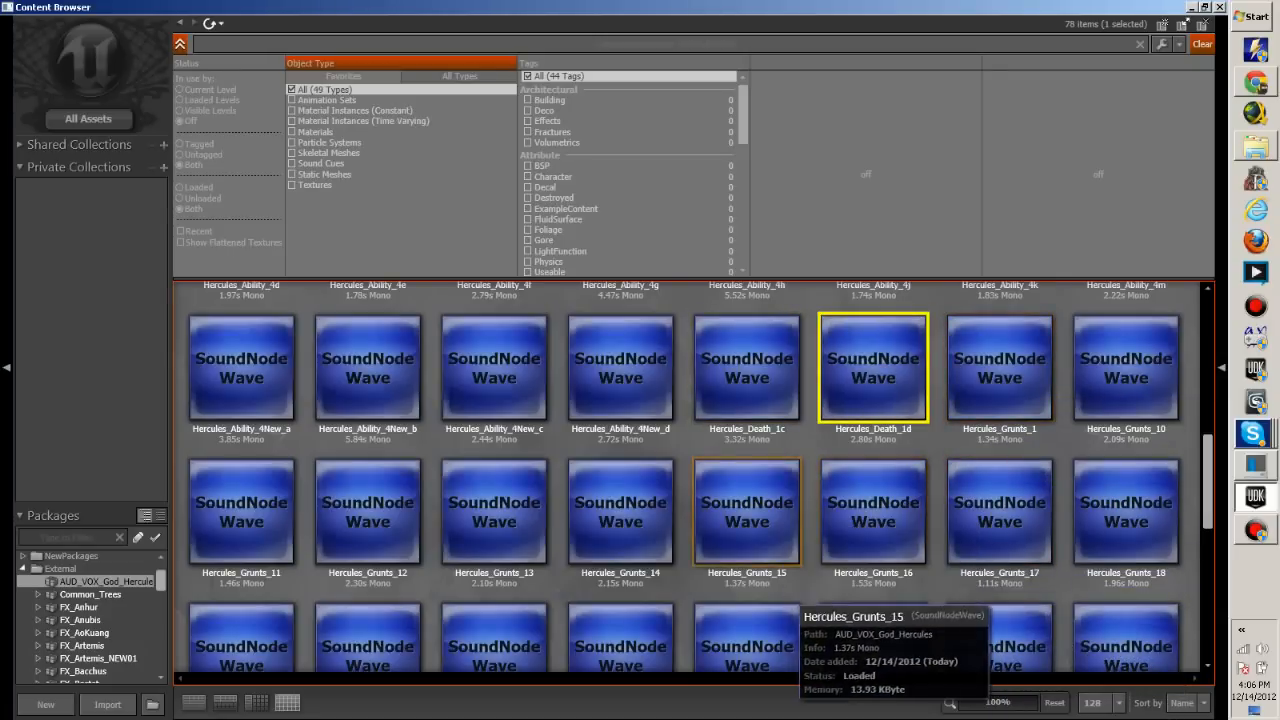
Audition the Hercules_Intro_2 and Hercules_Intro_3 voice clips
scroll(down, 3)
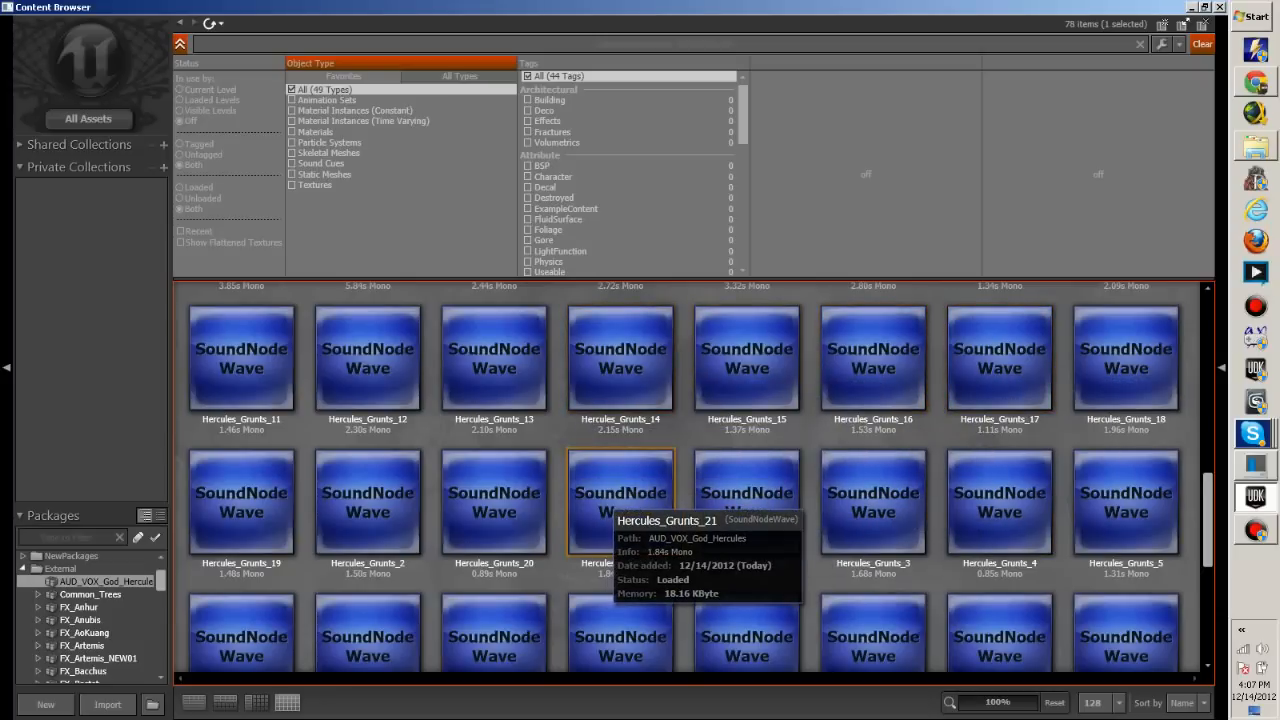
scroll(down, 3)
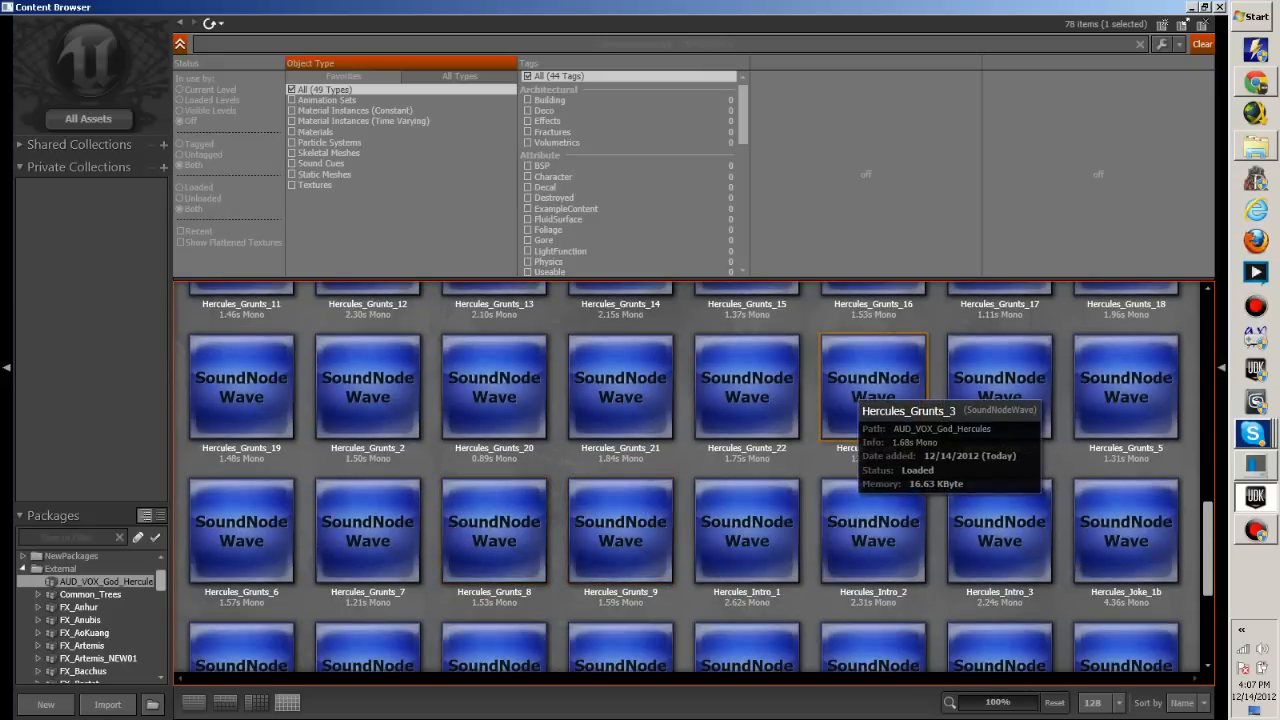
mouse_move(746, 530)
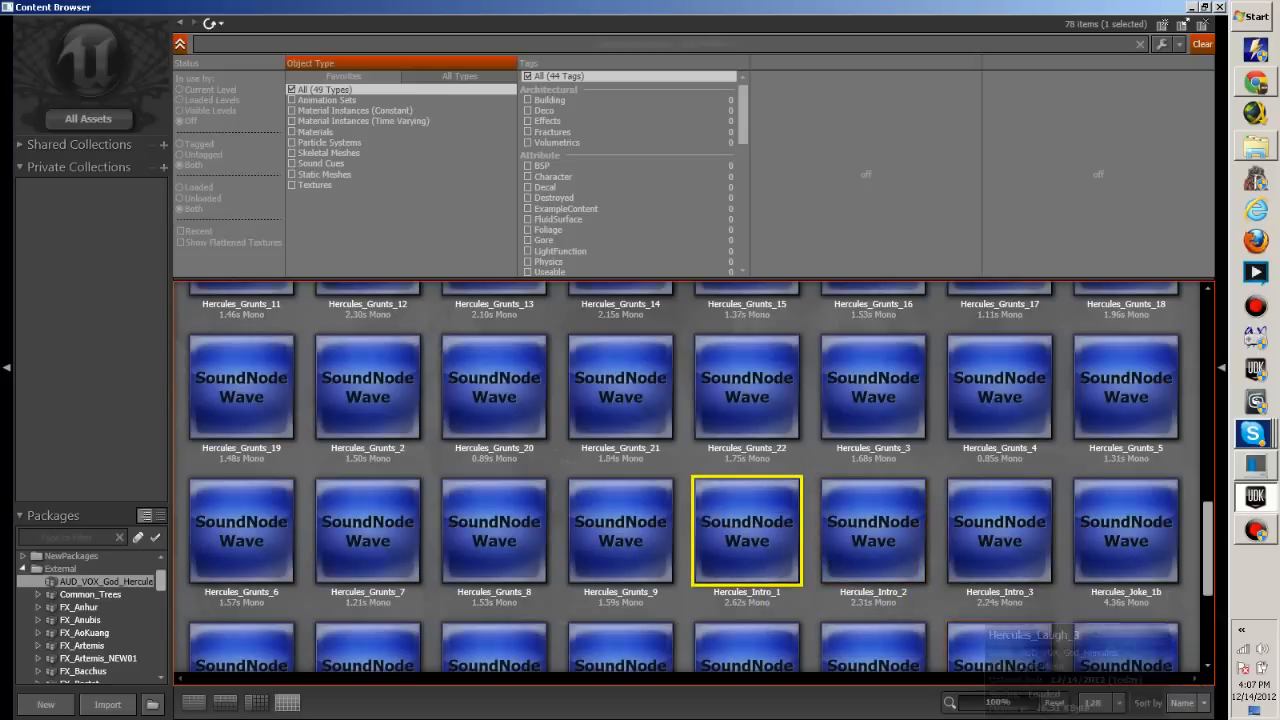
click(872, 530)
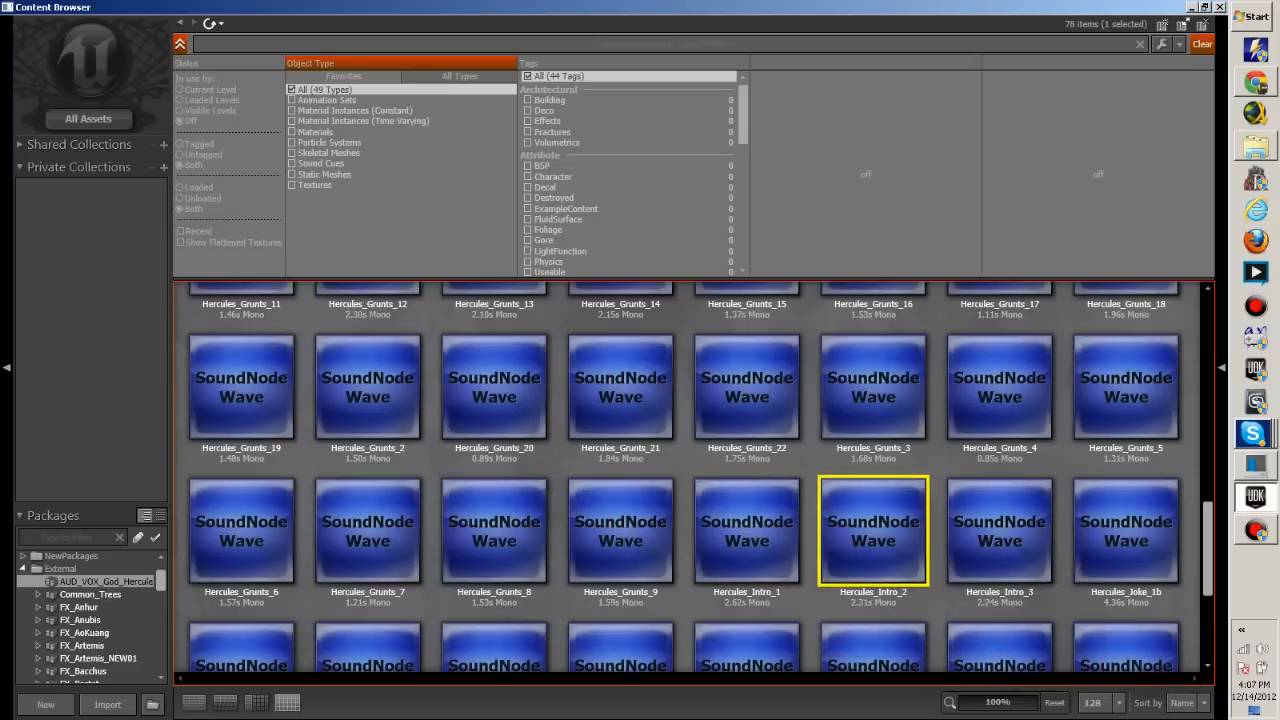
click(1000, 530)
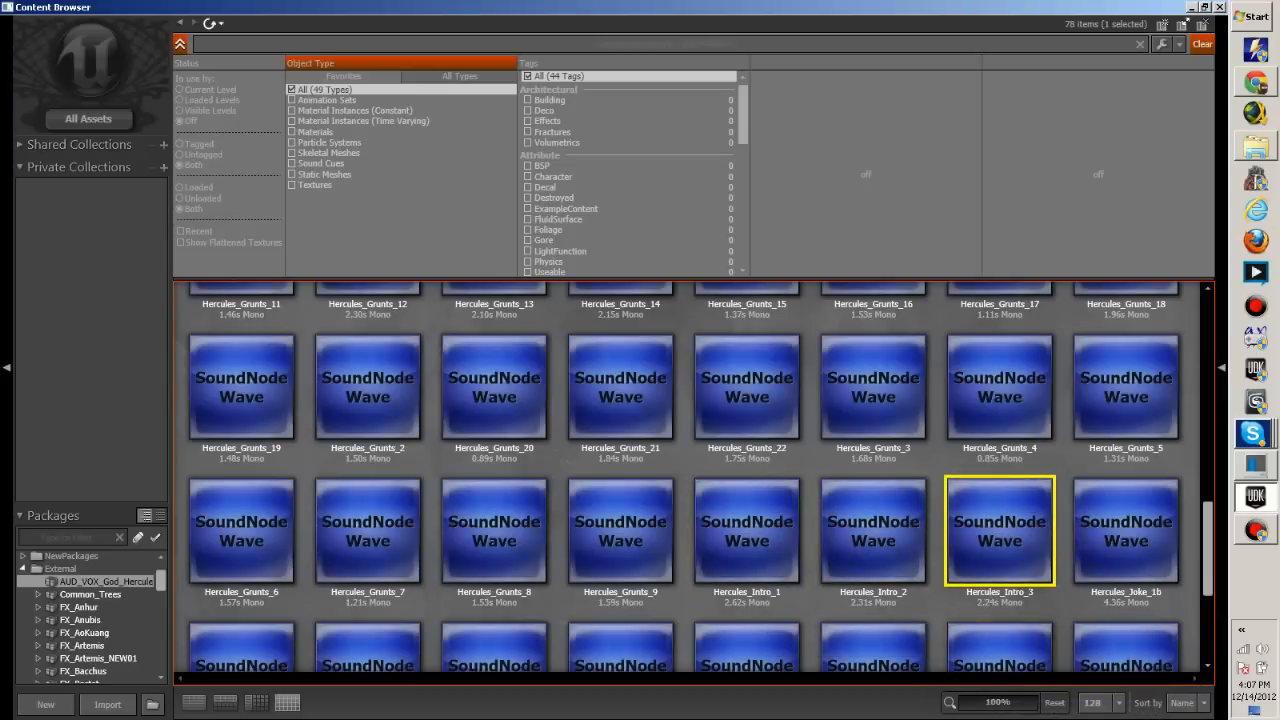
Audition the Hercules_Joke_1b and Hercules_Joke_2a voice clips
scroll(down, 3)
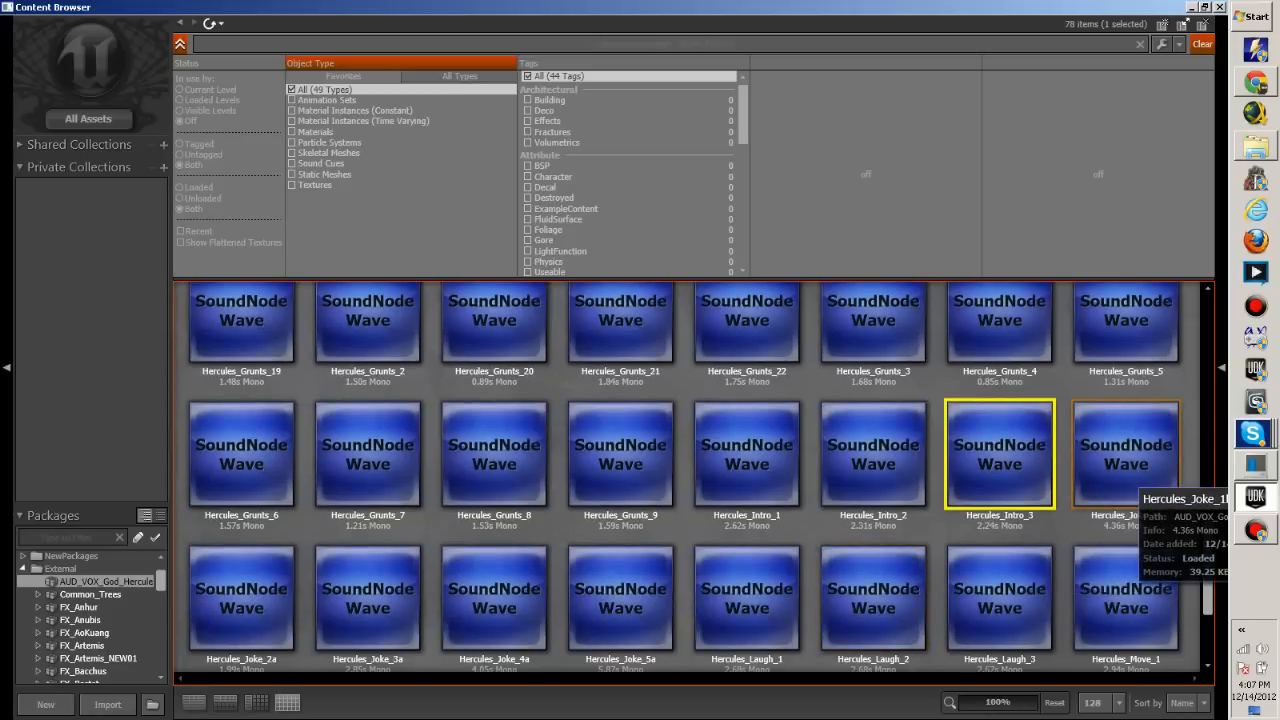
click(1124, 456)
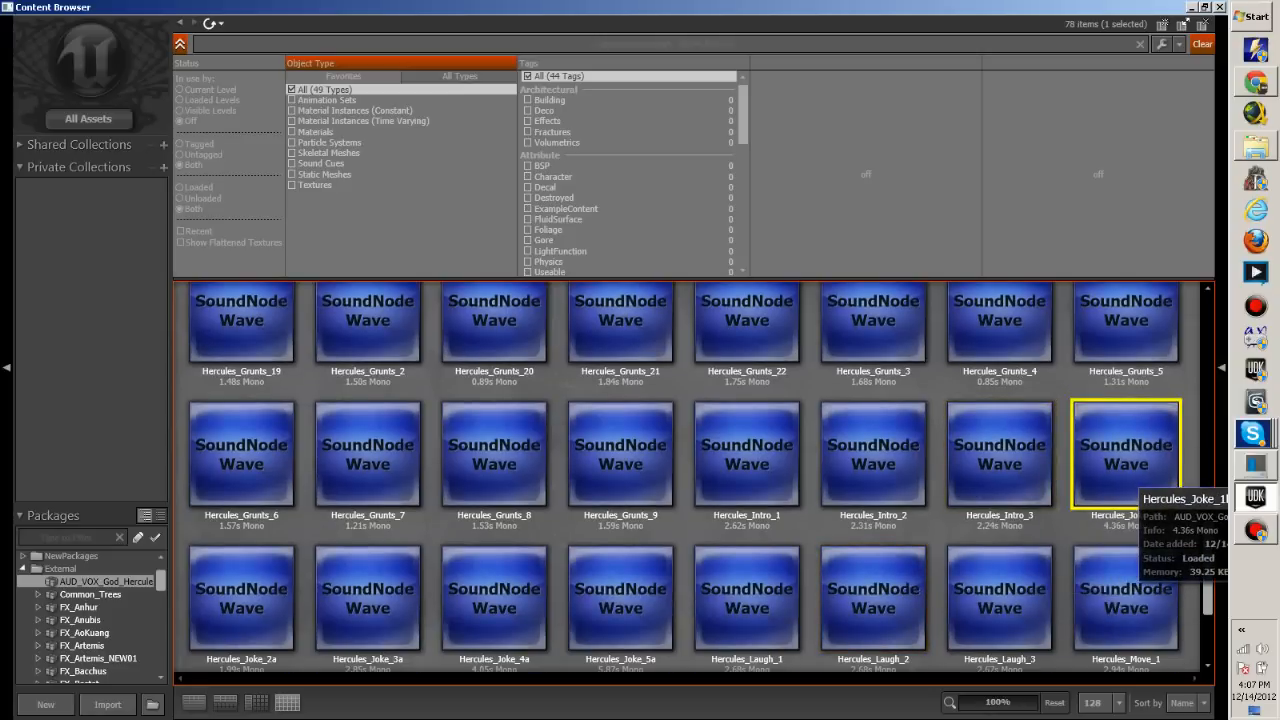
scroll(down, 3)
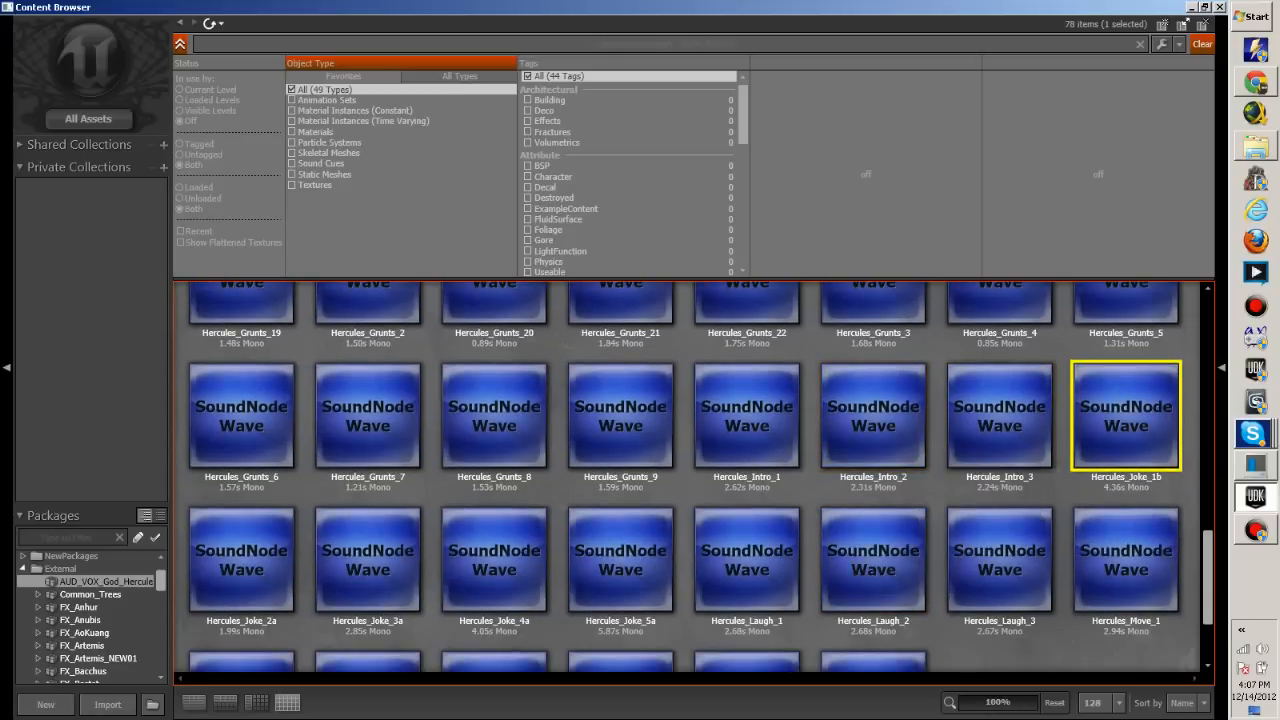
scroll(down, 3)
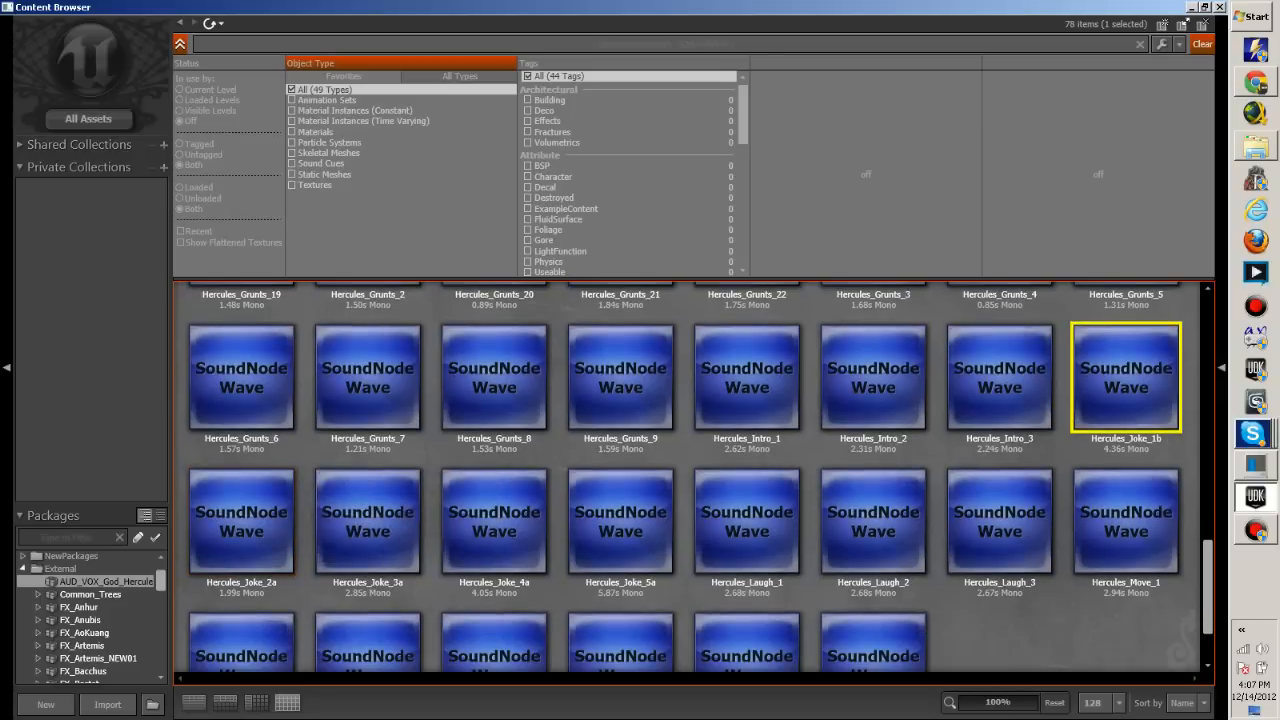
click(240, 520)
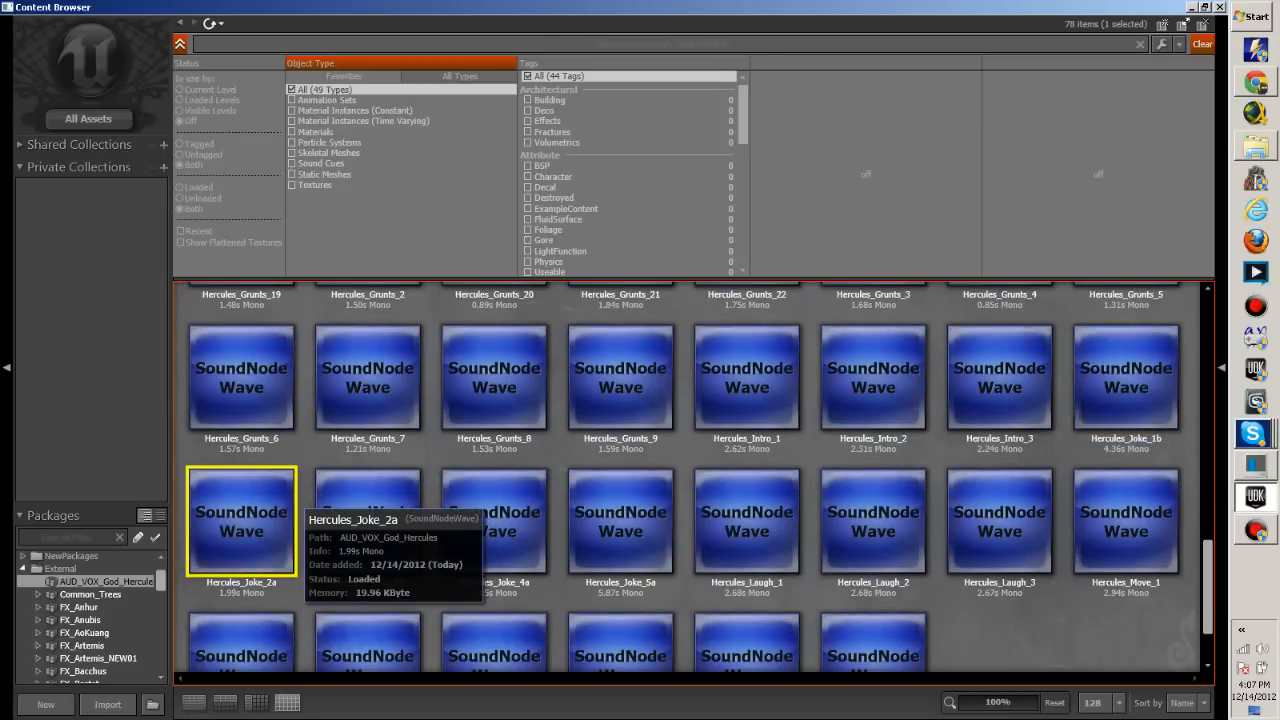
mouse_move(368, 520)
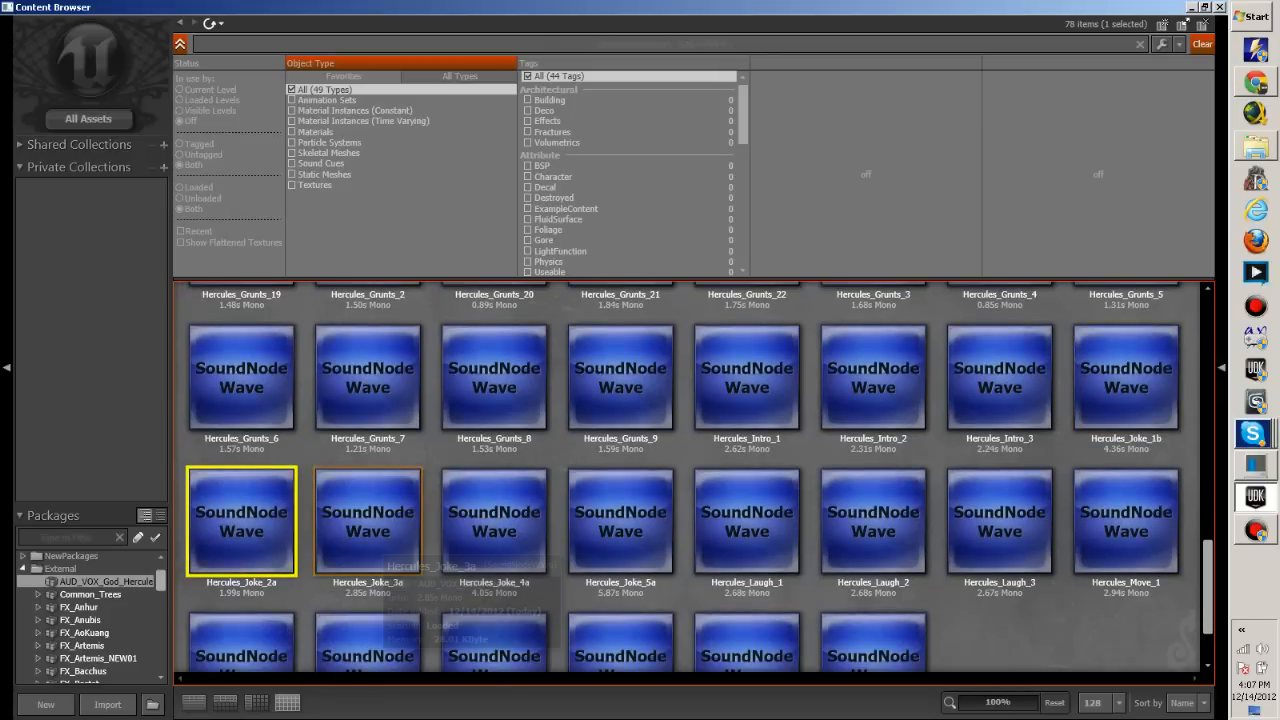
Audition Hercules_Joke_3a, Joke_4a, Joke_5a and the Hercules_Laugh_1 clip
click(368, 520)
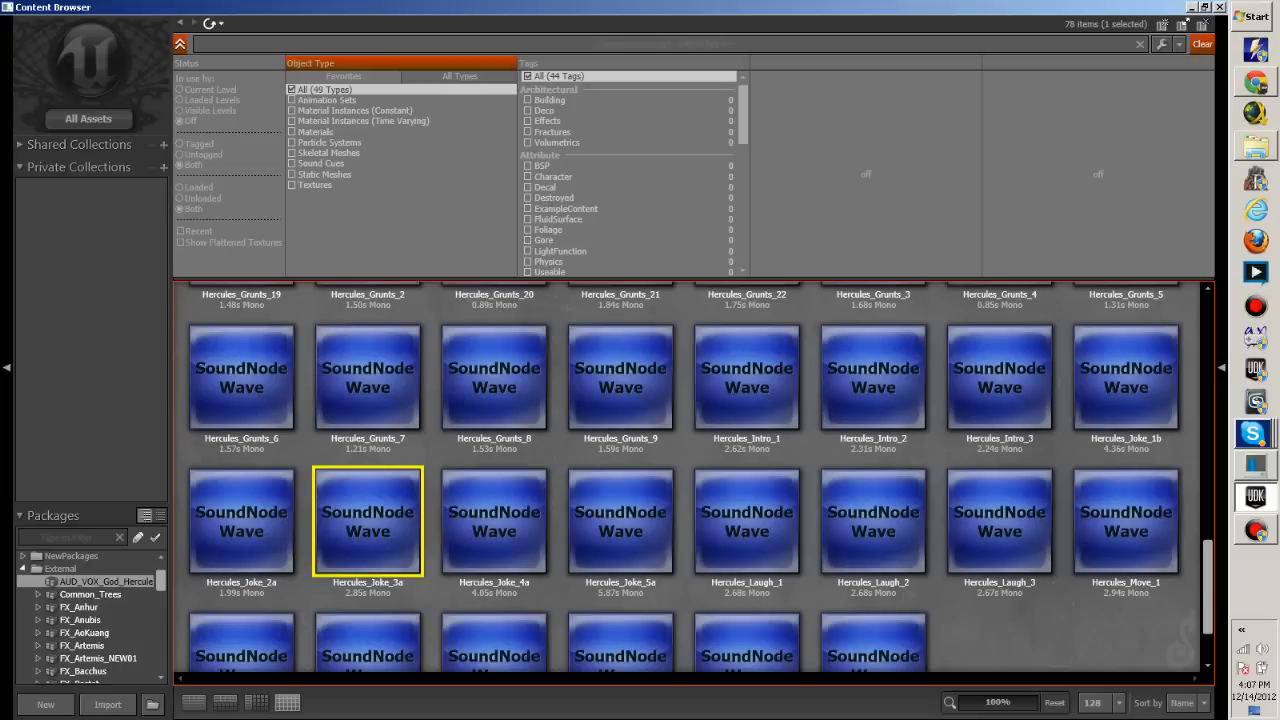
click(494, 520)
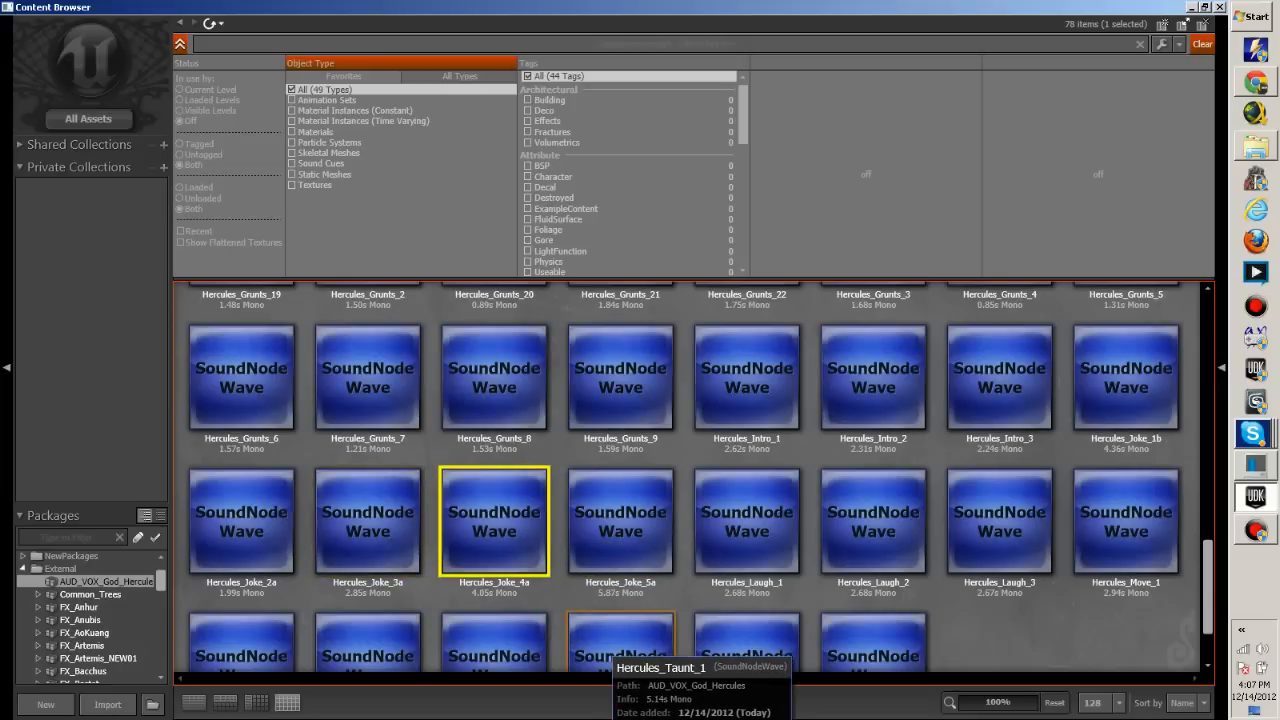
mouse_move(620, 640)
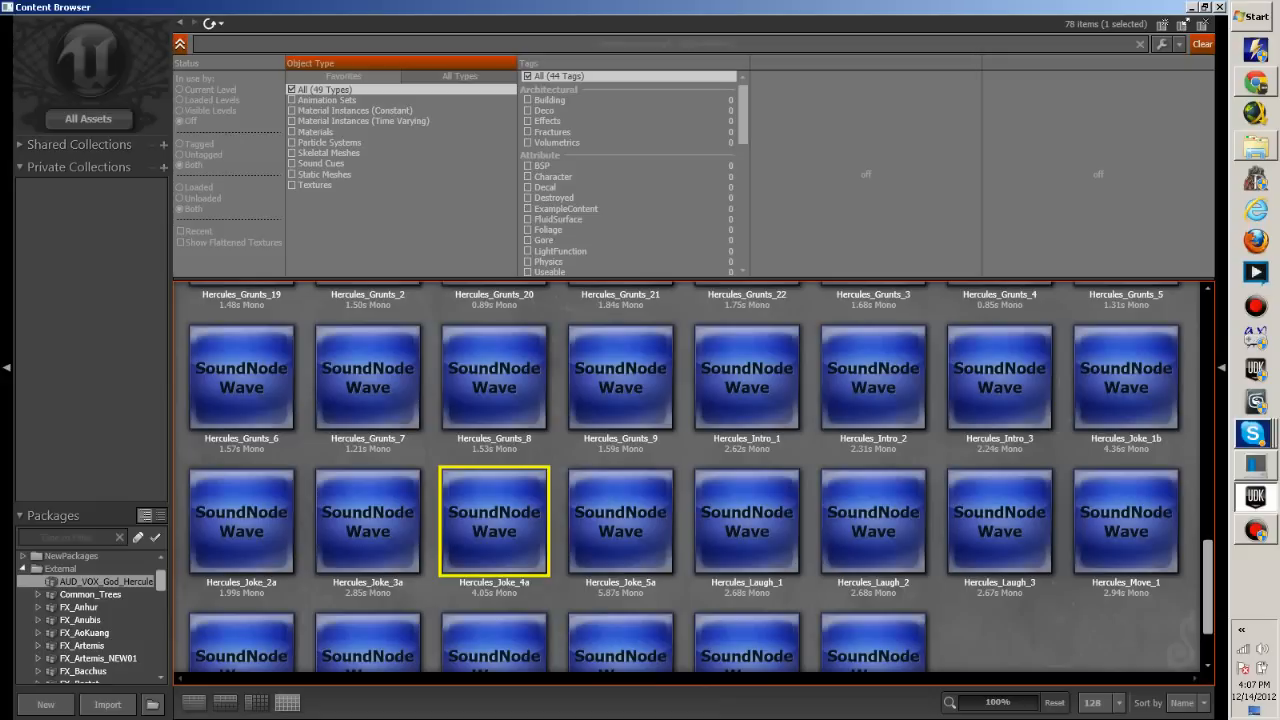
click(620, 520)
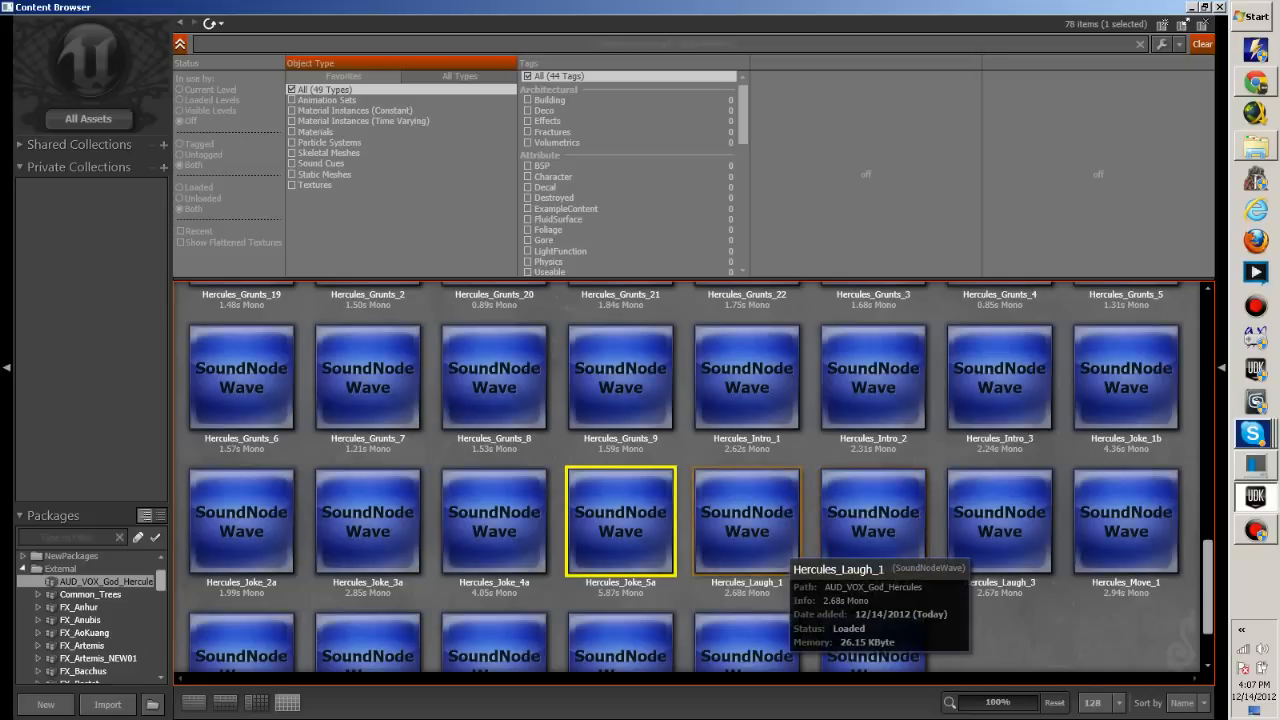
click(746, 520)
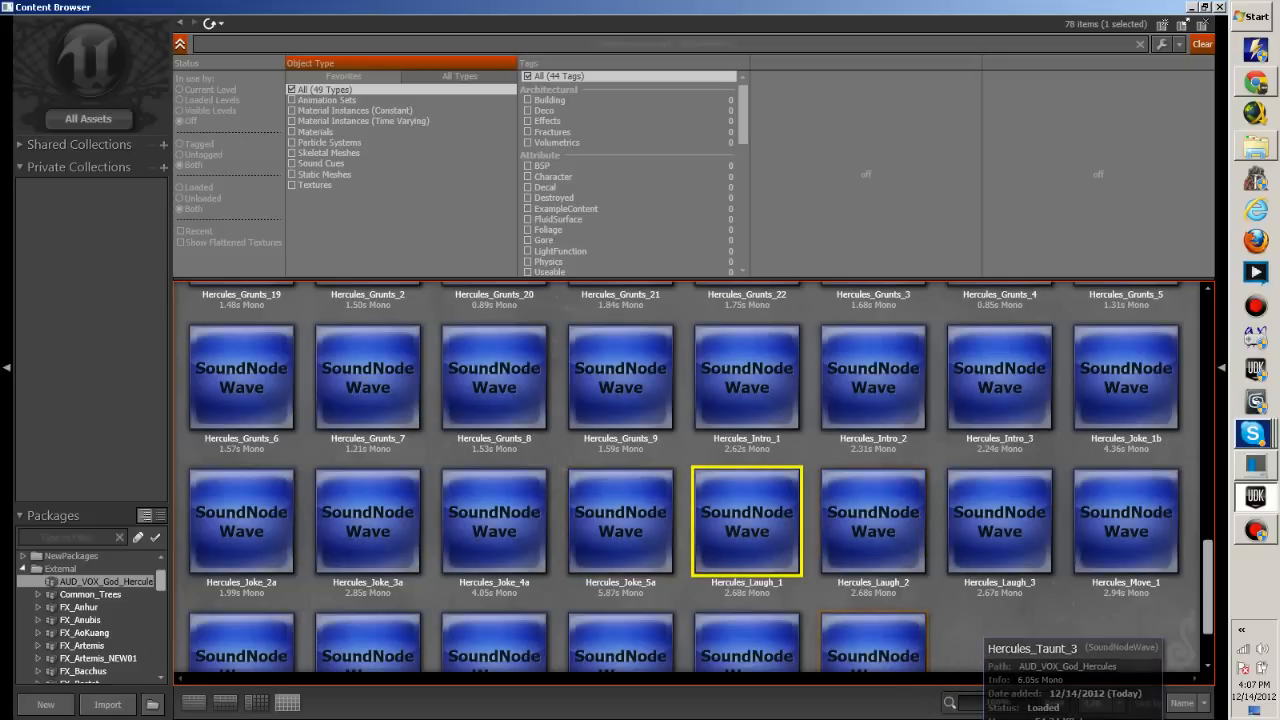
scroll(down, 3)
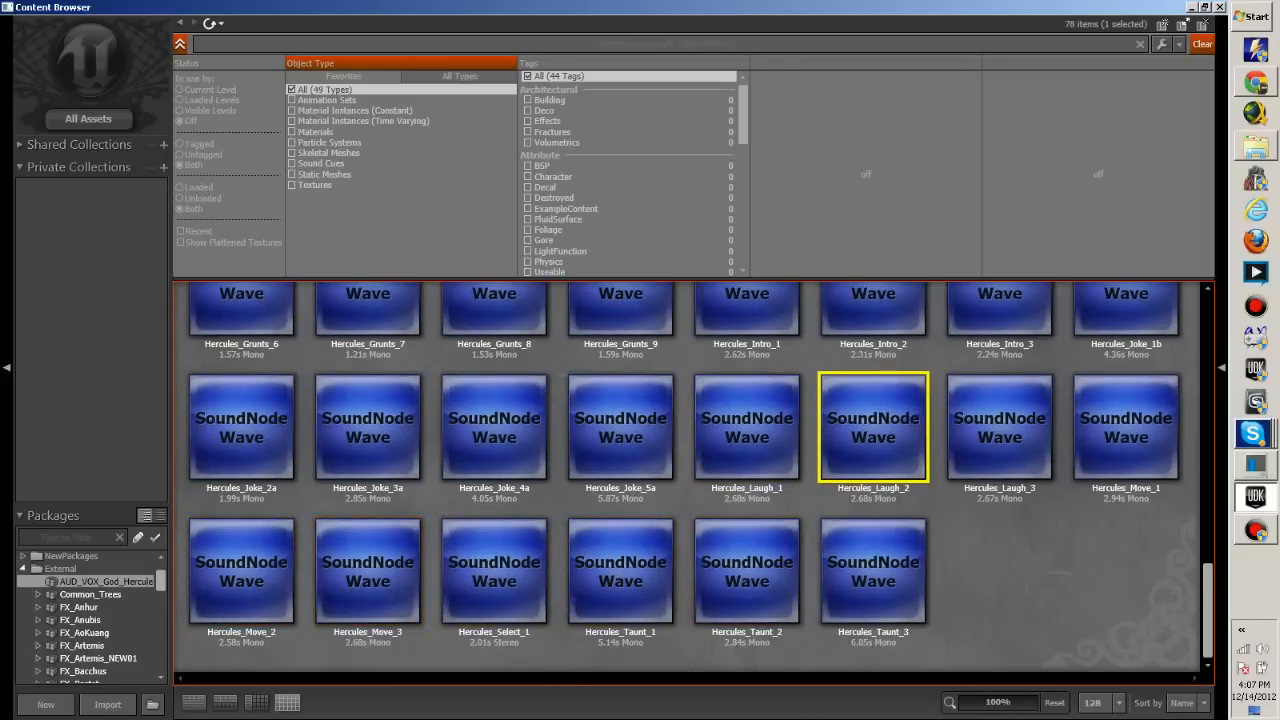
Audition the Hercules_Select_1 and Hercules_Taunt voice clips in the last row
click(494, 570)
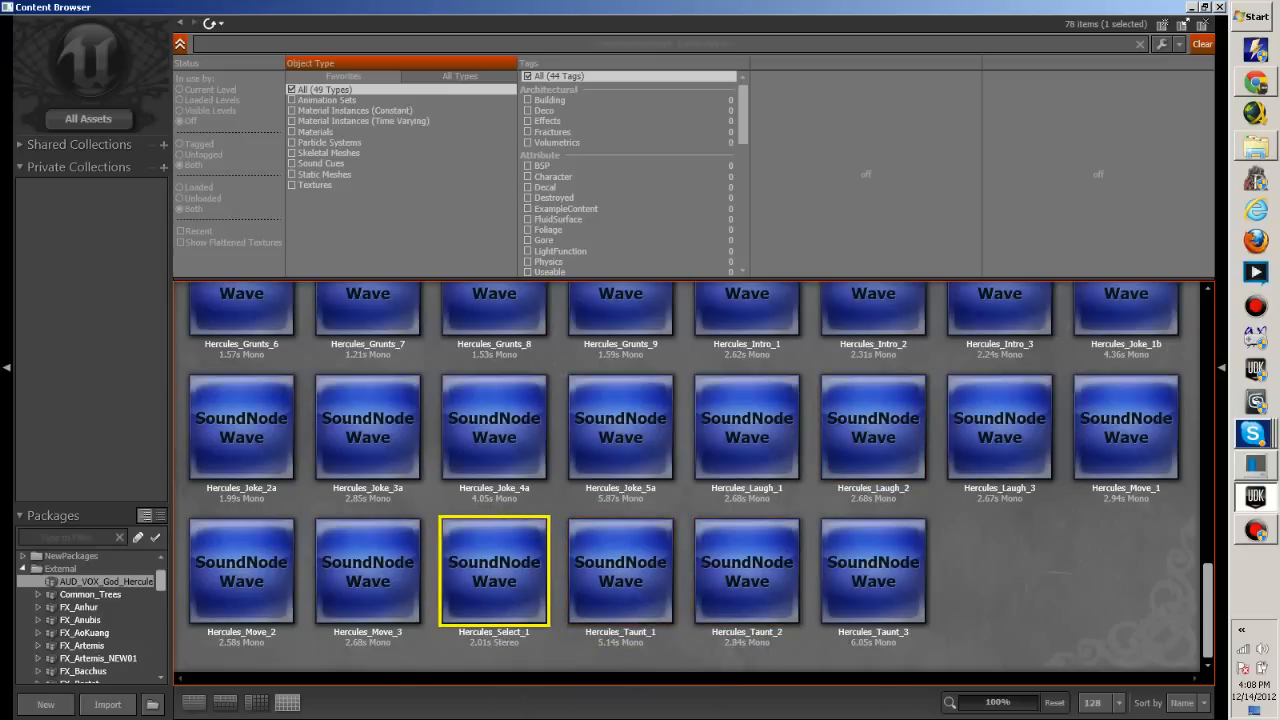
mouse_move(620, 570)
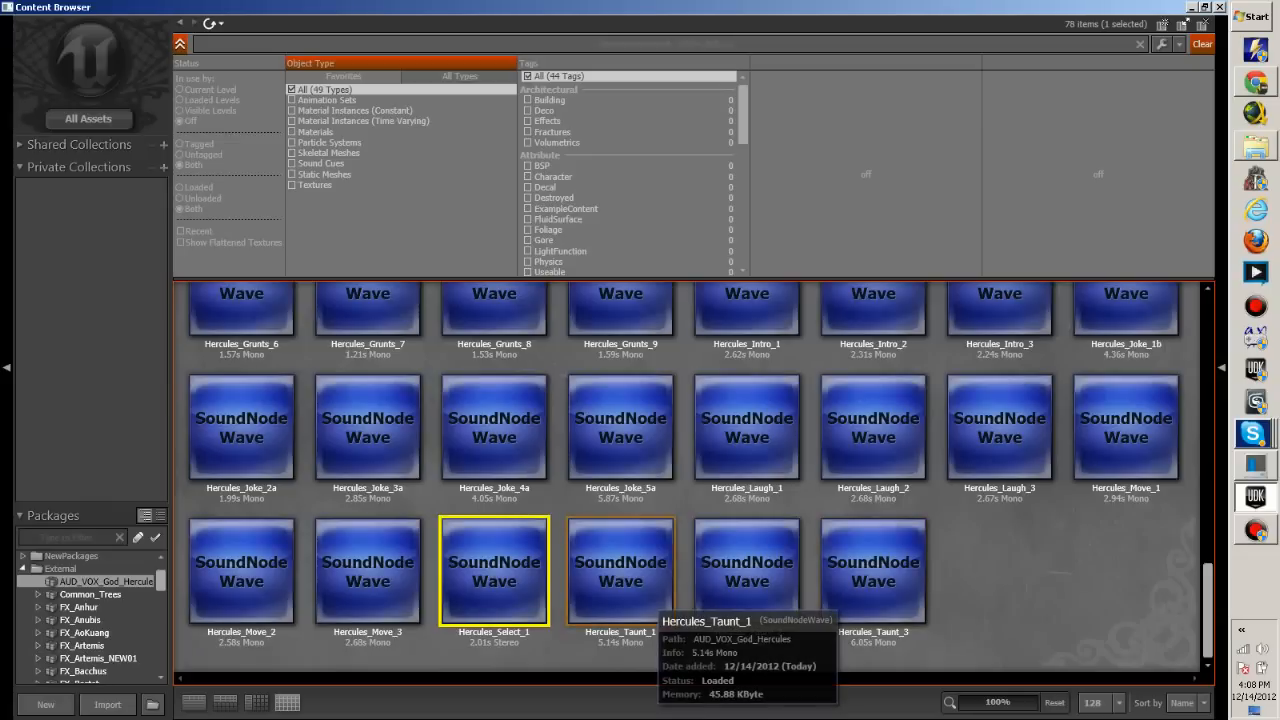
click(620, 570)
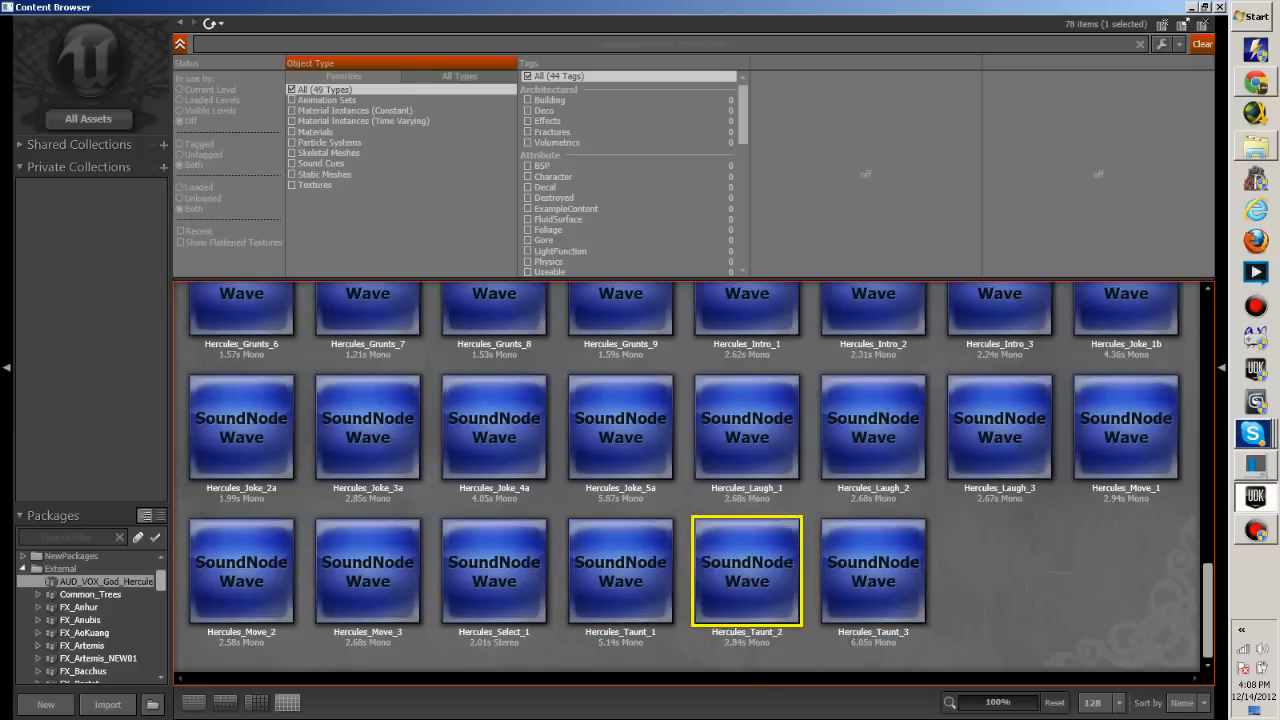
click(872, 570)
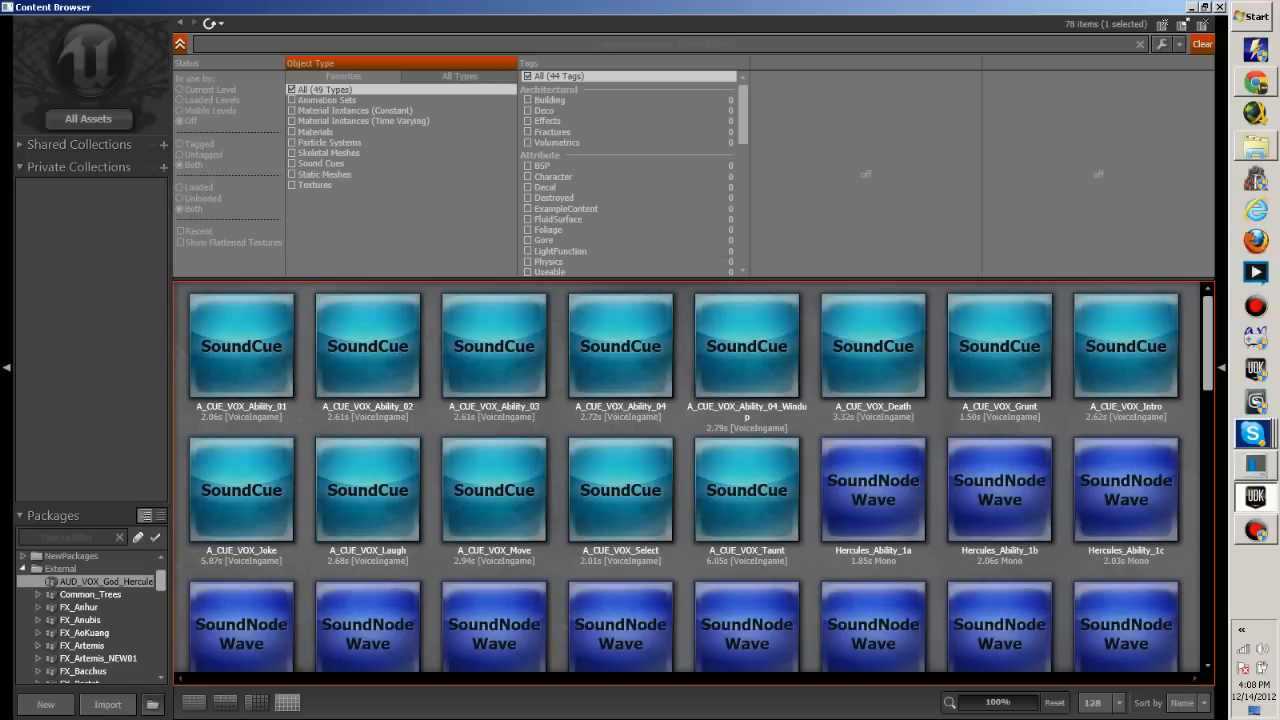
Load AUD_VOX_God_Xbalanque.upk from the Sounds folder, listing its twelve sound cues
click(108, 704)
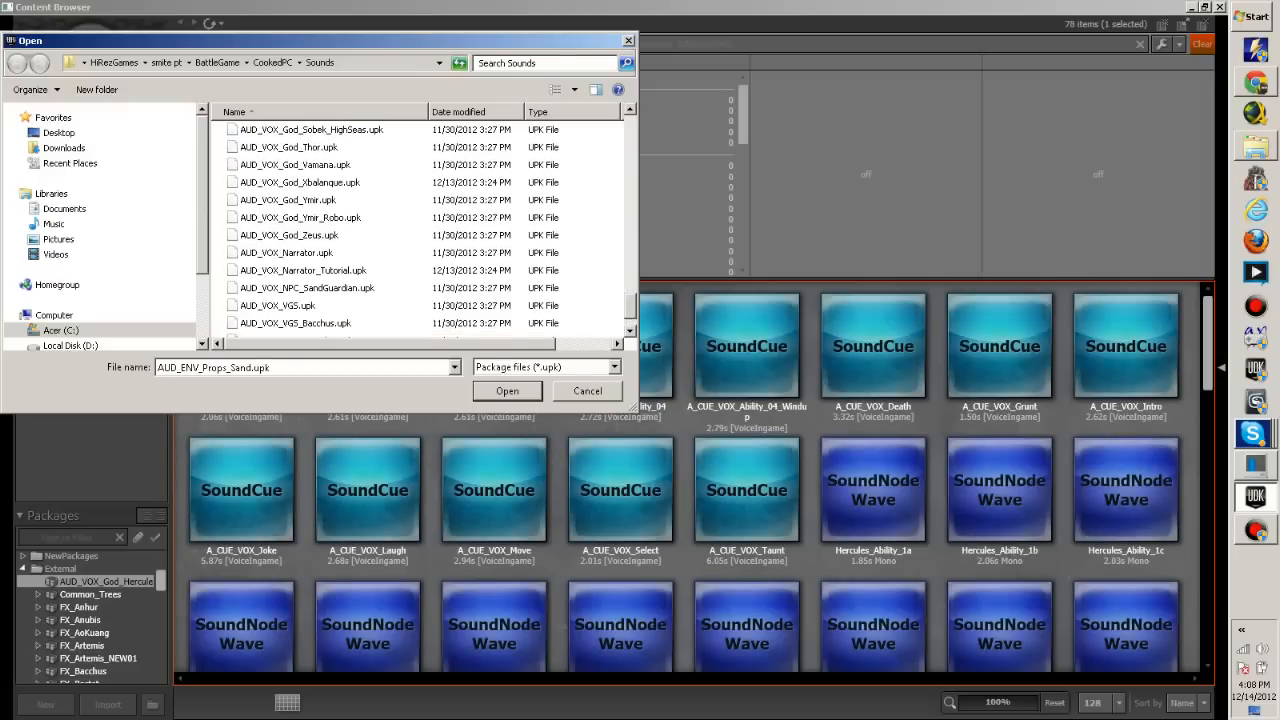
click(300, 182)
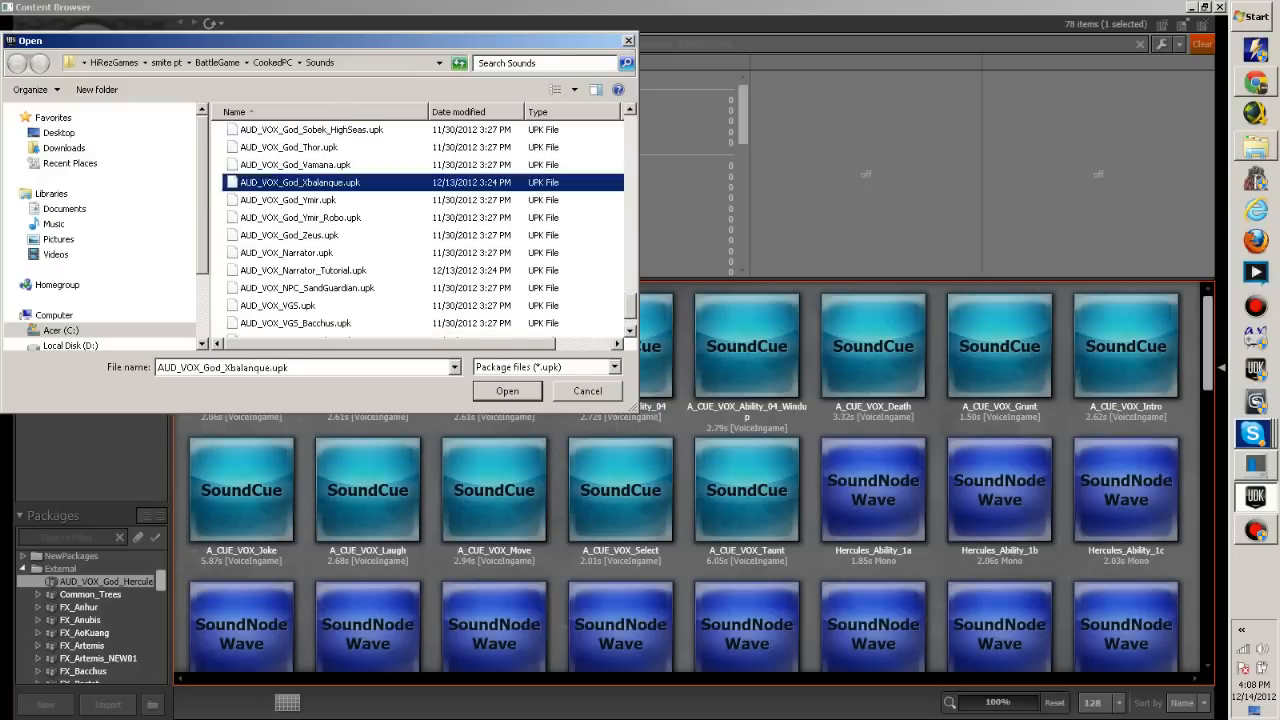
click(588, 390)
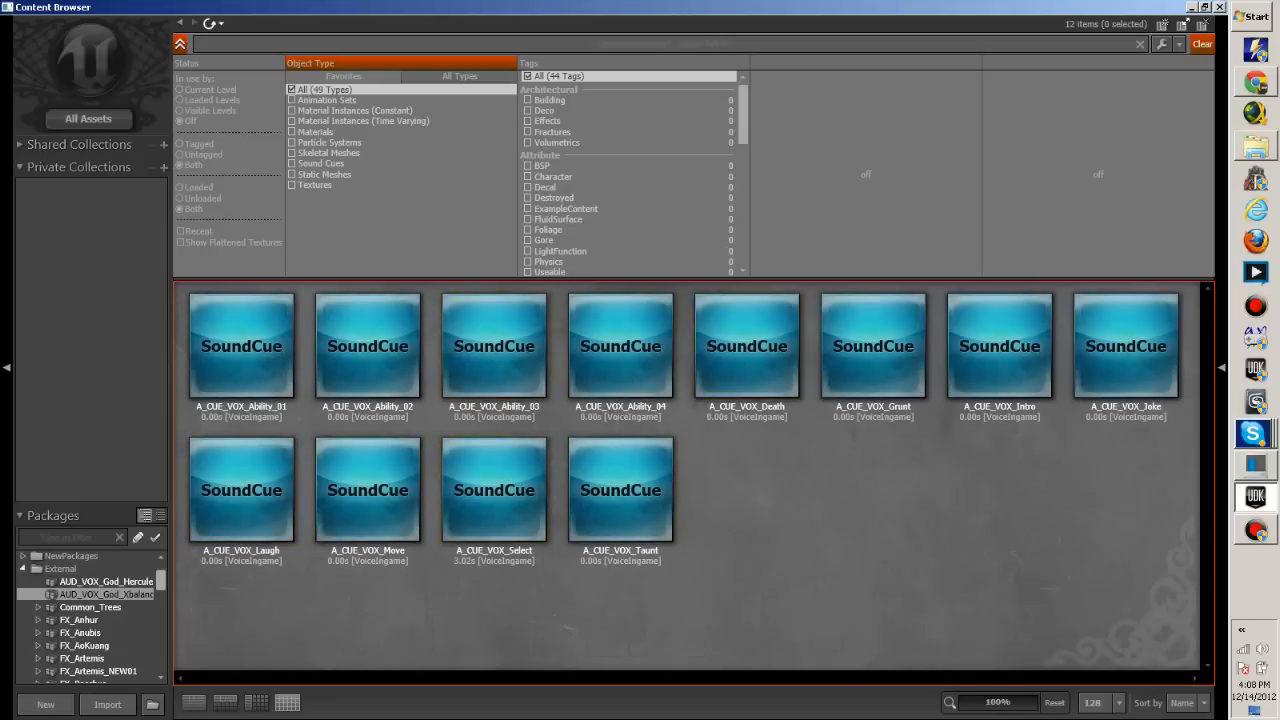
Audition the Xbalanque Ability_01, Select and Taunt cues, then show the Select cue's action list
click(240, 344)
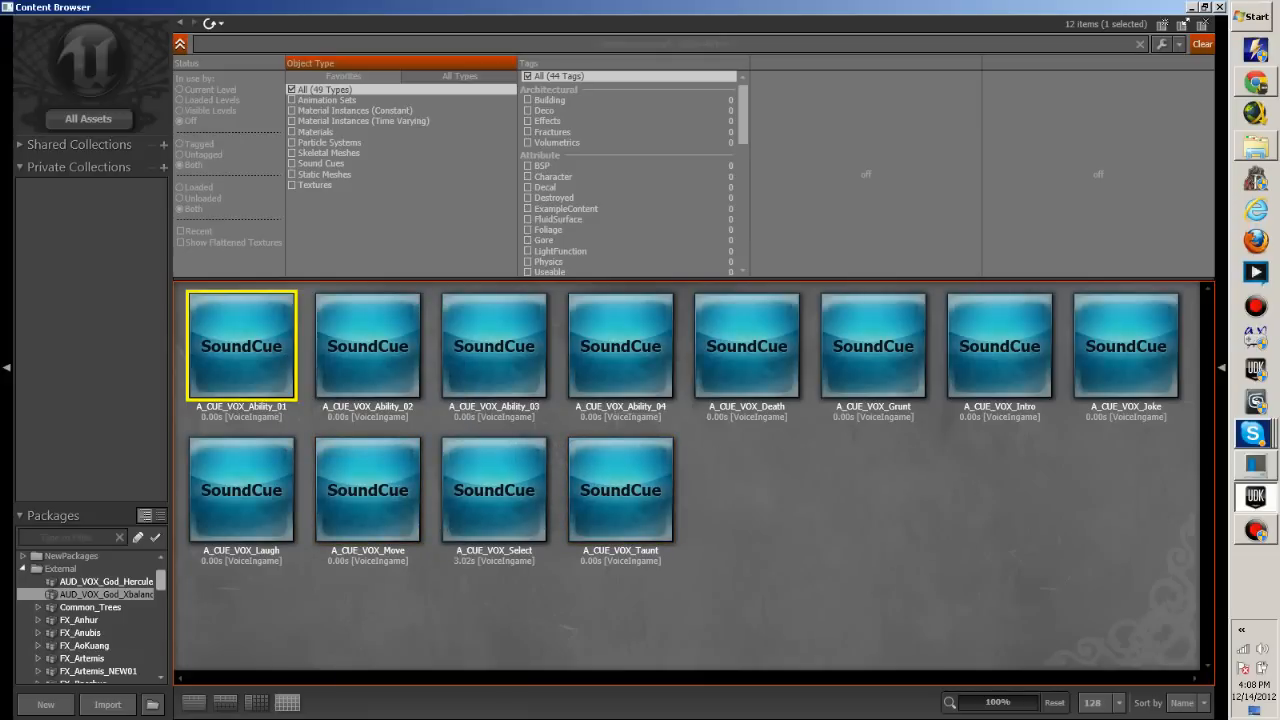
click(492, 490)
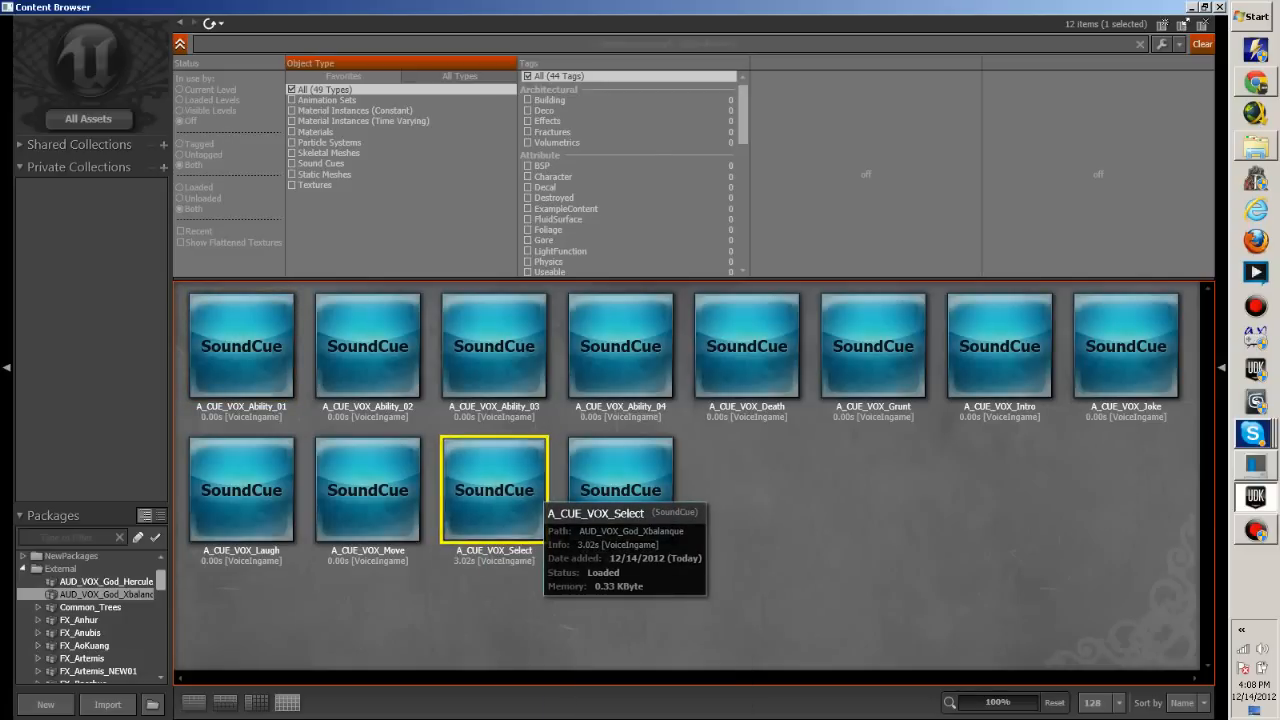
click(620, 490)
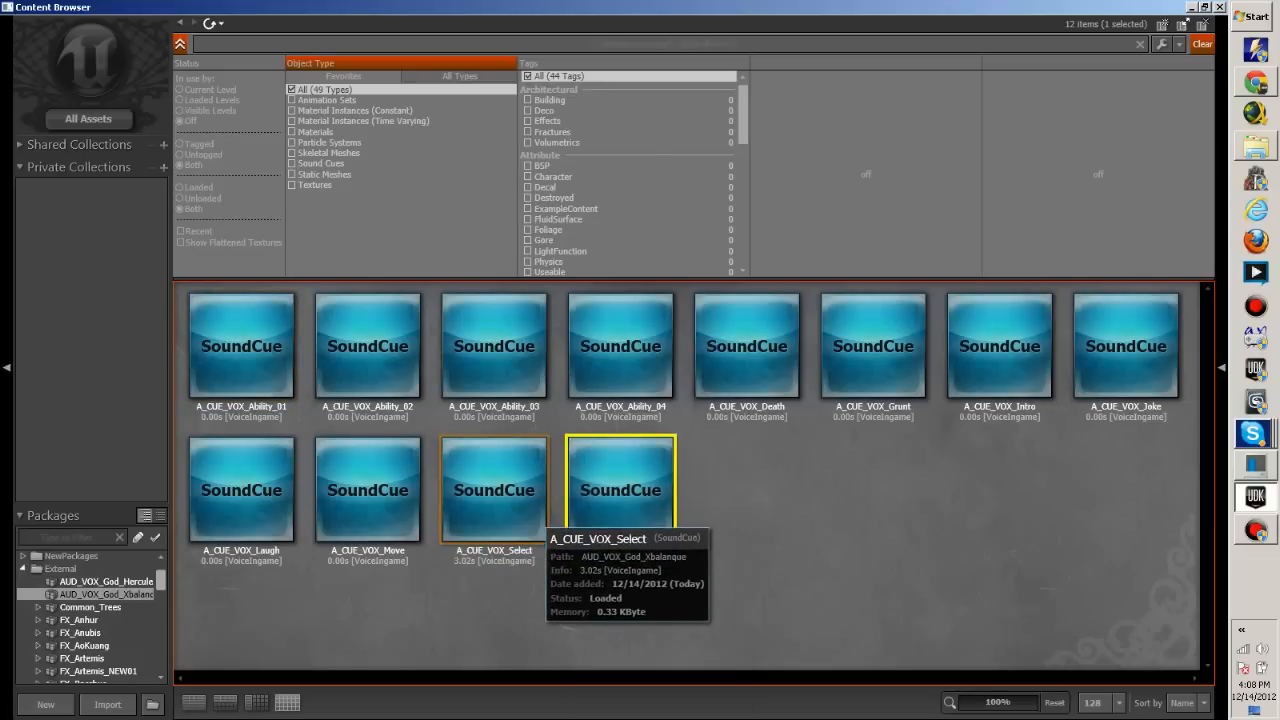
right_click(620, 490)
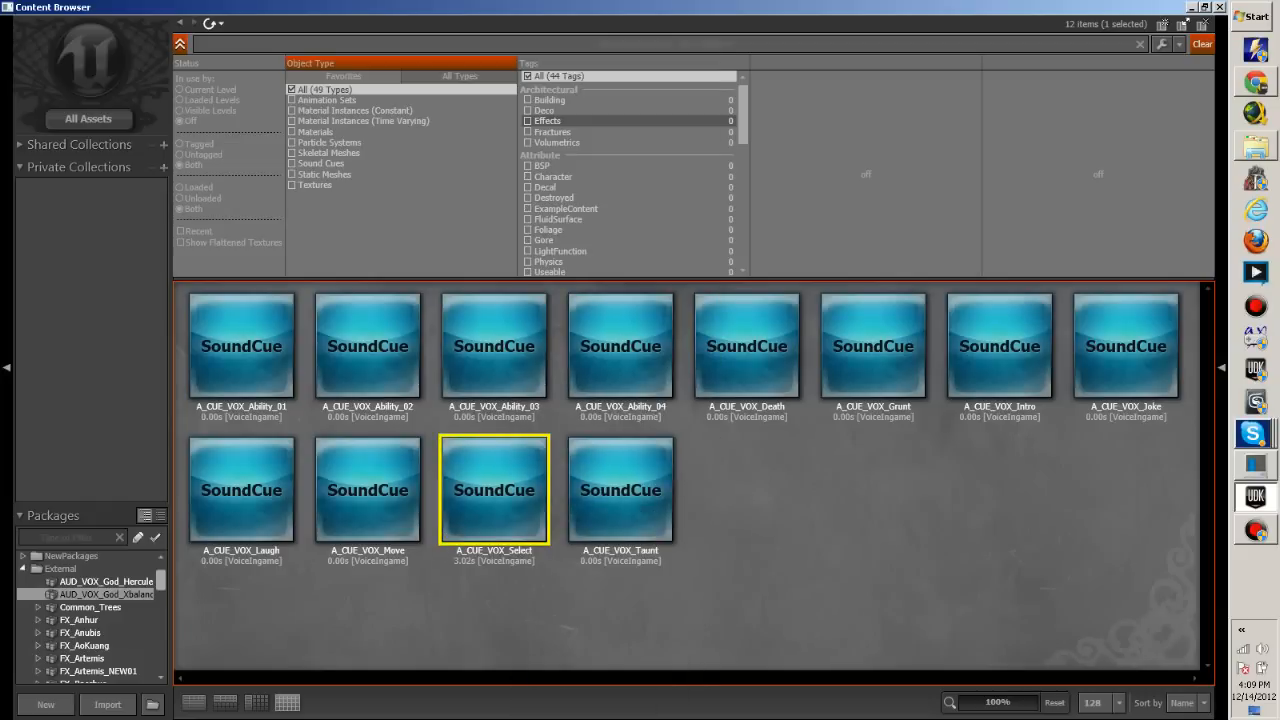
right_click(494, 490)
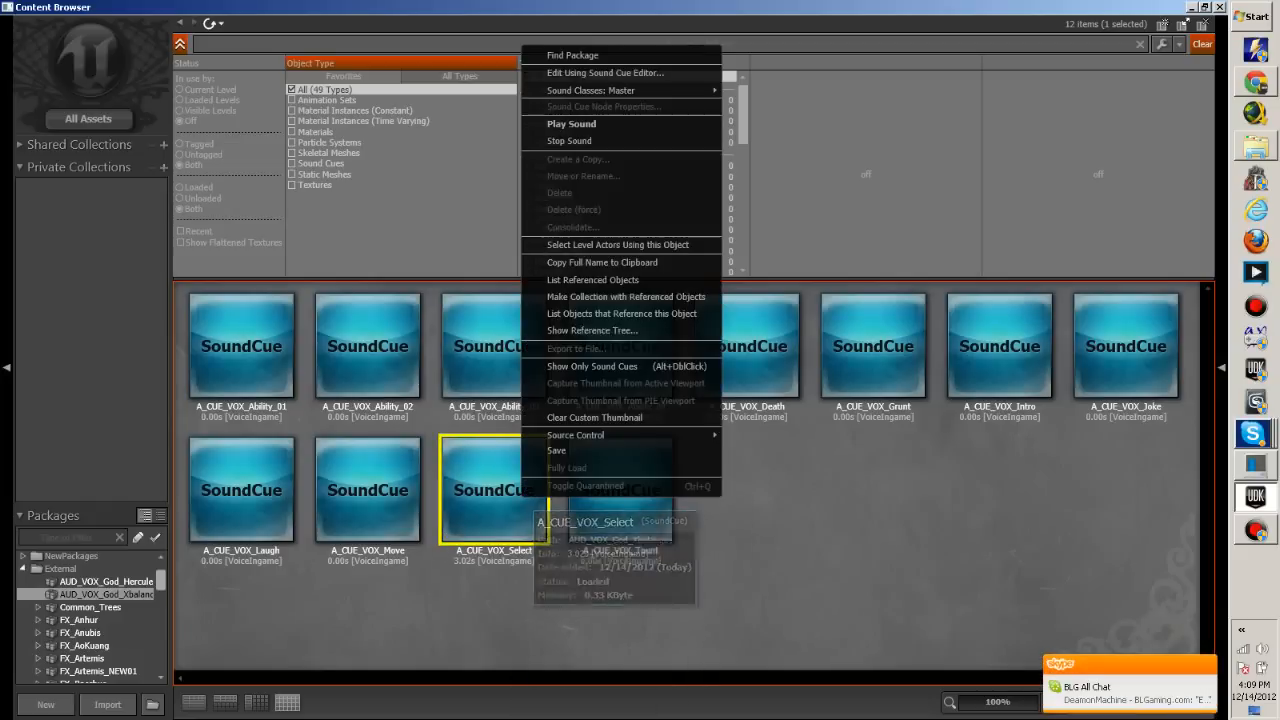